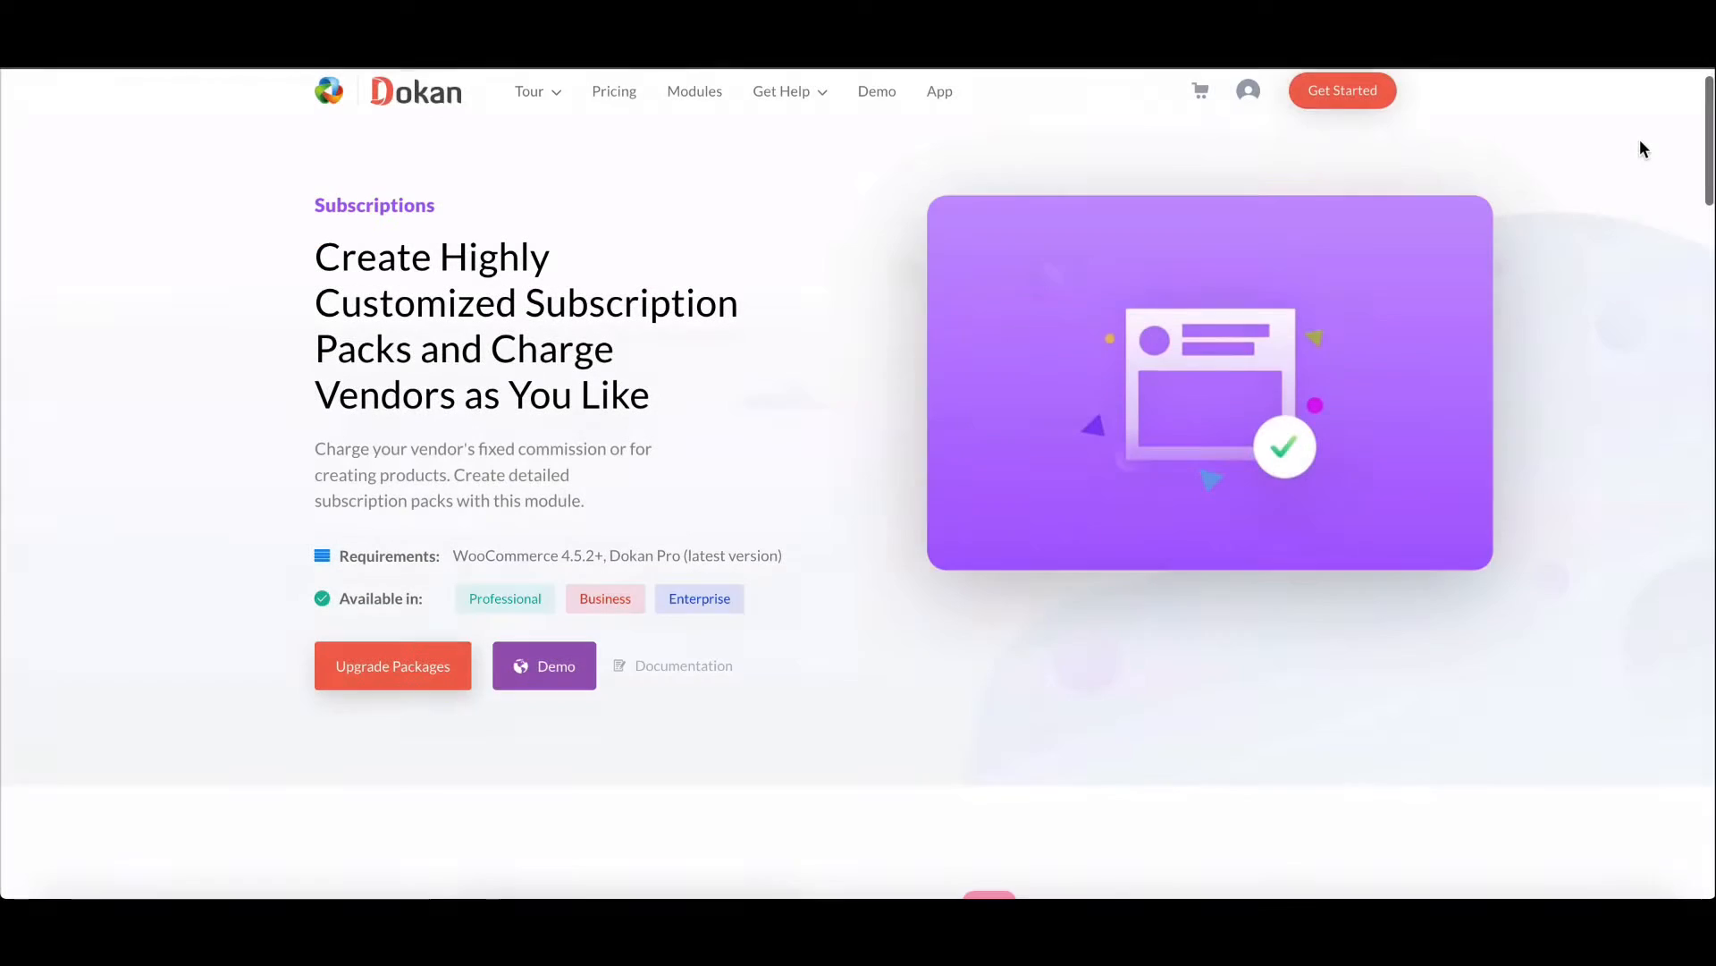
Step: Open the Dokan admin dashboard from the WordPress admin menu
scroll(down, 3)
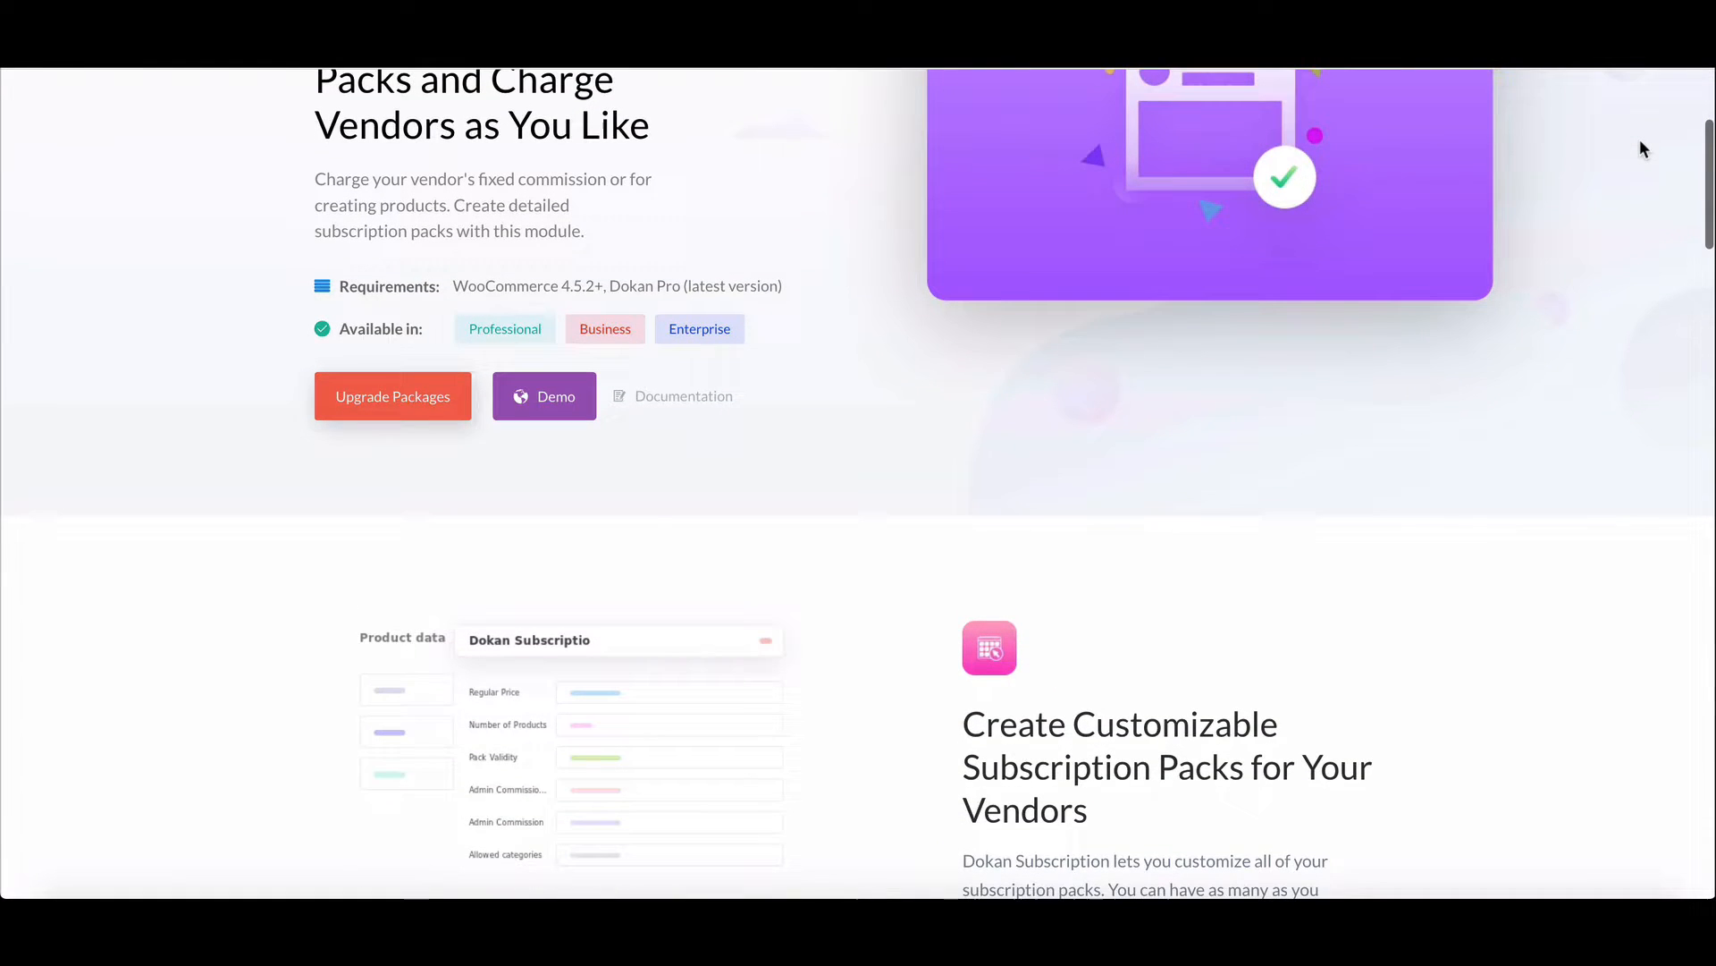
scroll(down, 3)
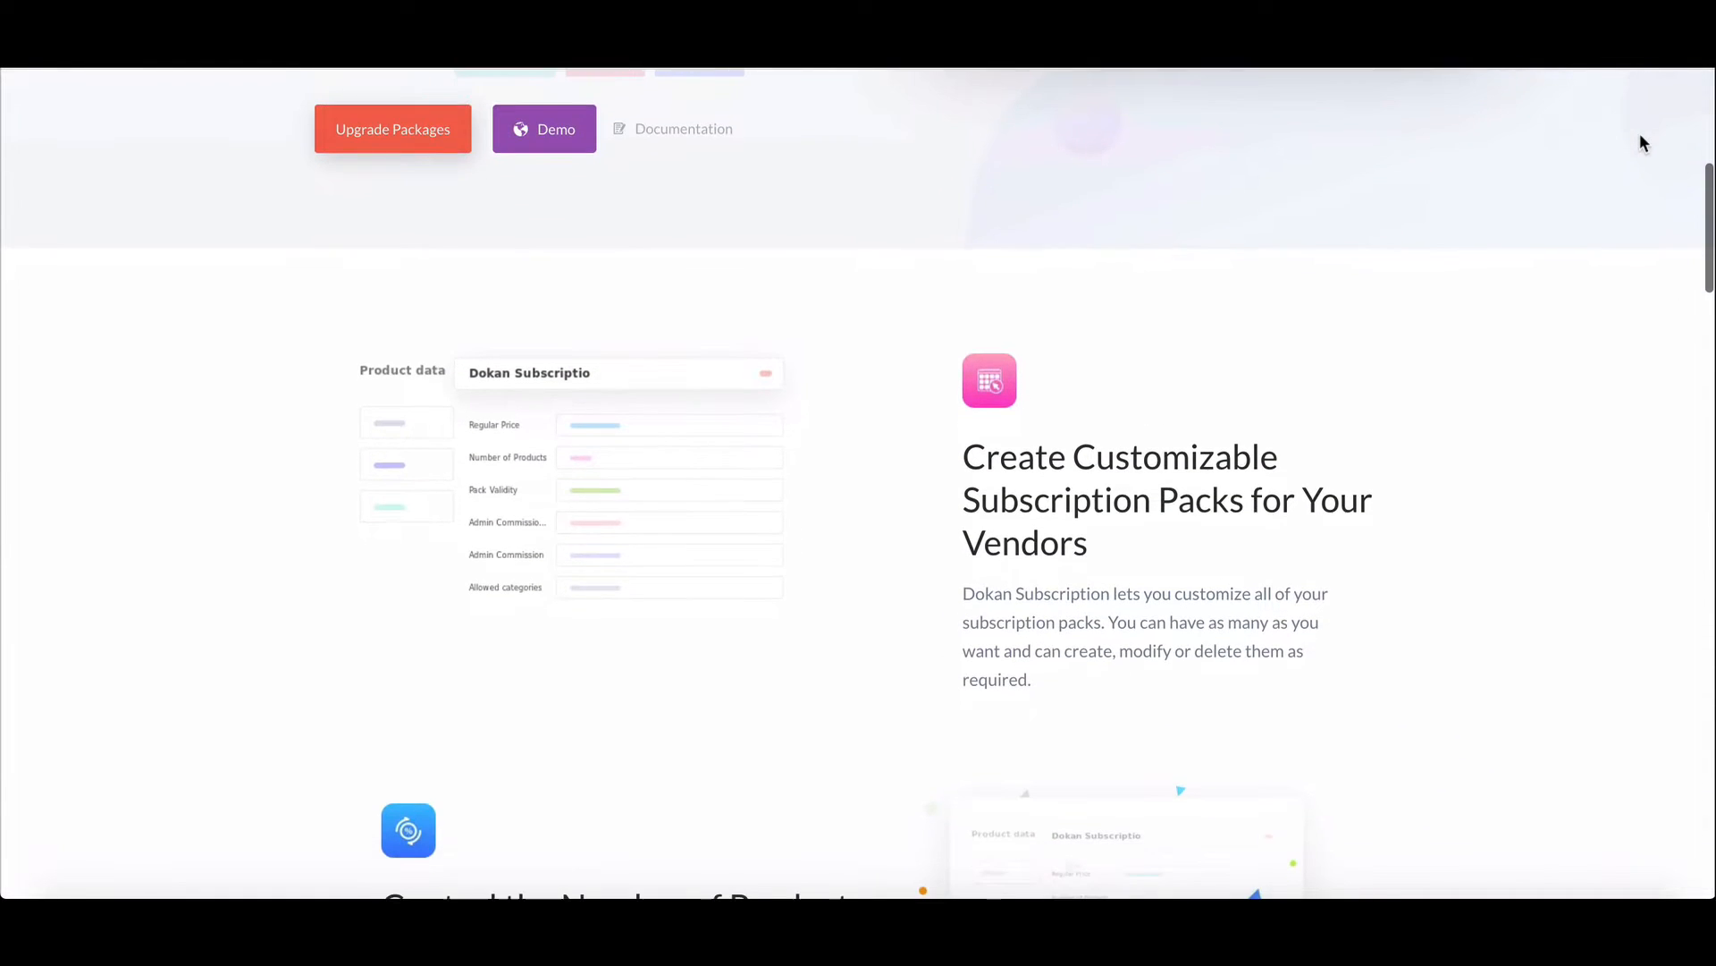
scroll(down, 3)
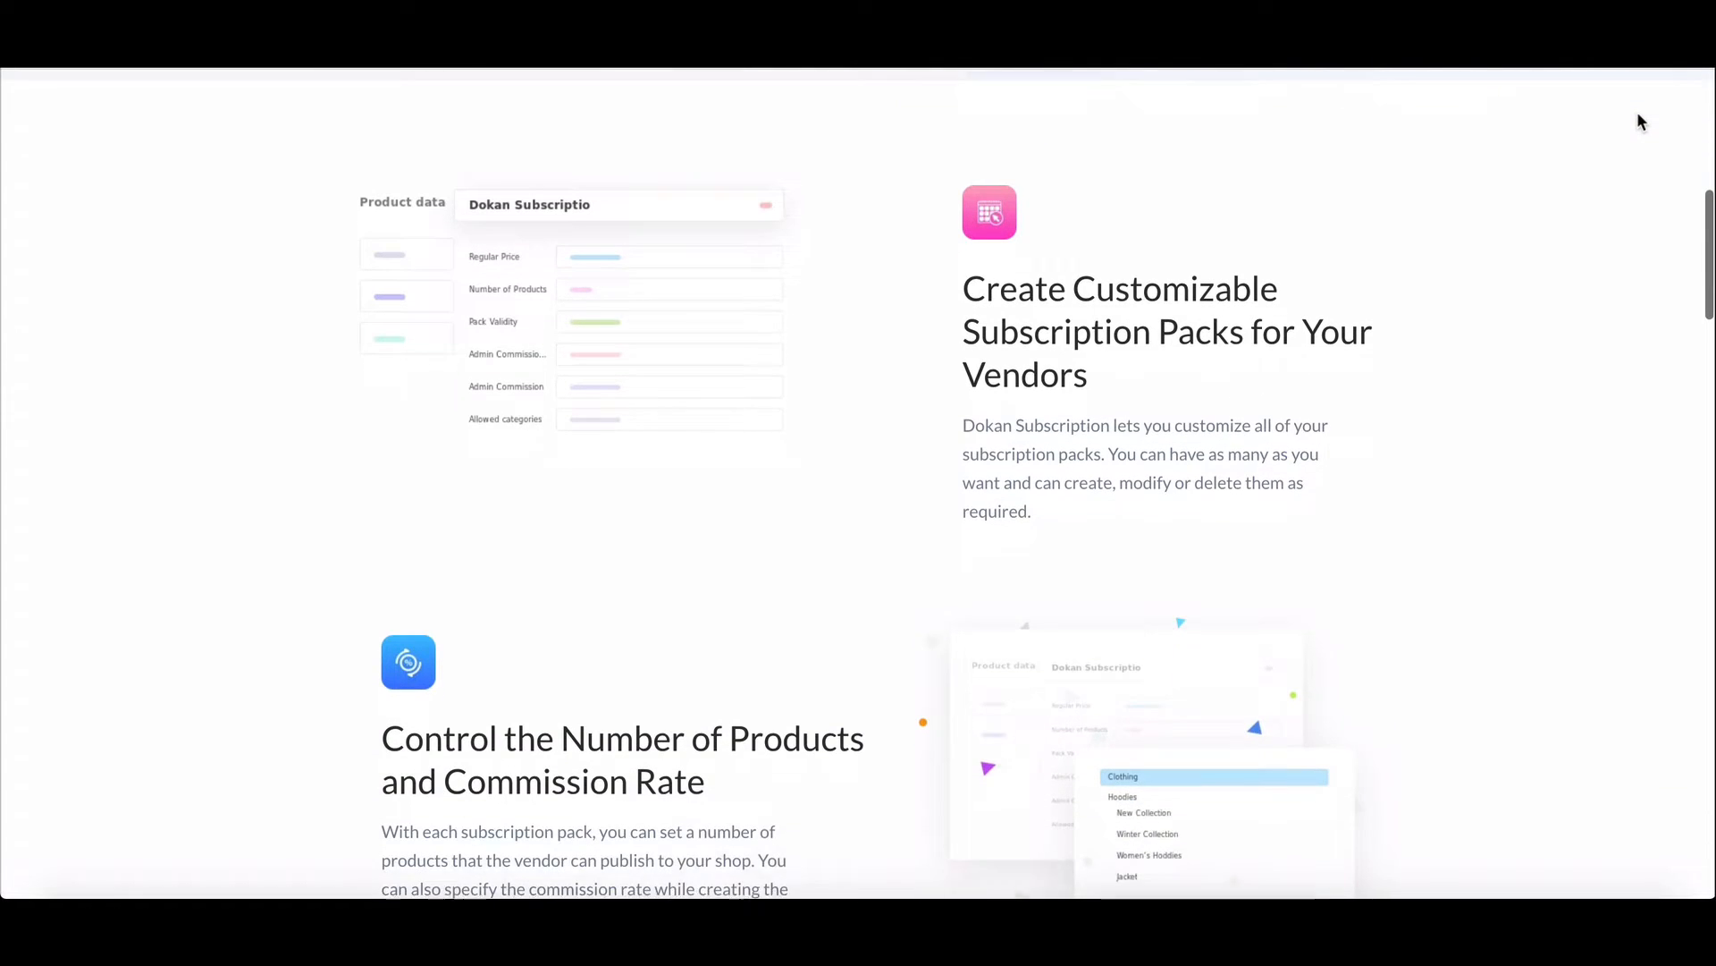
scroll(down, 3)
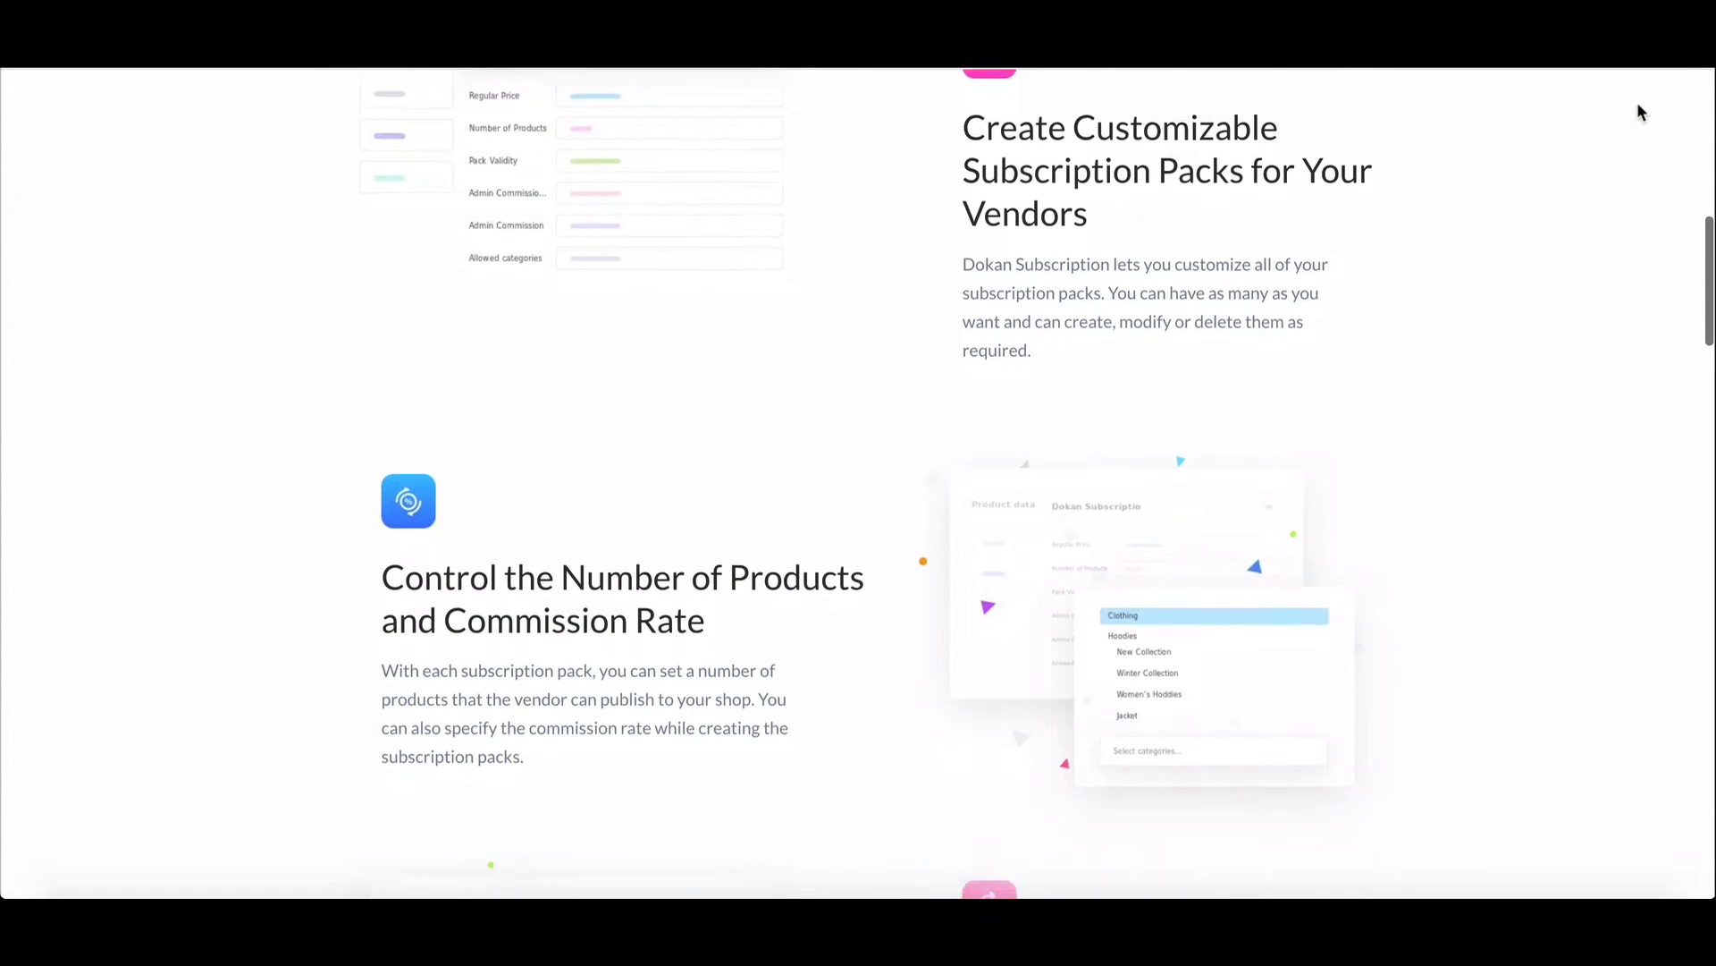
scroll(down, 3)
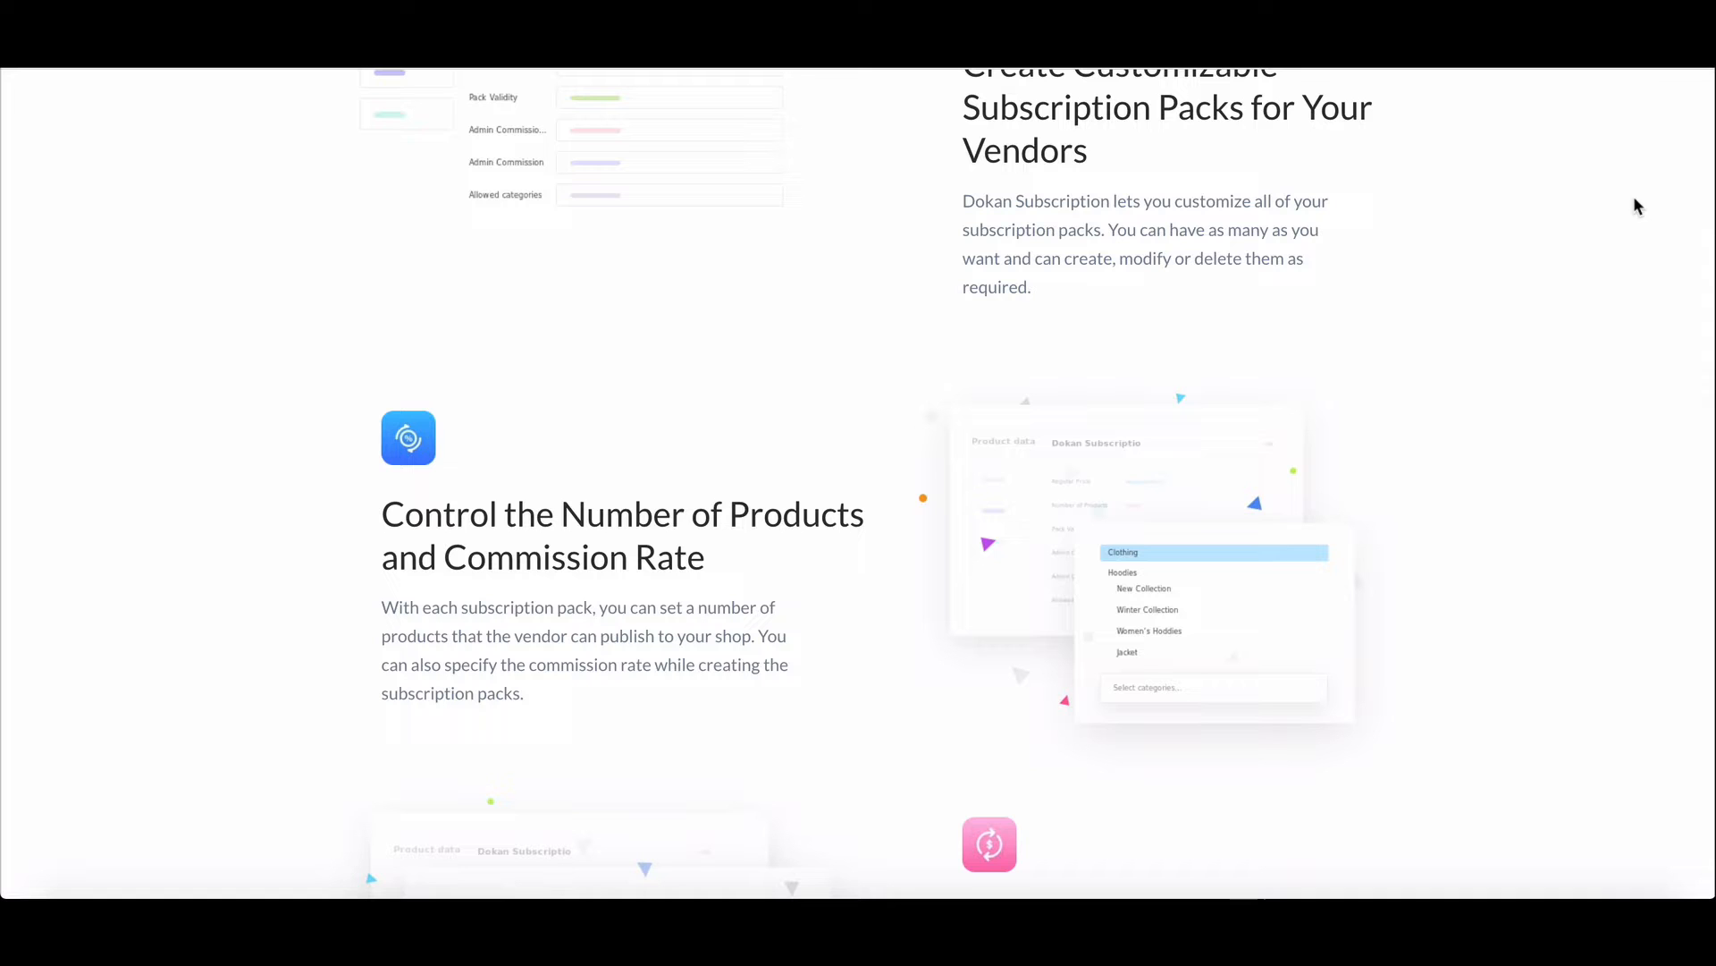
mouse_move(1645, 210)
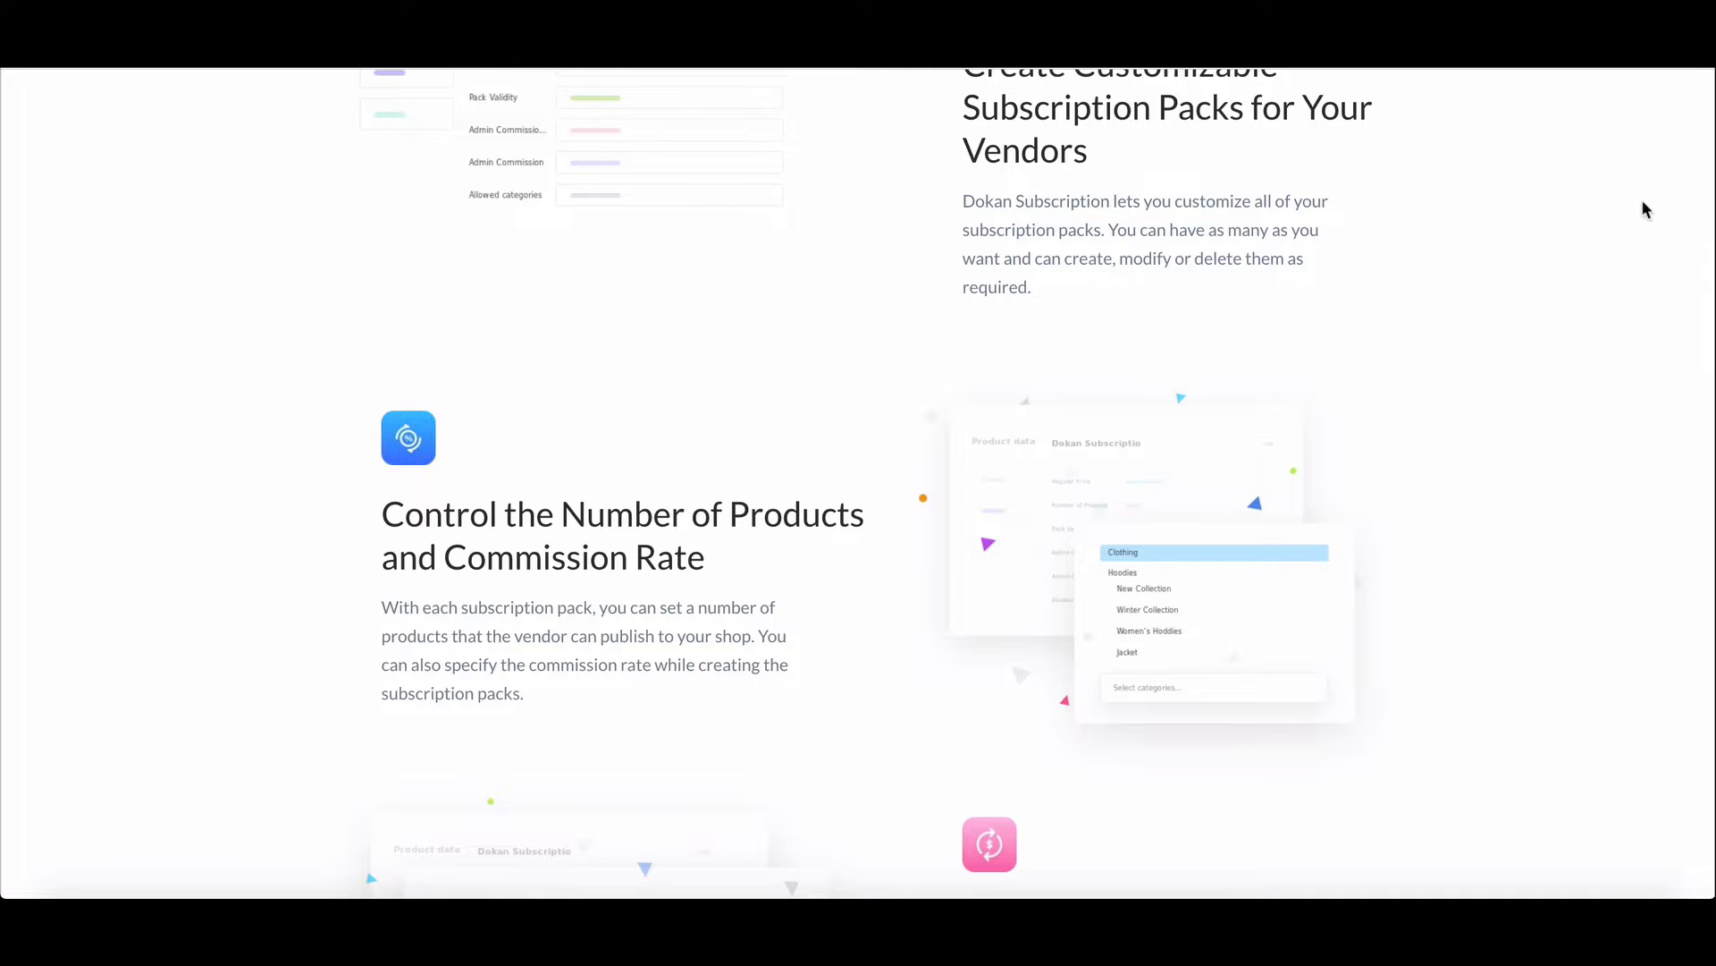
scroll(down, 3)
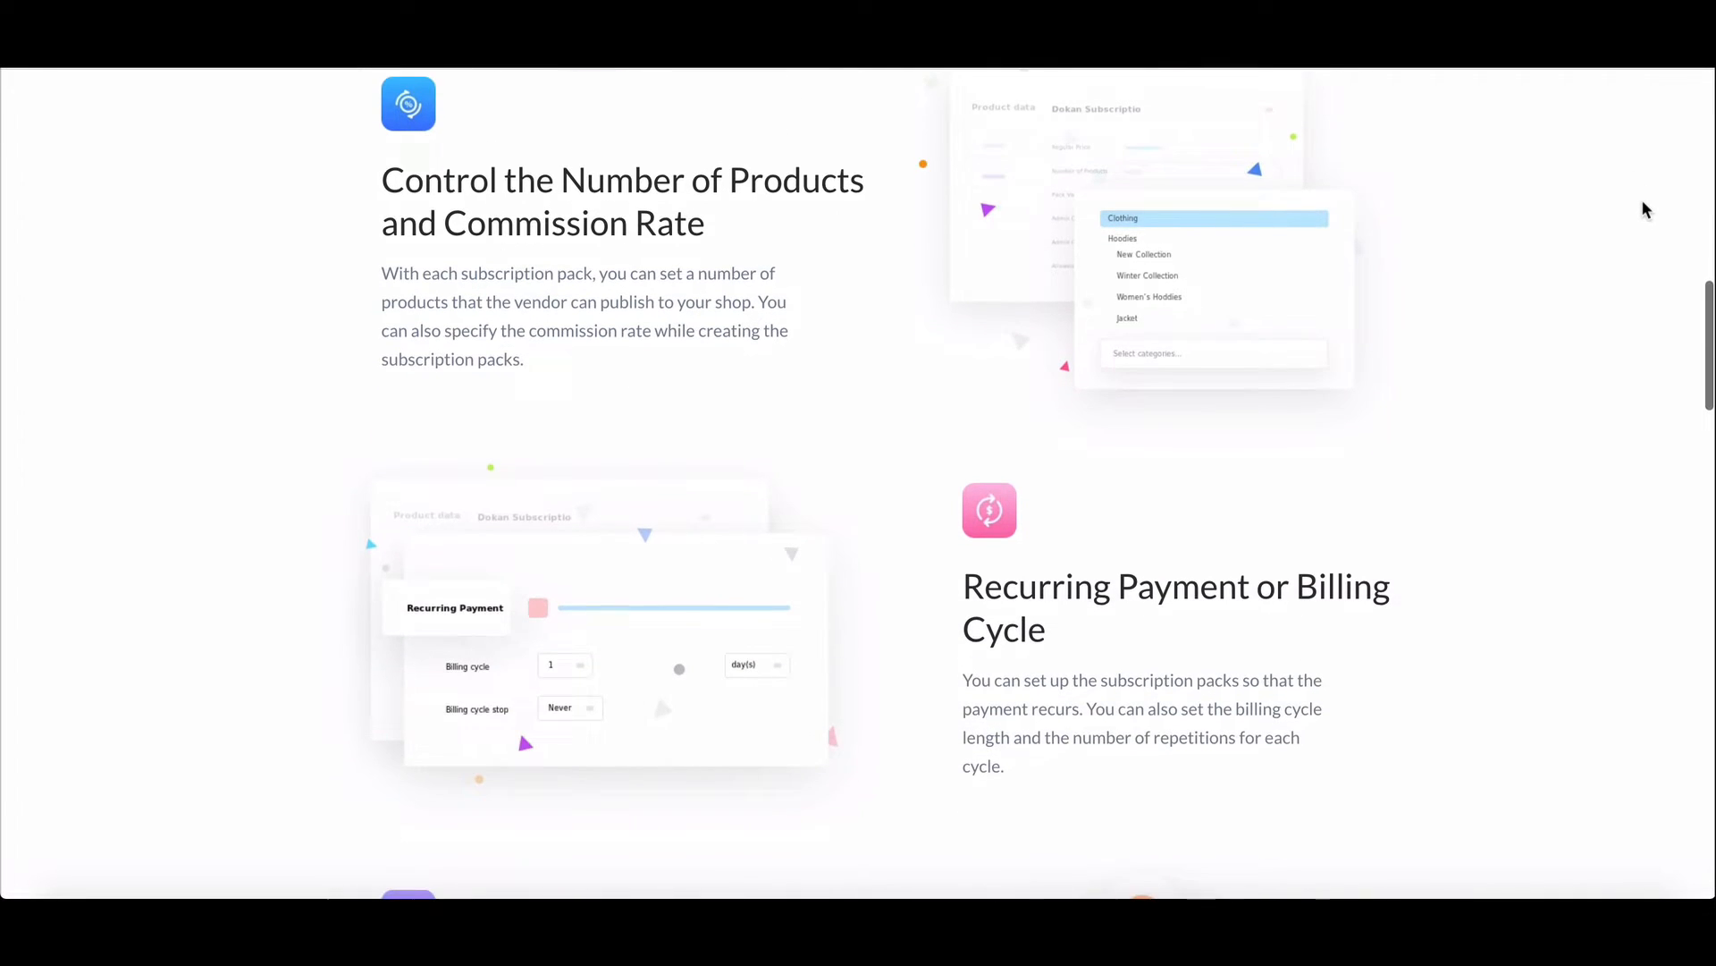
scroll(down, 3)
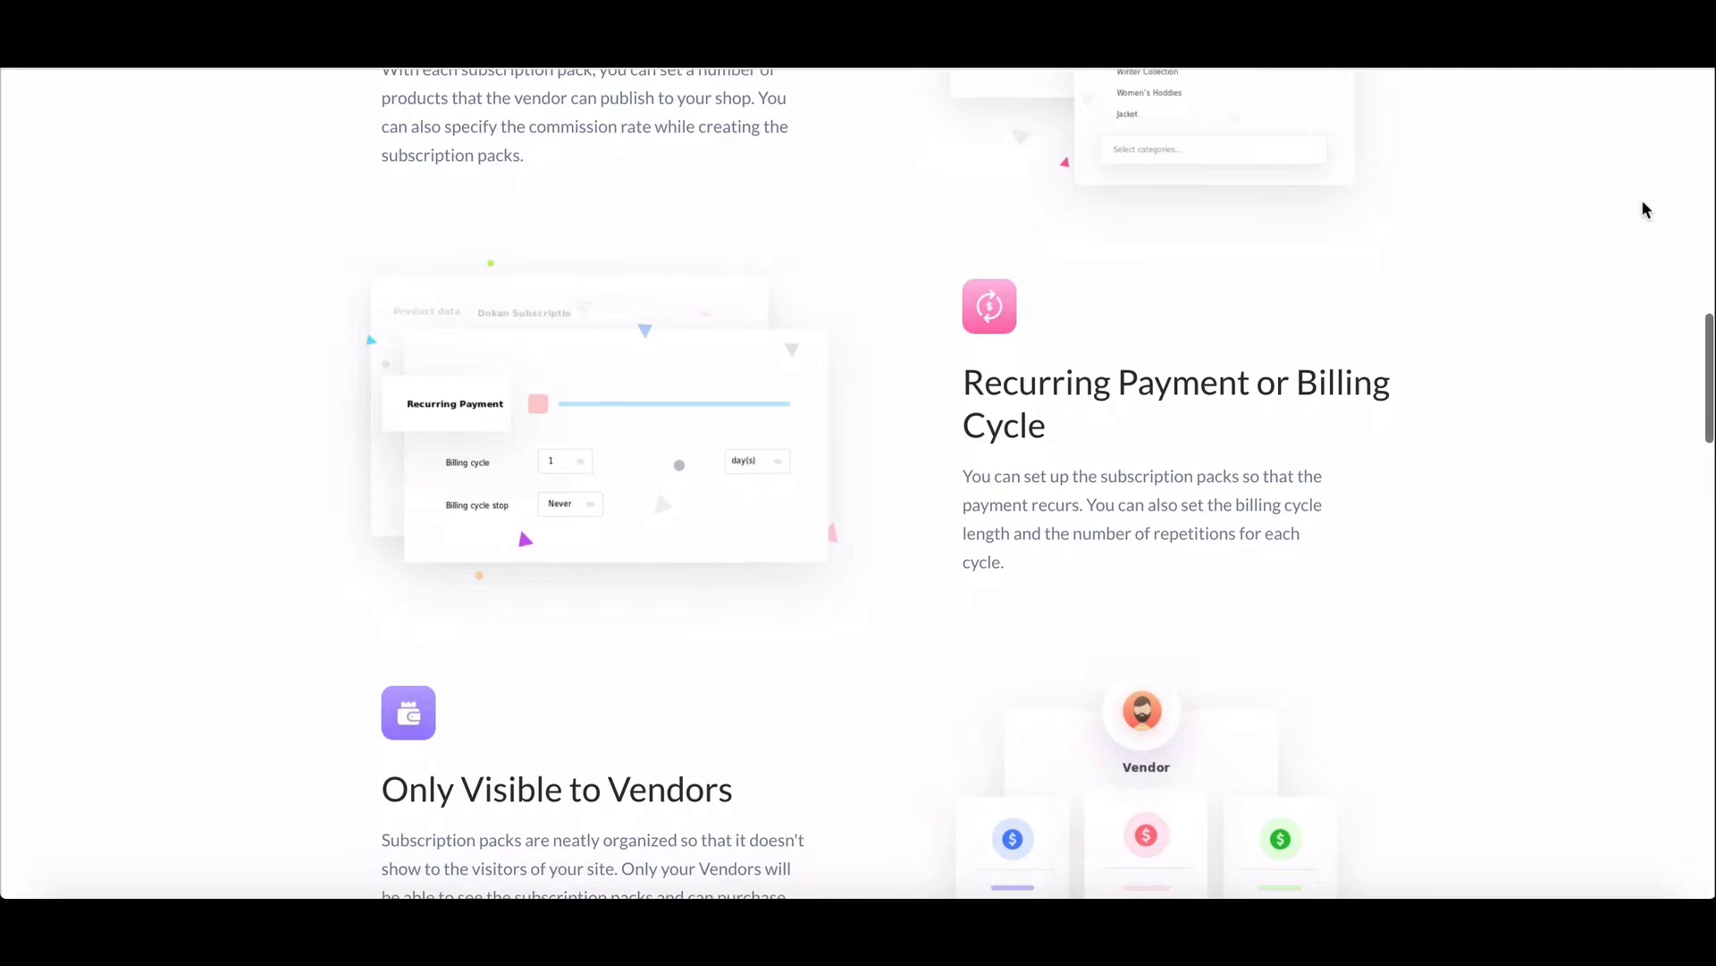
scroll(down, 3)
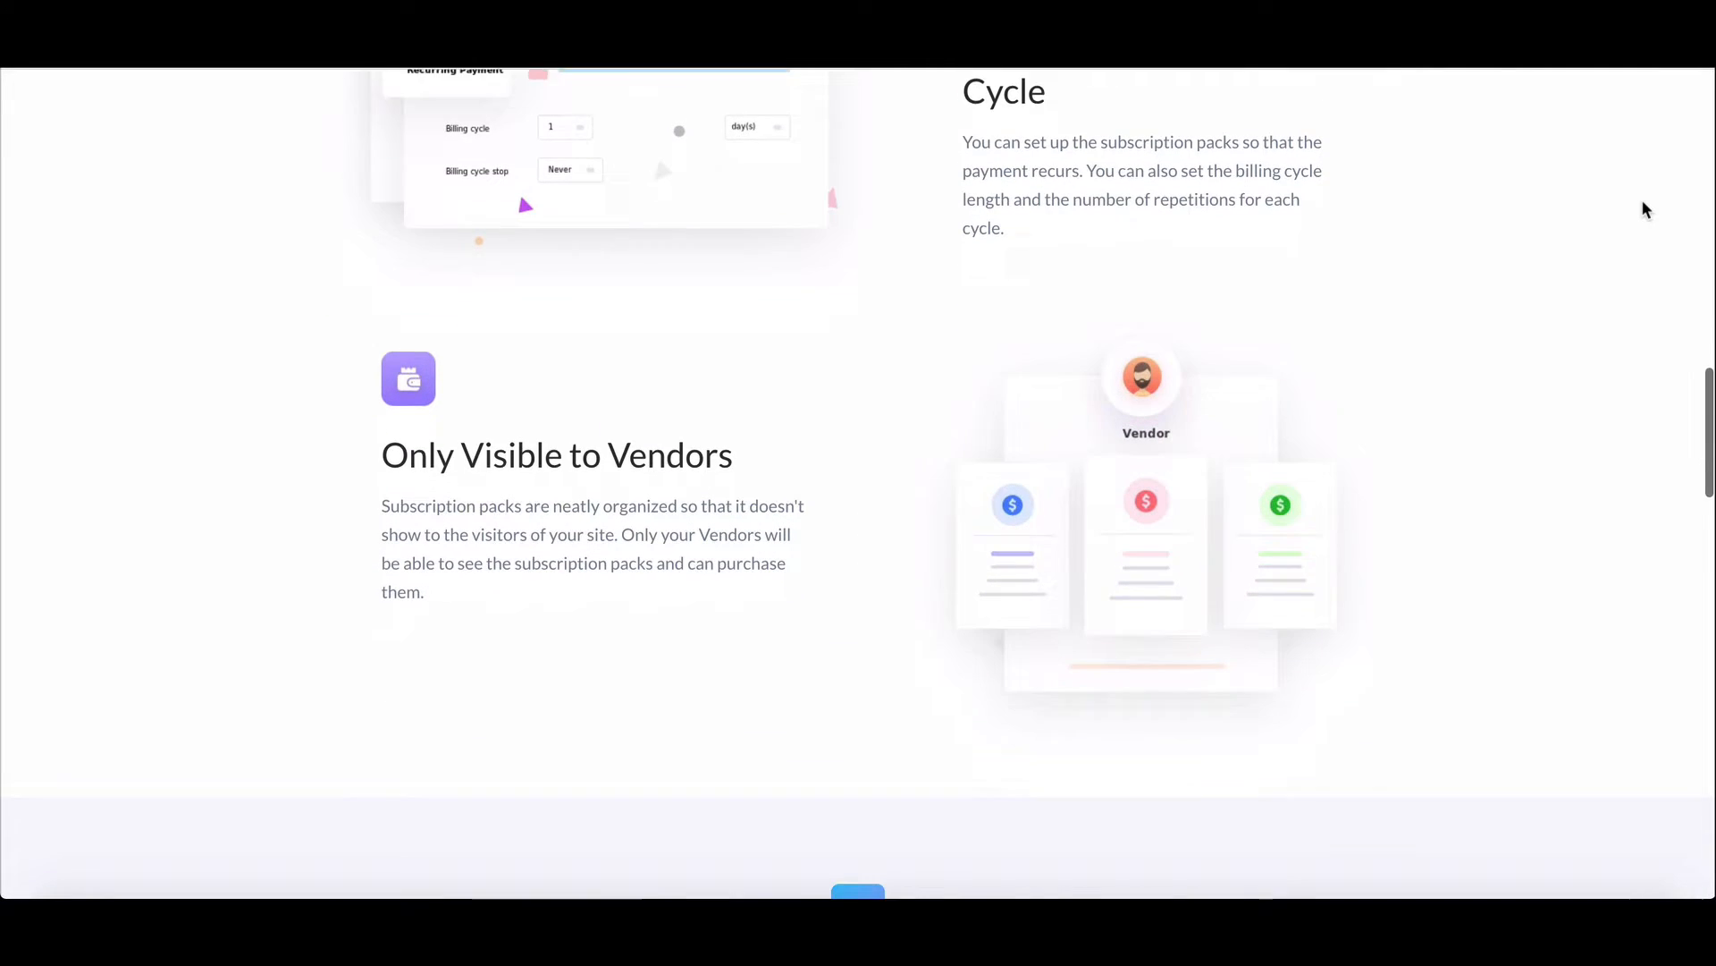
scroll(down, 3)
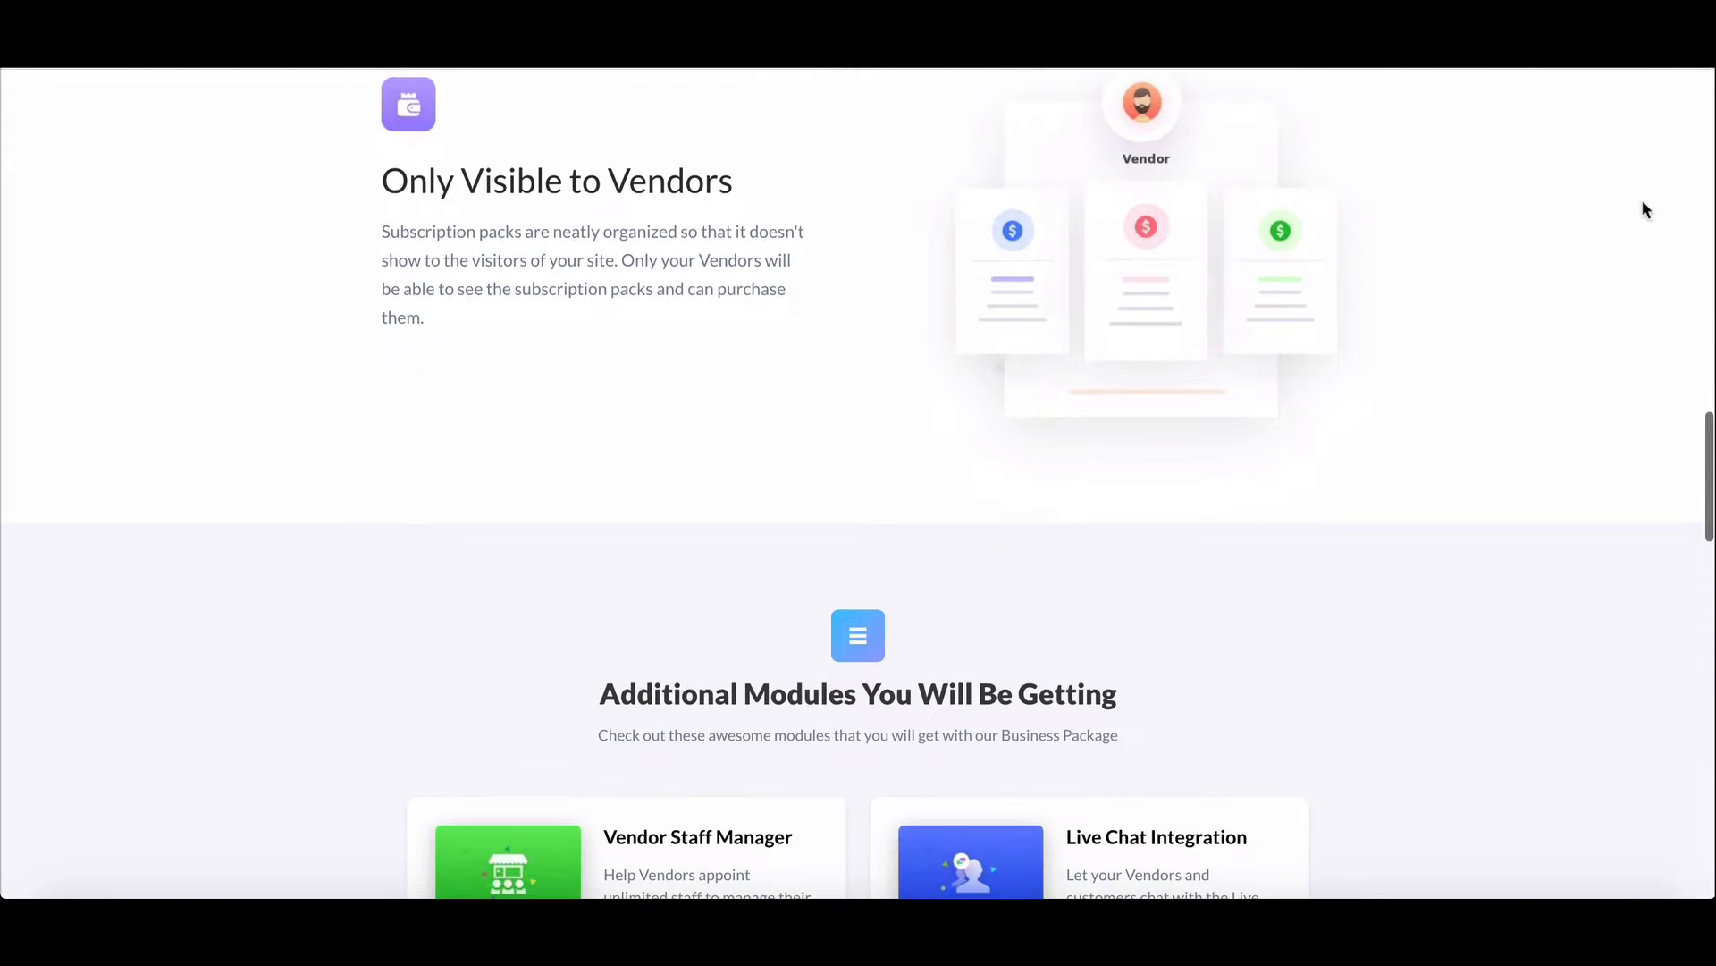
scroll(down, 3)
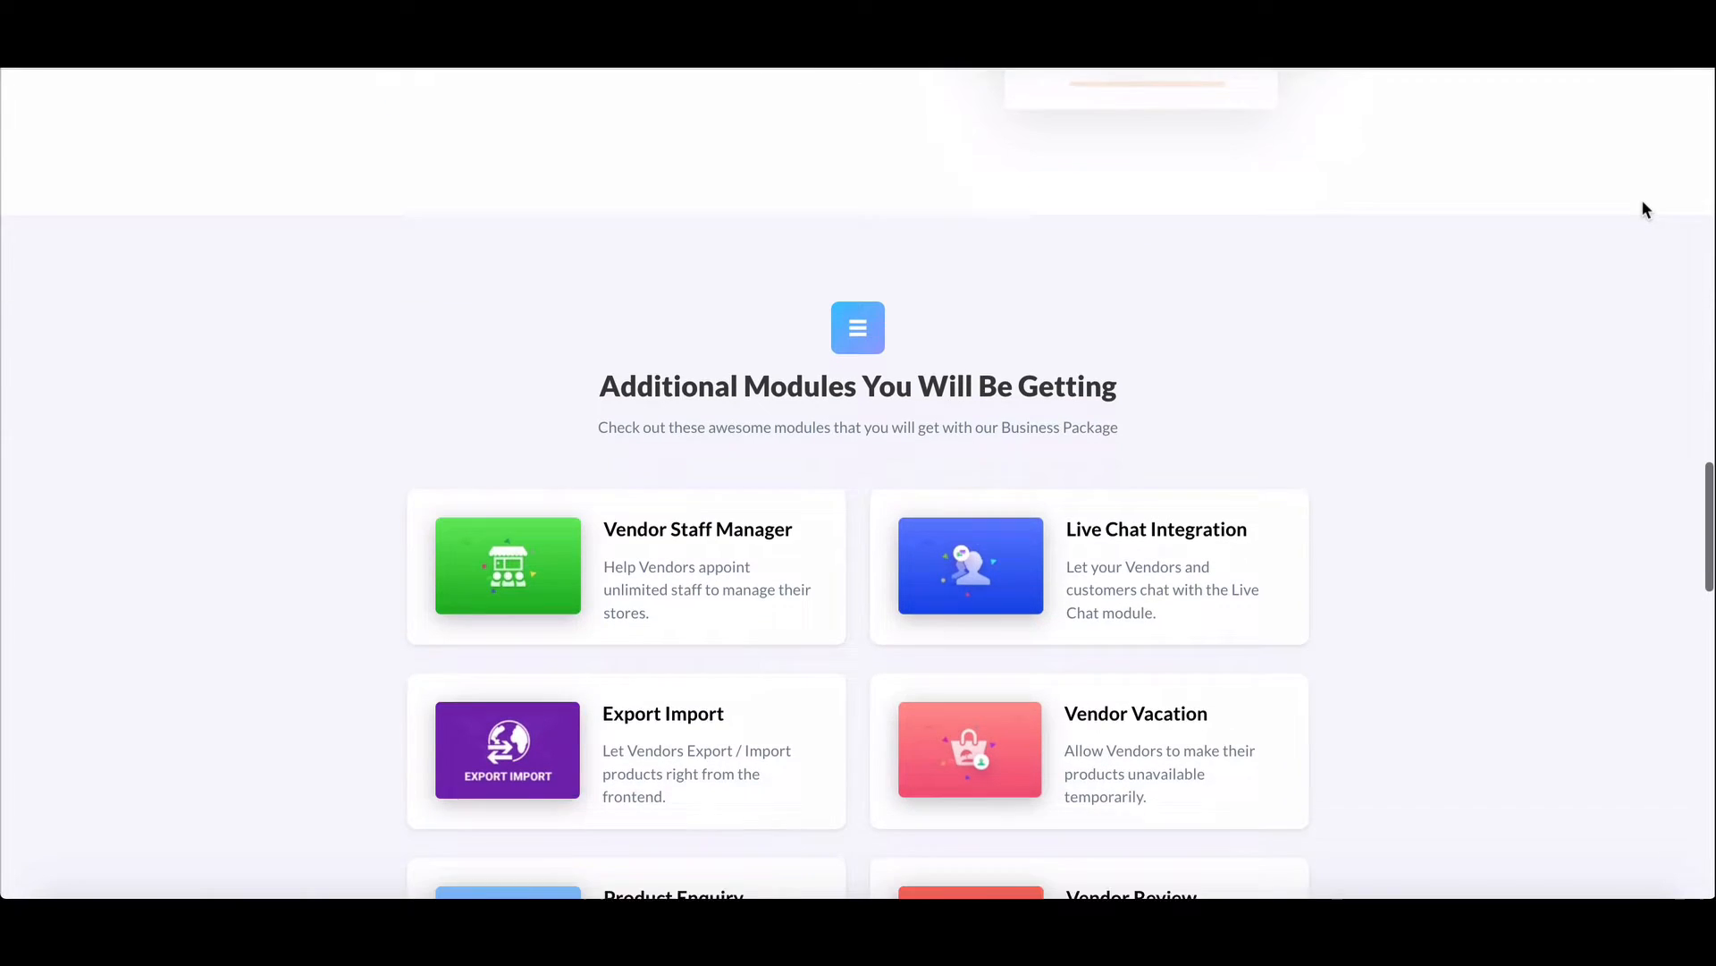
scroll(down, 3)
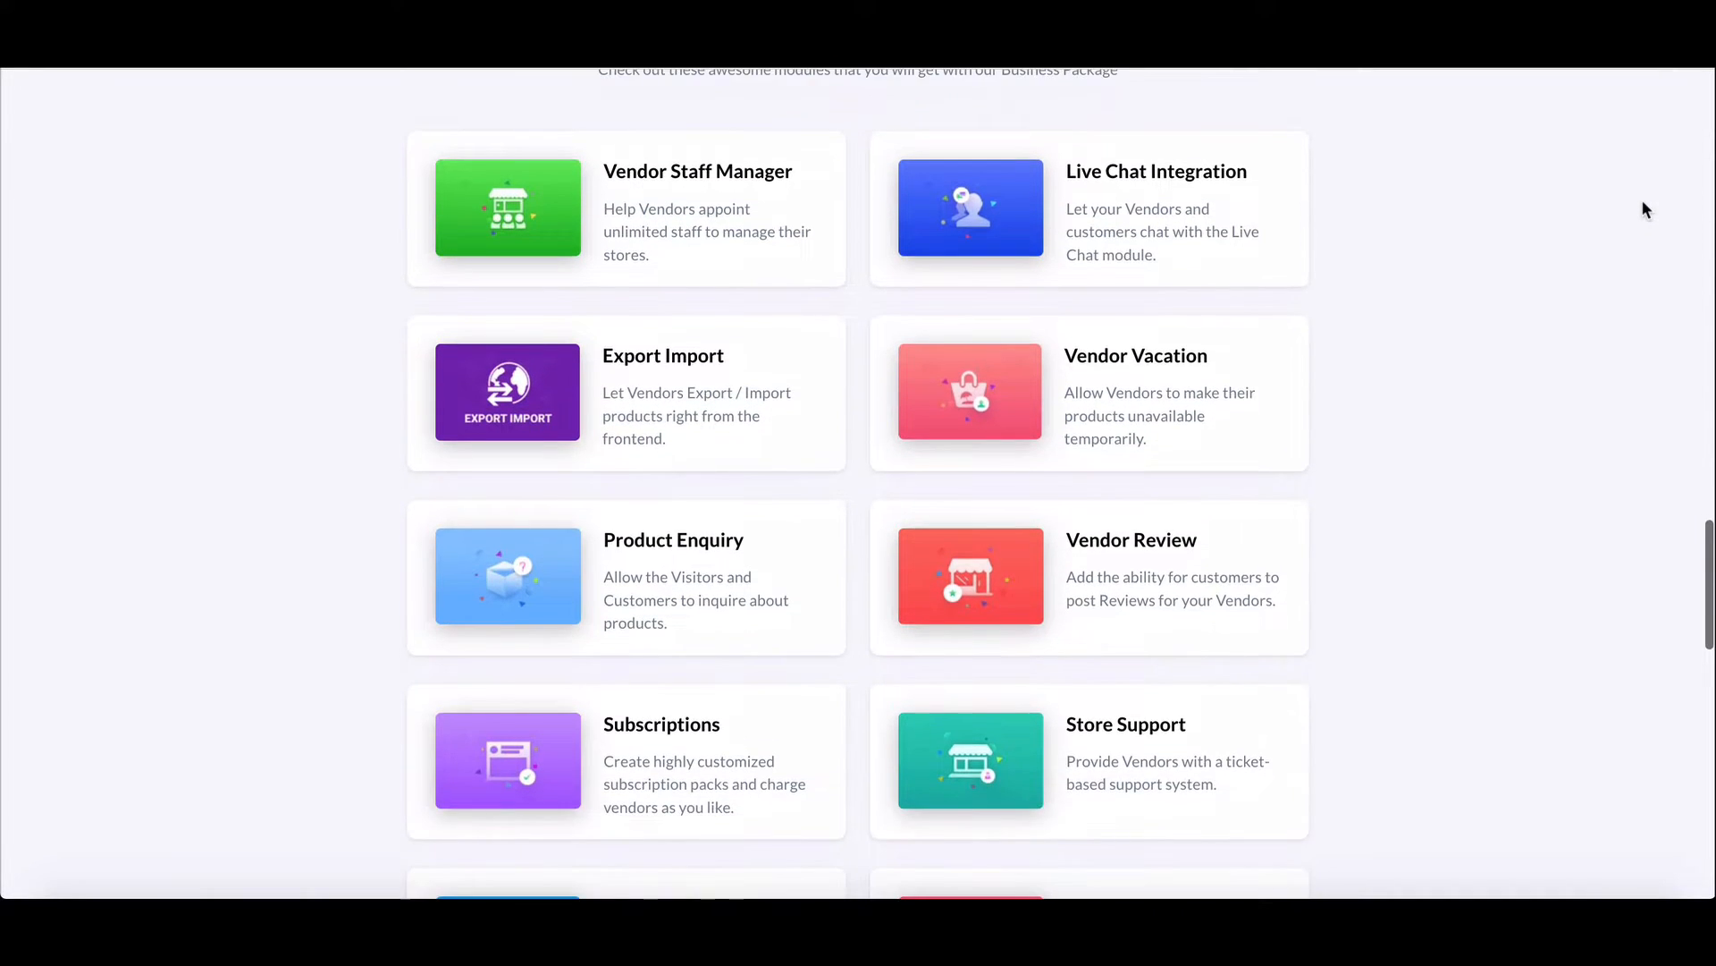
scroll(down, 3)
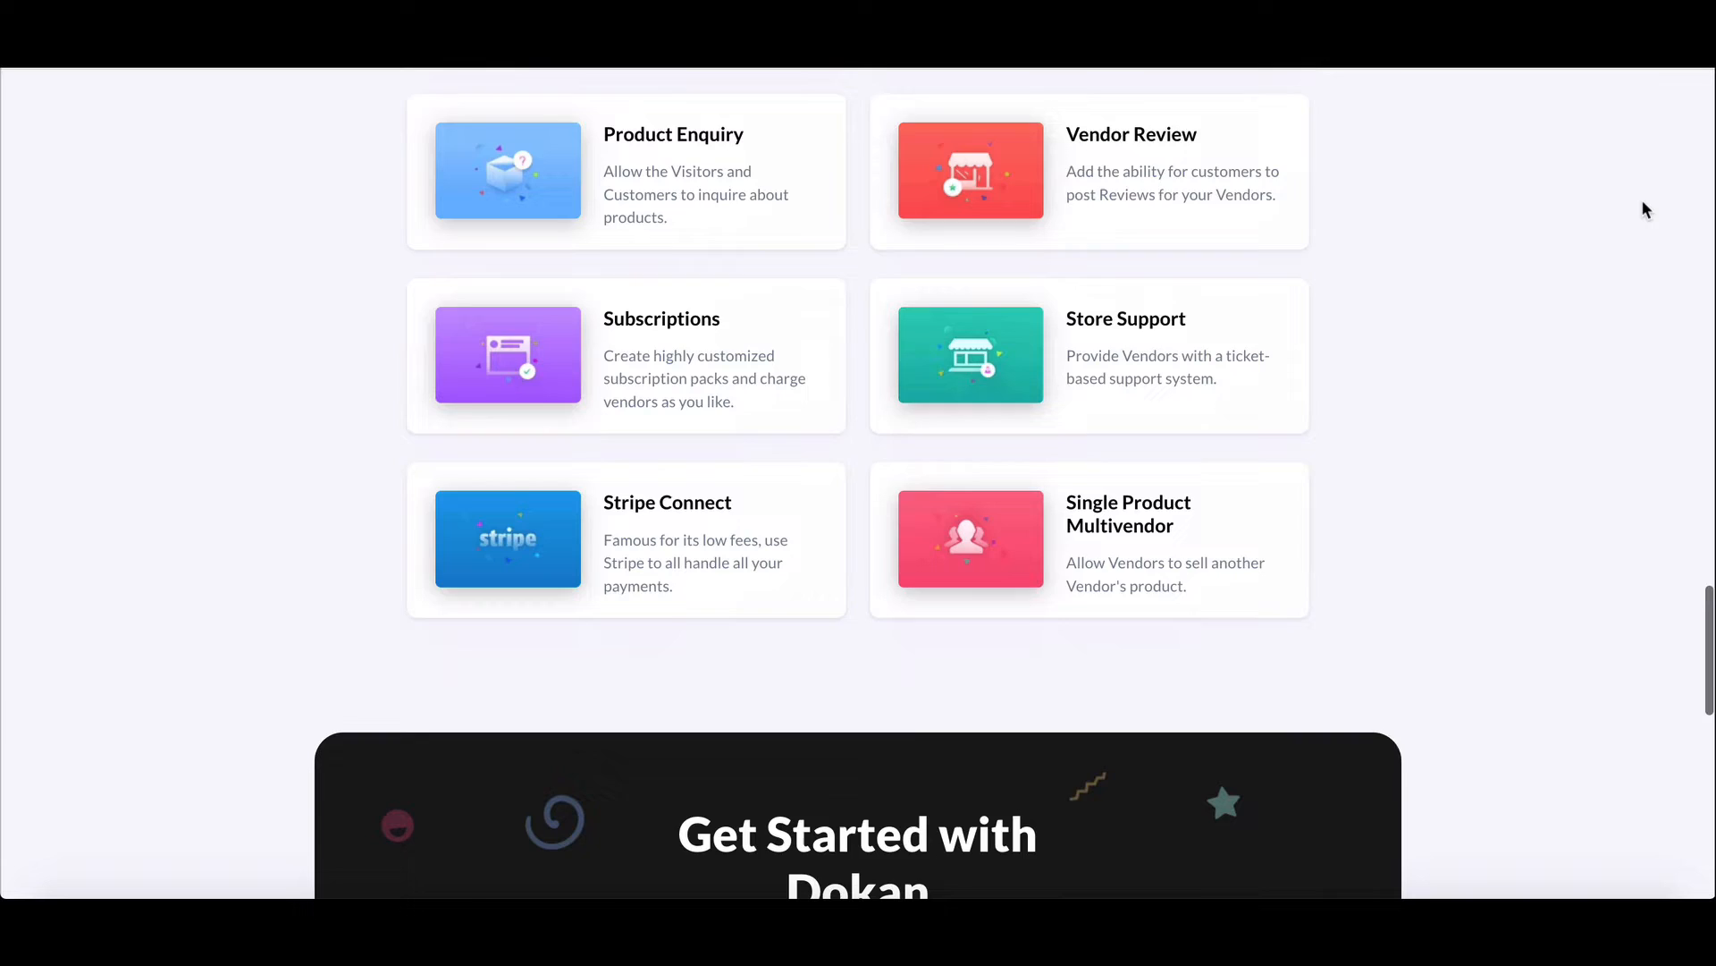
scroll(down, 3)
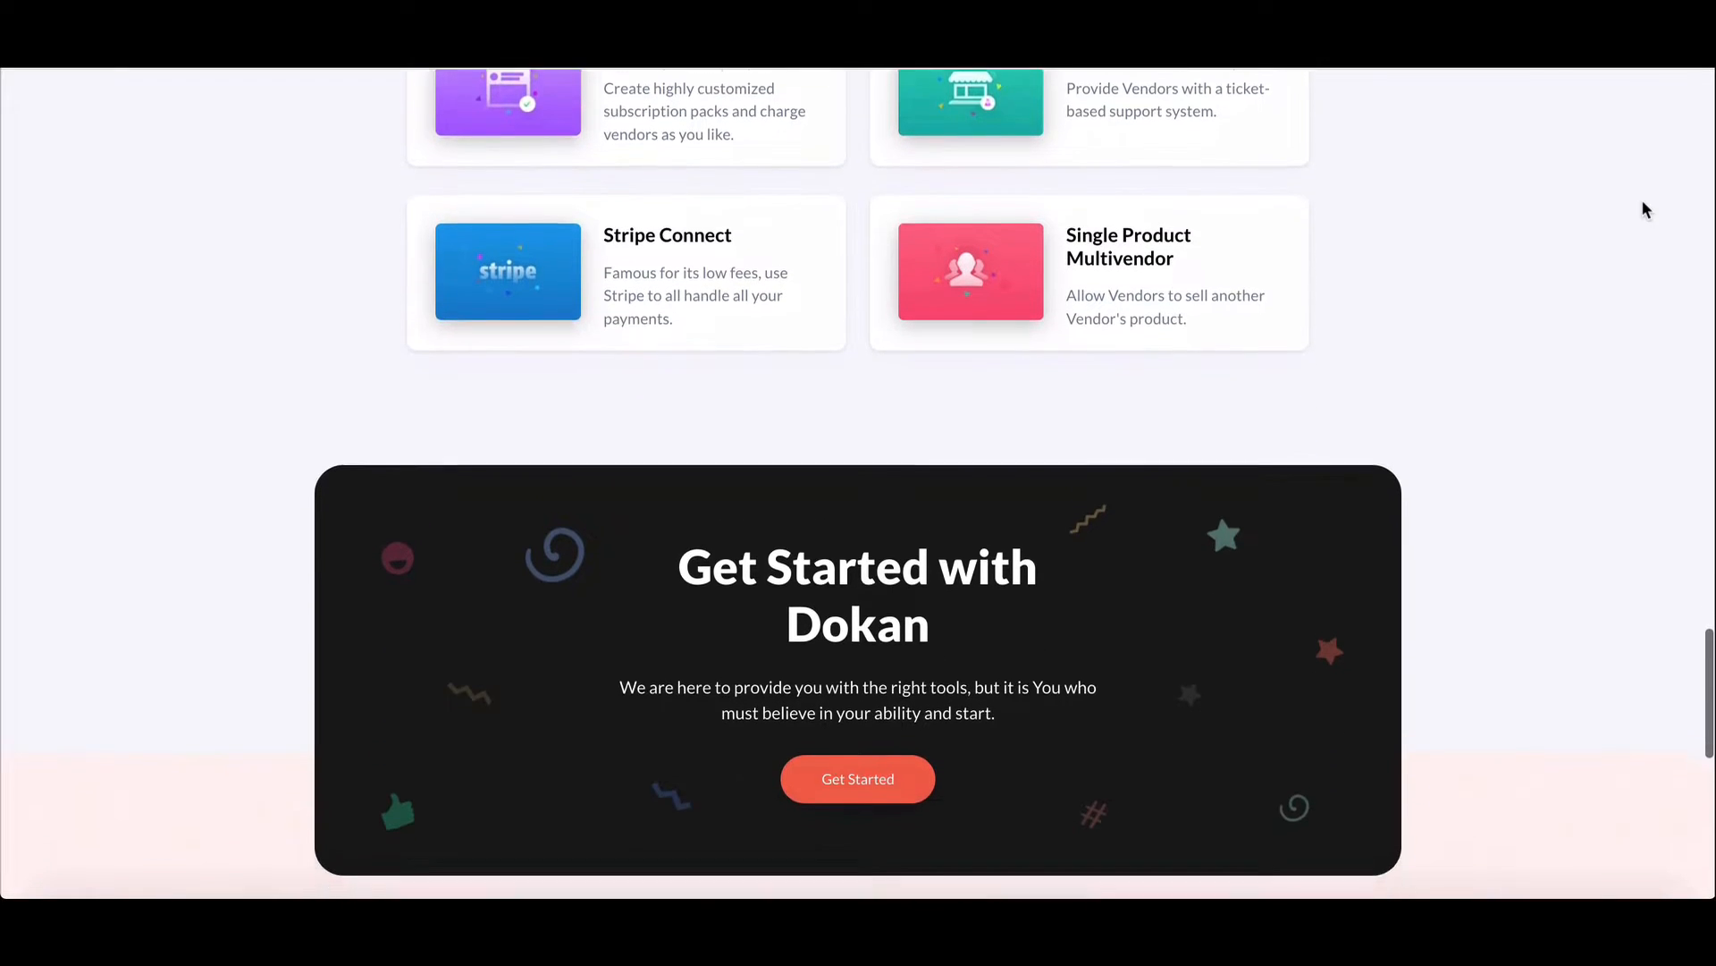
click(858, 778)
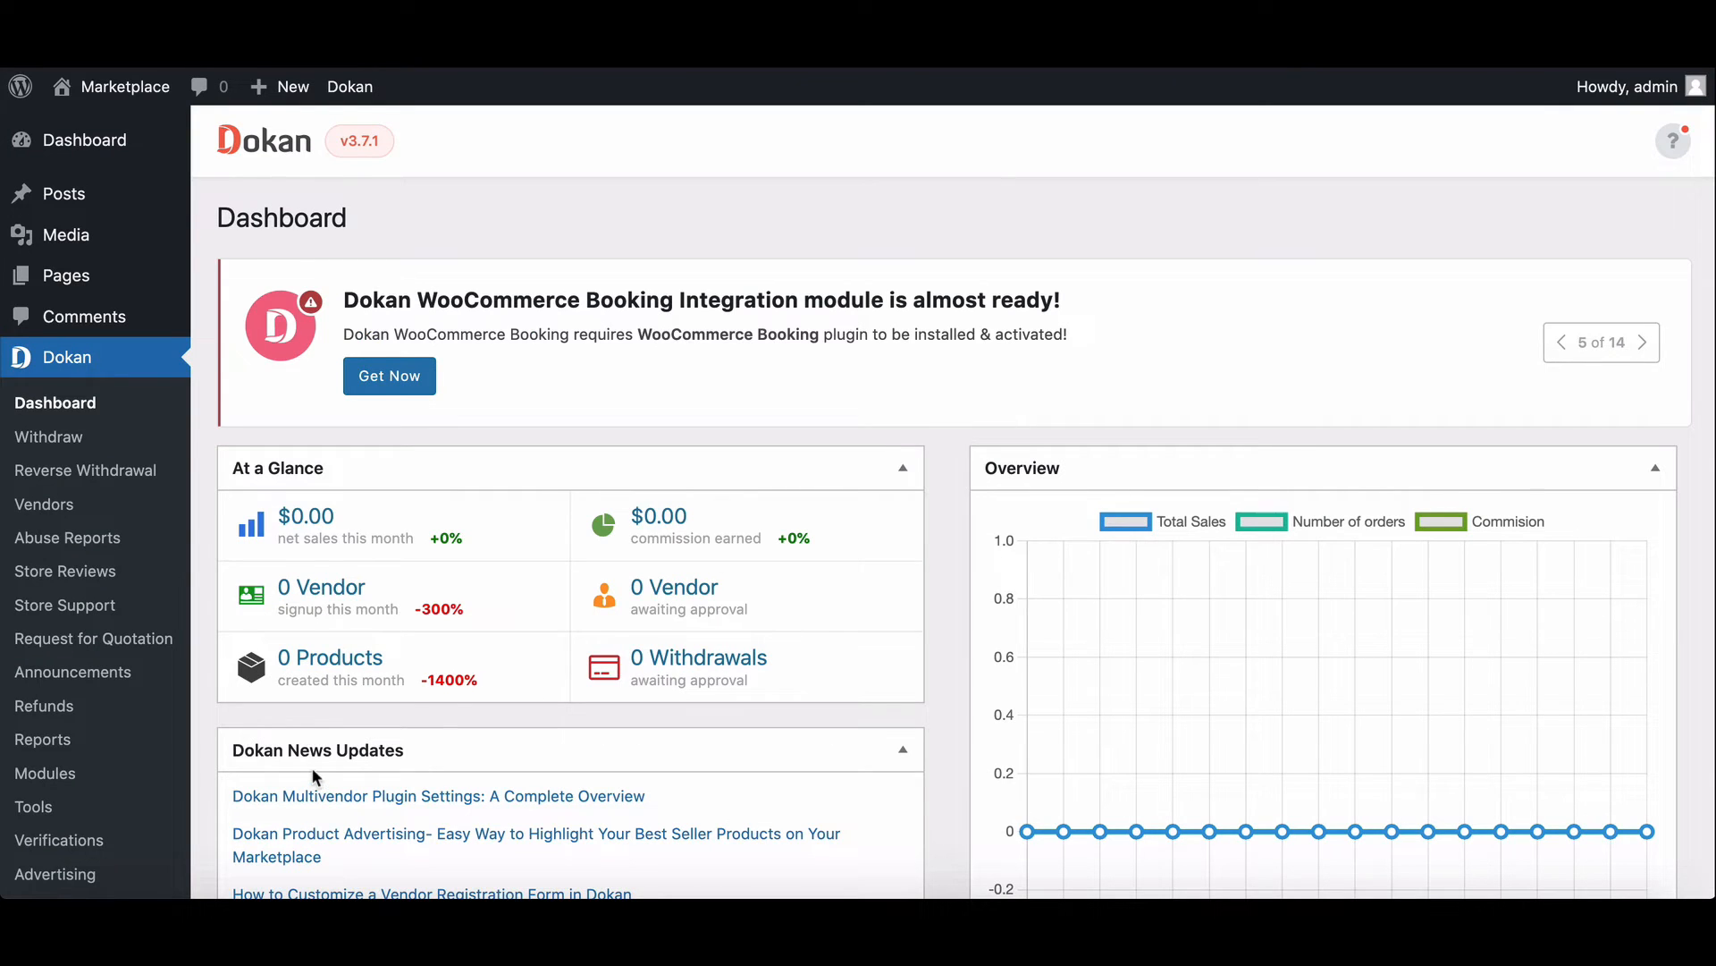
Step: Switch on the Vendor Subscription module in the Dokan Modules list
click(45, 773)
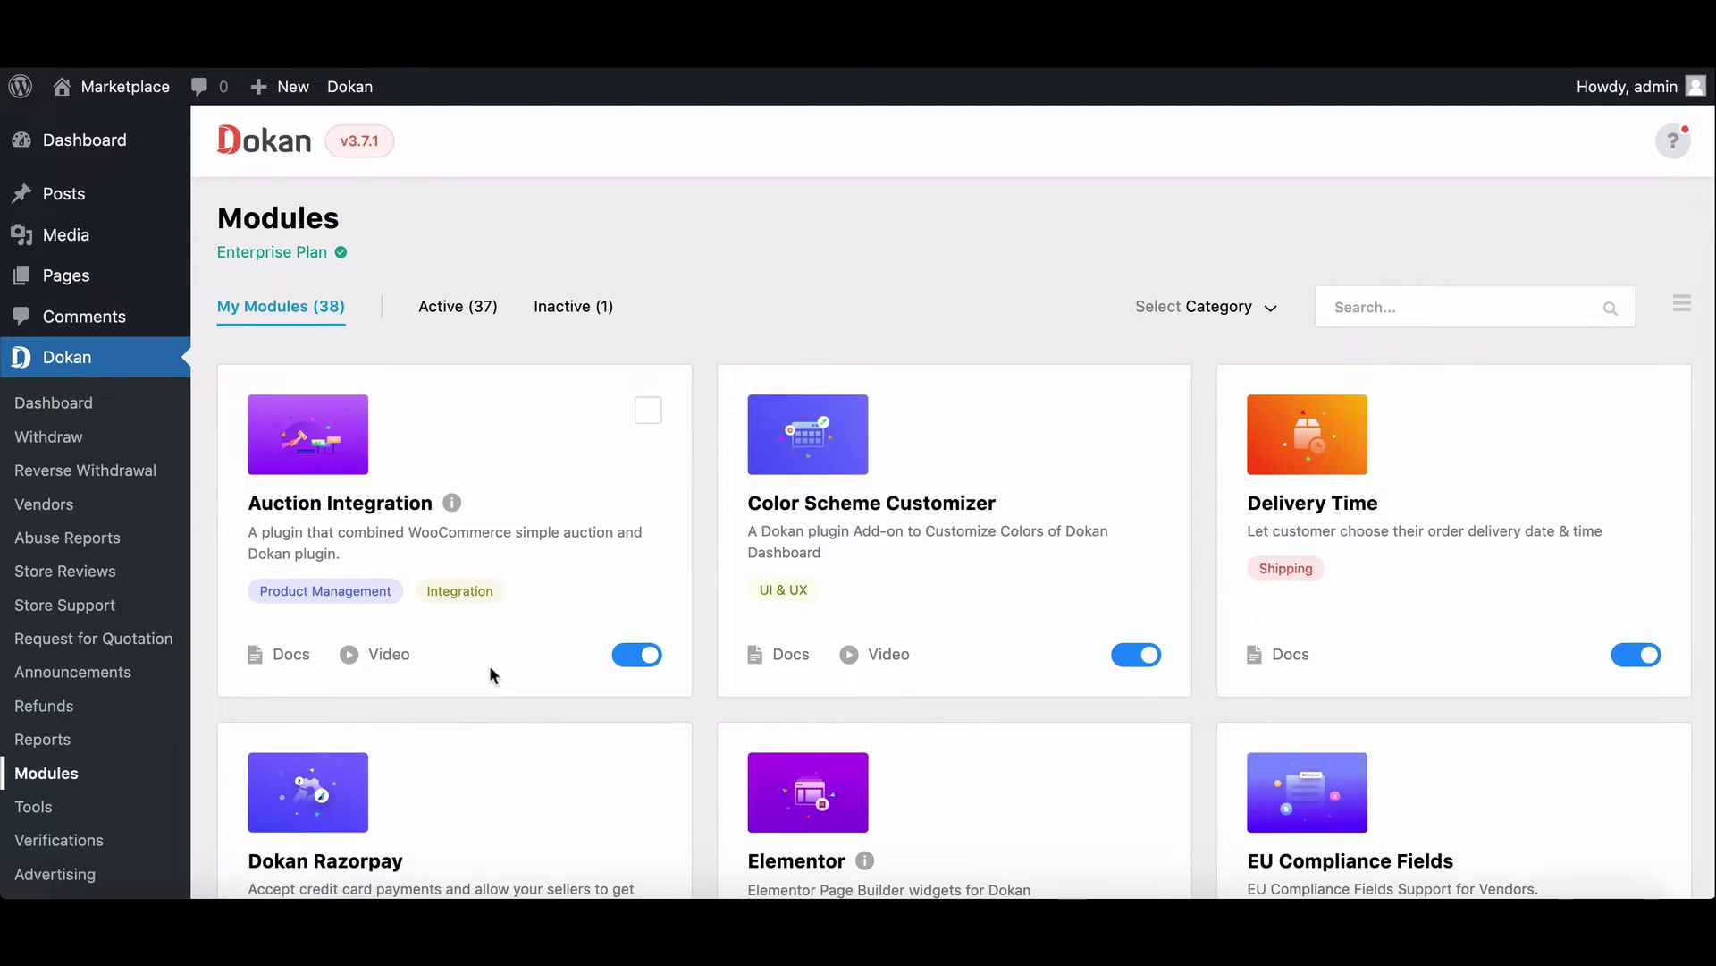
scroll(down, 3)
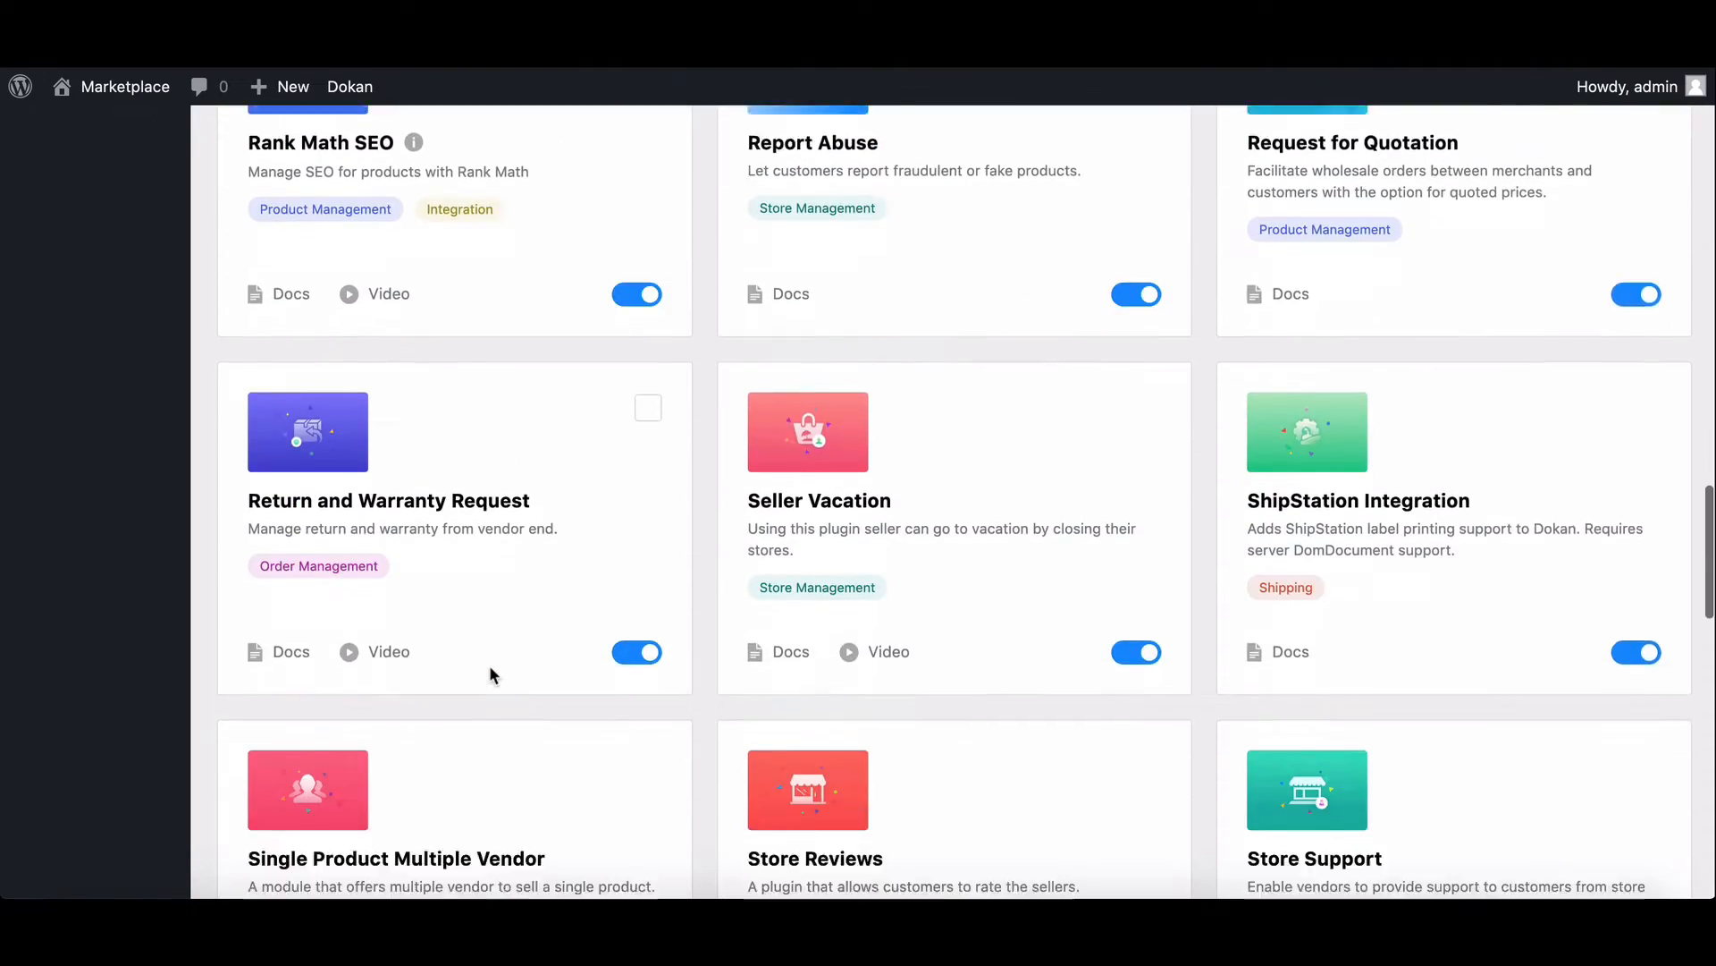
scroll(down, 3)
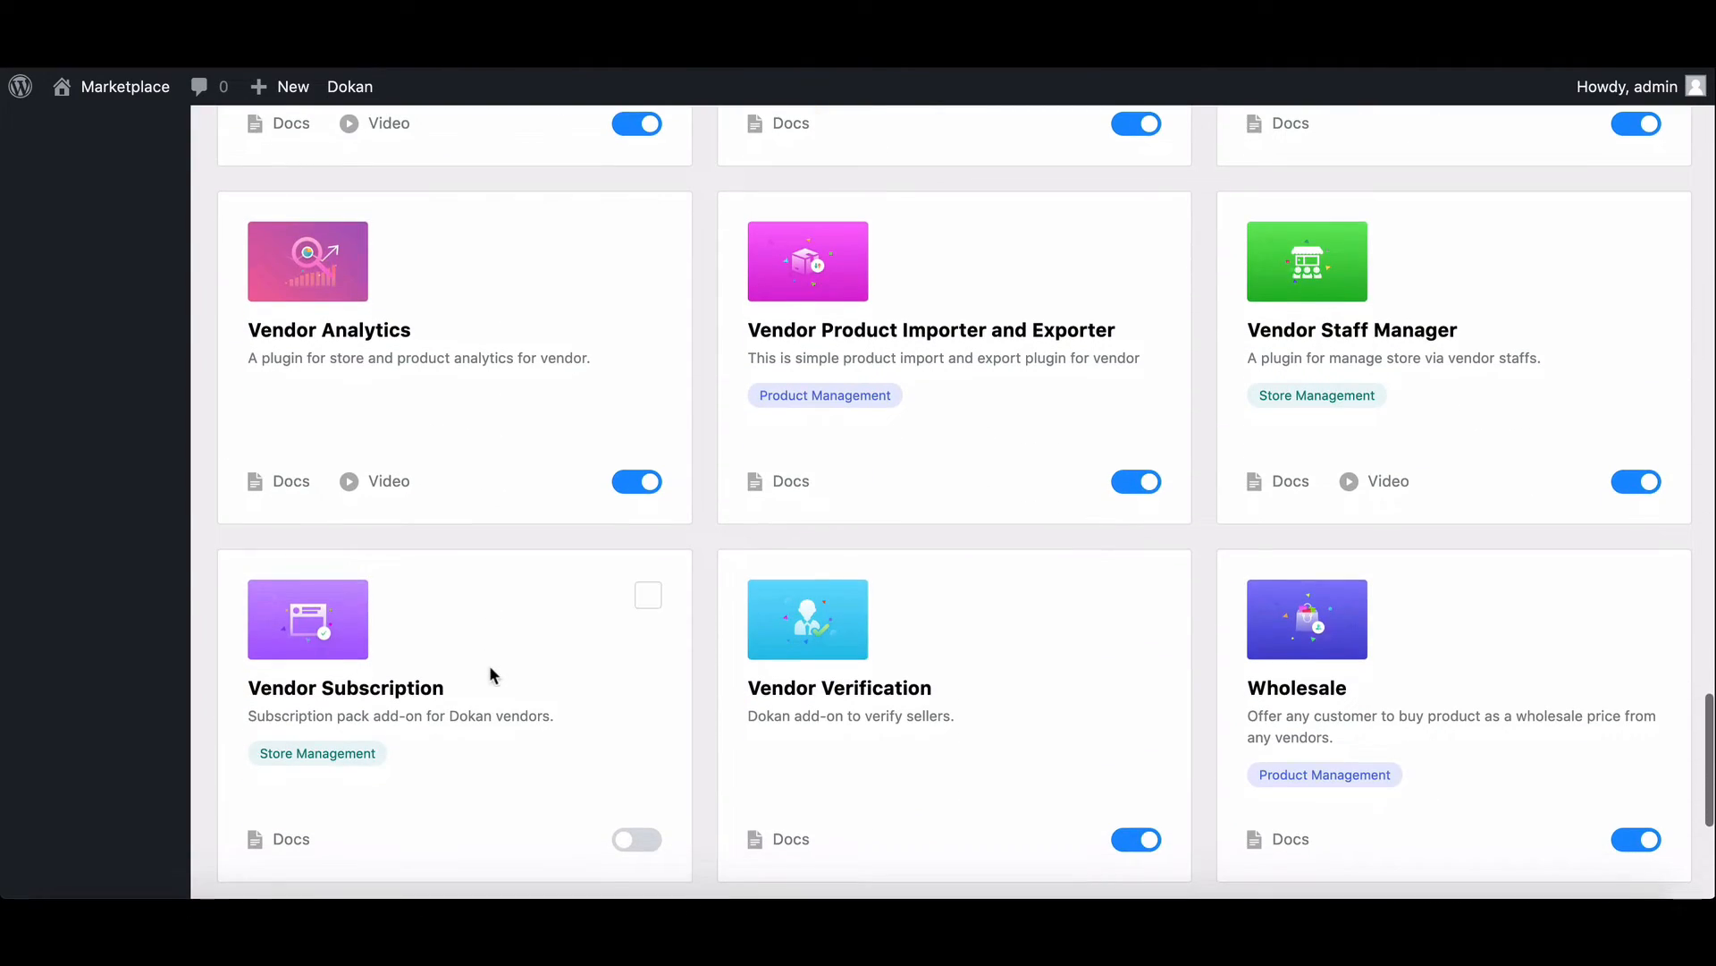
mouse_move(529, 785)
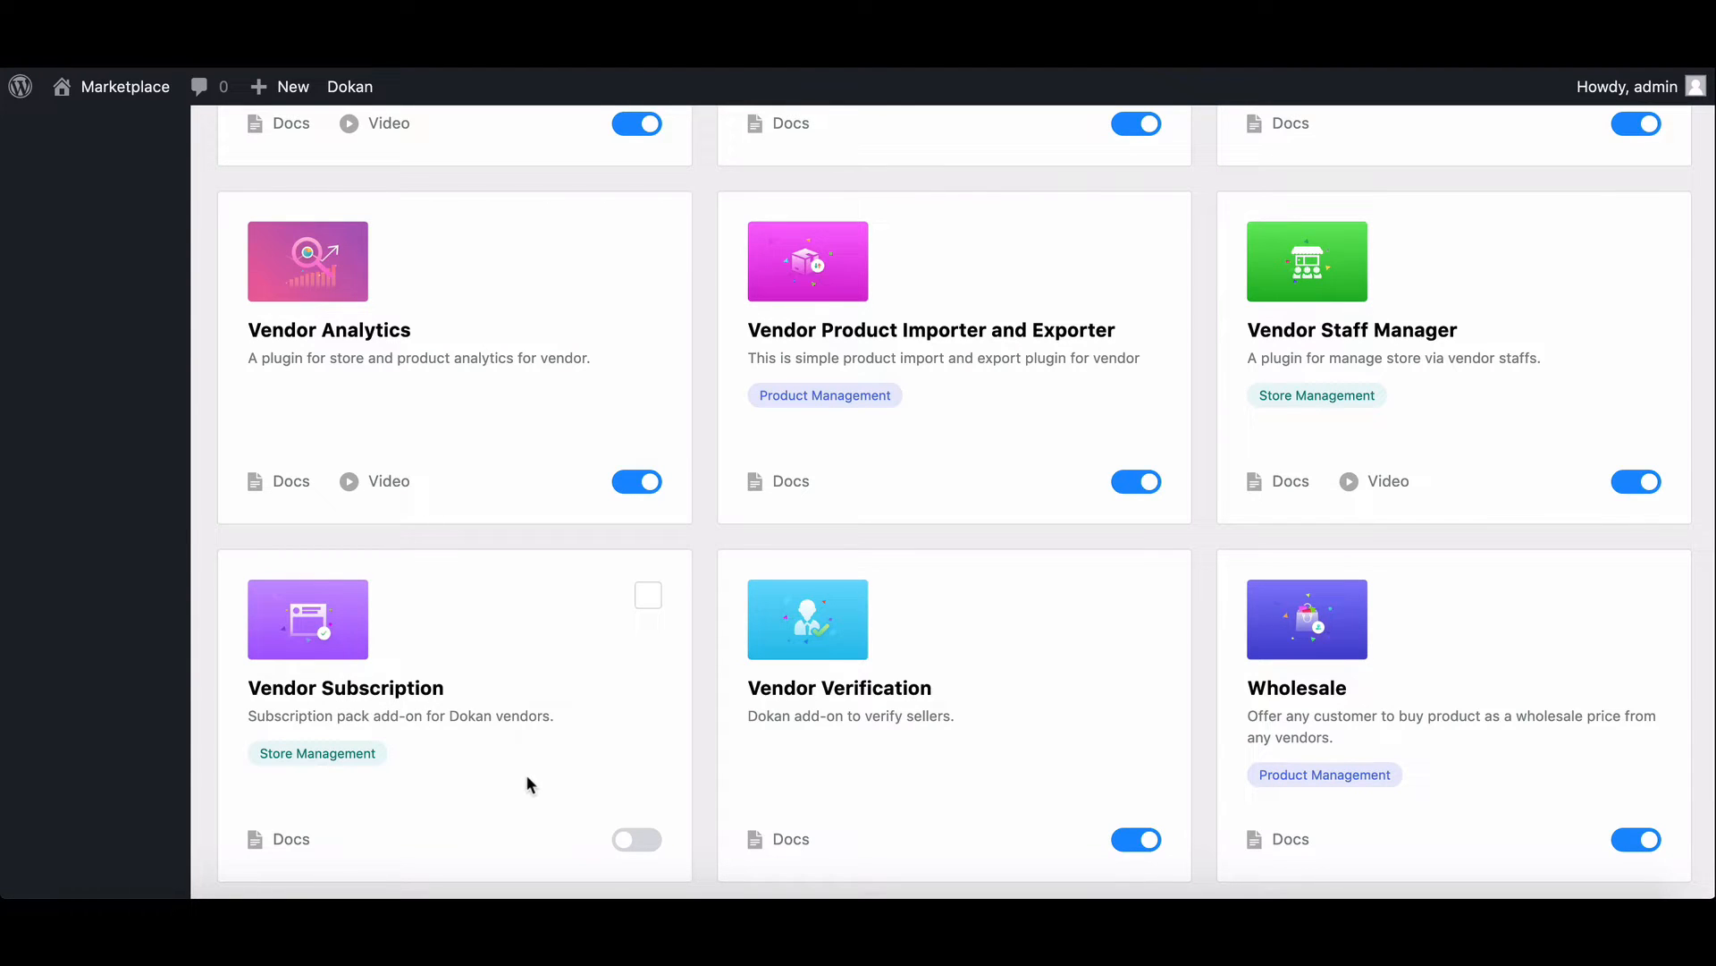
click(636, 838)
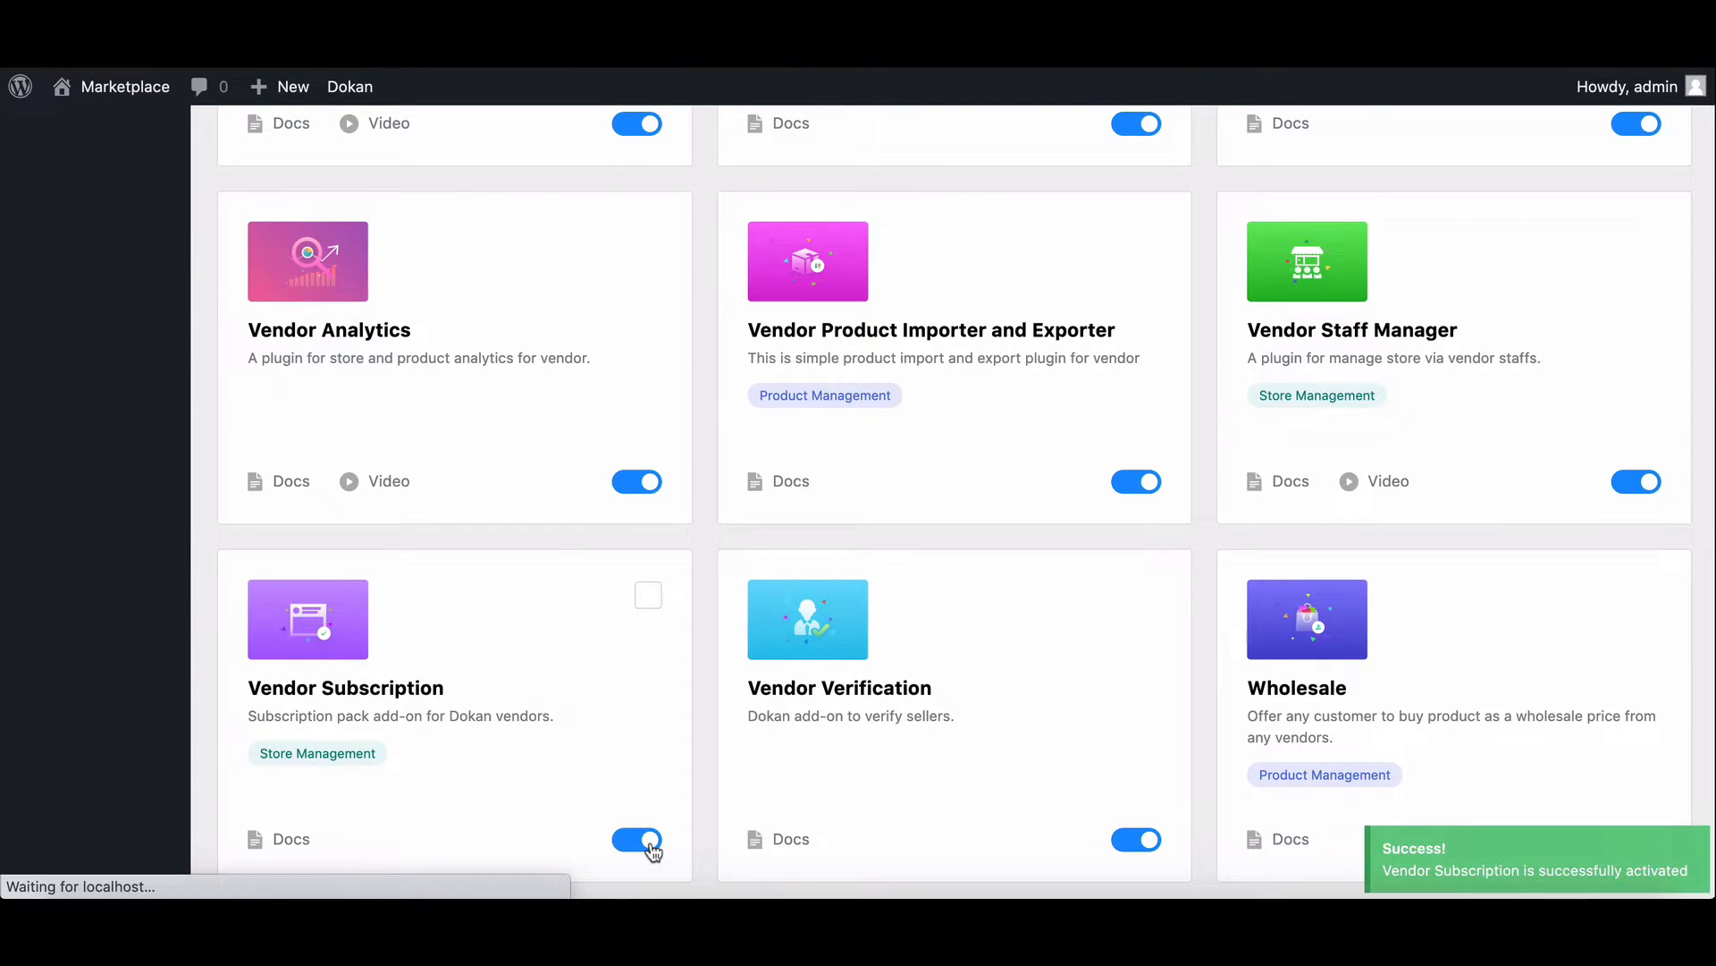
Step: Turn on Enable Vendor Subscription in Dokan's Vendor Subscription settings and save
click(44, 677)
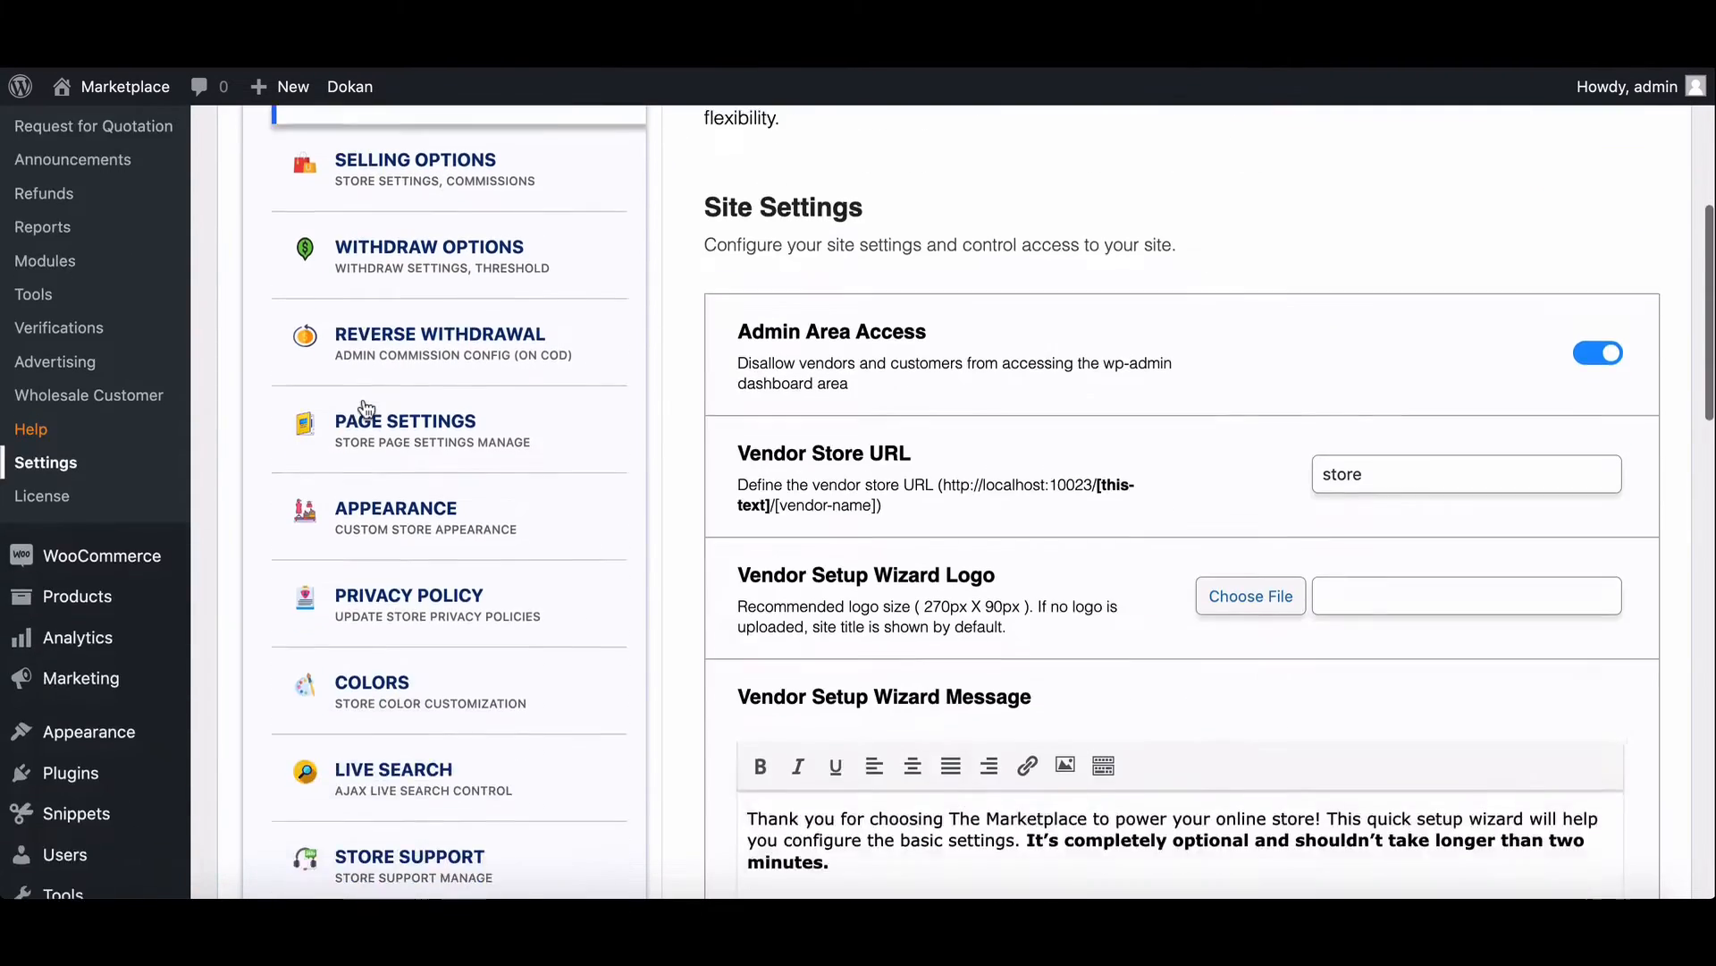
scroll(down, 3)
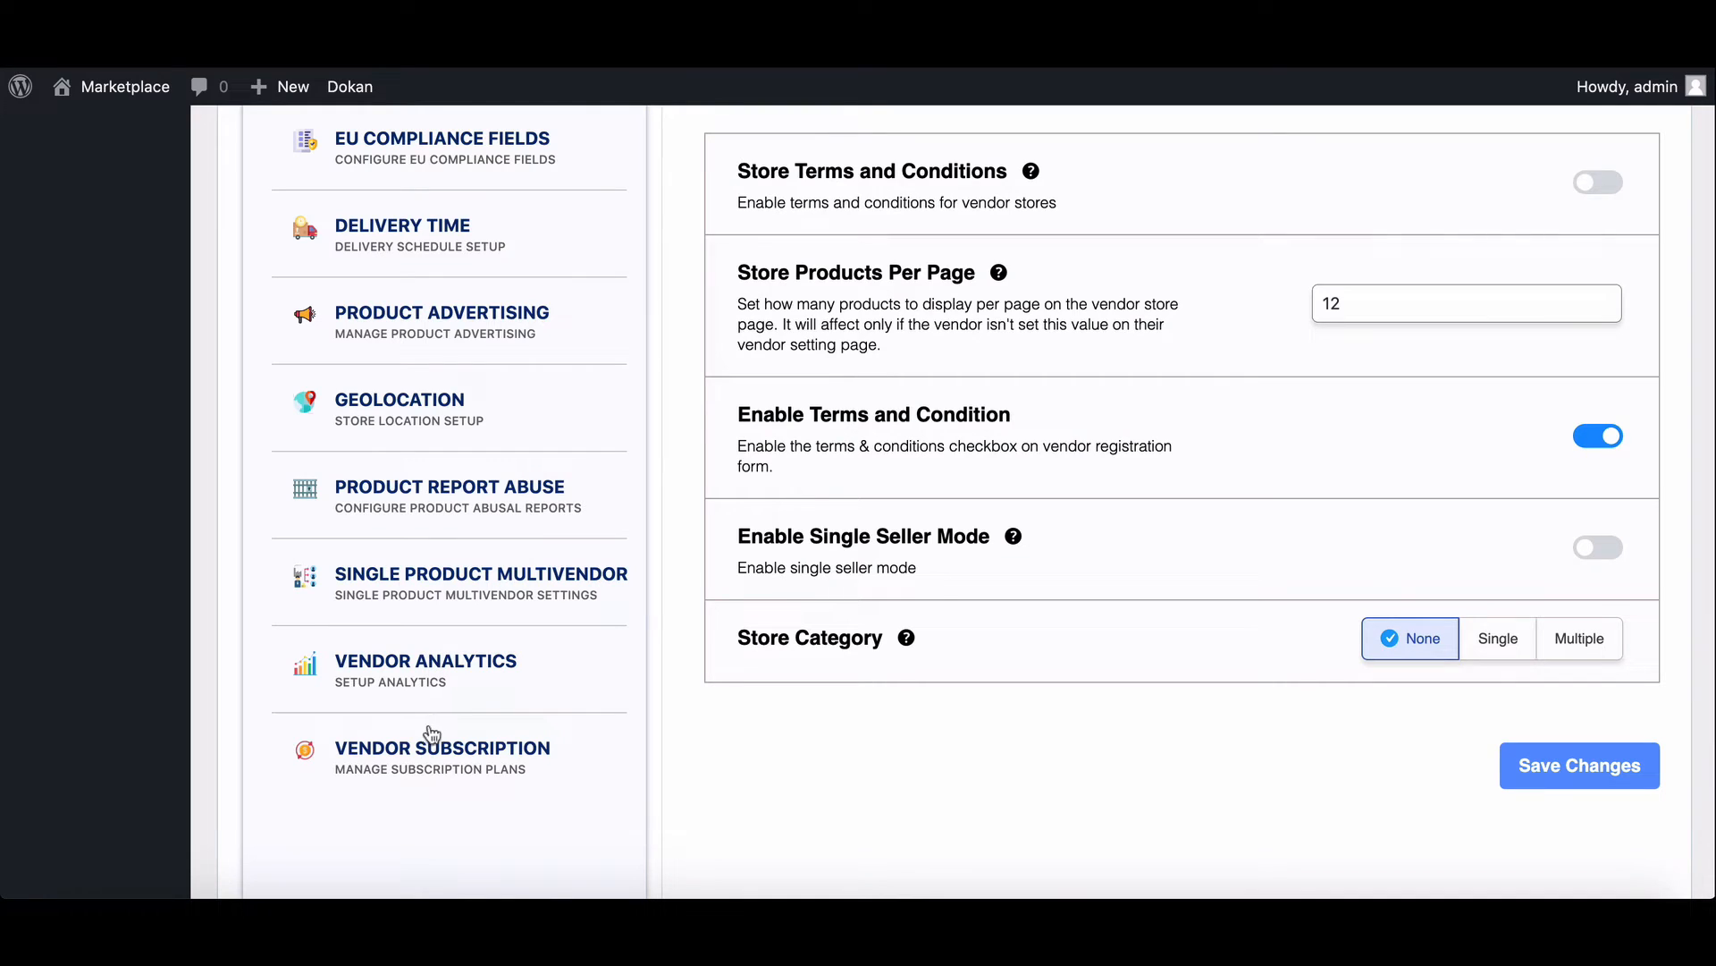
click(442, 747)
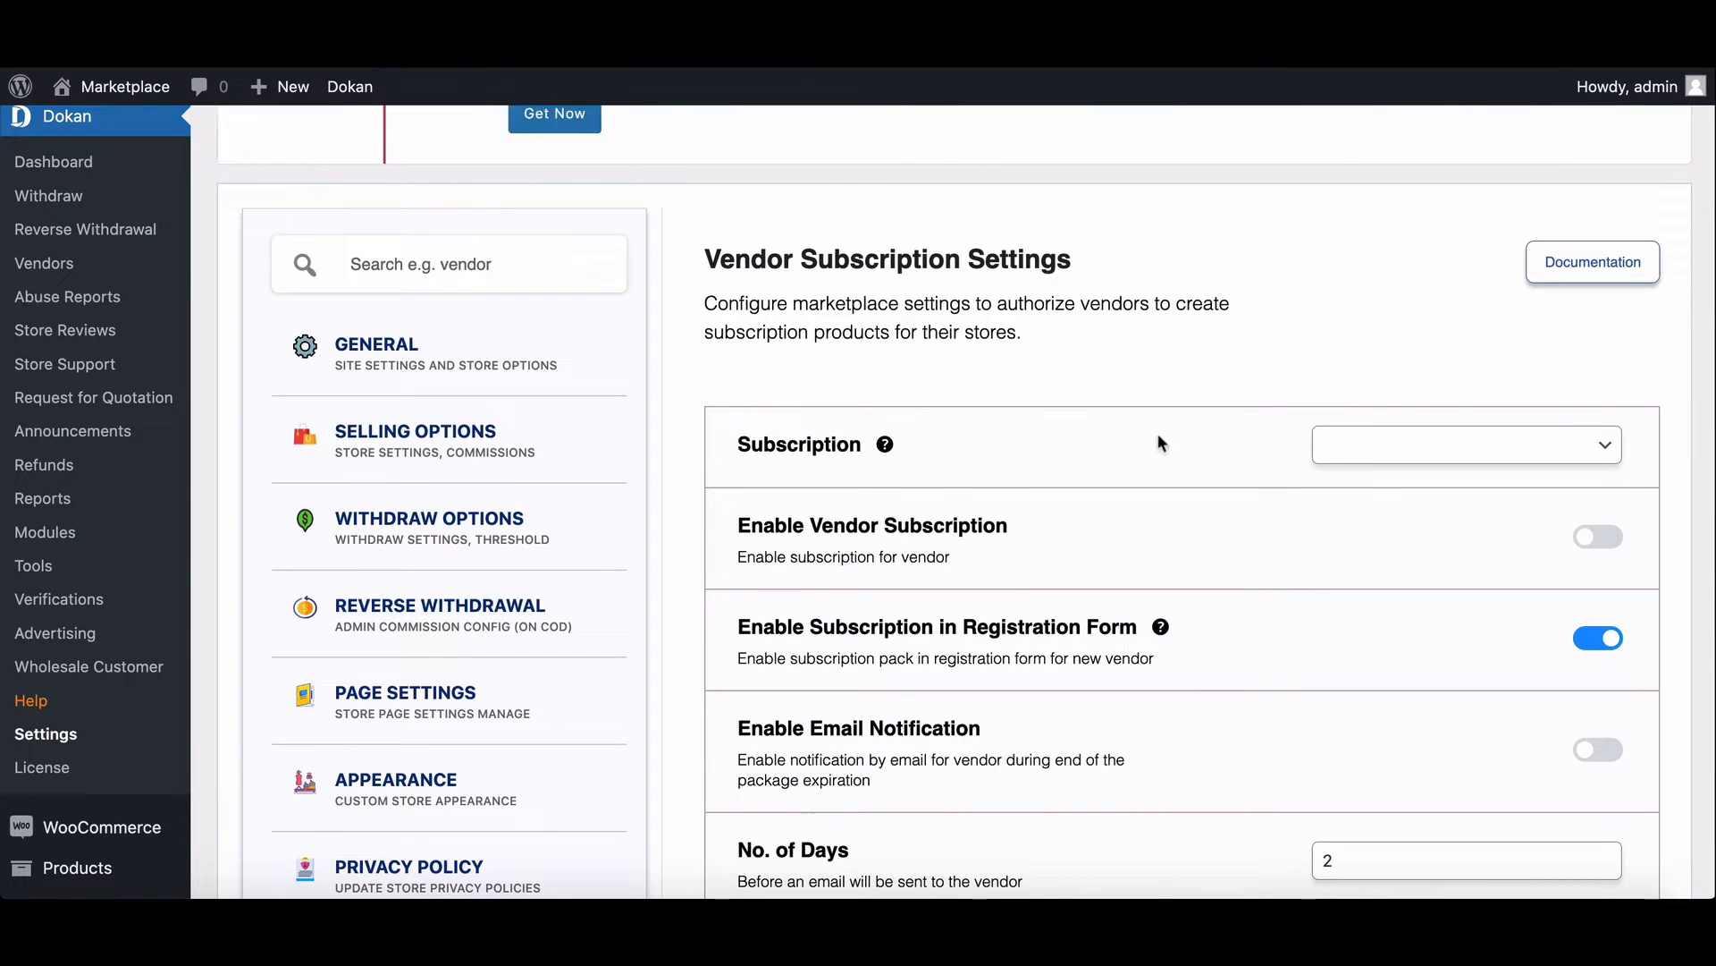
mouse_move(1572, 546)
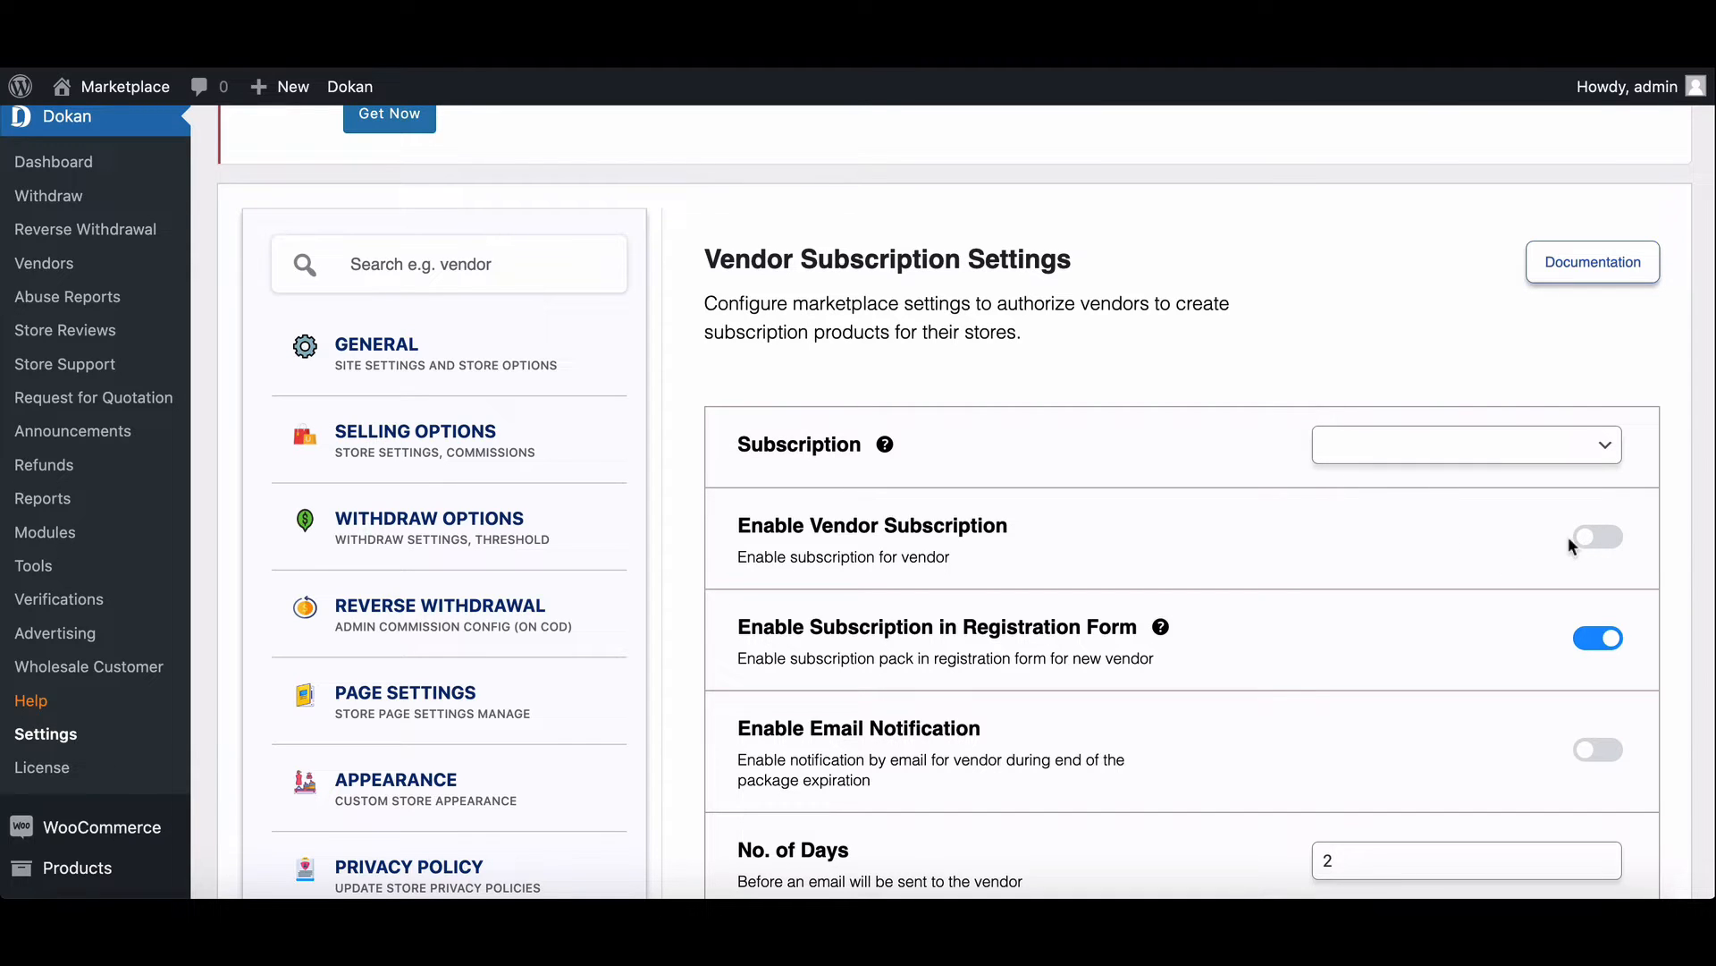
click(1598, 540)
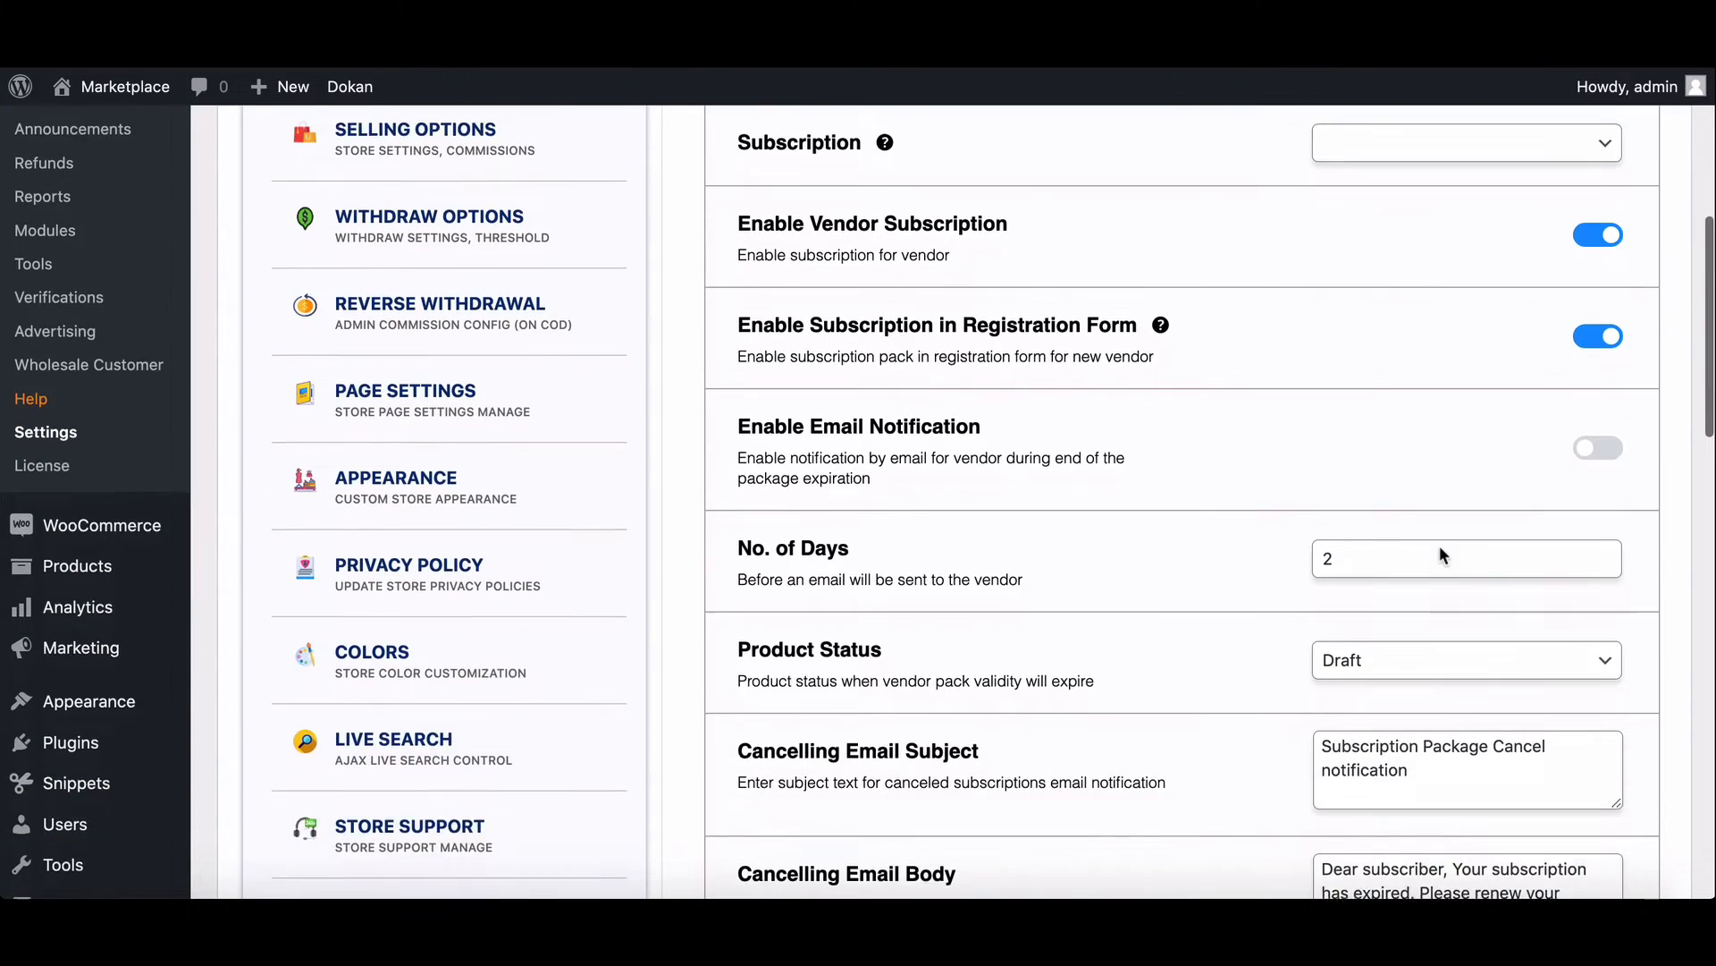
scroll(up, 3)
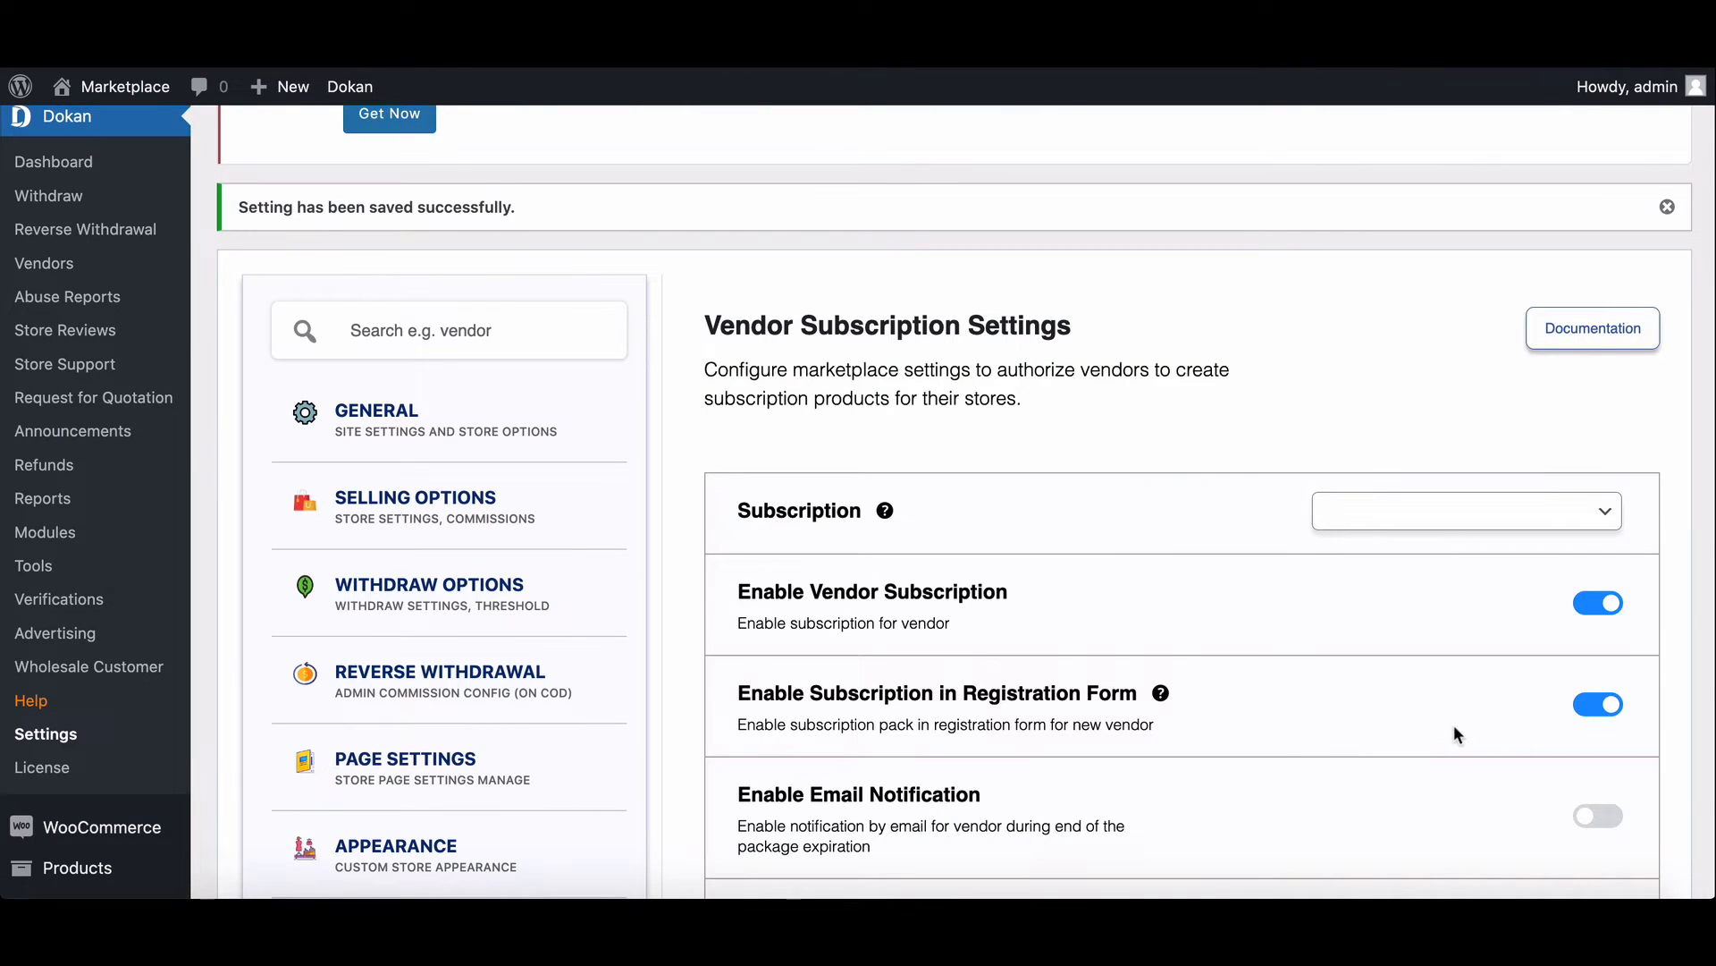
scroll(down, 3)
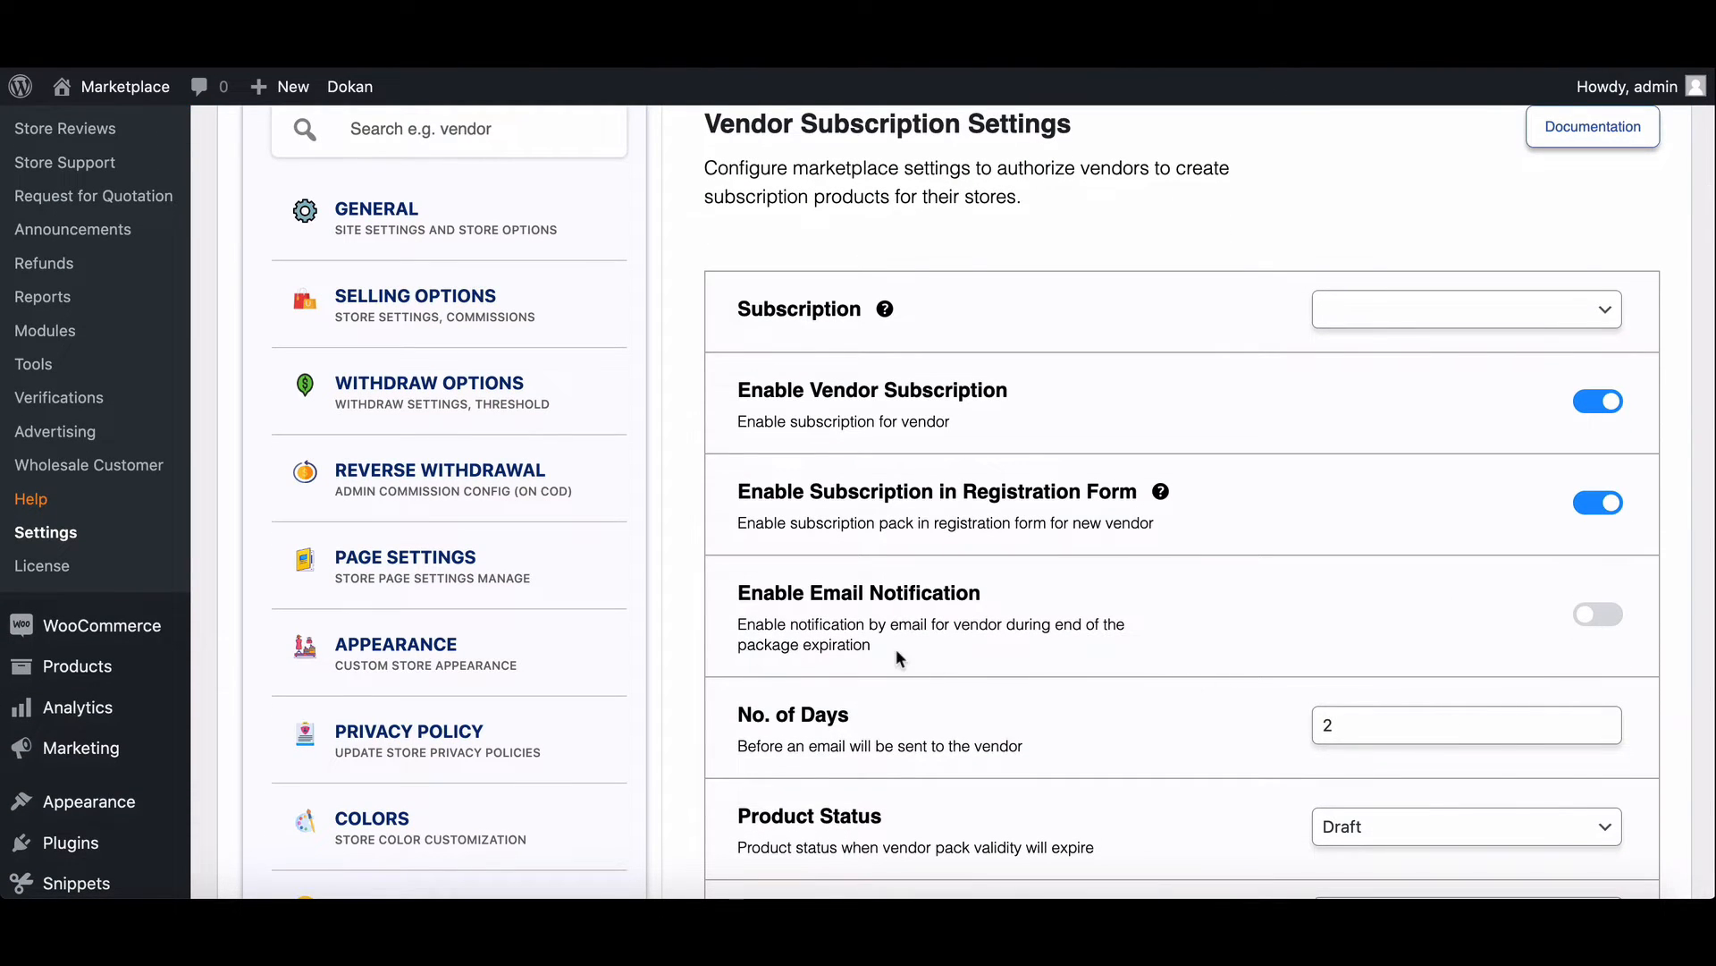
click(78, 665)
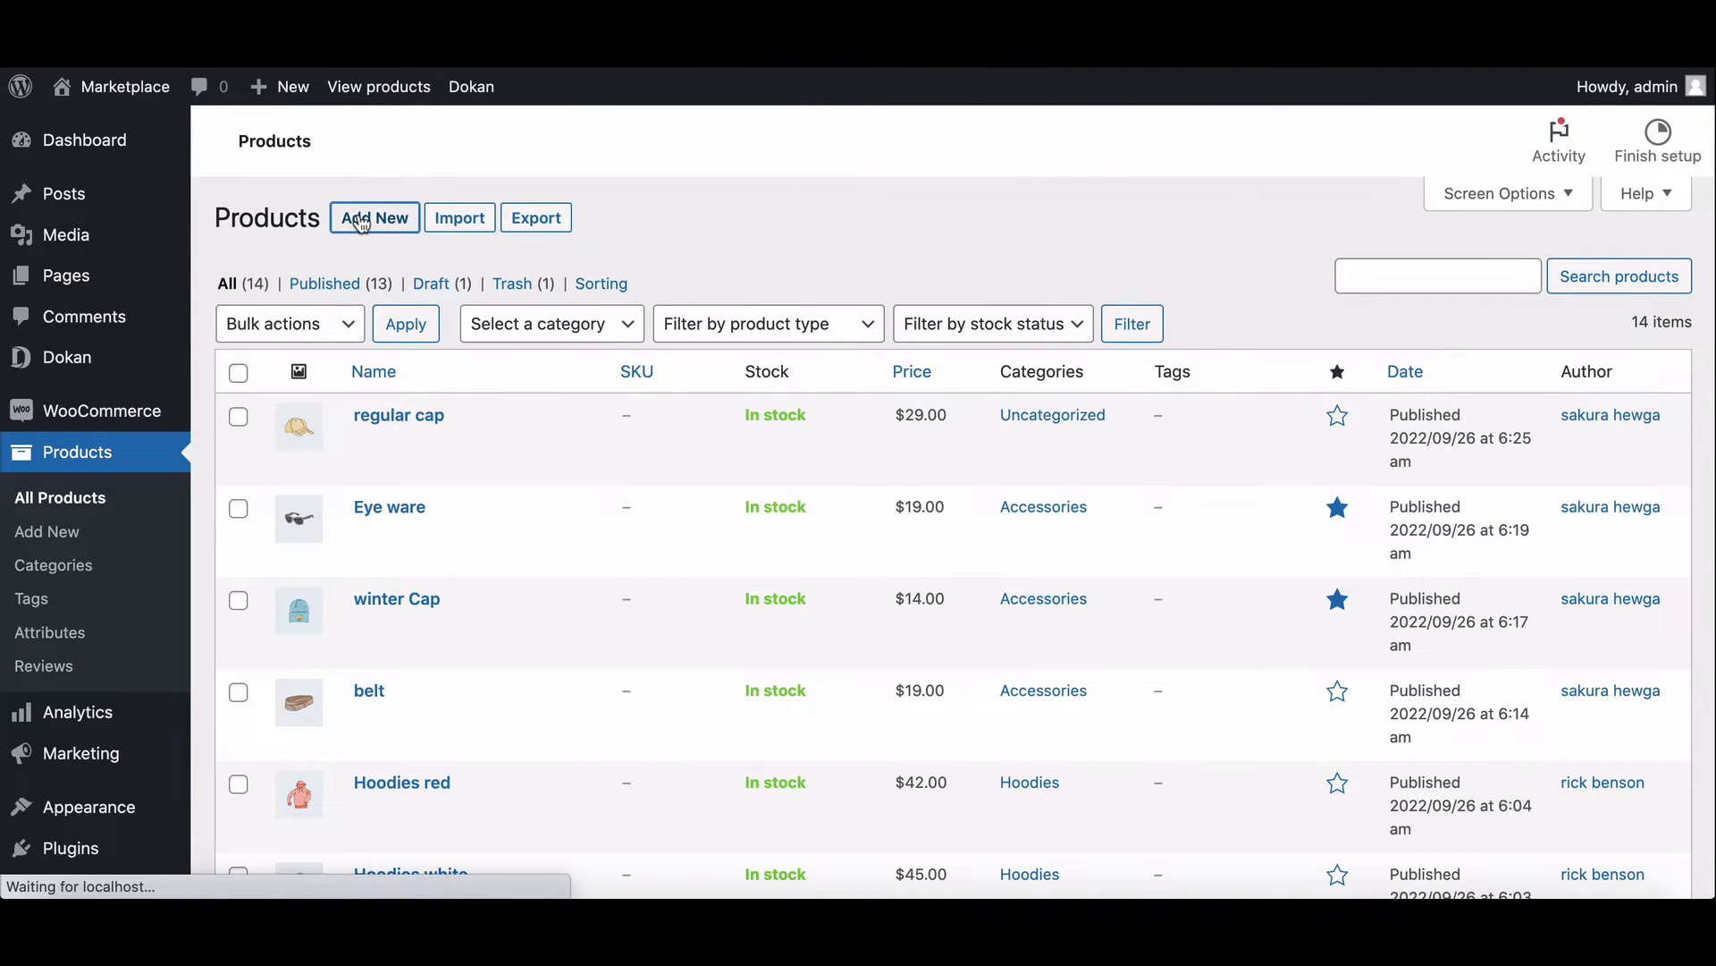
Step: Draft product 'Basic' describing 5 daily uploads, 20% commission and 20 hours support
click(373, 216)
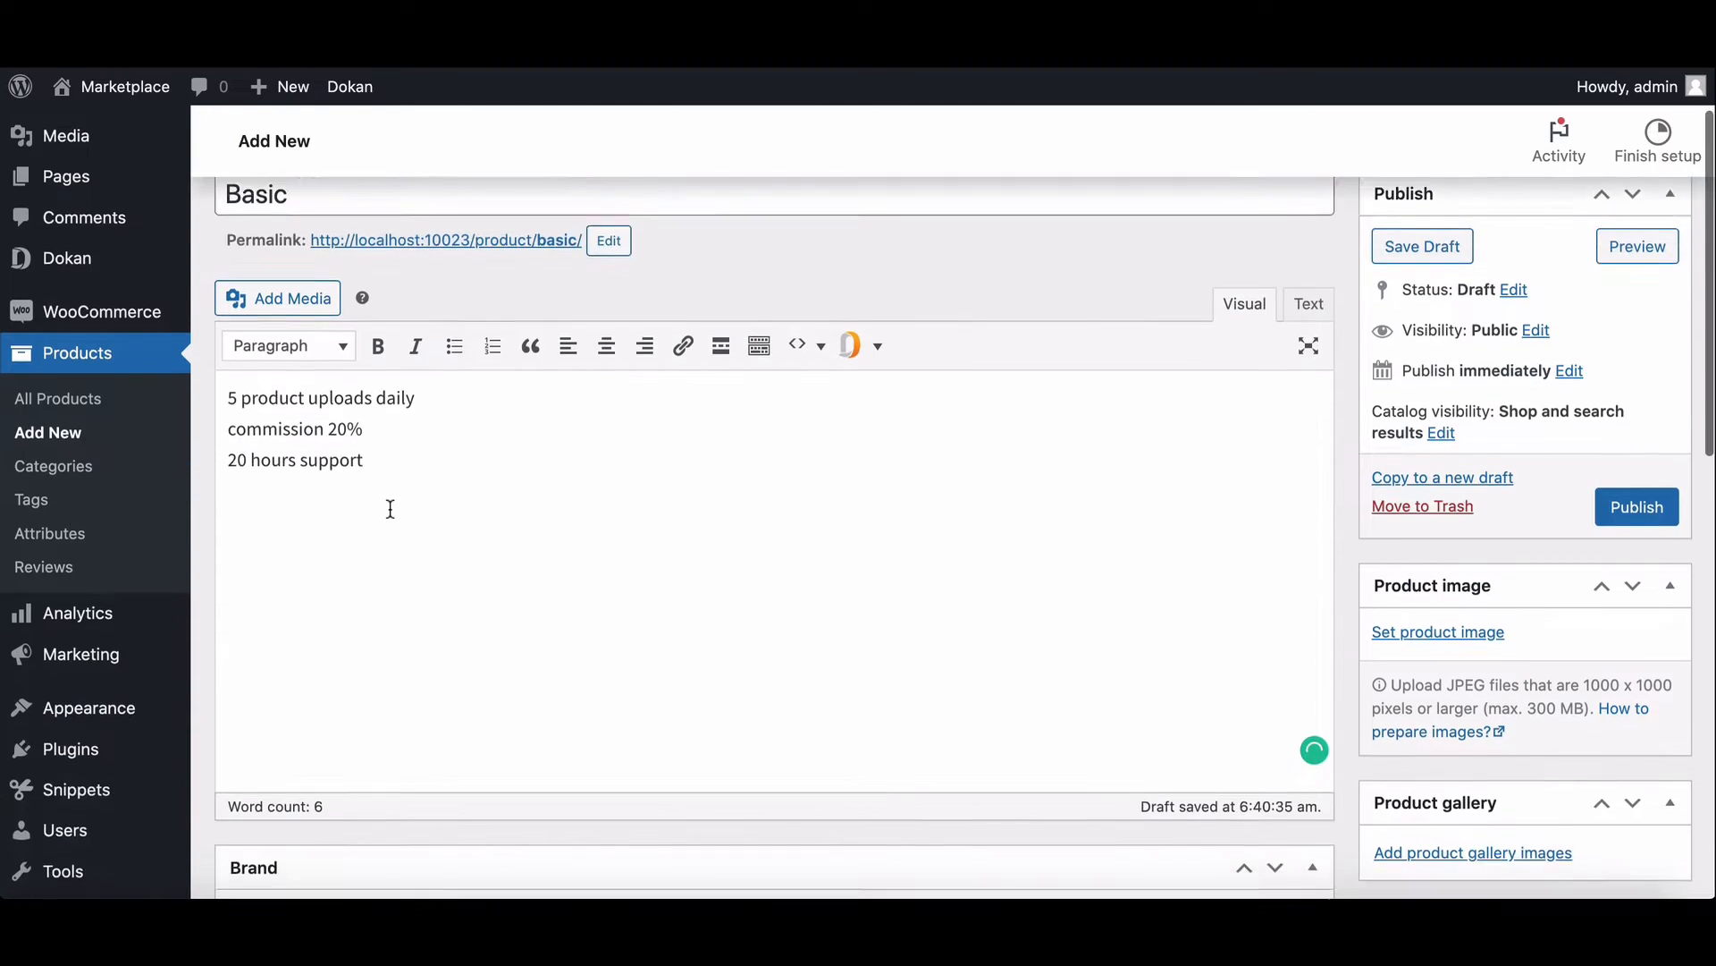
scroll(down, 3)
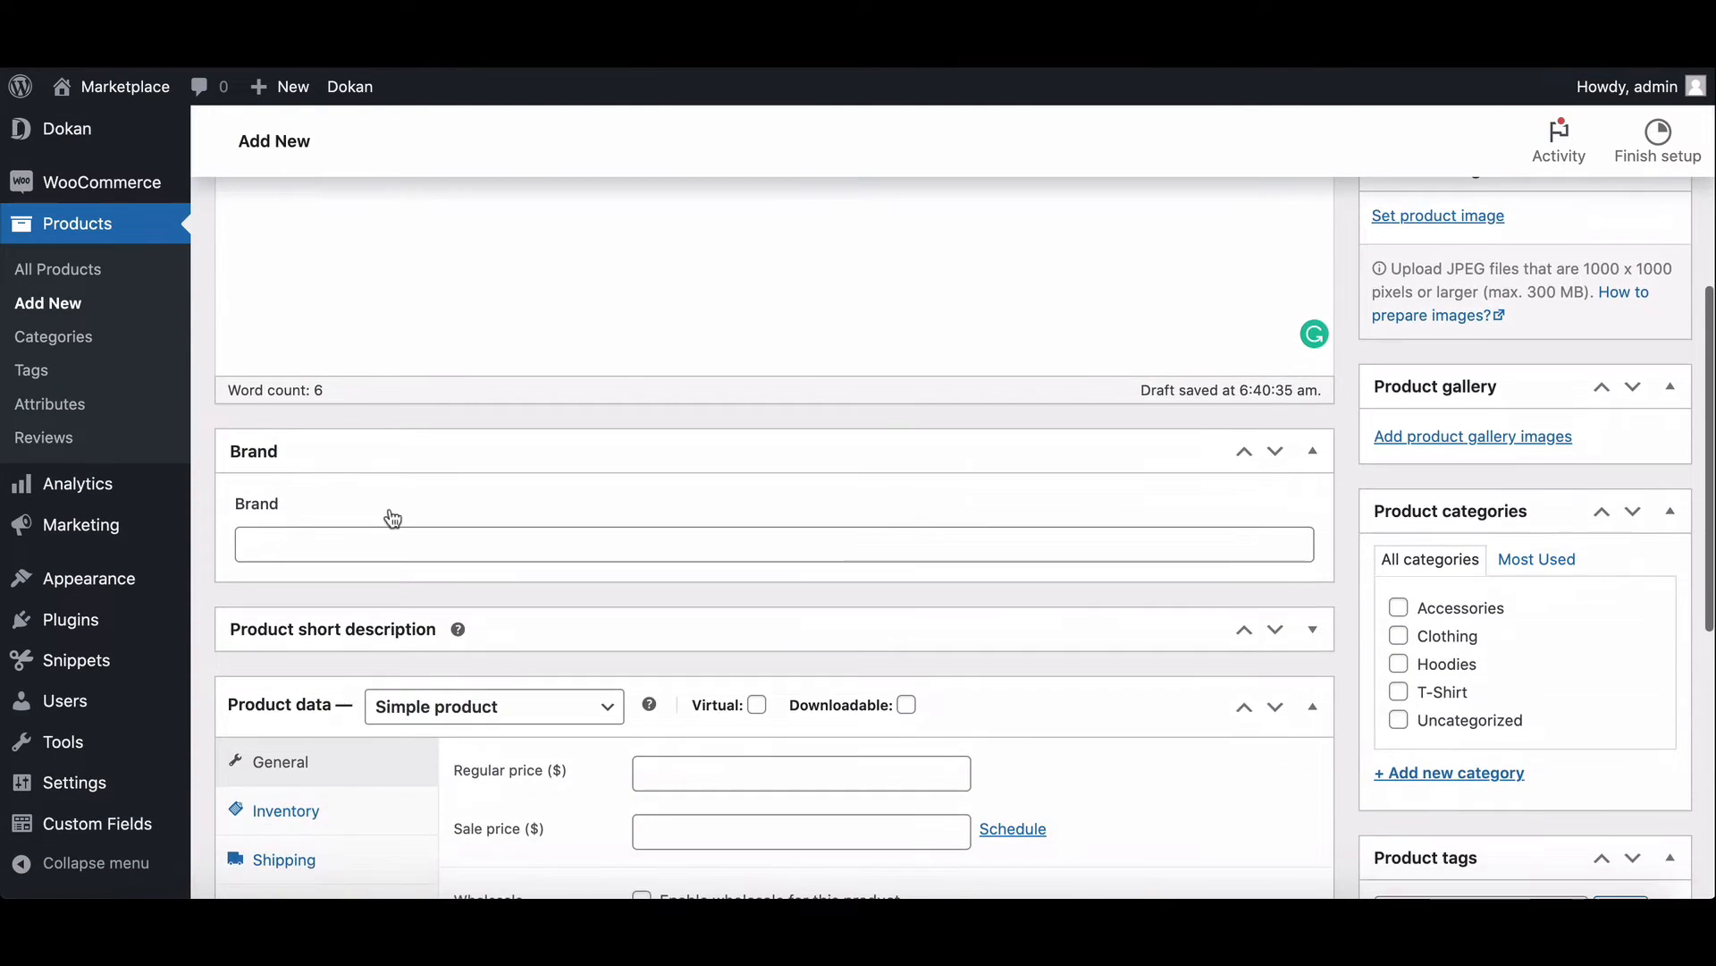
scroll(down, 3)
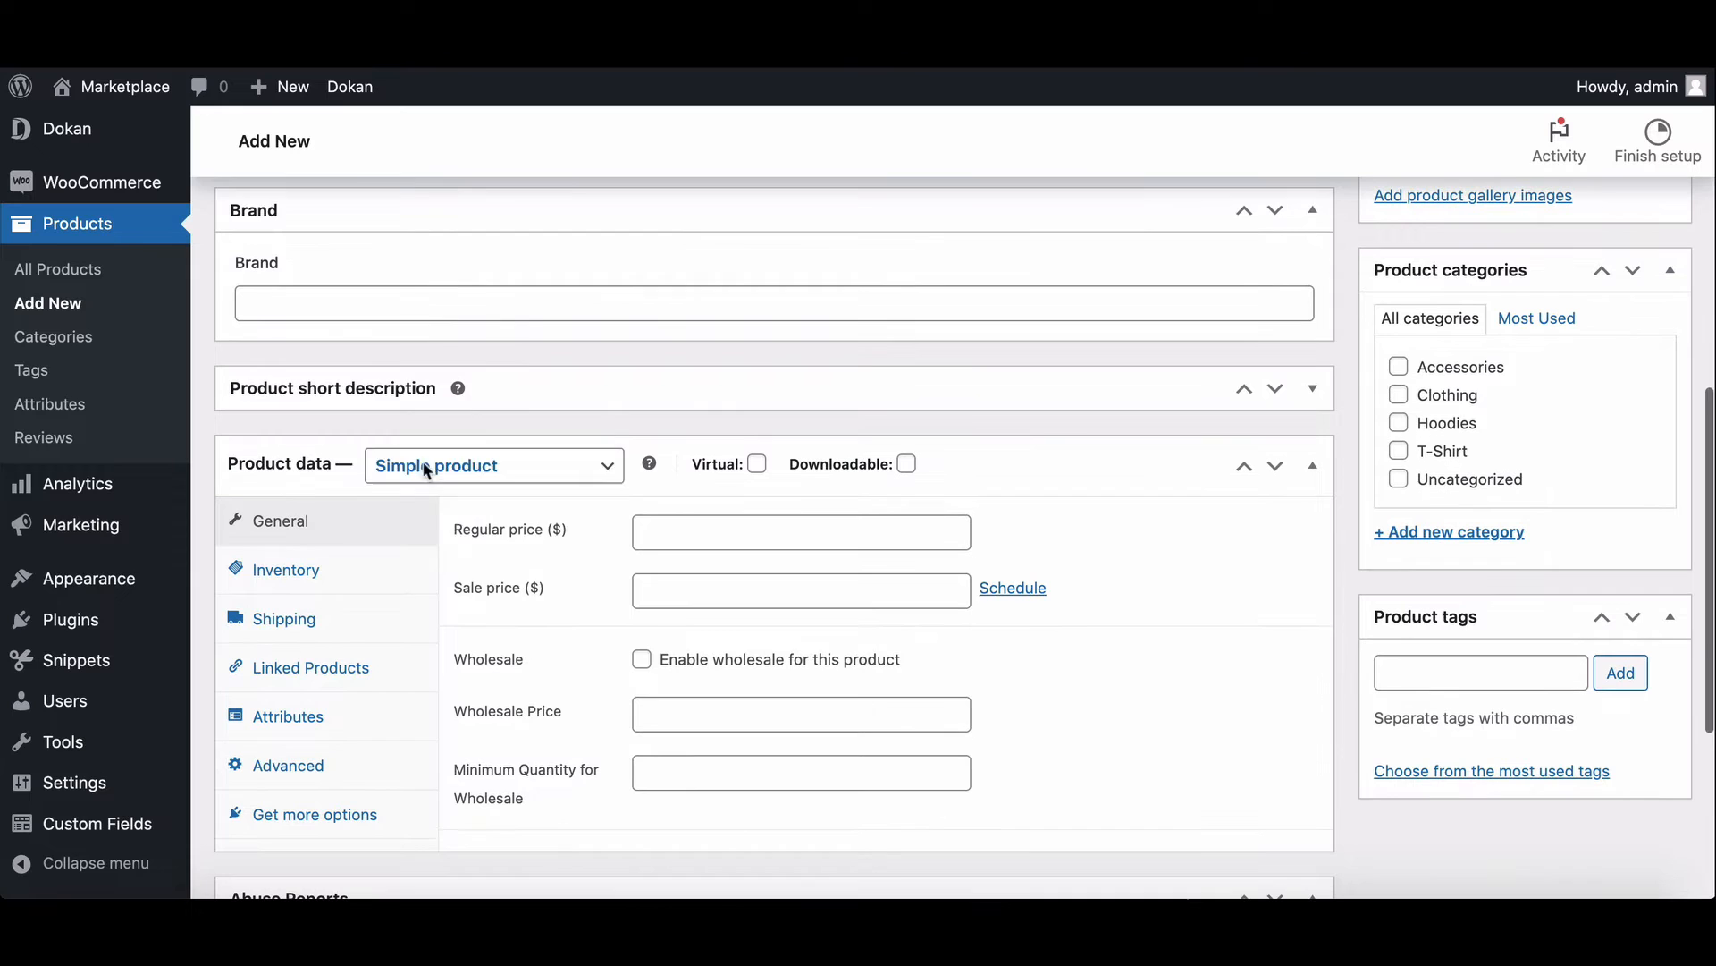
Step: Make Basic a $49 Dokan Subscription: 5 products, 30 days, 20% percentage commission
click(492, 464)
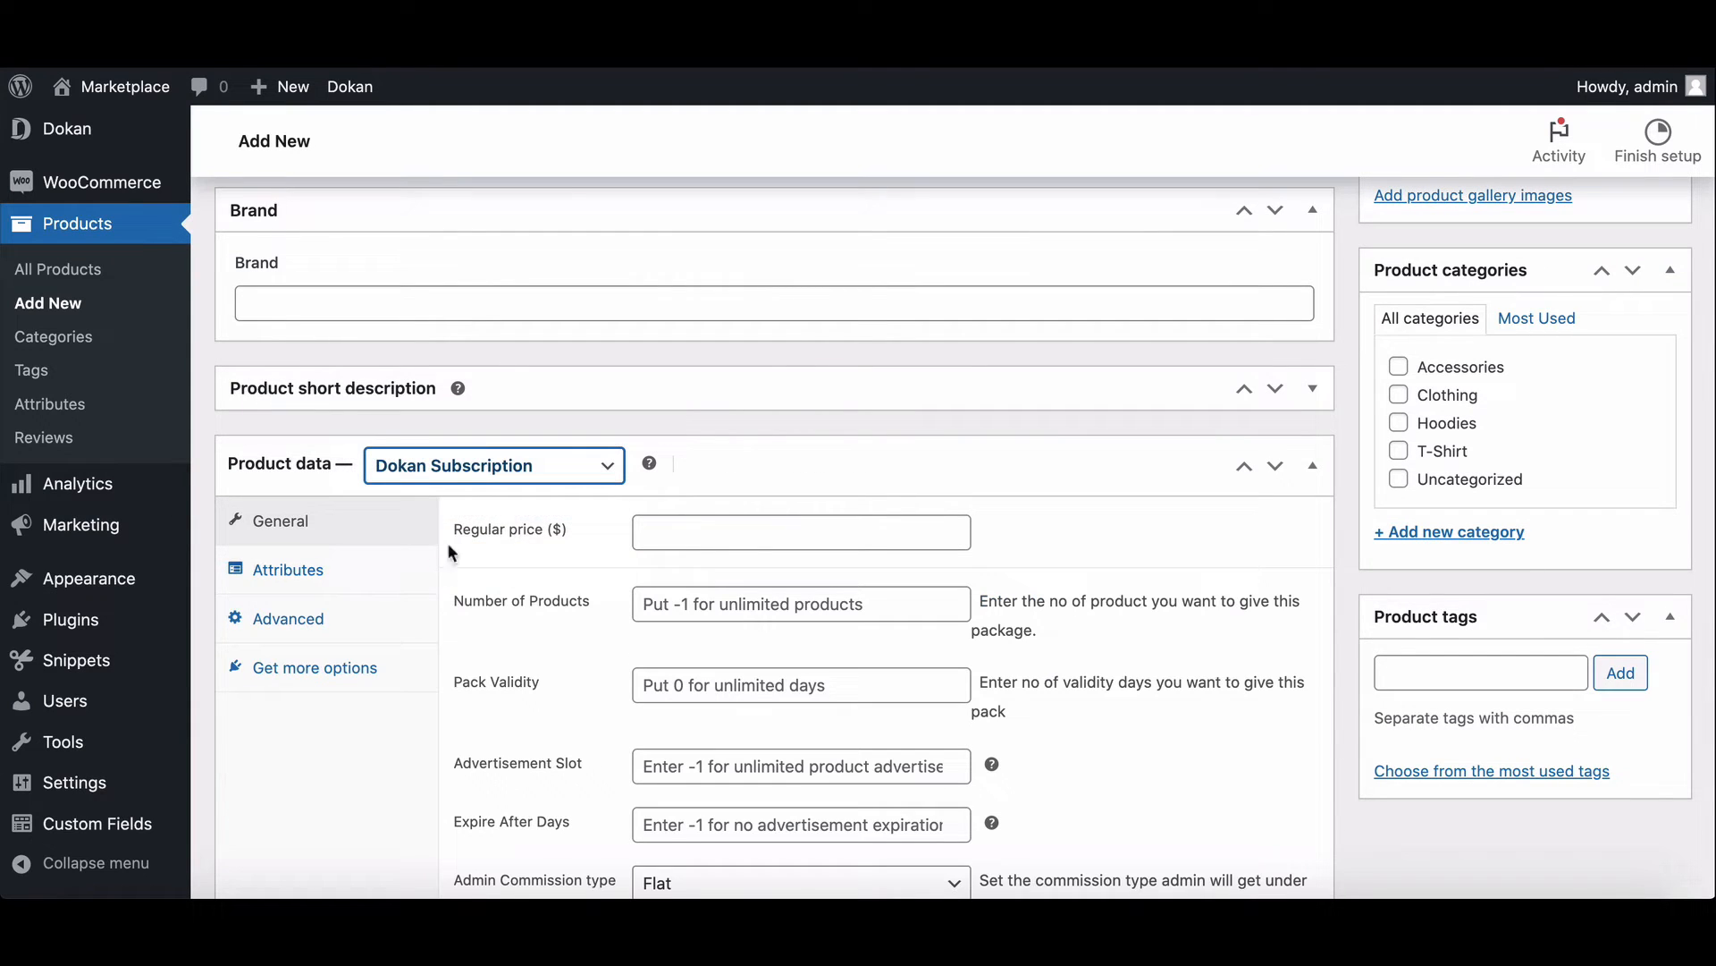
scroll(down, 3)
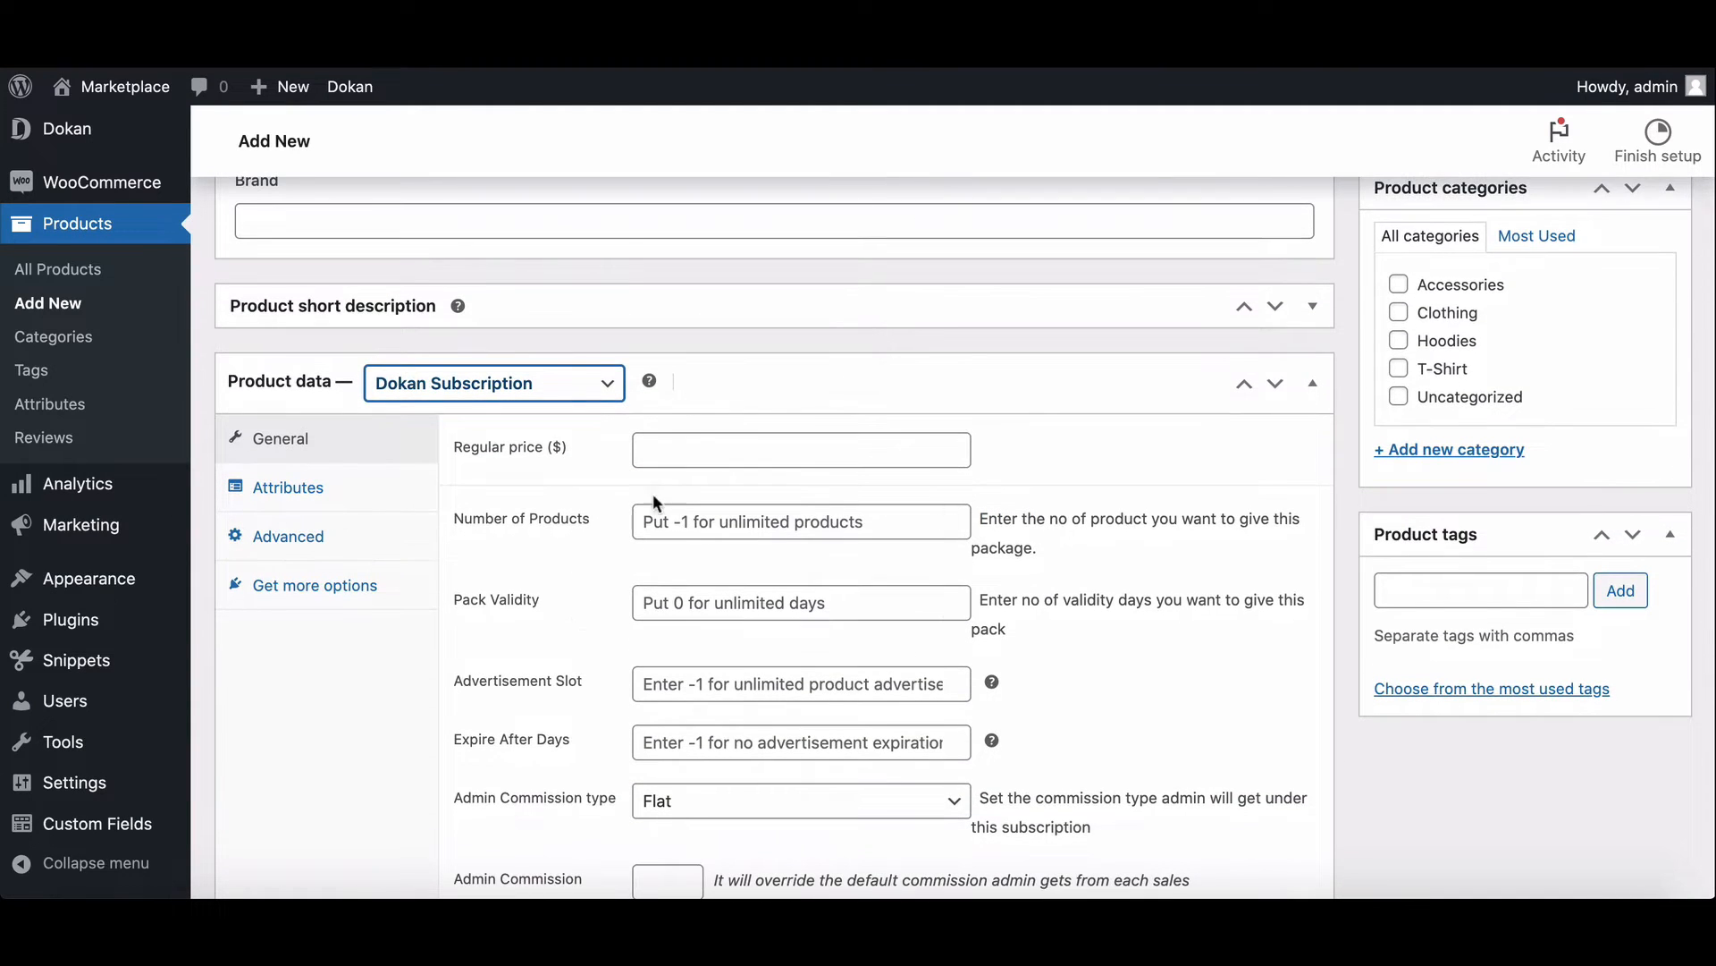
text(49)
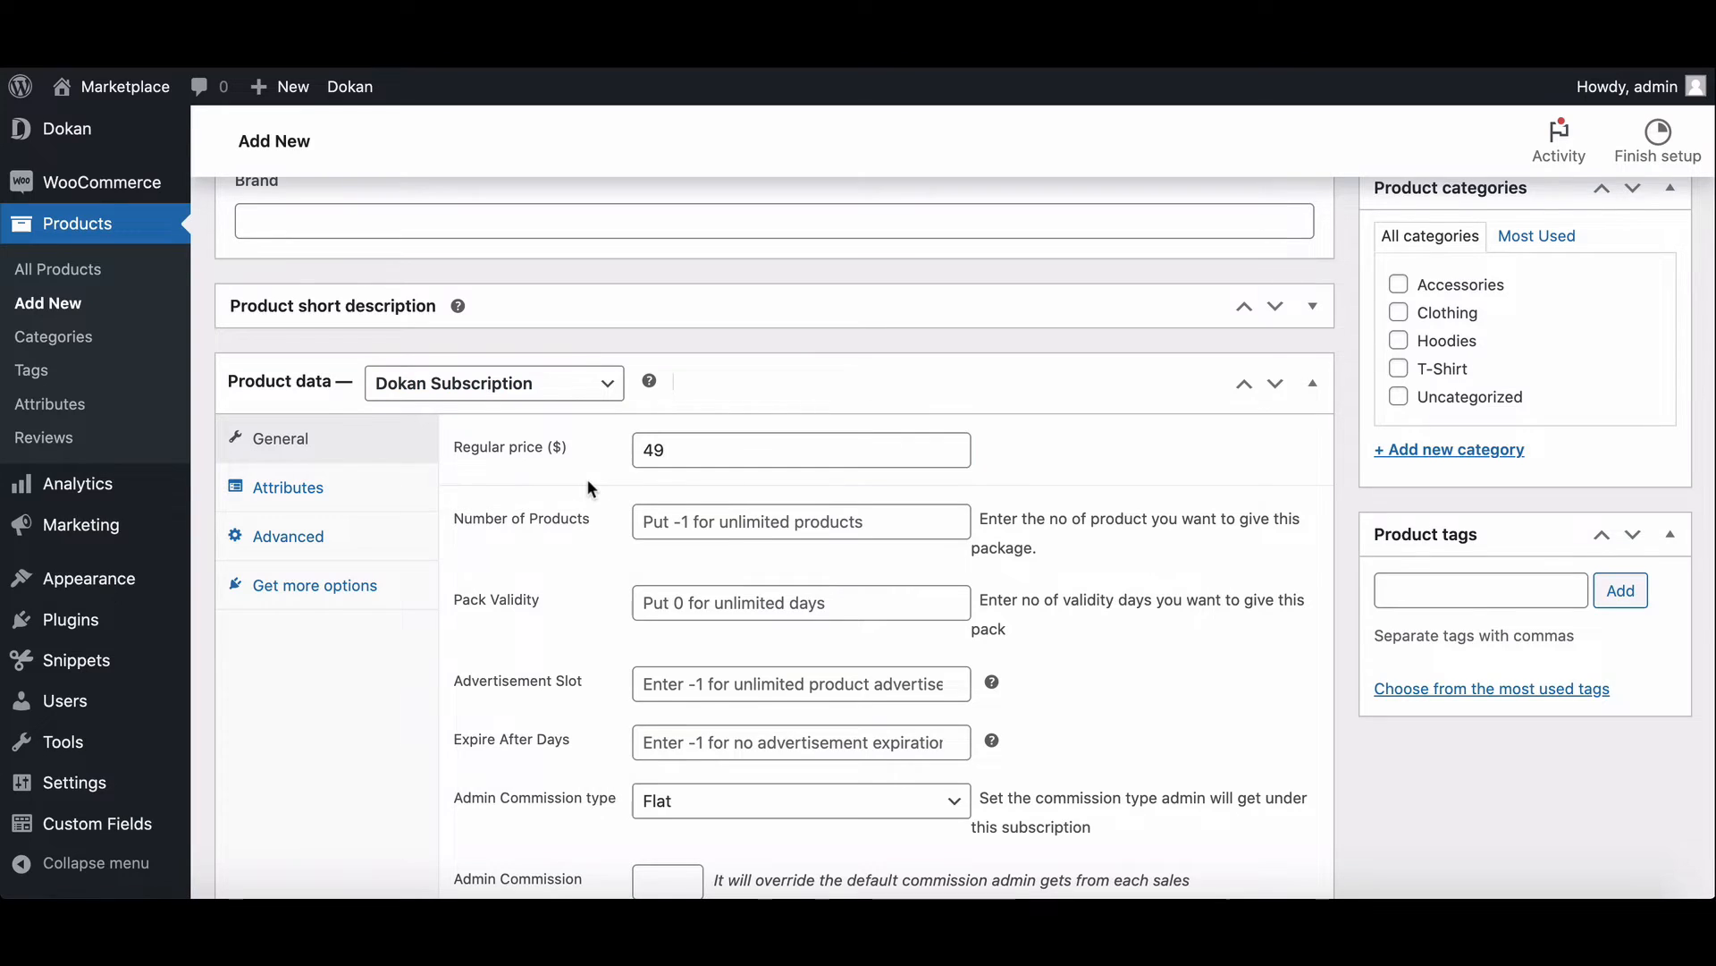
scroll(down, 3)
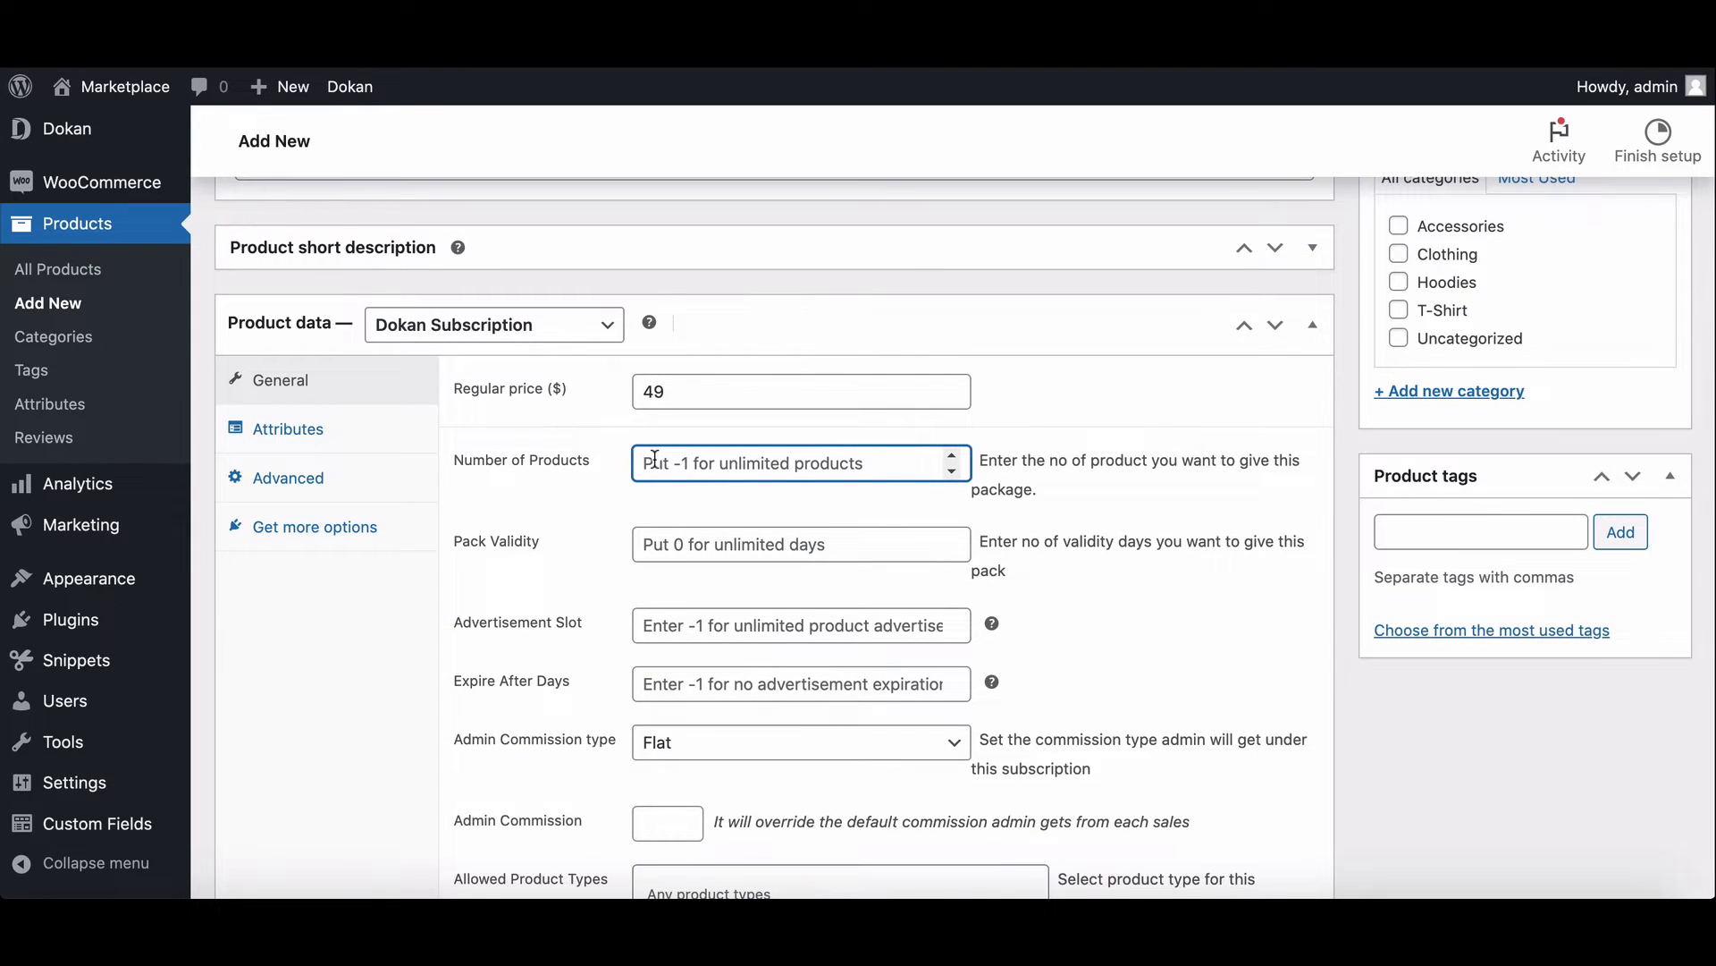
text(5)
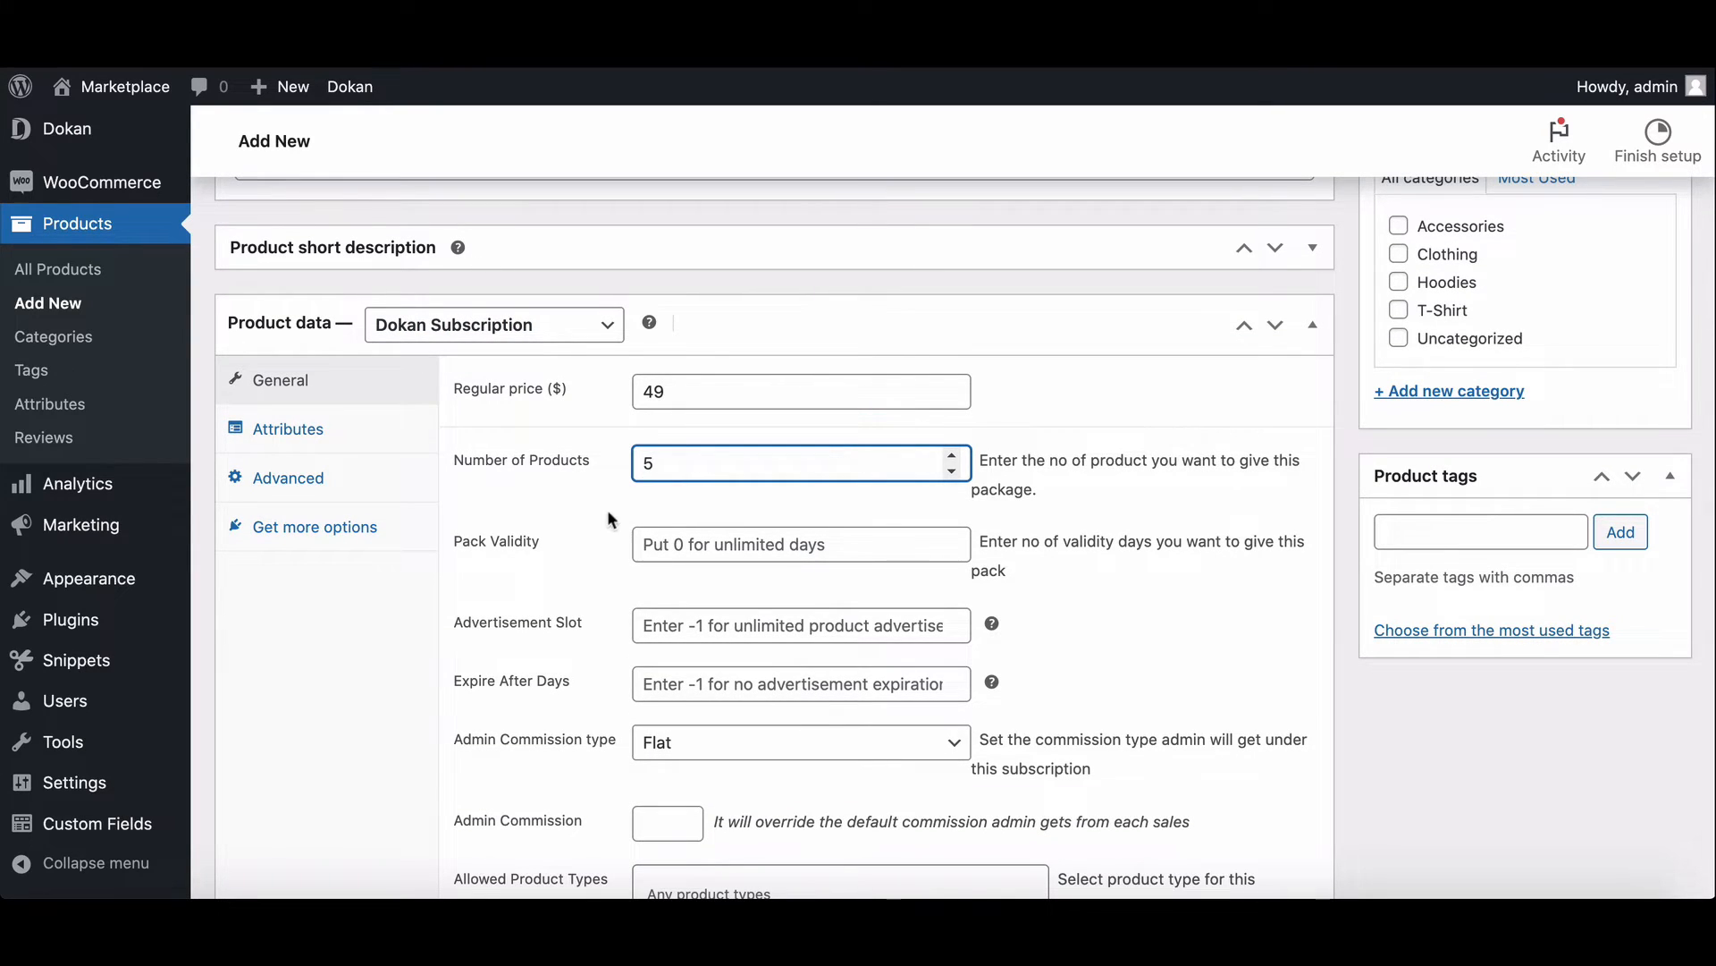
click(800, 544)
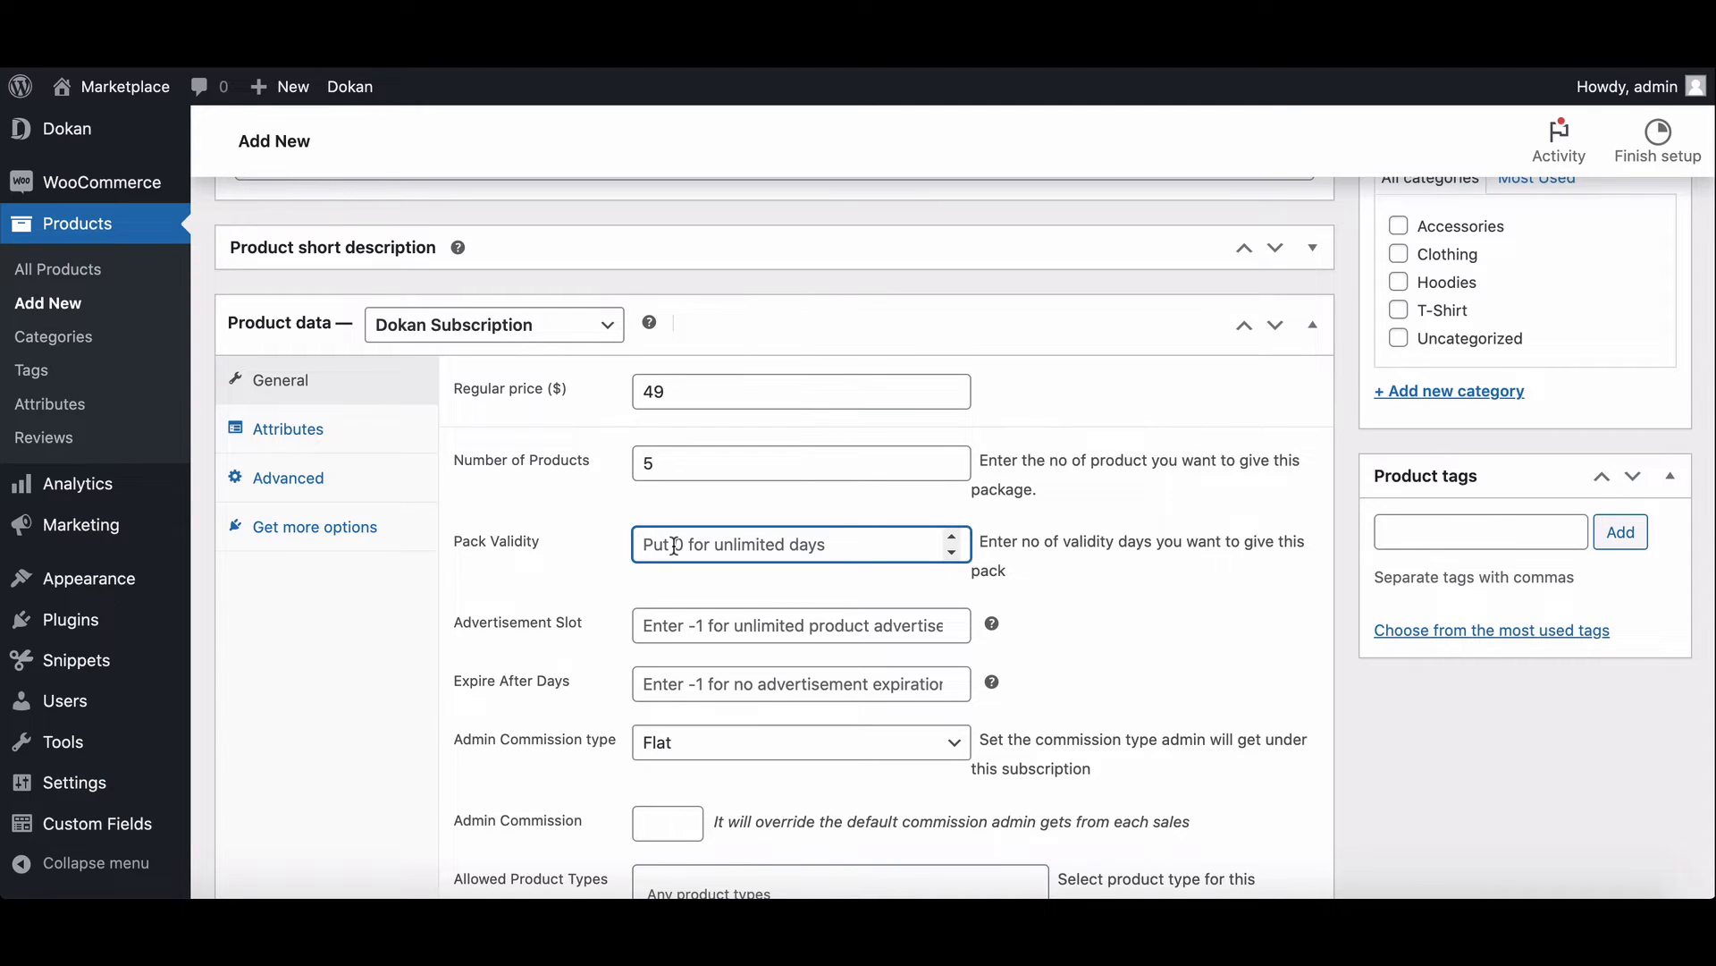
text(30)
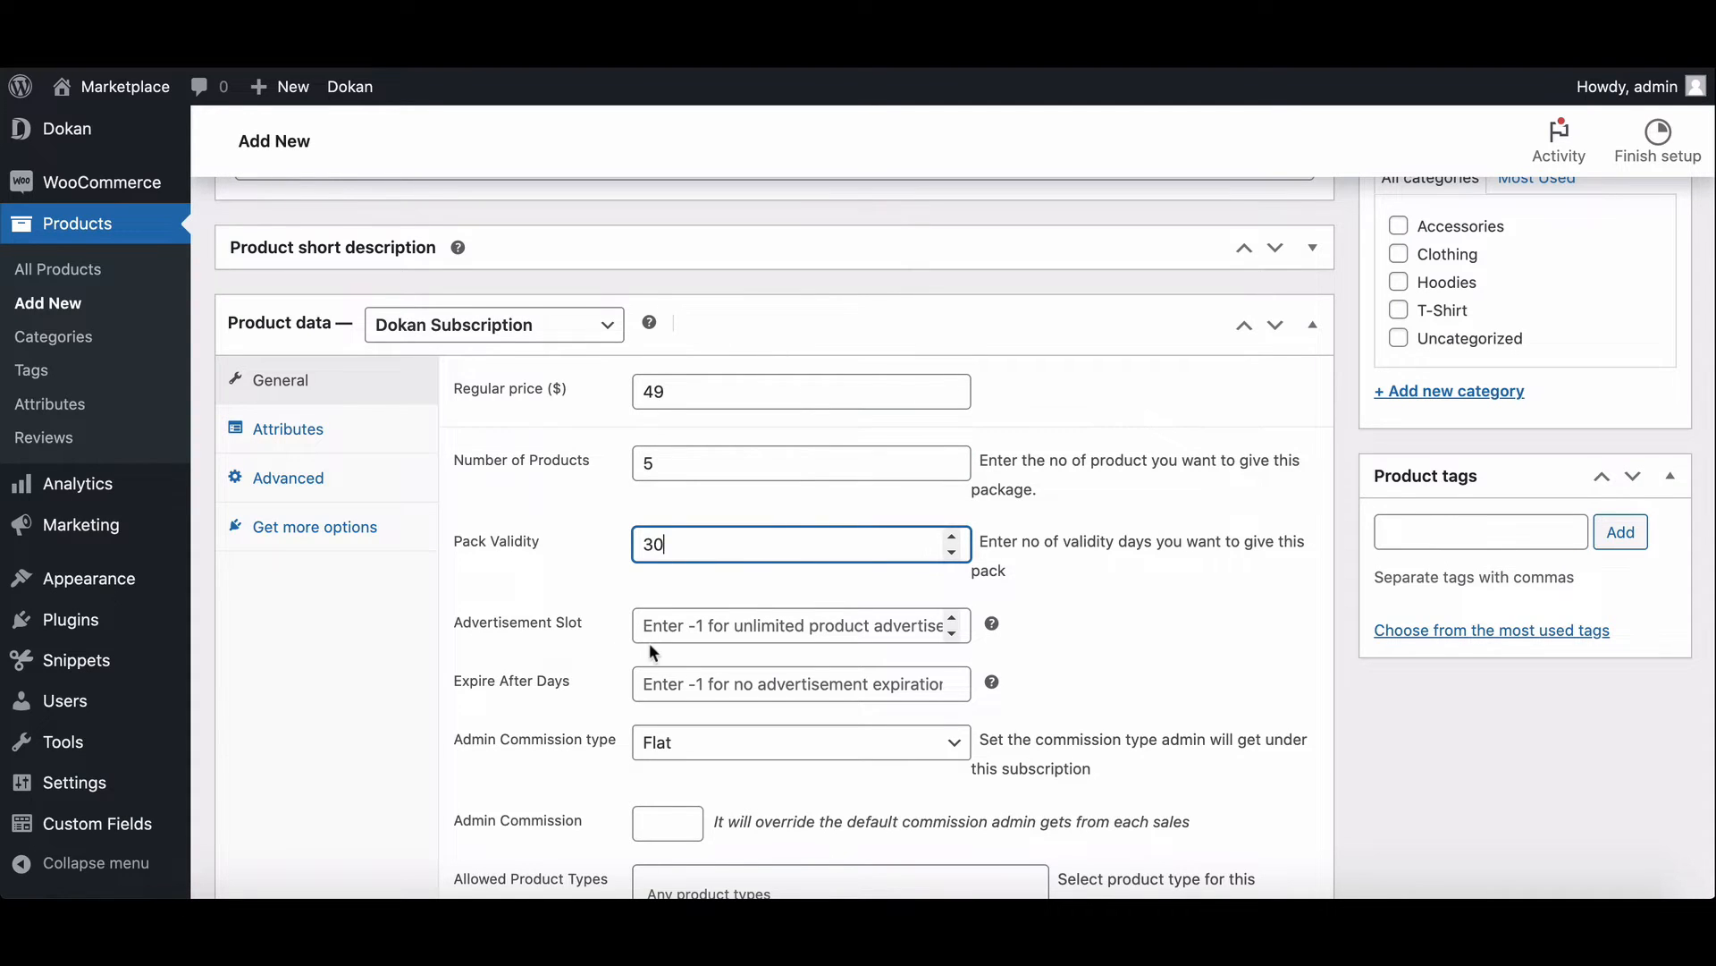
click(799, 741)
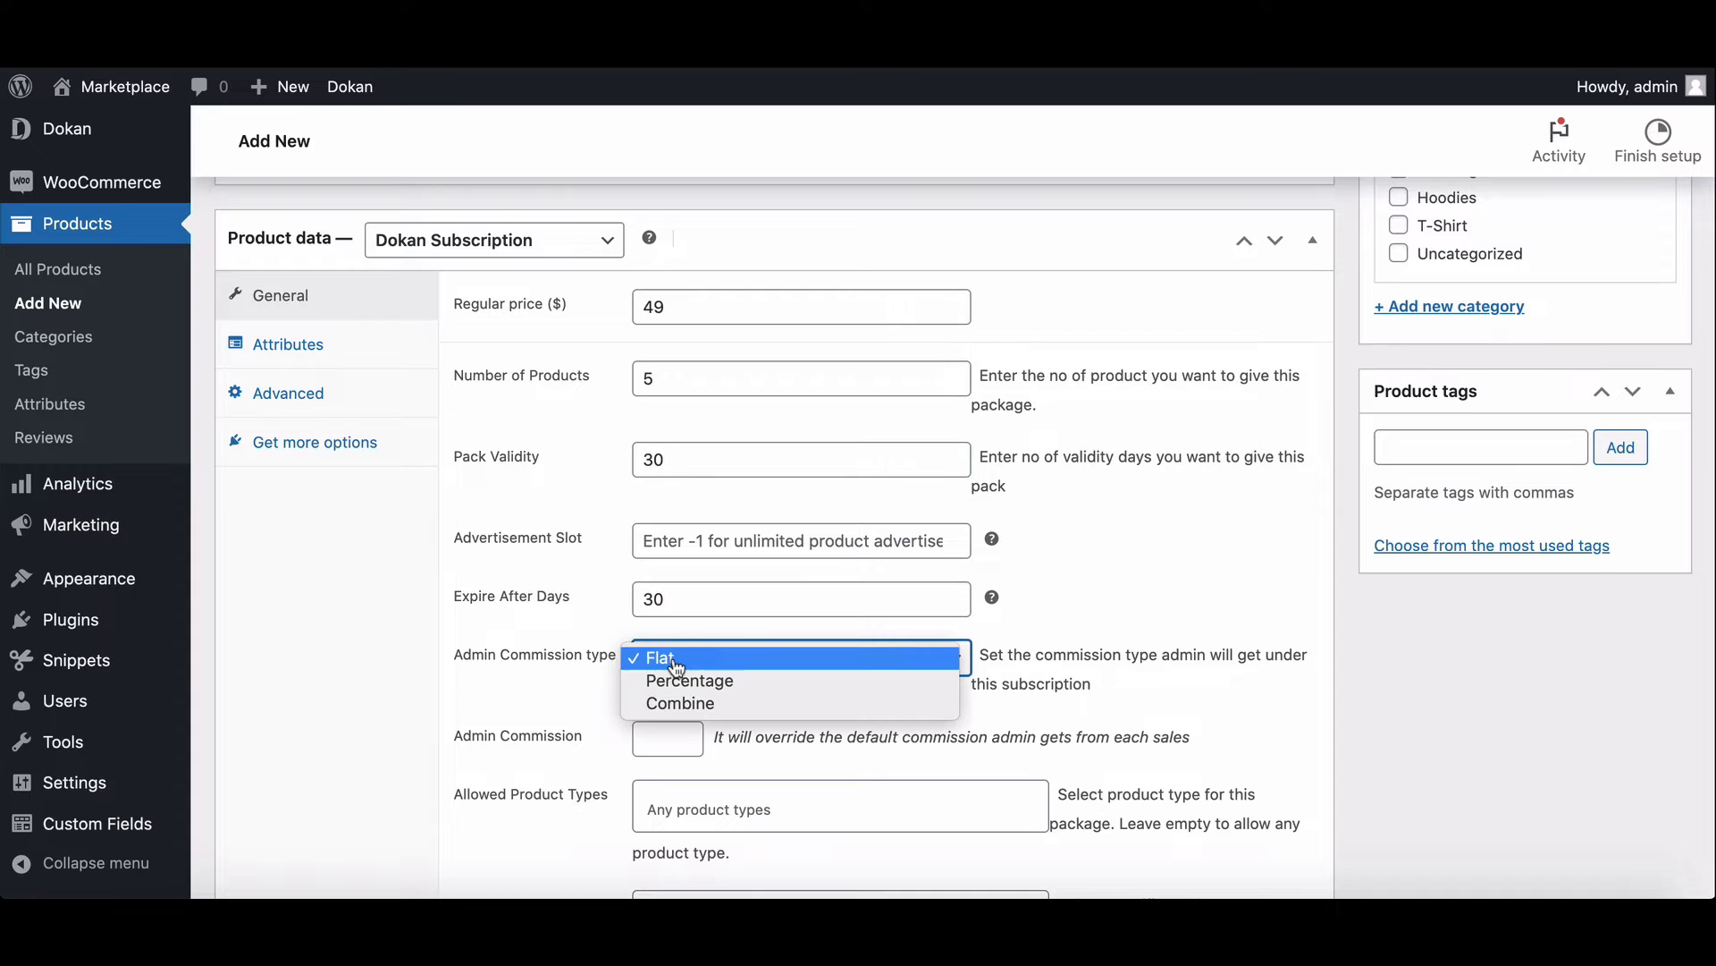
click(688, 680)
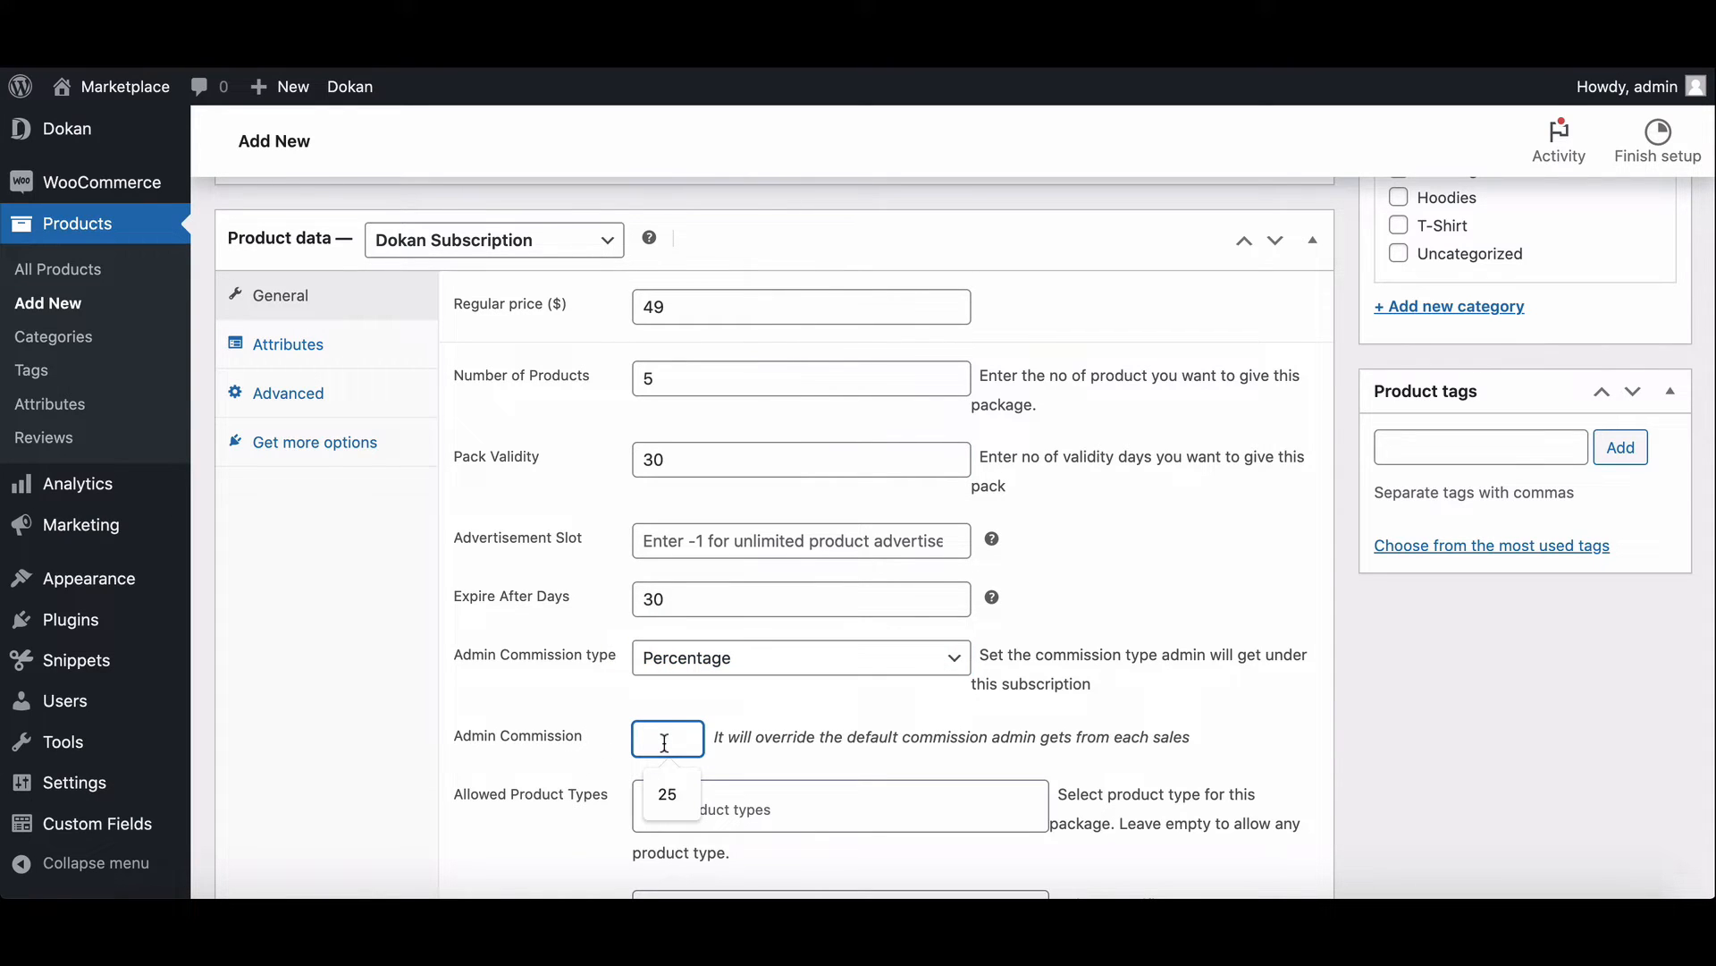
text(20)
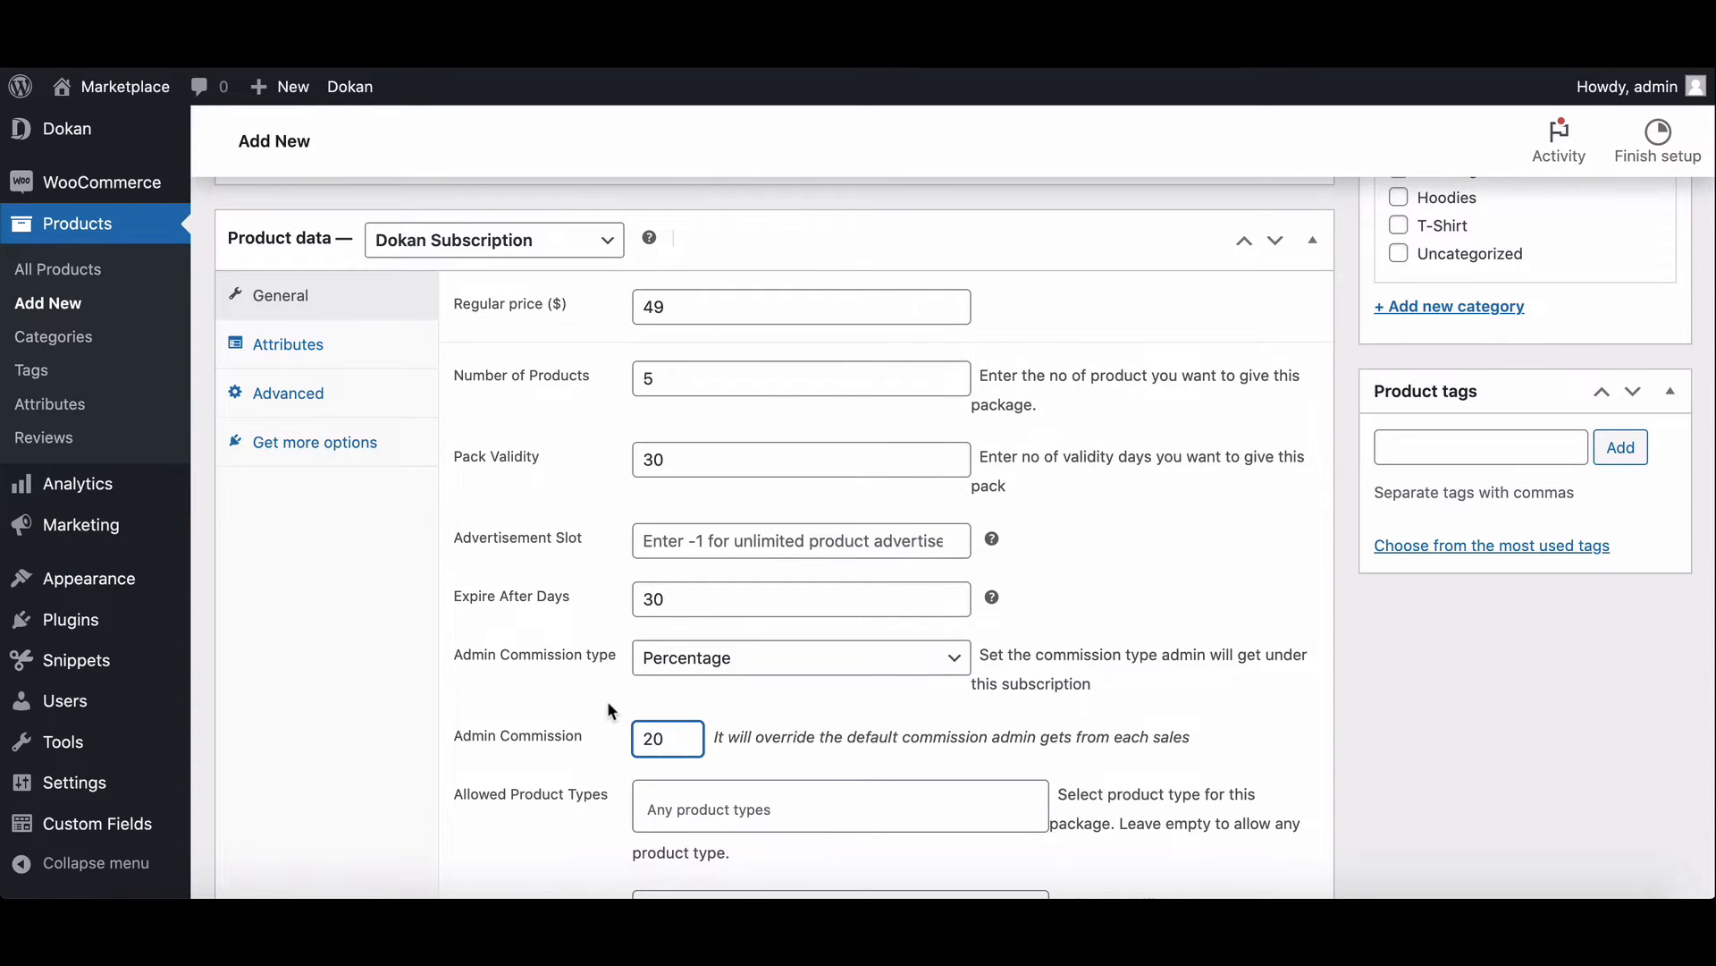
Step: Allow Simple, Variable and Grouped product types in the Basic pack
click(839, 808)
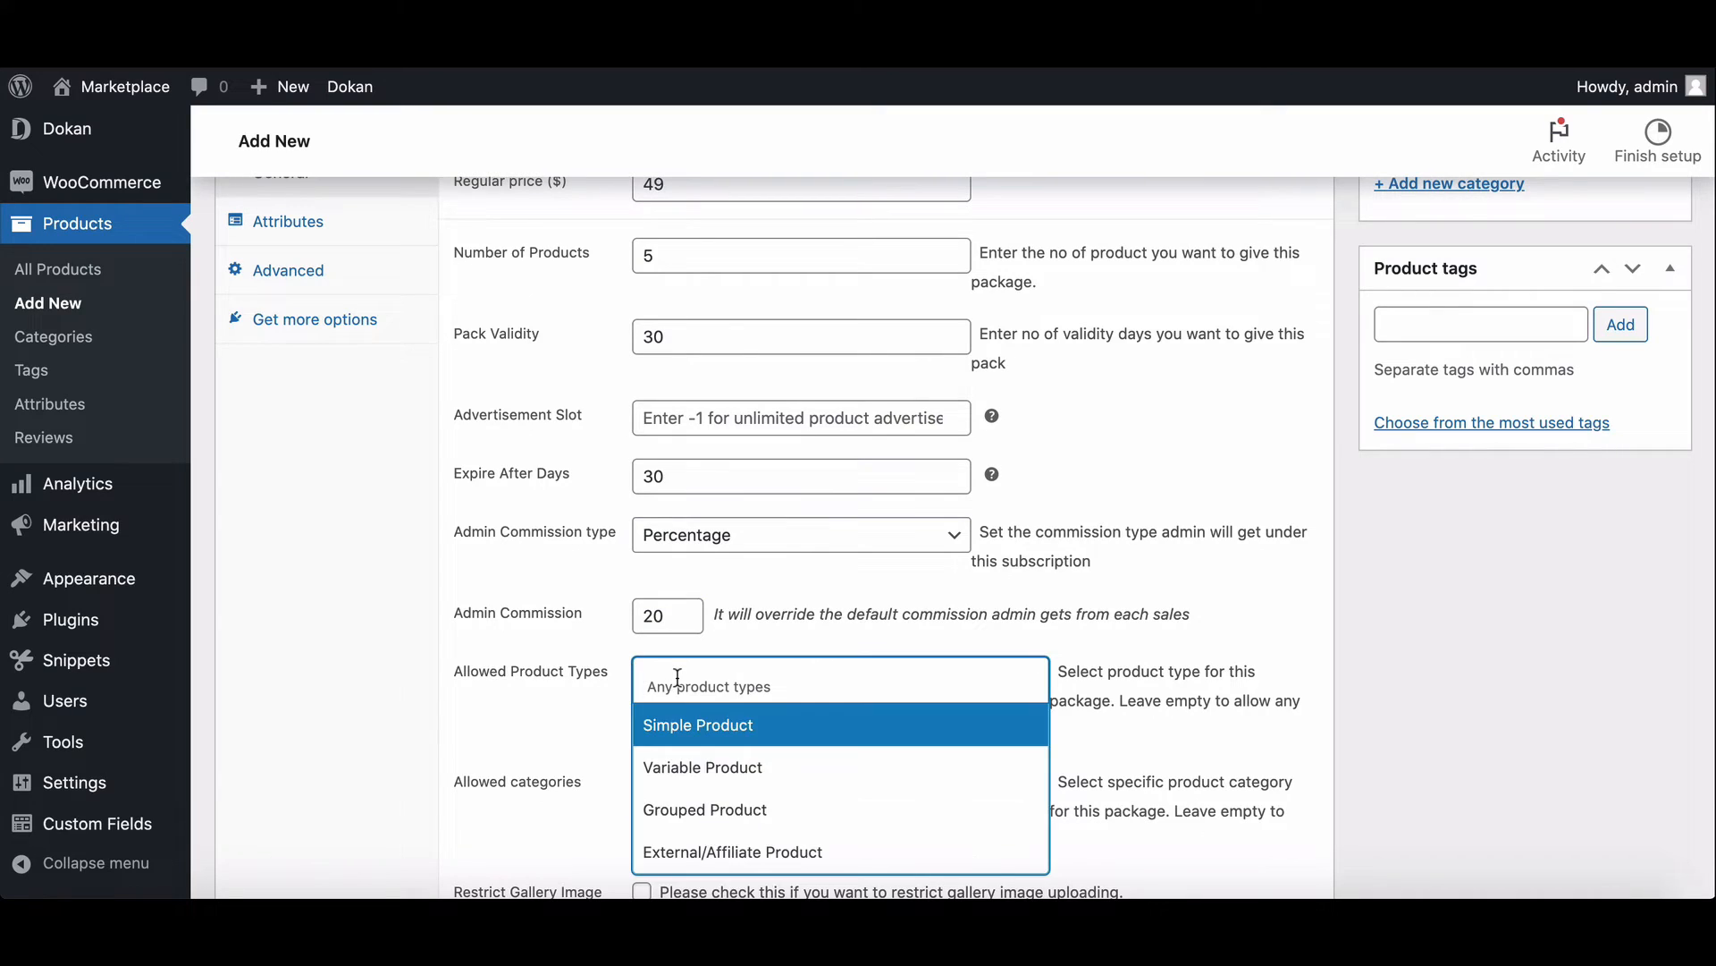
click(697, 723)
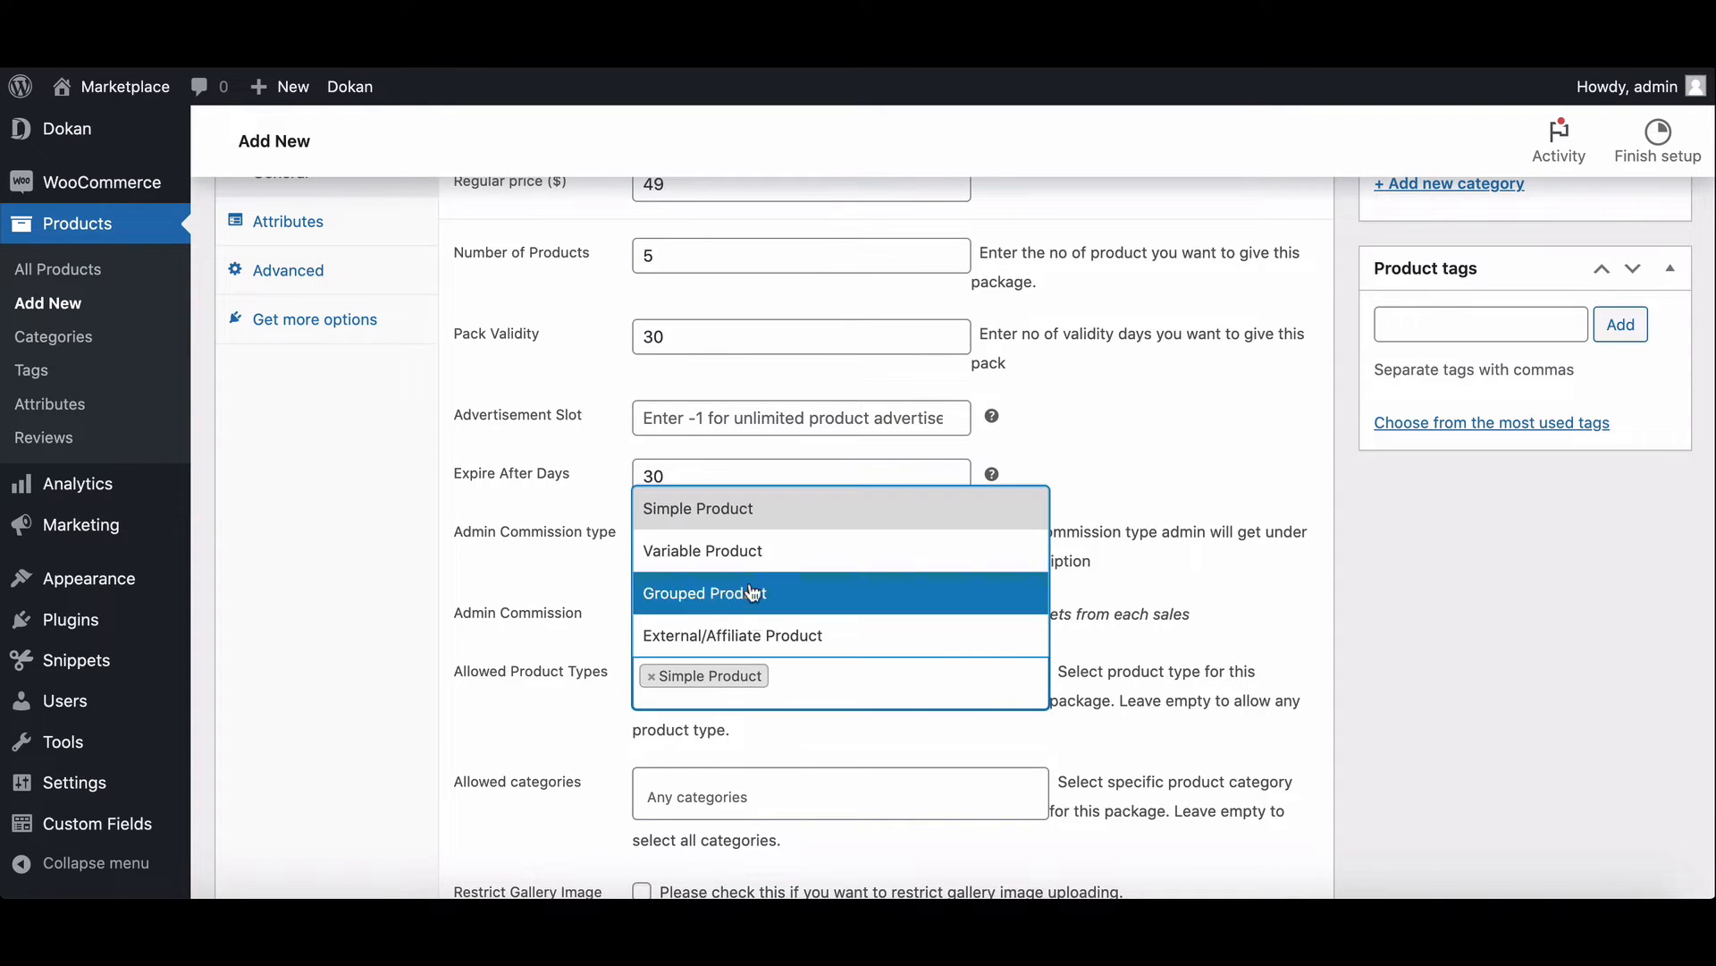
click(702, 550)
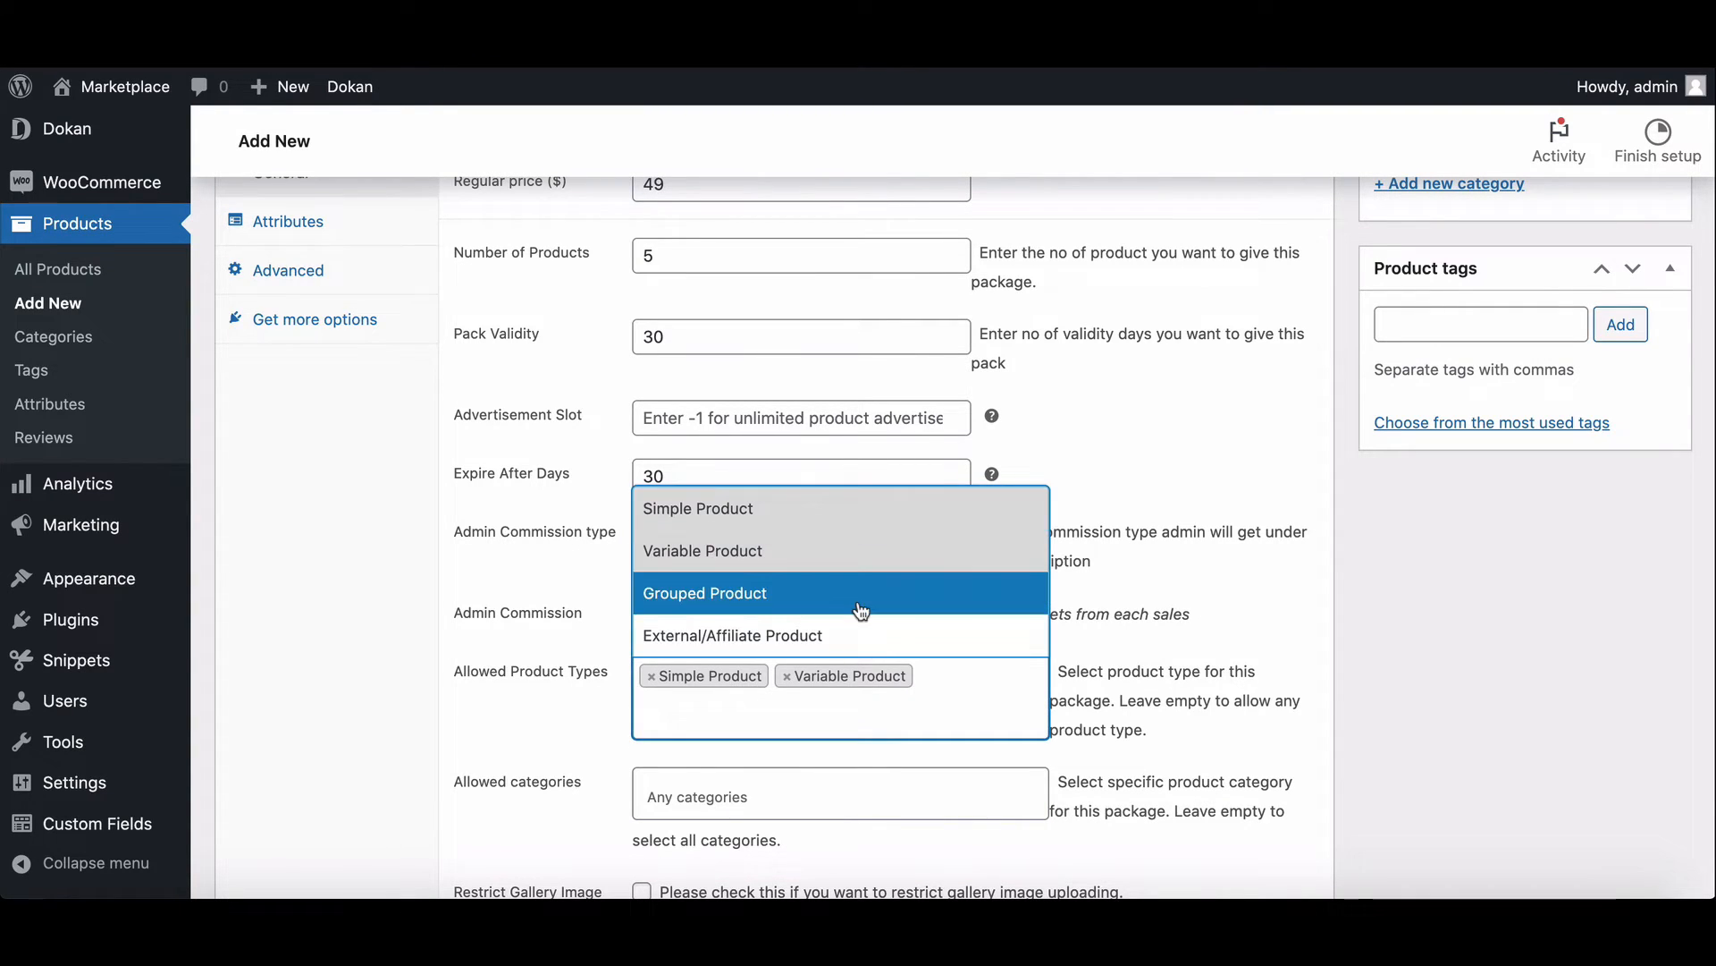
click(706, 591)
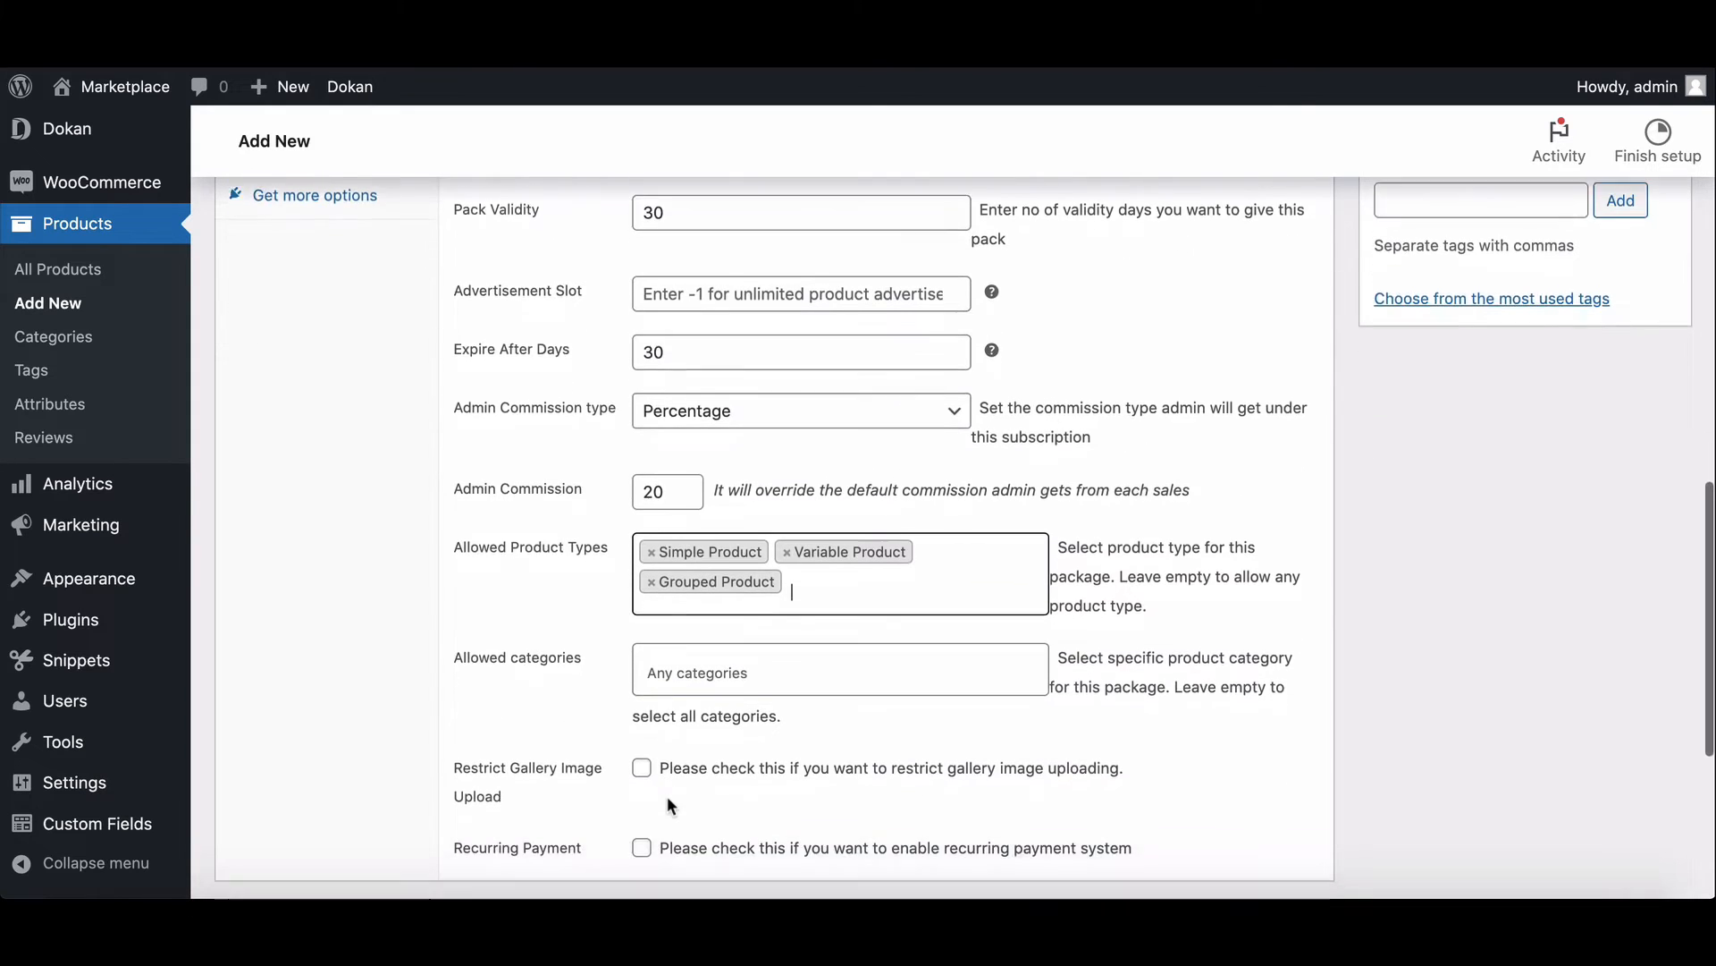
scroll(down, 3)
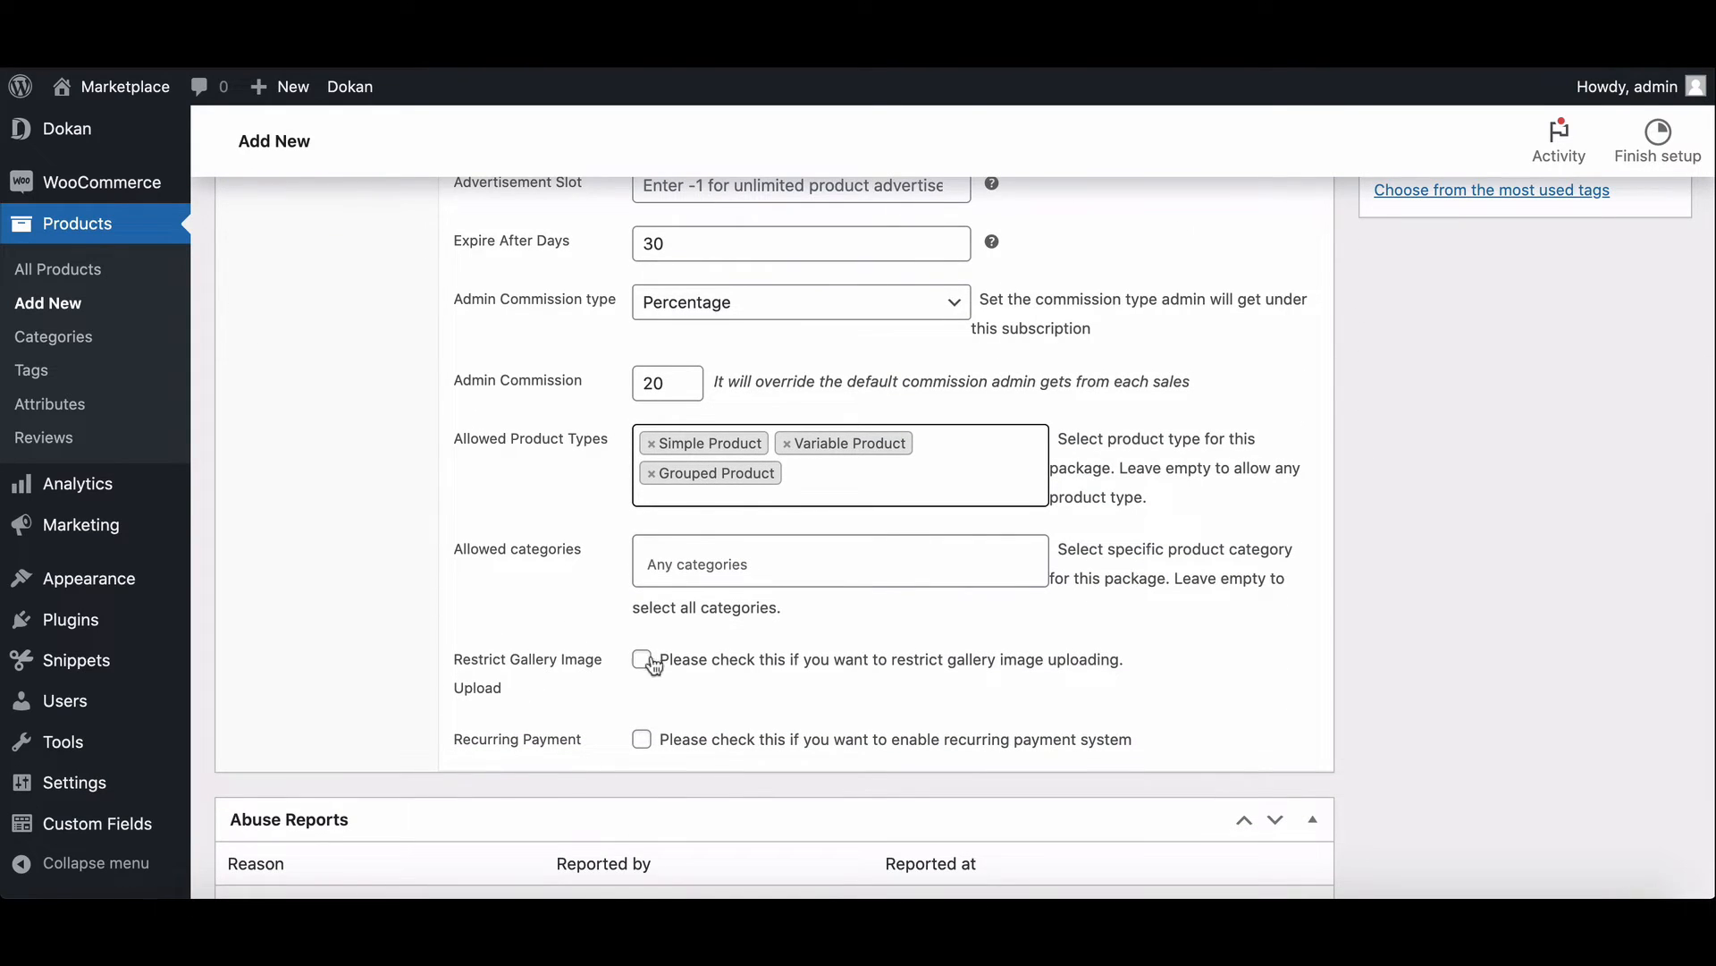
mouse_move(642, 741)
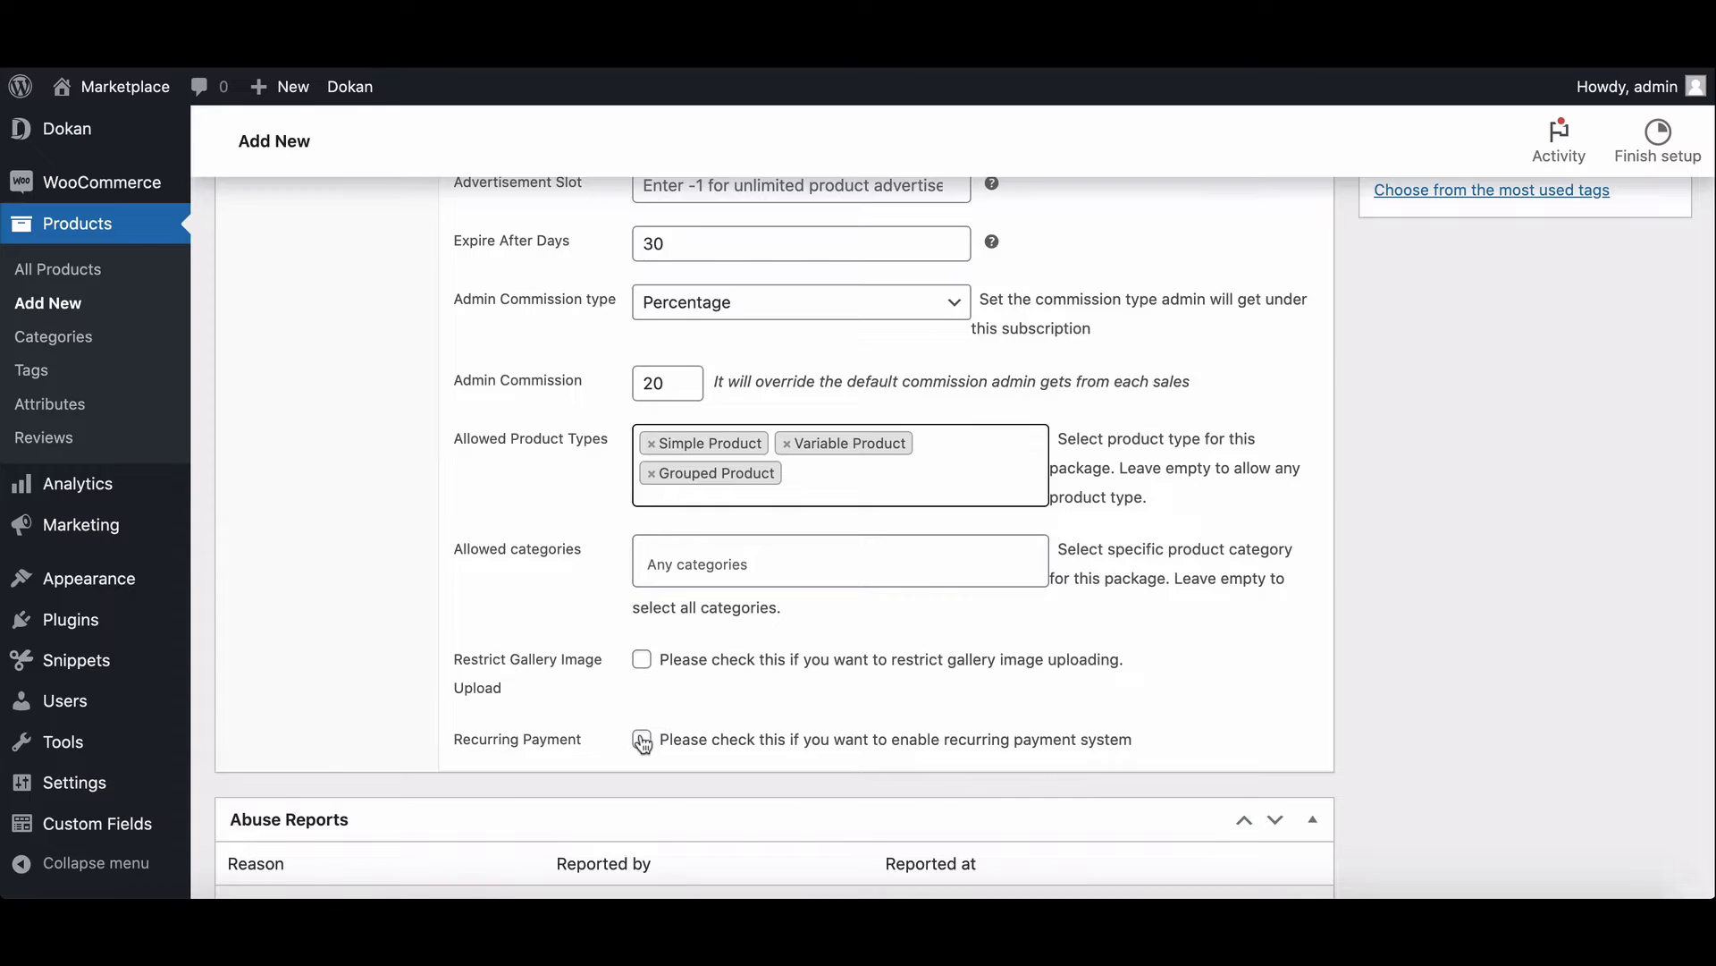
Step: Enable monthly recurring payment with a trial period, then publish Basic
click(640, 737)
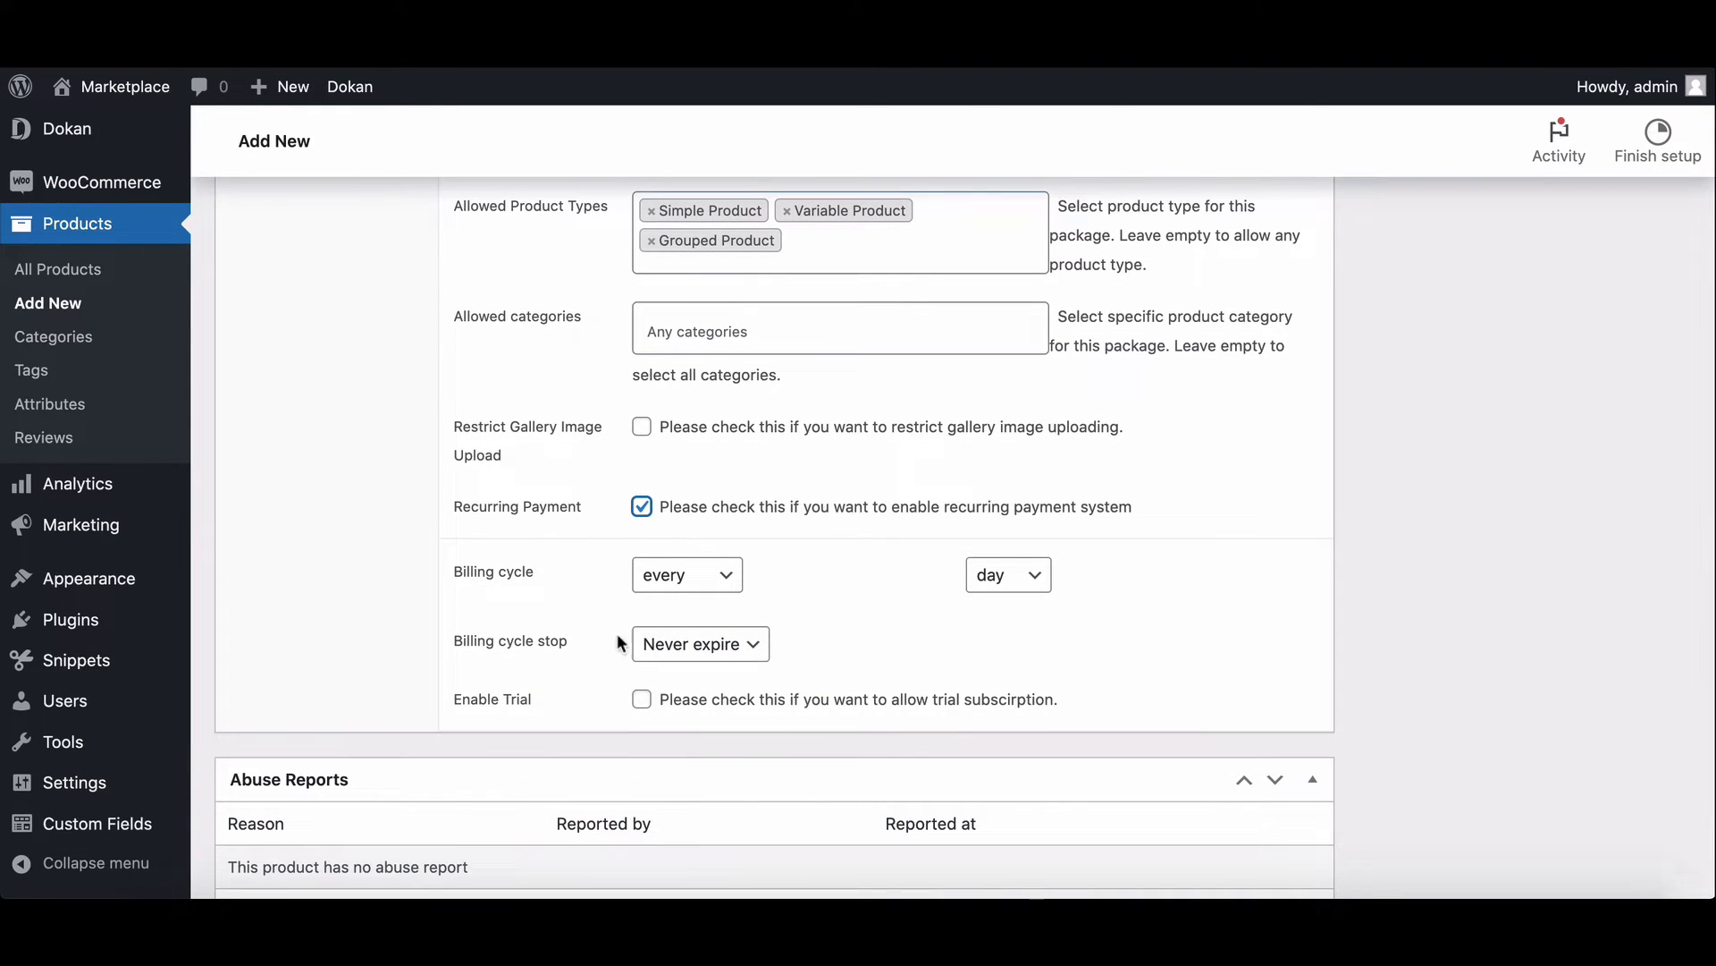
click(1005, 574)
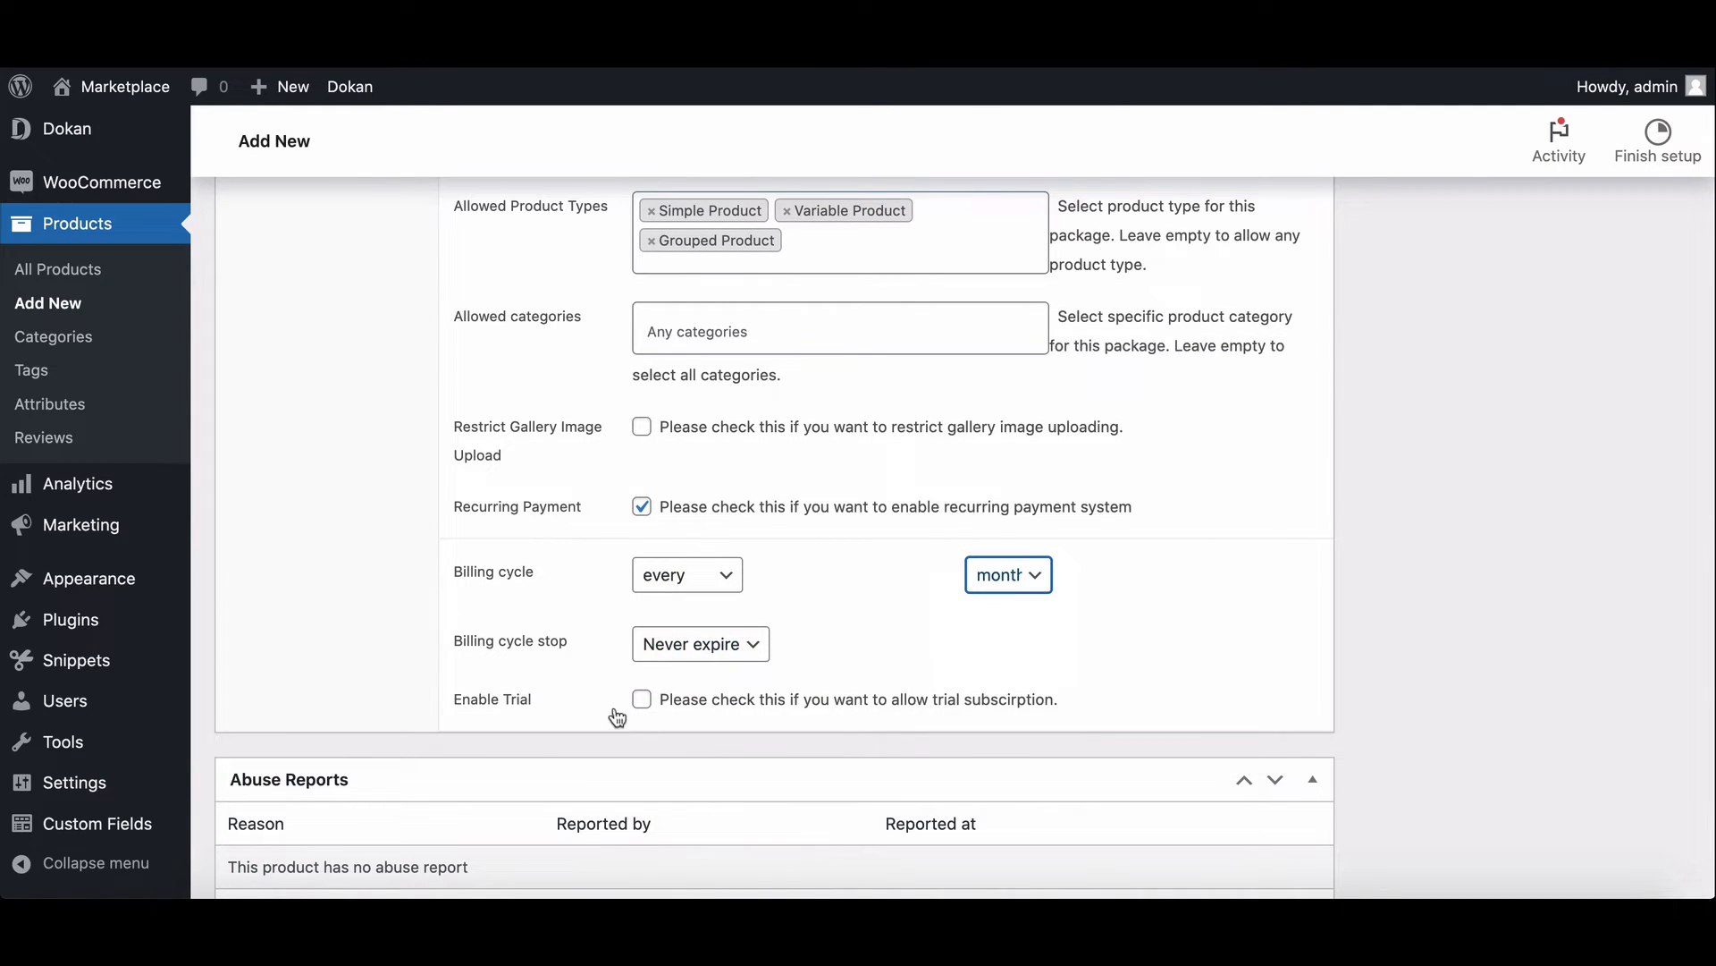
click(640, 699)
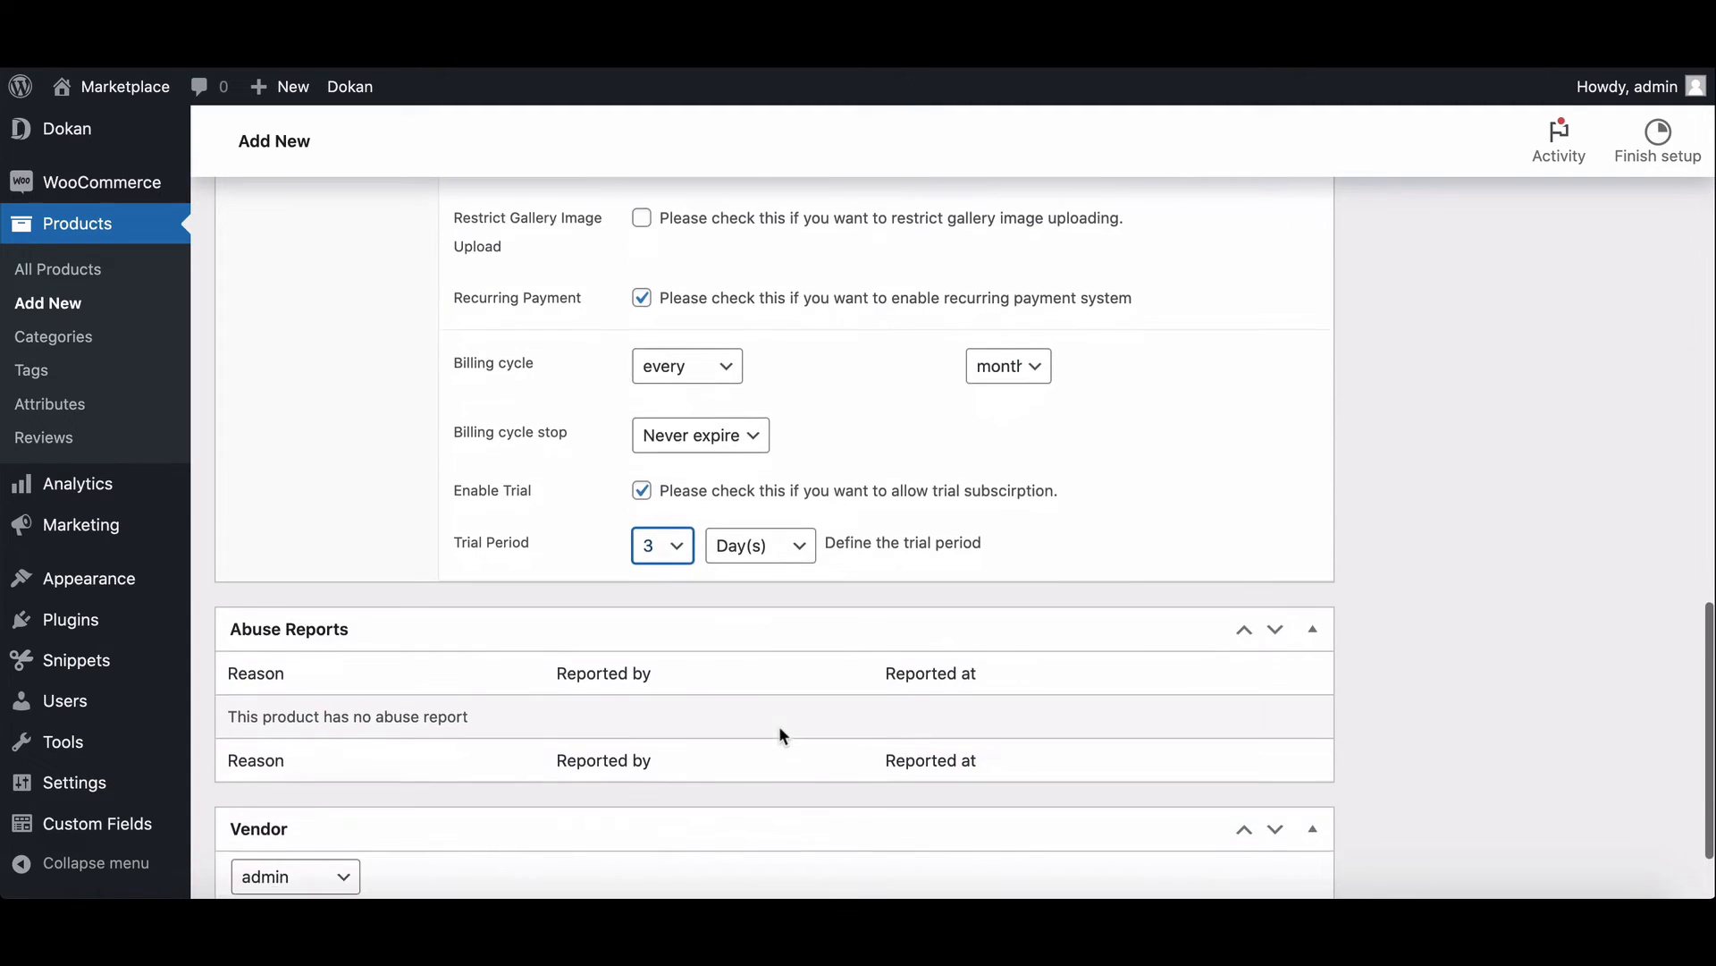
scroll(up, 3)
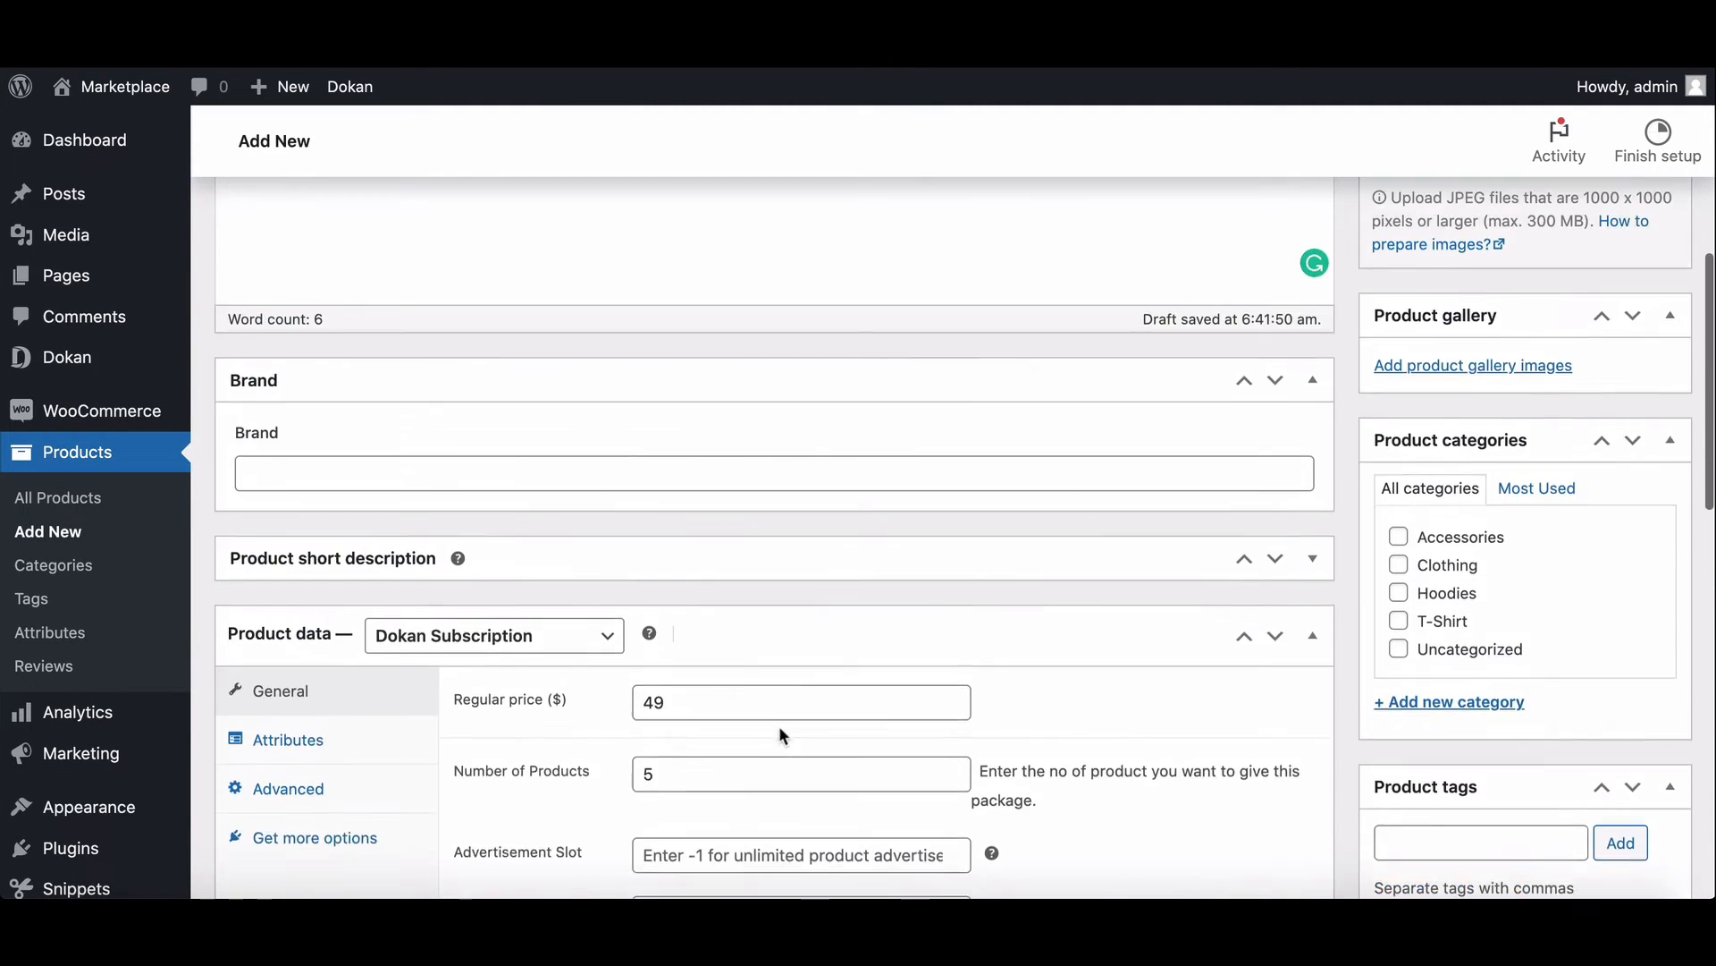
scroll(up, 3)
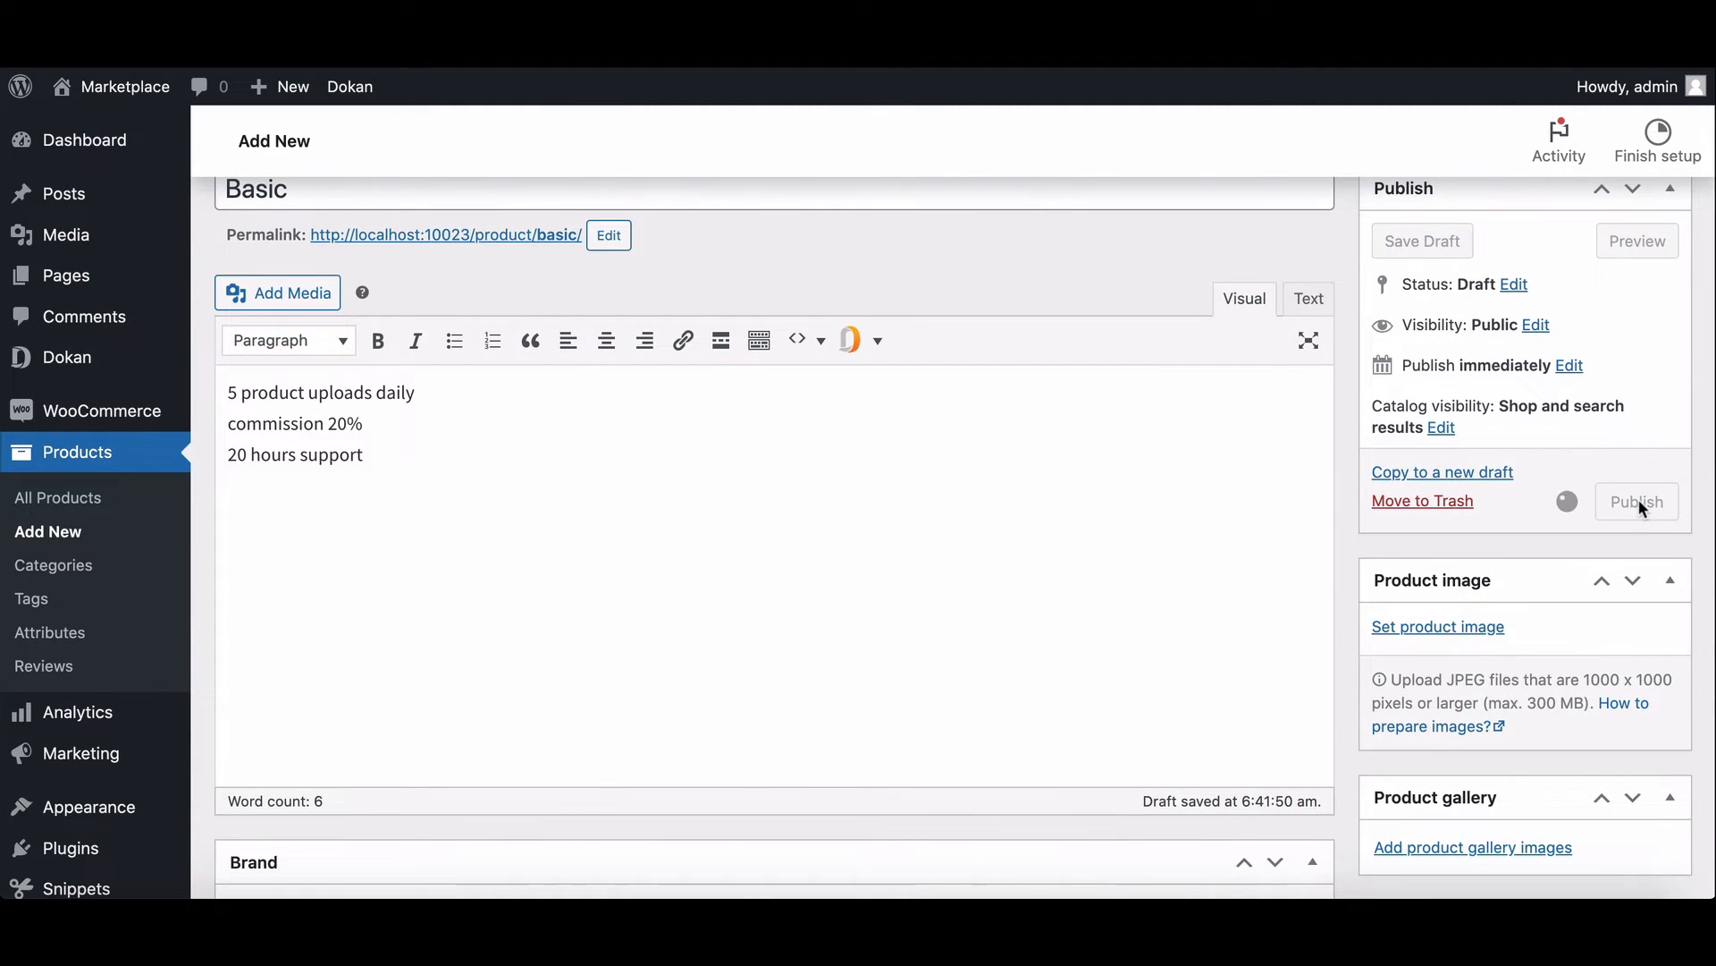
click(1636, 502)
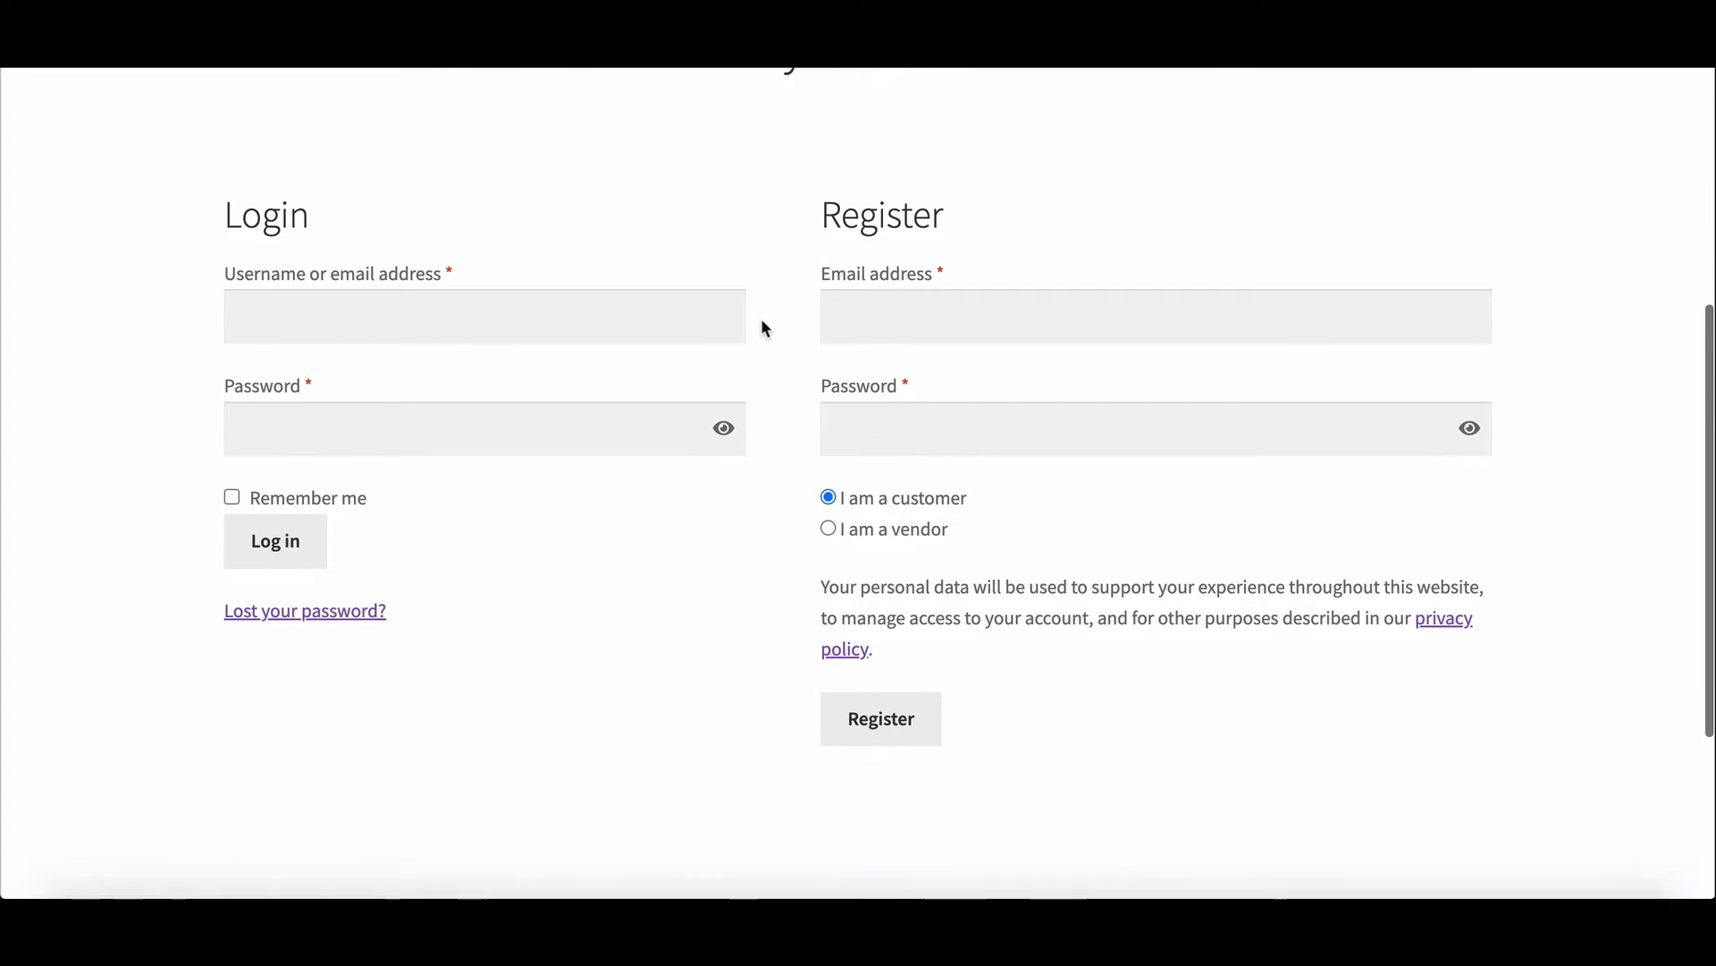
Step: Register as a vendor and choose the Basic pack ($49/month) on the form
click(829, 528)
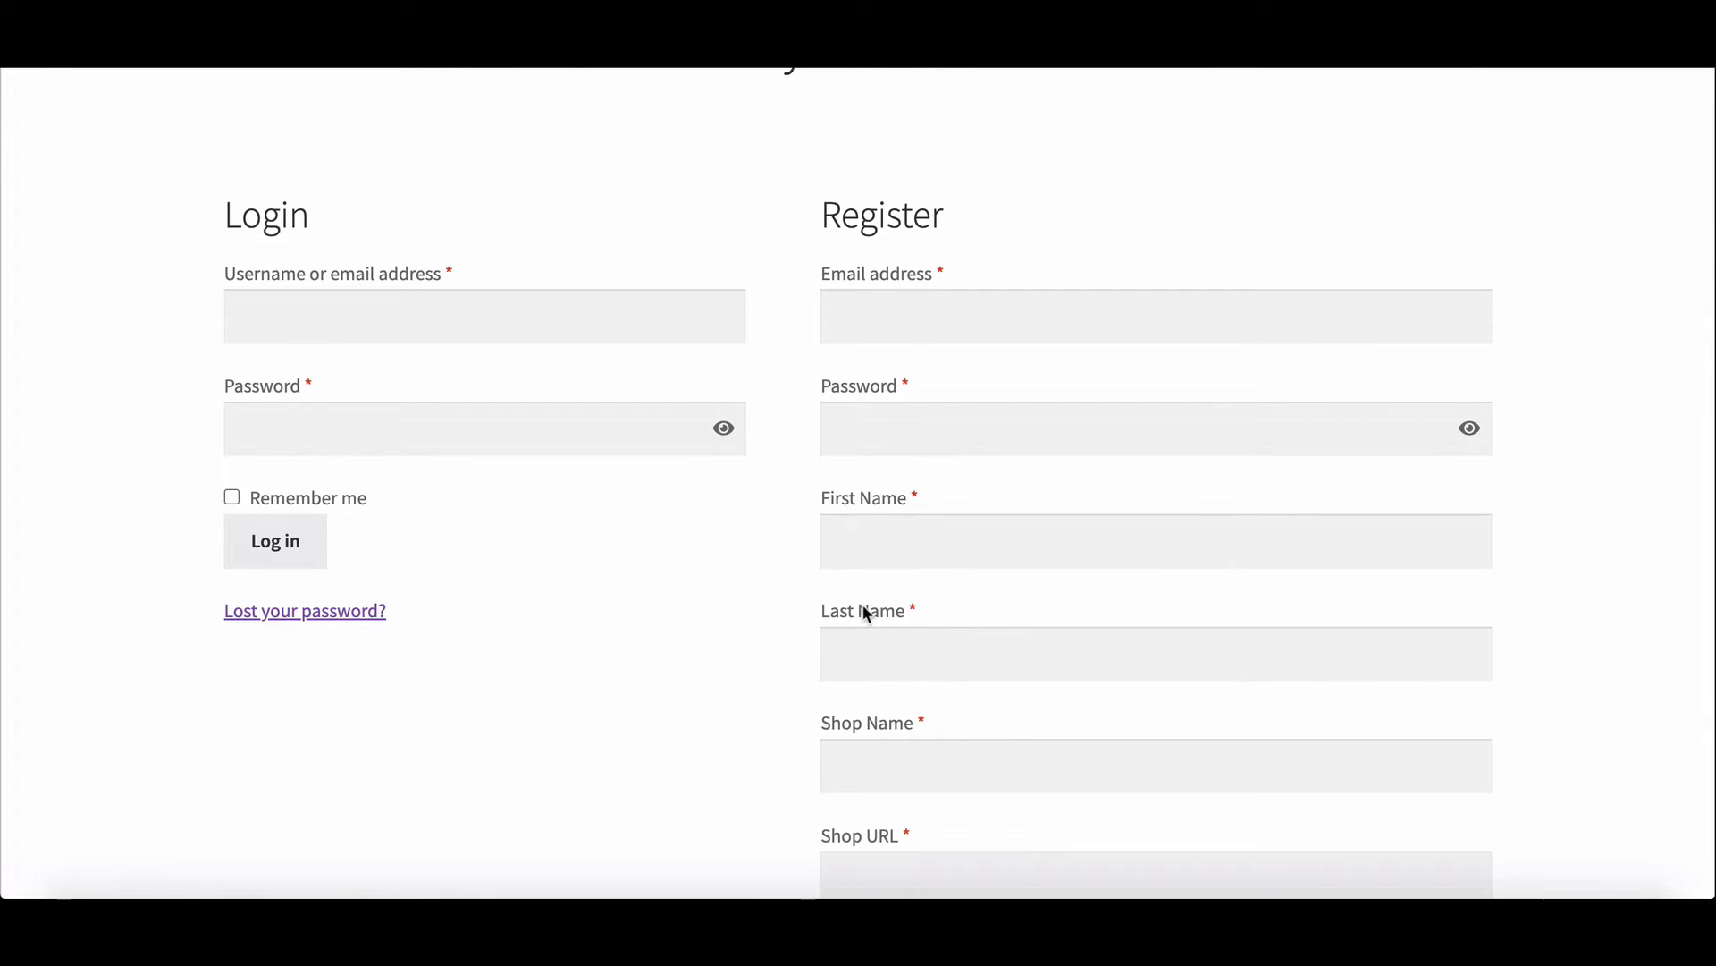
scroll(down, 3)
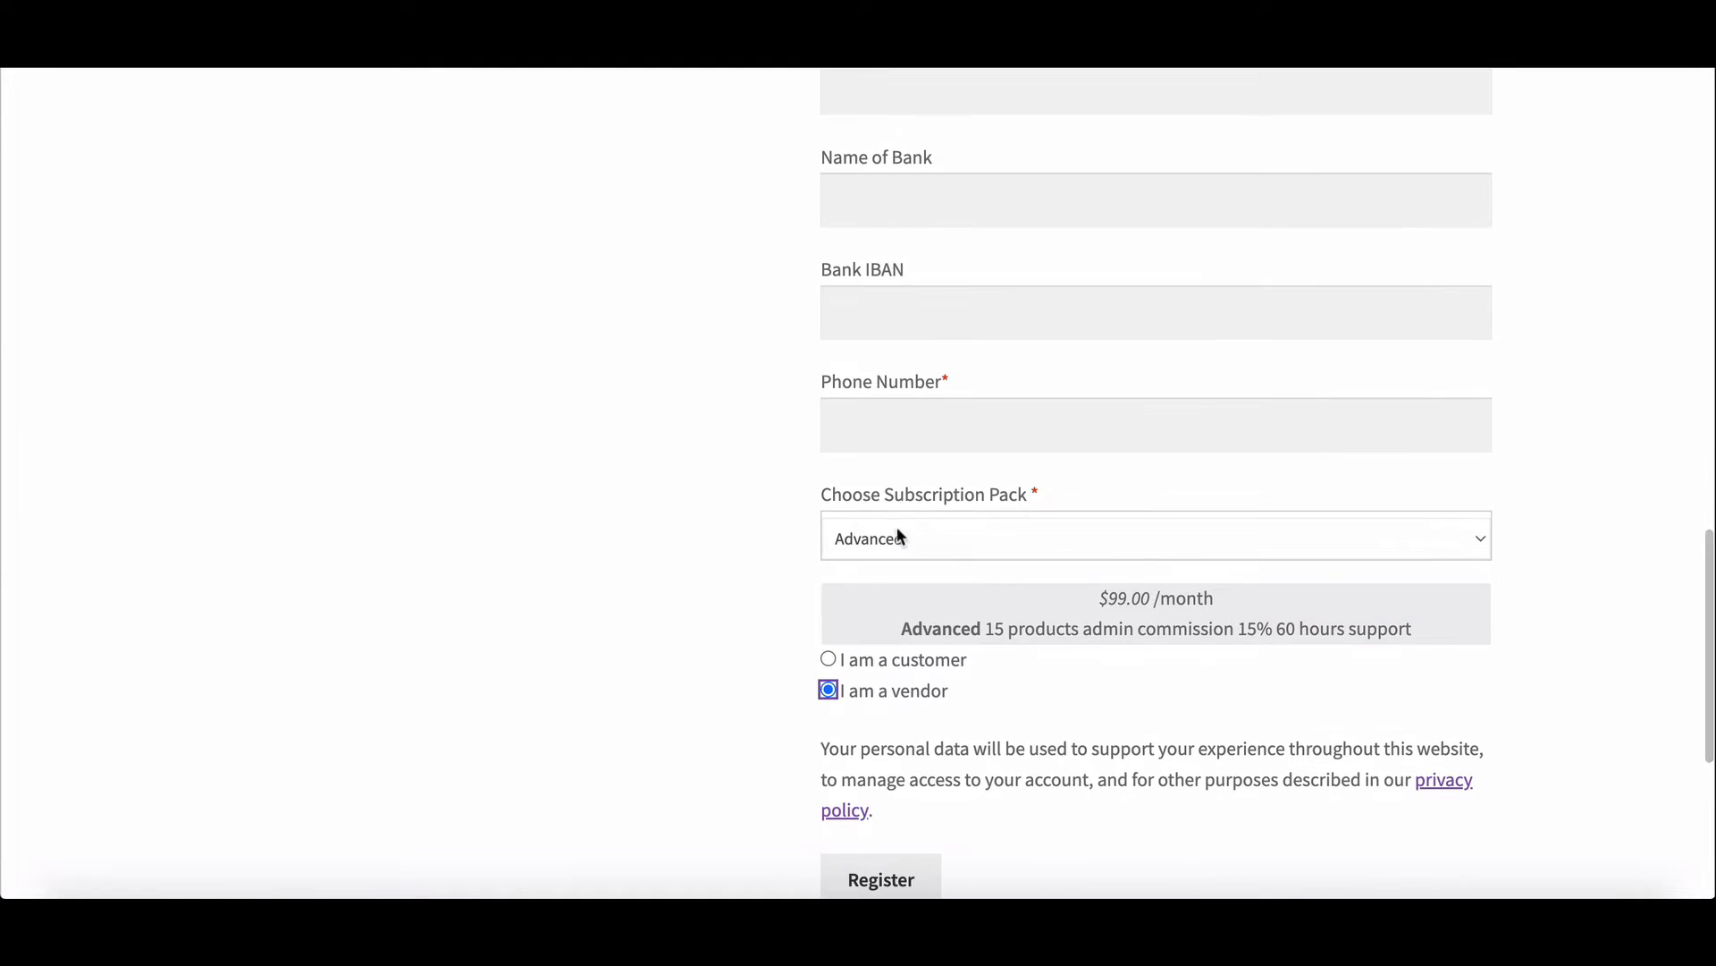
click(1154, 537)
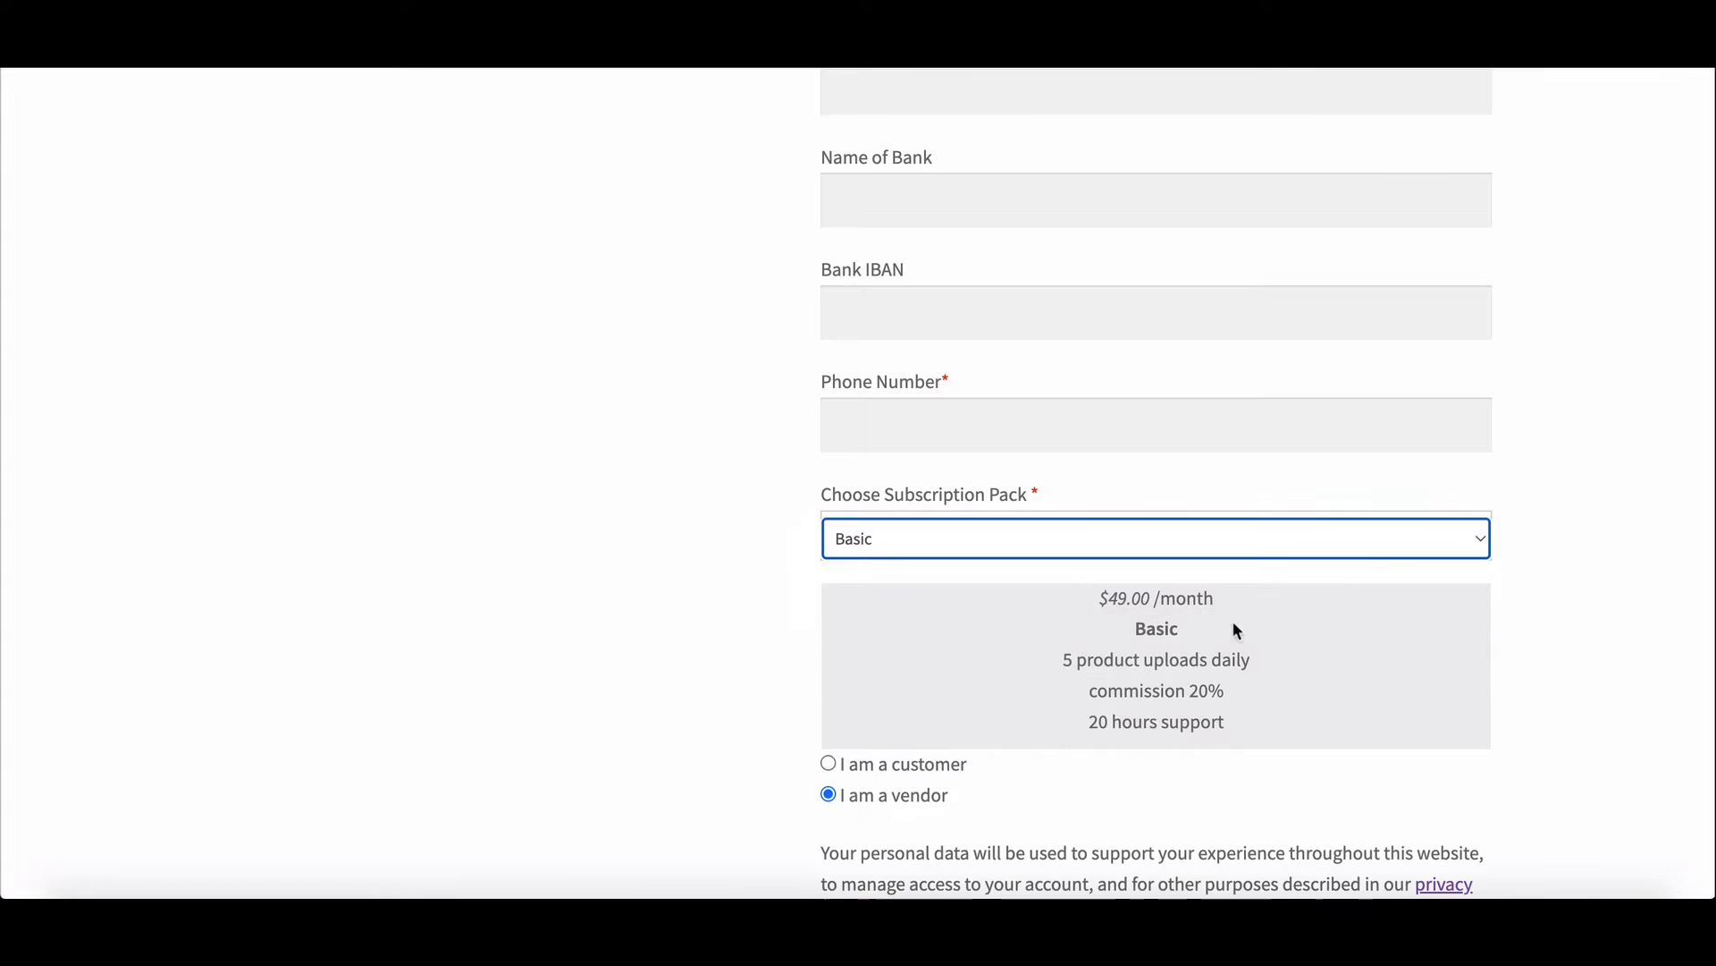
click(1155, 537)
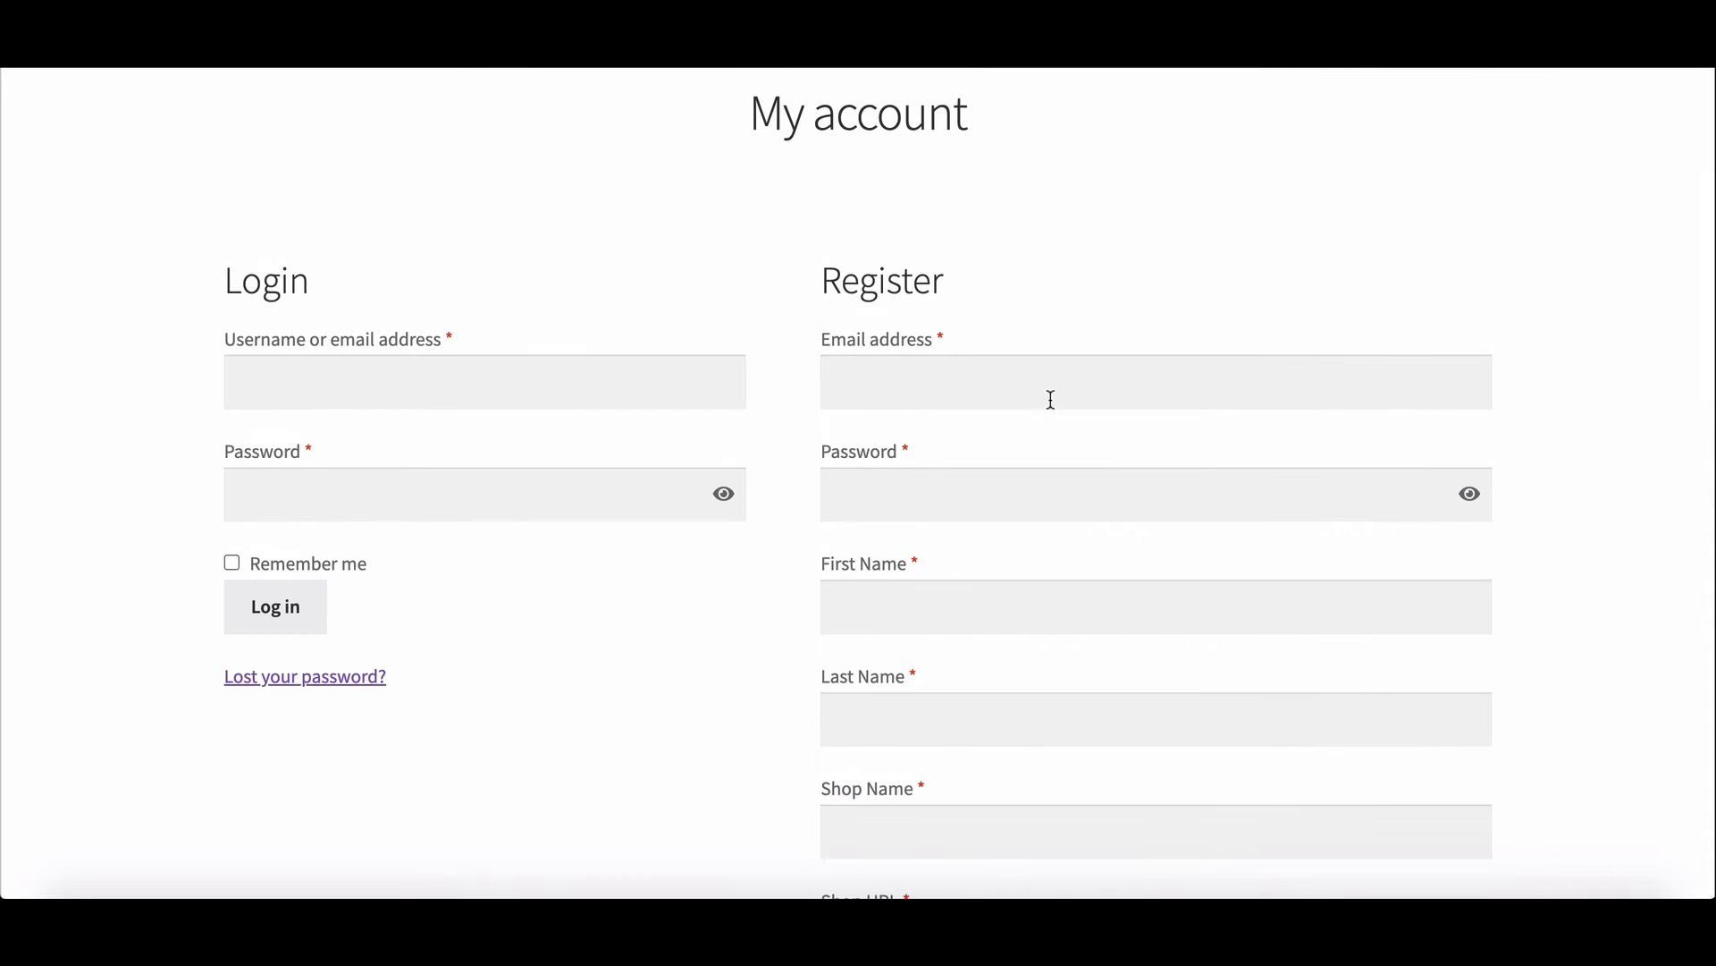
Step: Log in as vendor store2 and browse the Advanced, Basic and Super packs
text(store2)
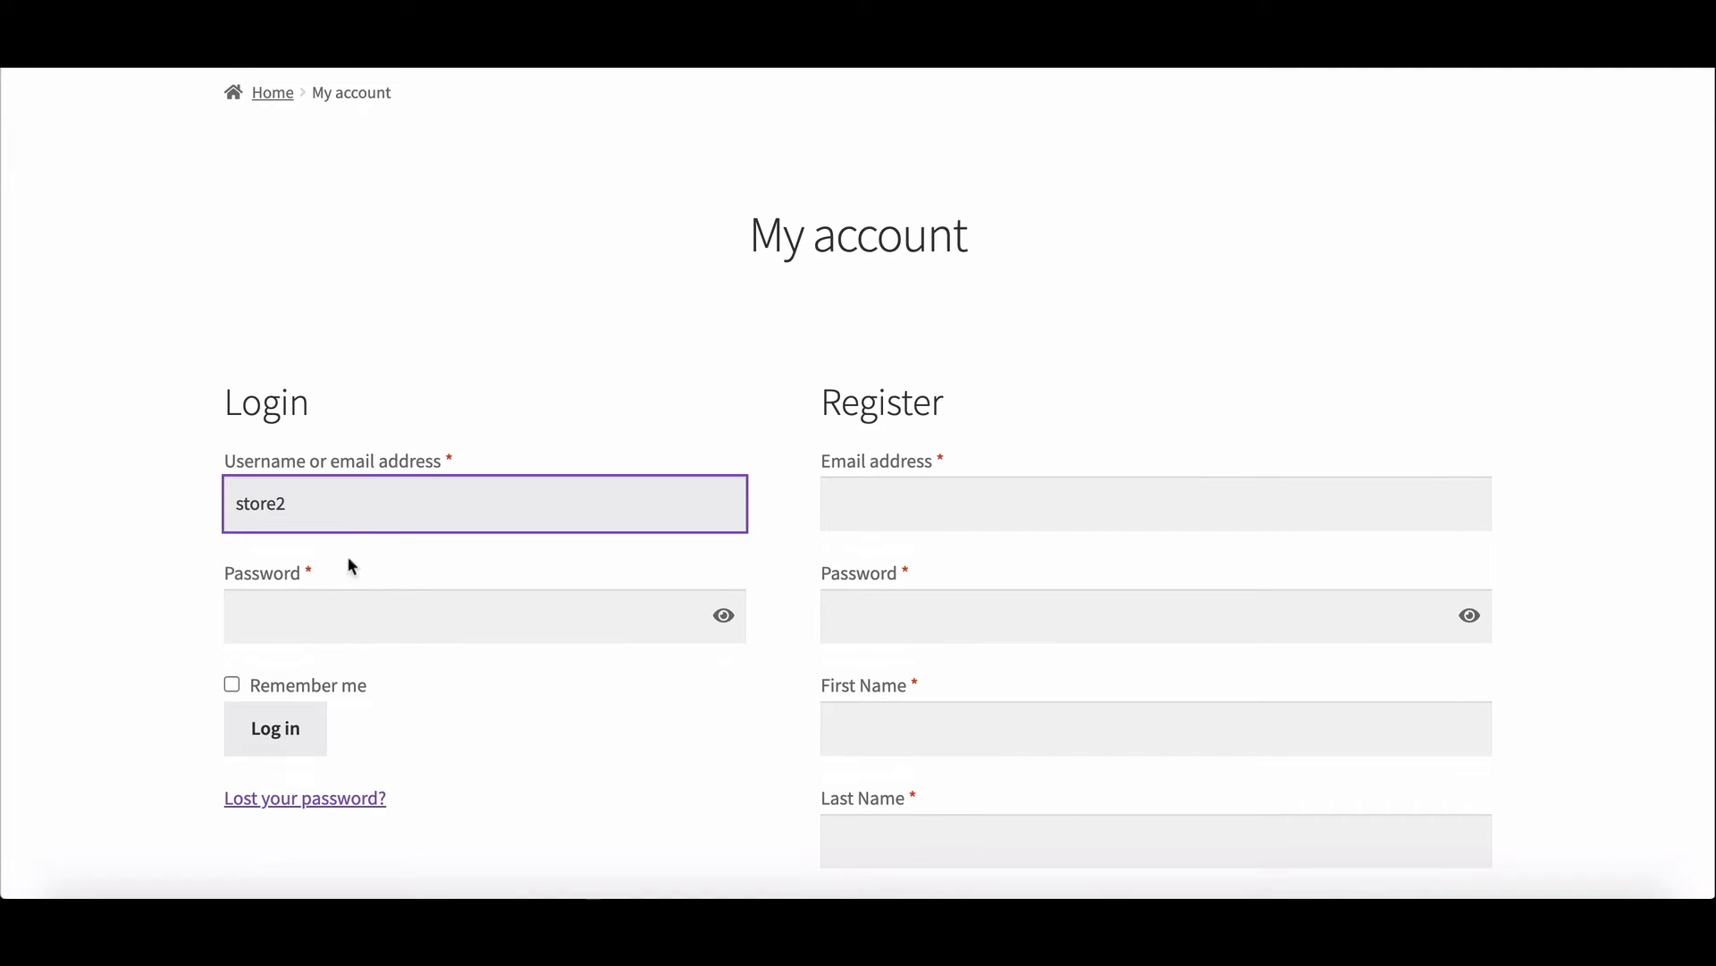
click(275, 727)
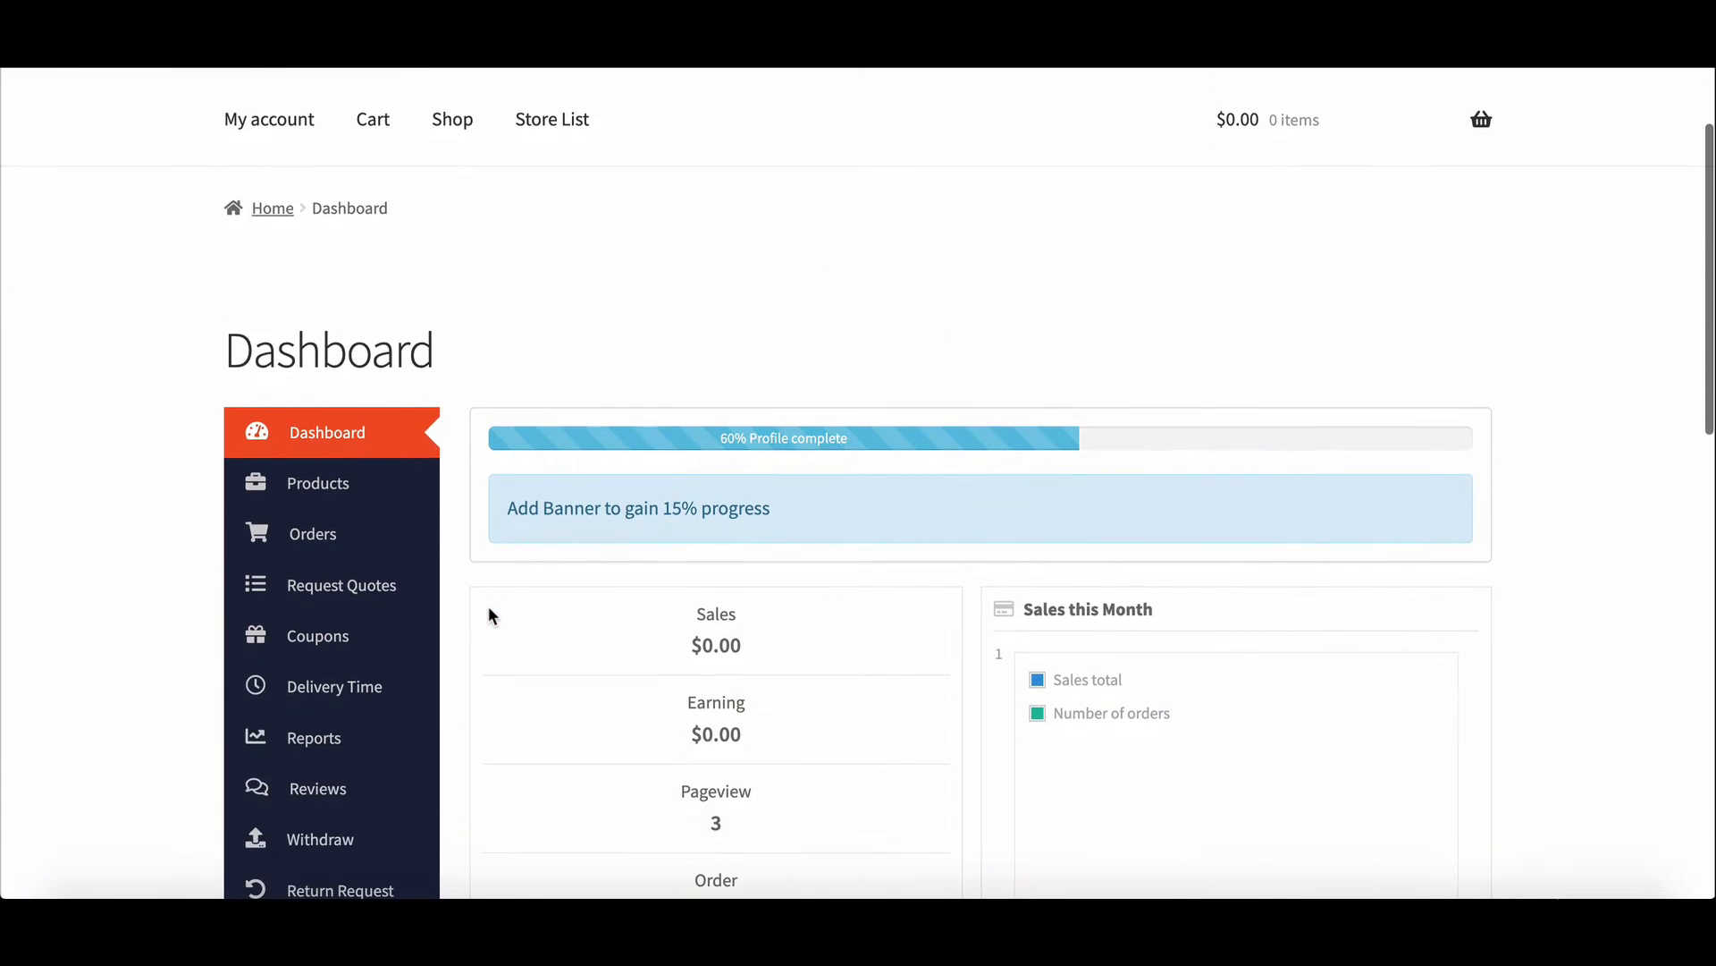
scroll(down, 3)
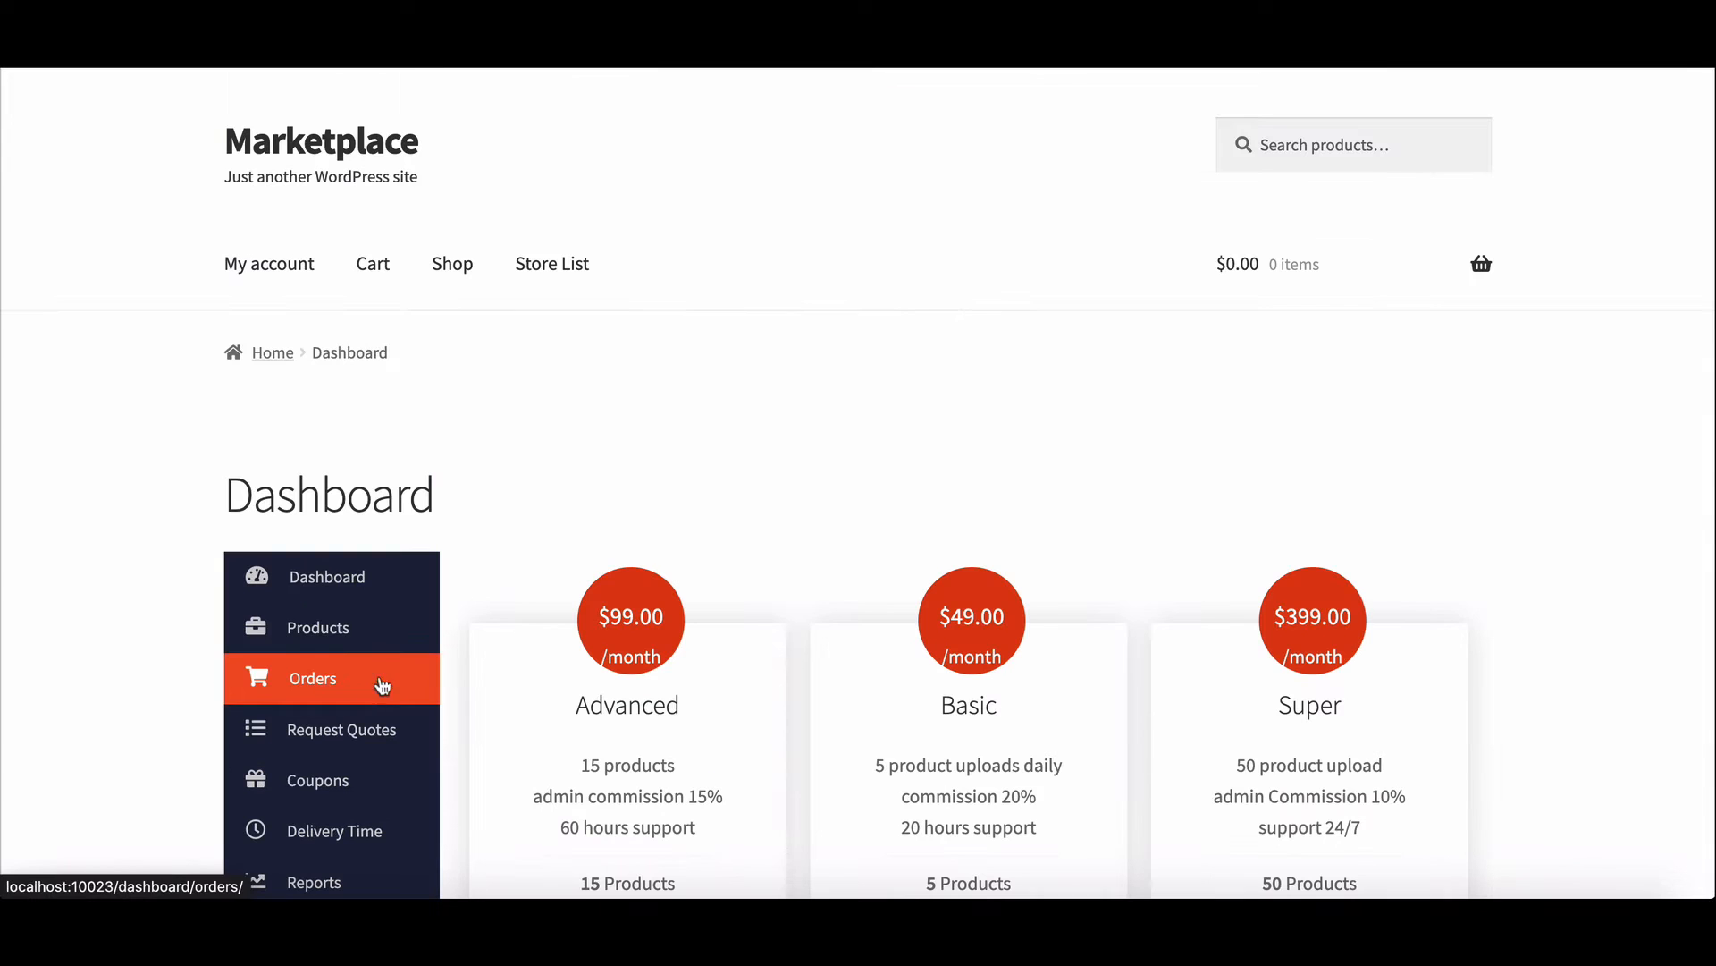
scroll(down, 3)
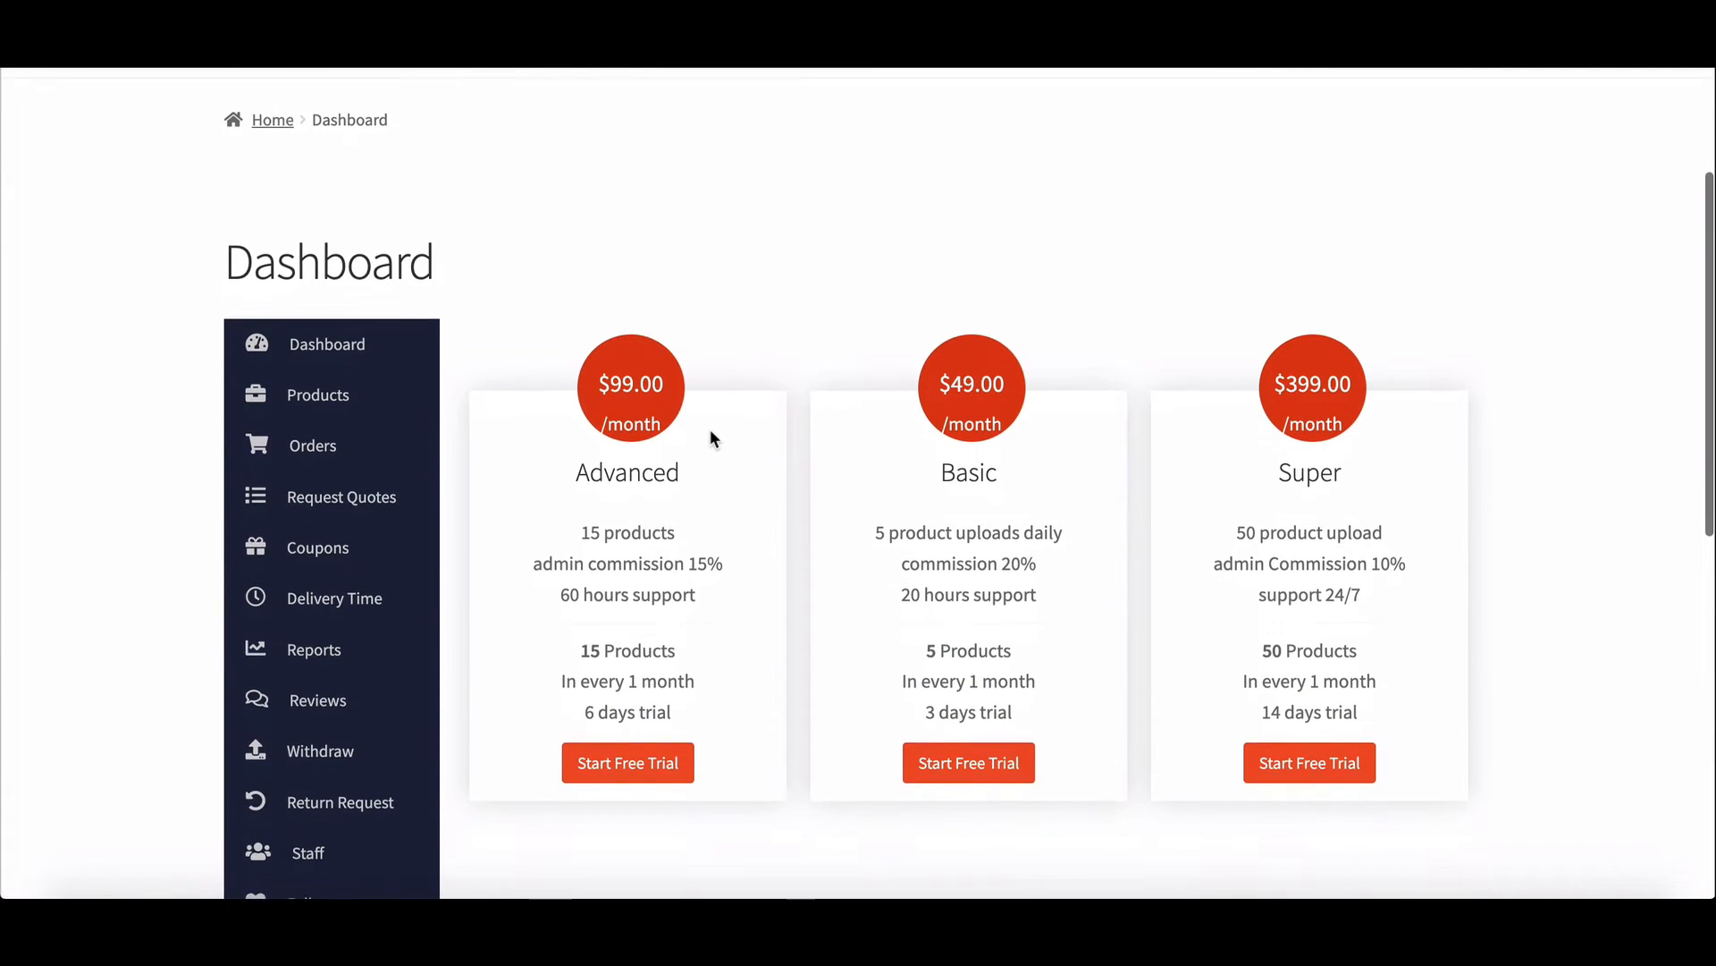
scroll(down, 3)
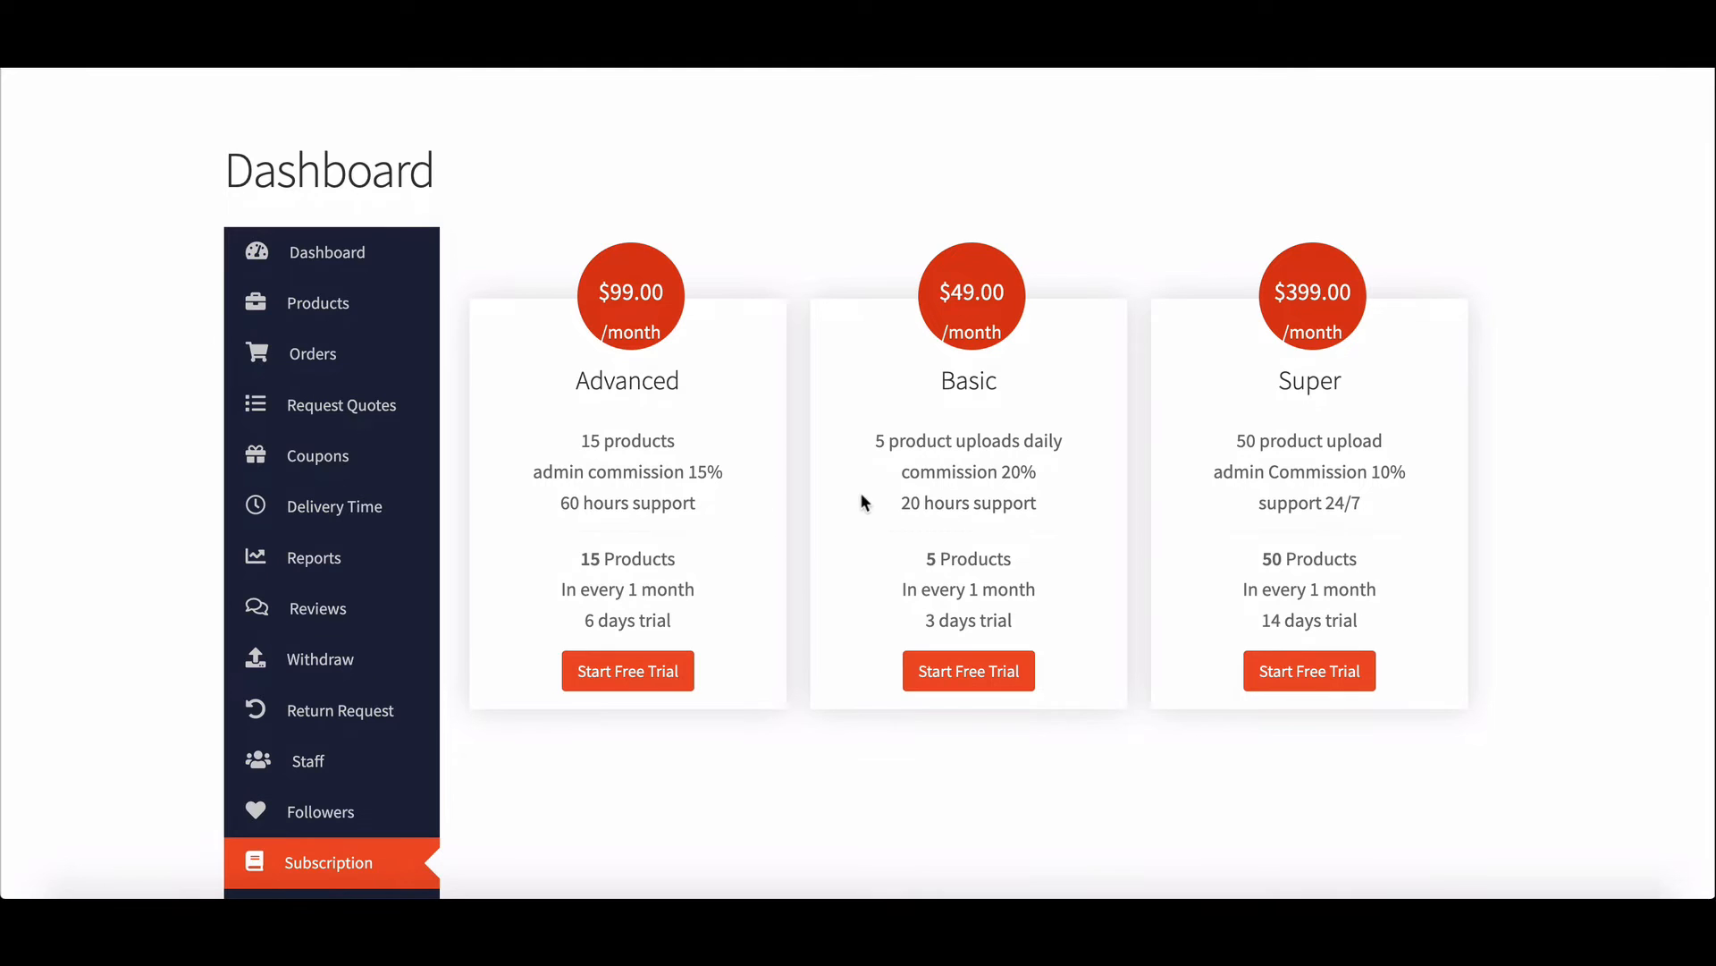
mouse_move(828, 492)
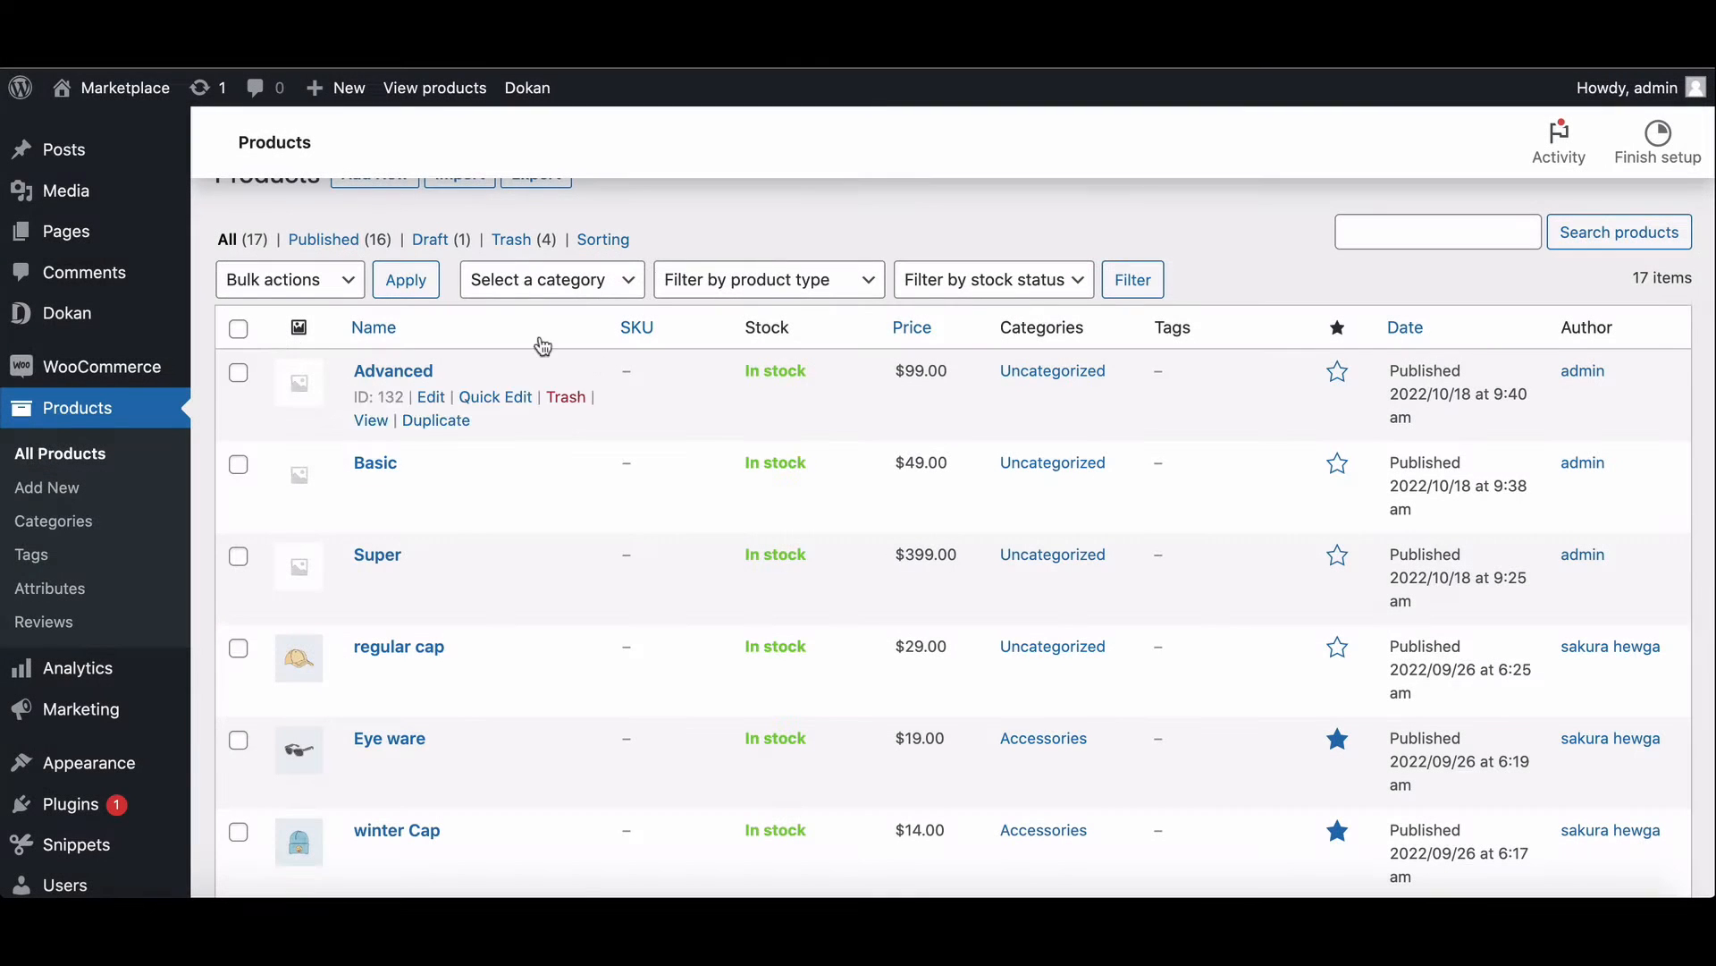
mouse_move(430, 580)
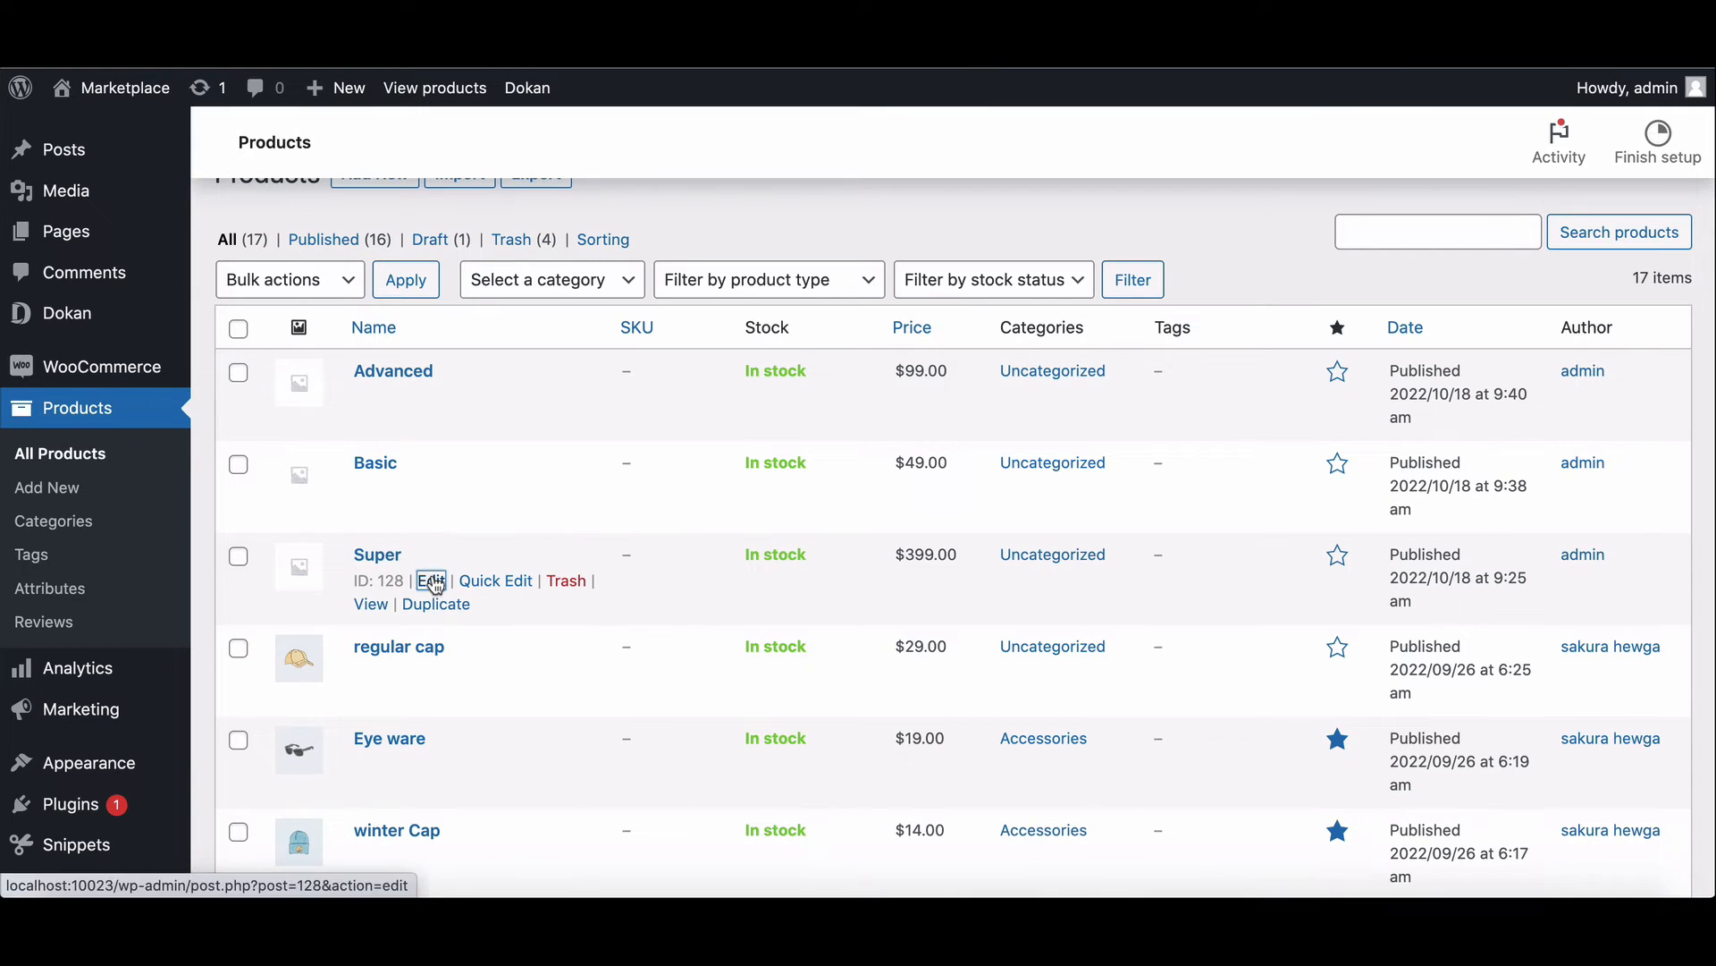
Step: Open the Super pack's edit page and scroll to its Product data settings
click(430, 580)
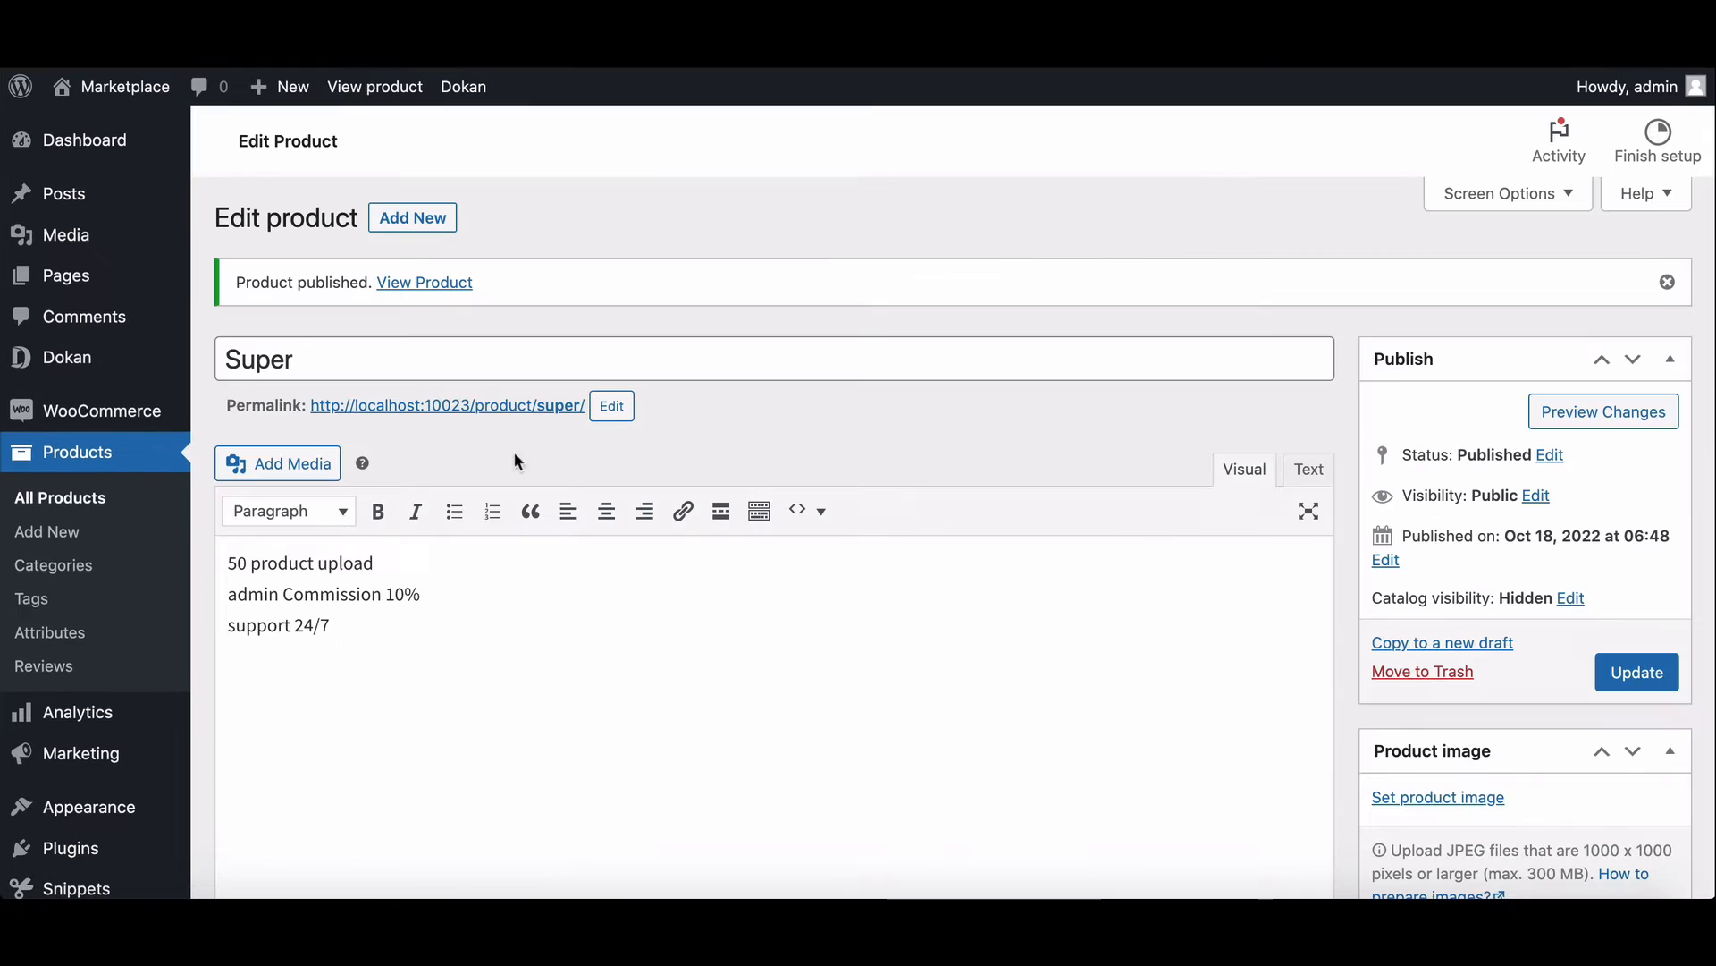
scroll(down, 3)
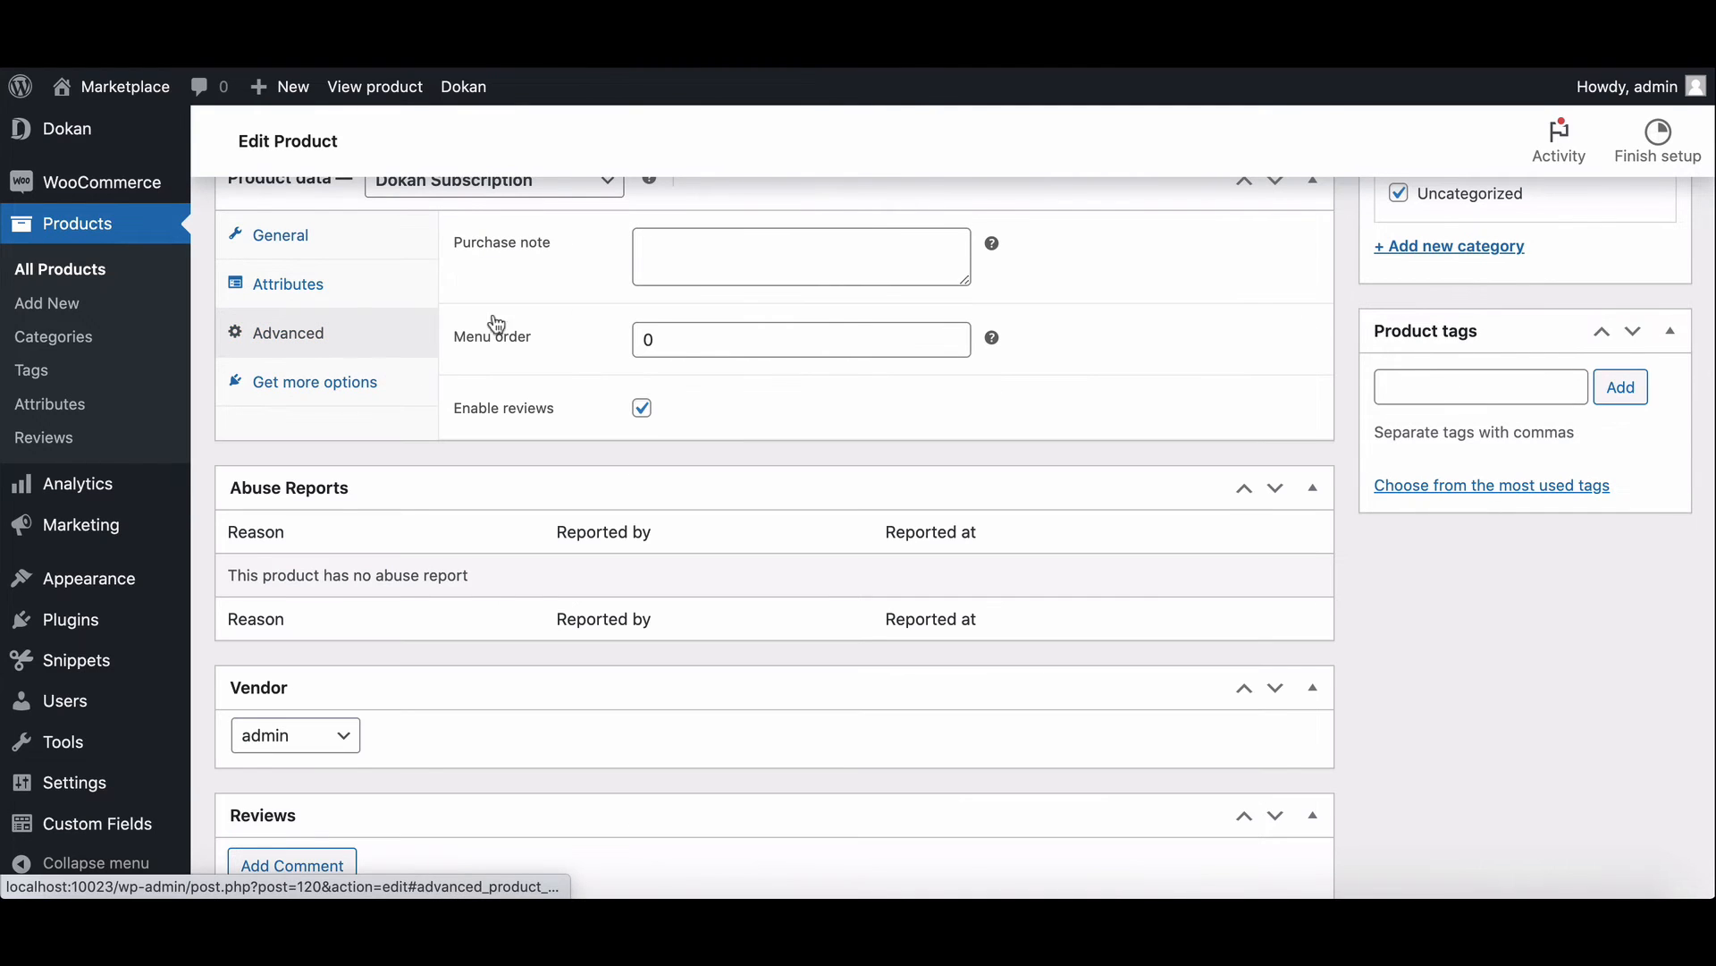
scroll(up, 3)
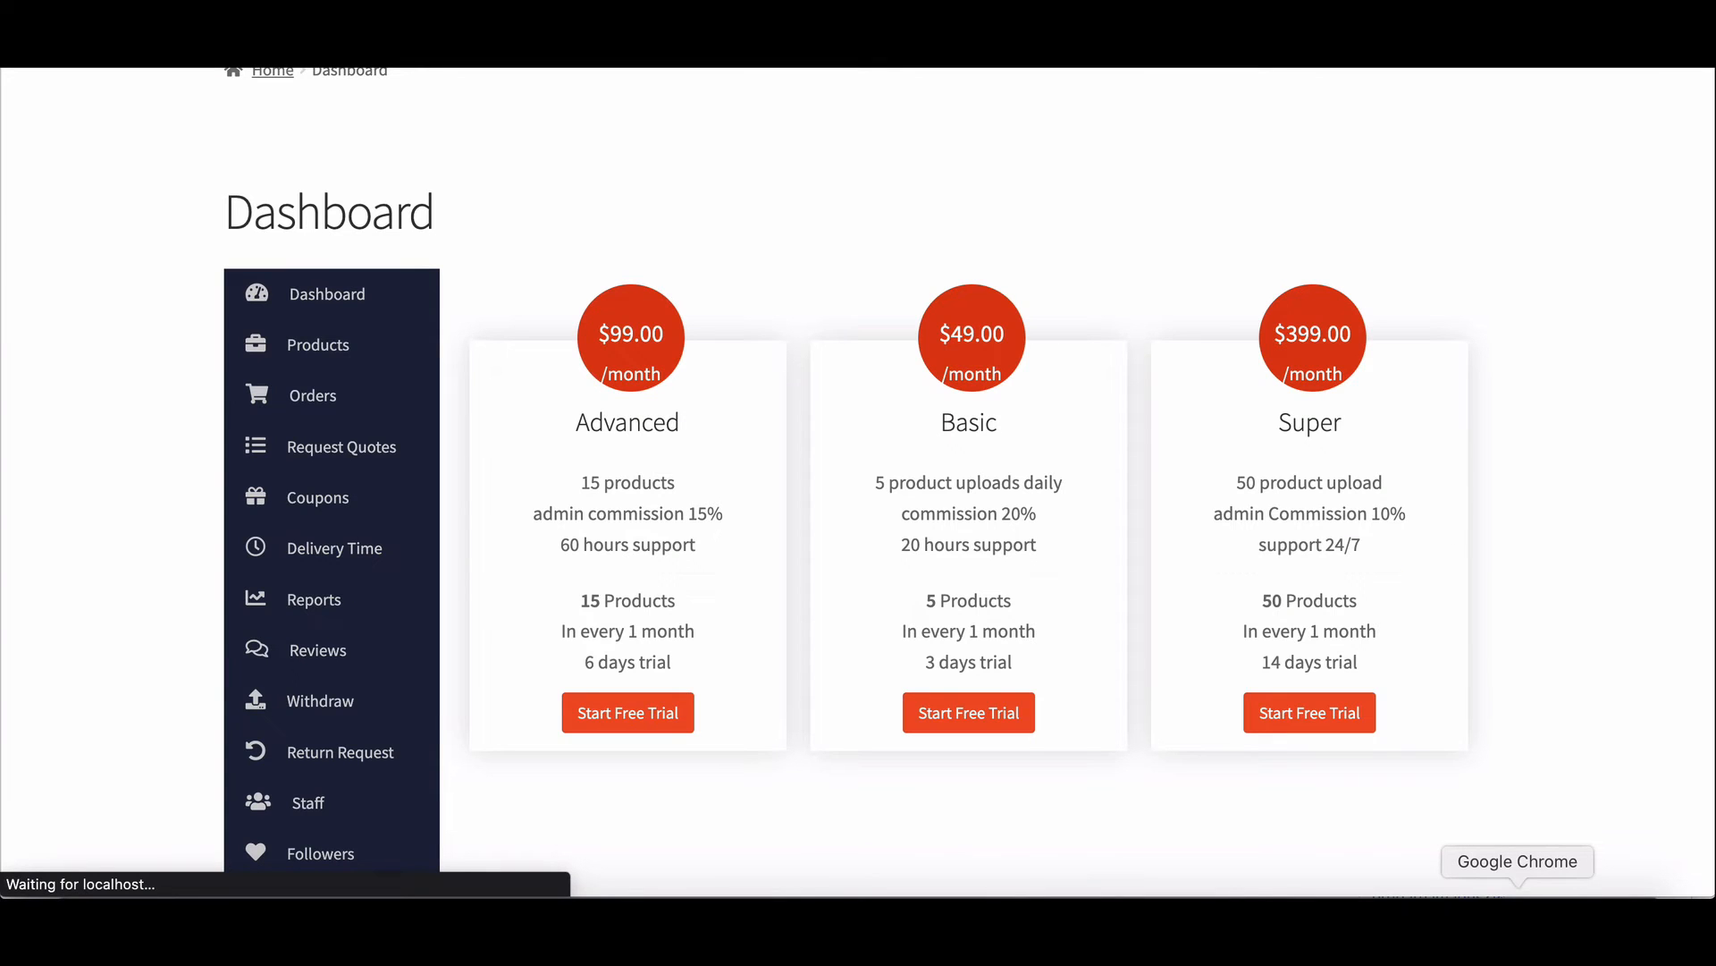
Step: Scroll the refreshed Subscription page to confirm the Super, Advanced, Basic order
scroll(down, 3)
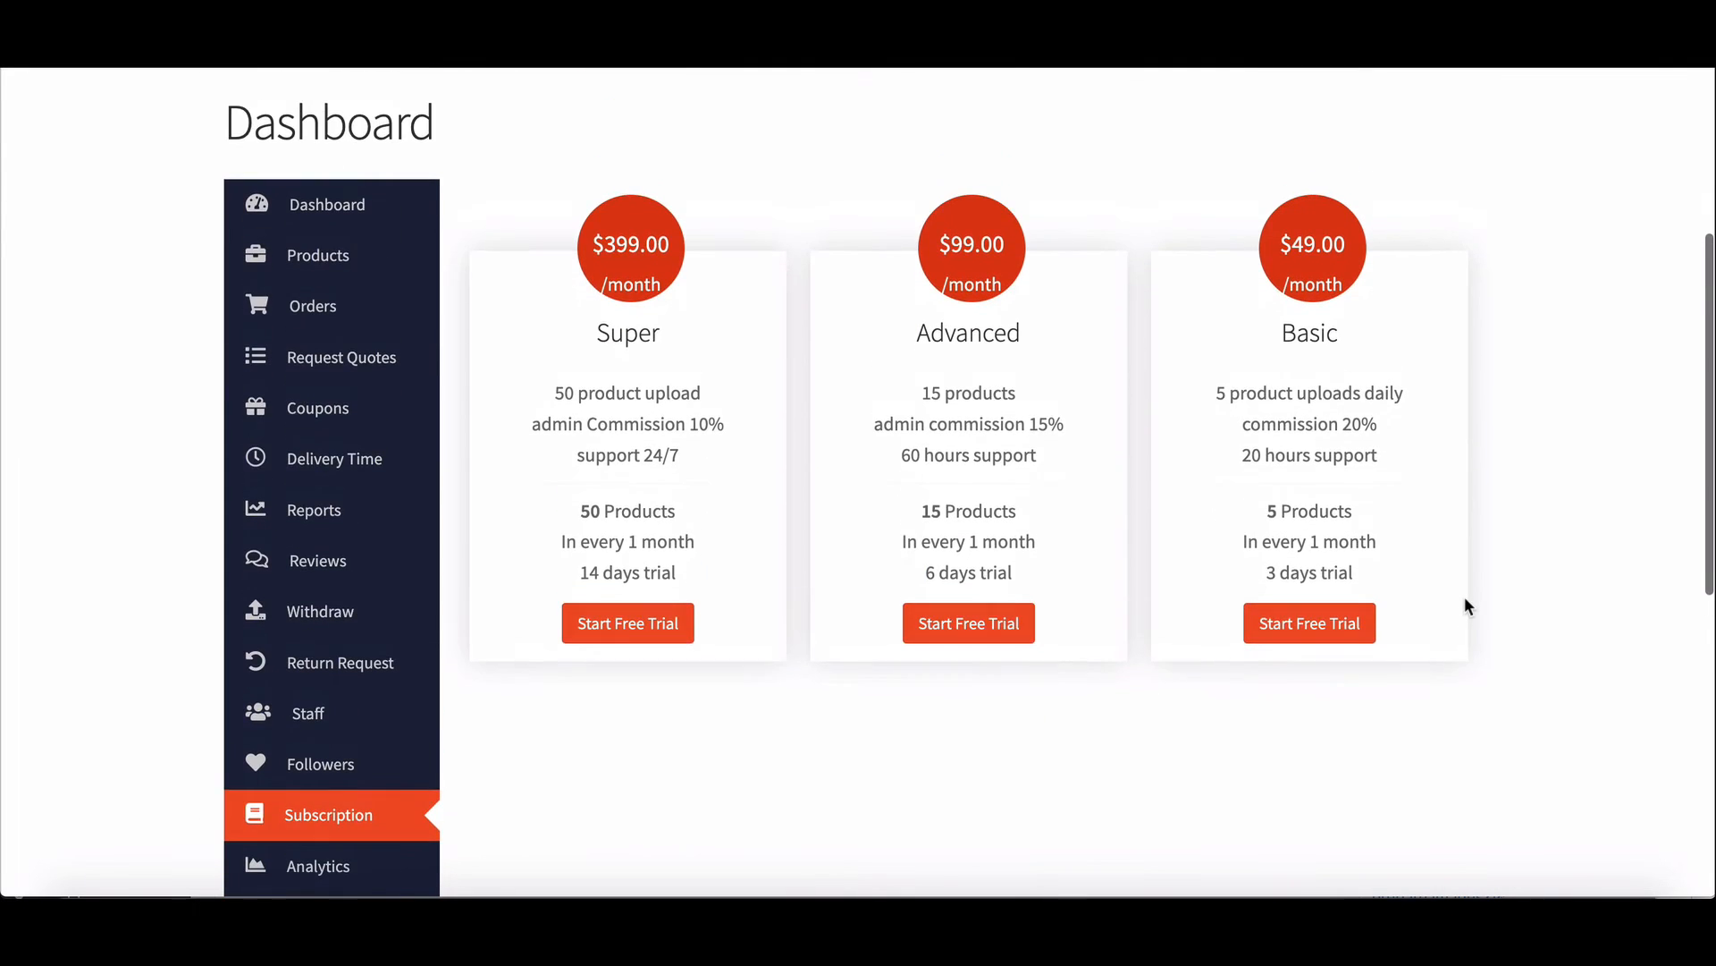
scroll(down, 3)
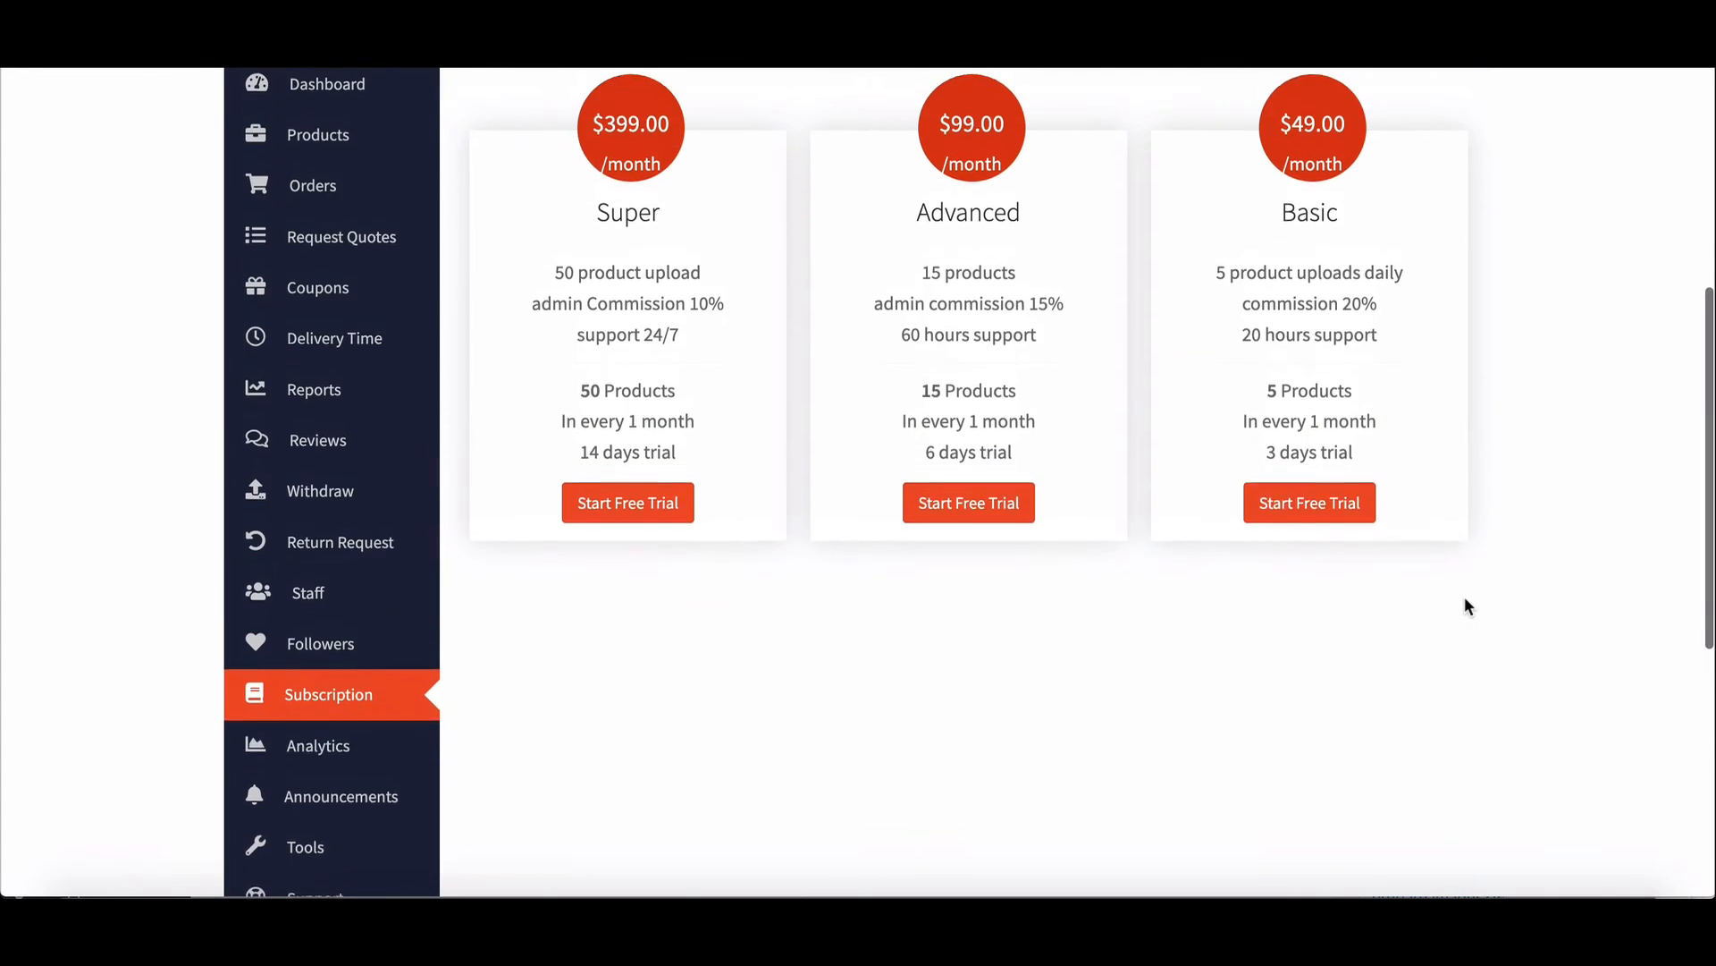
scroll(up, 3)
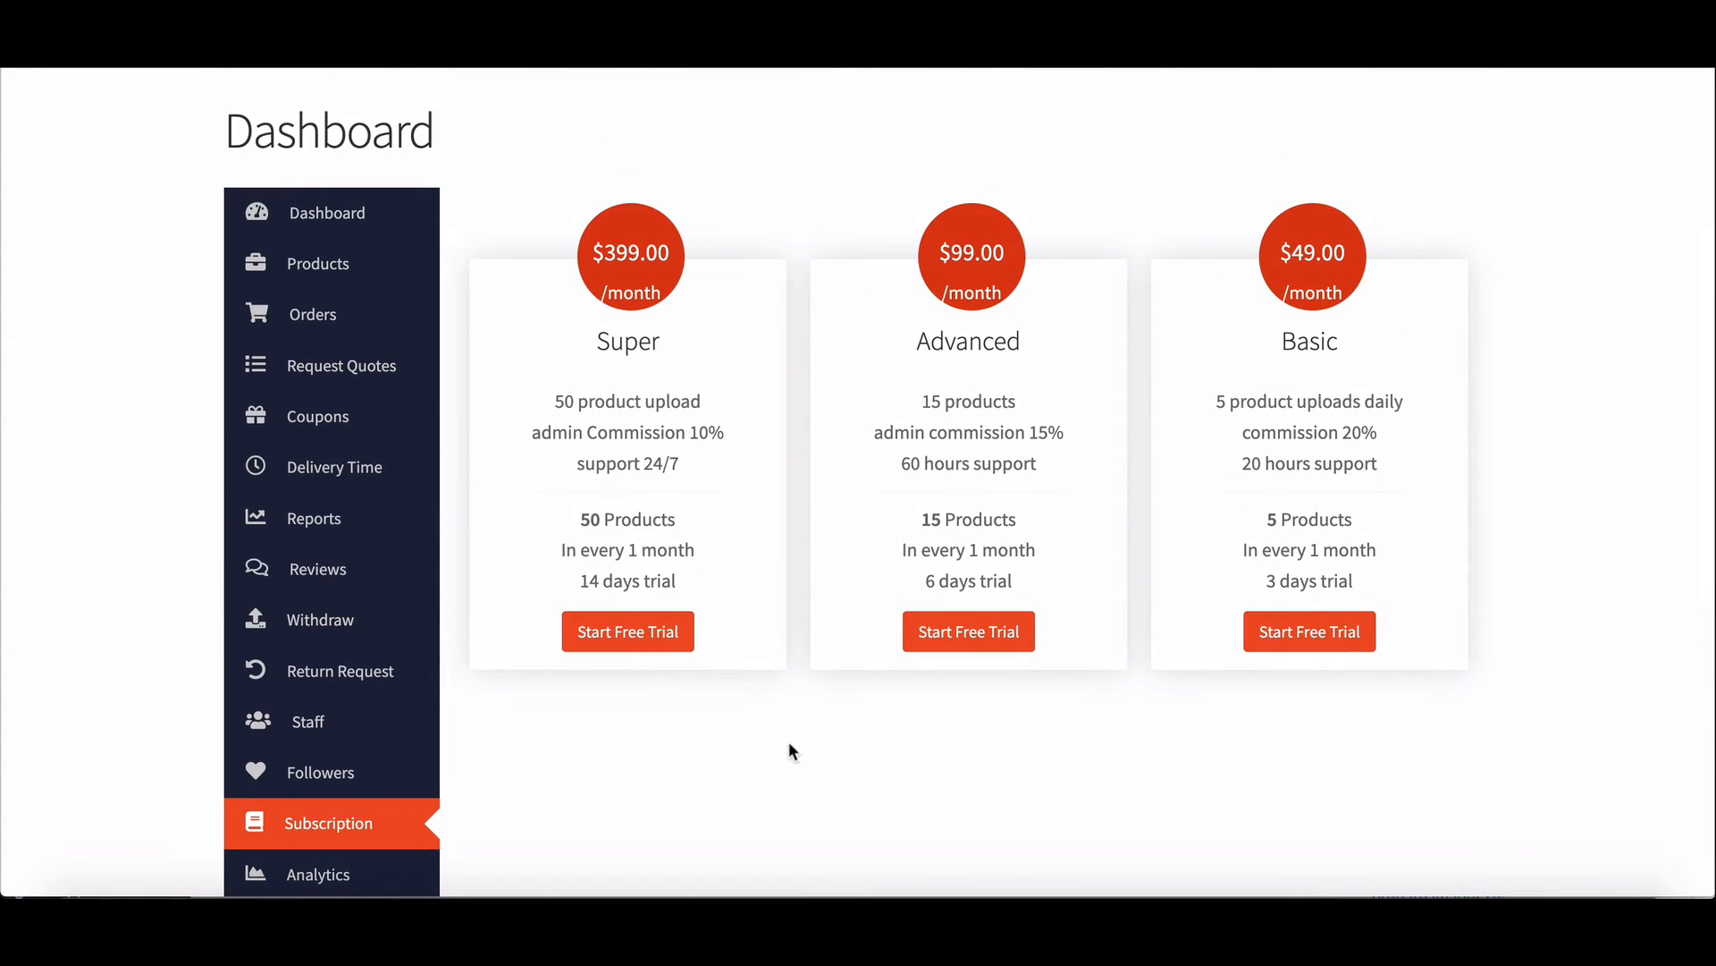
Step: Start the Super pack's free trial and place the $399 order at checkout
click(628, 632)
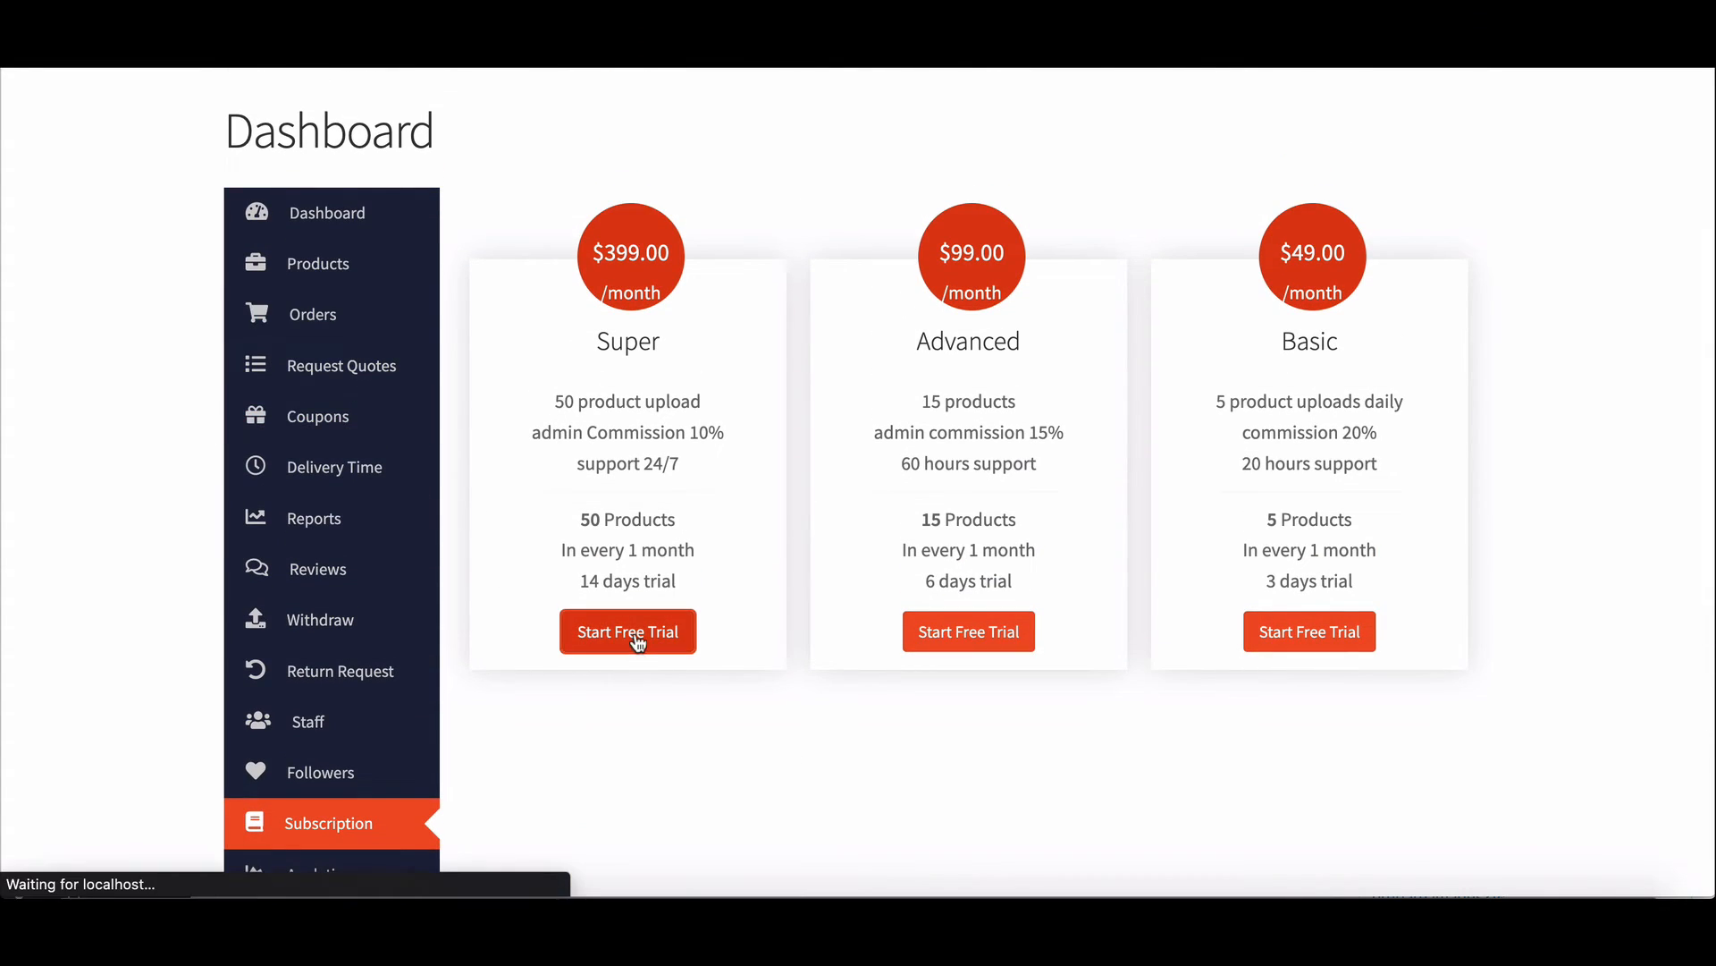
click(628, 632)
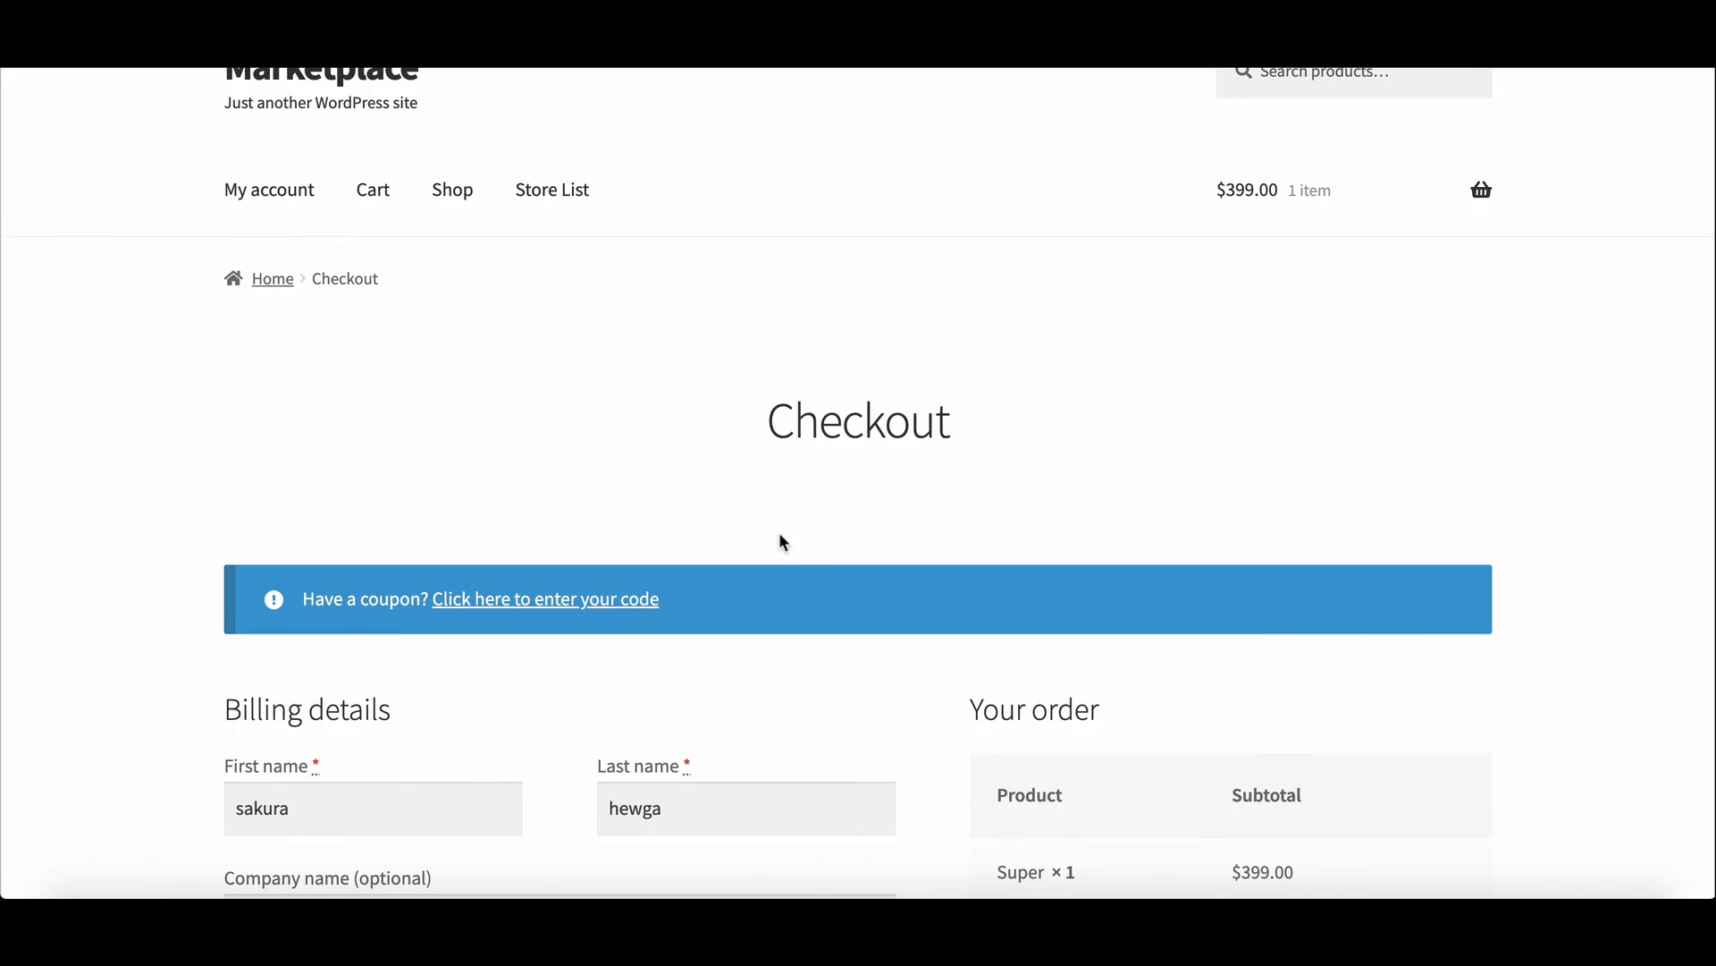
scroll(down, 3)
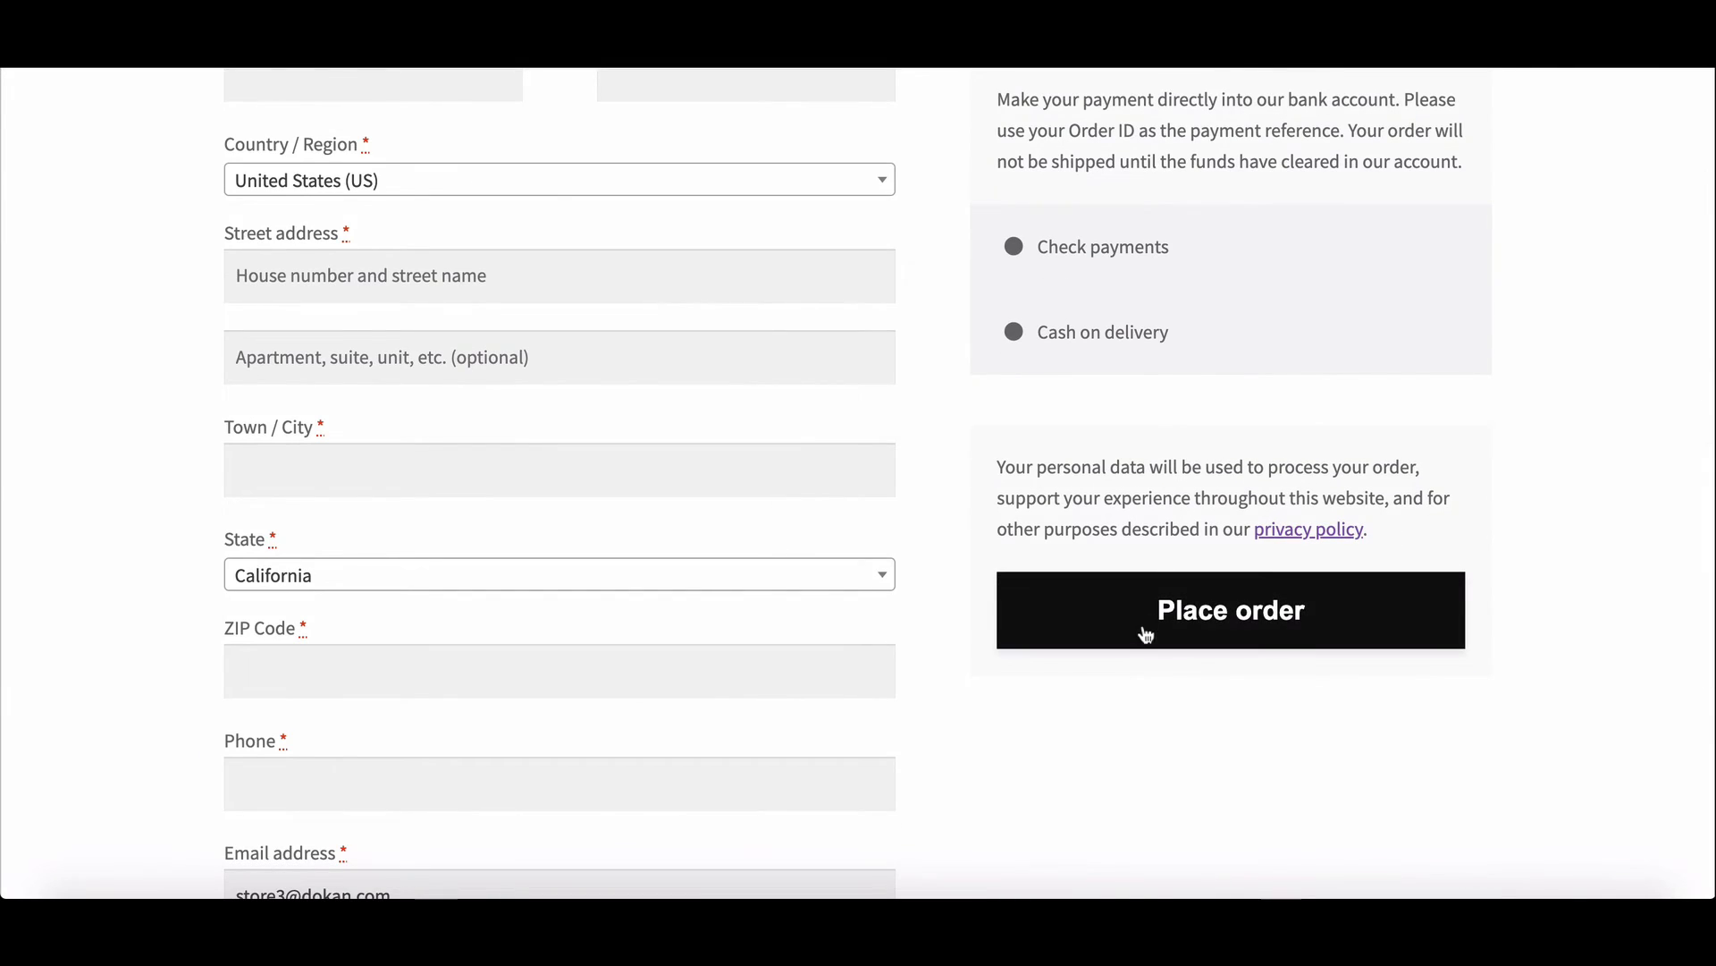
click(1229, 609)
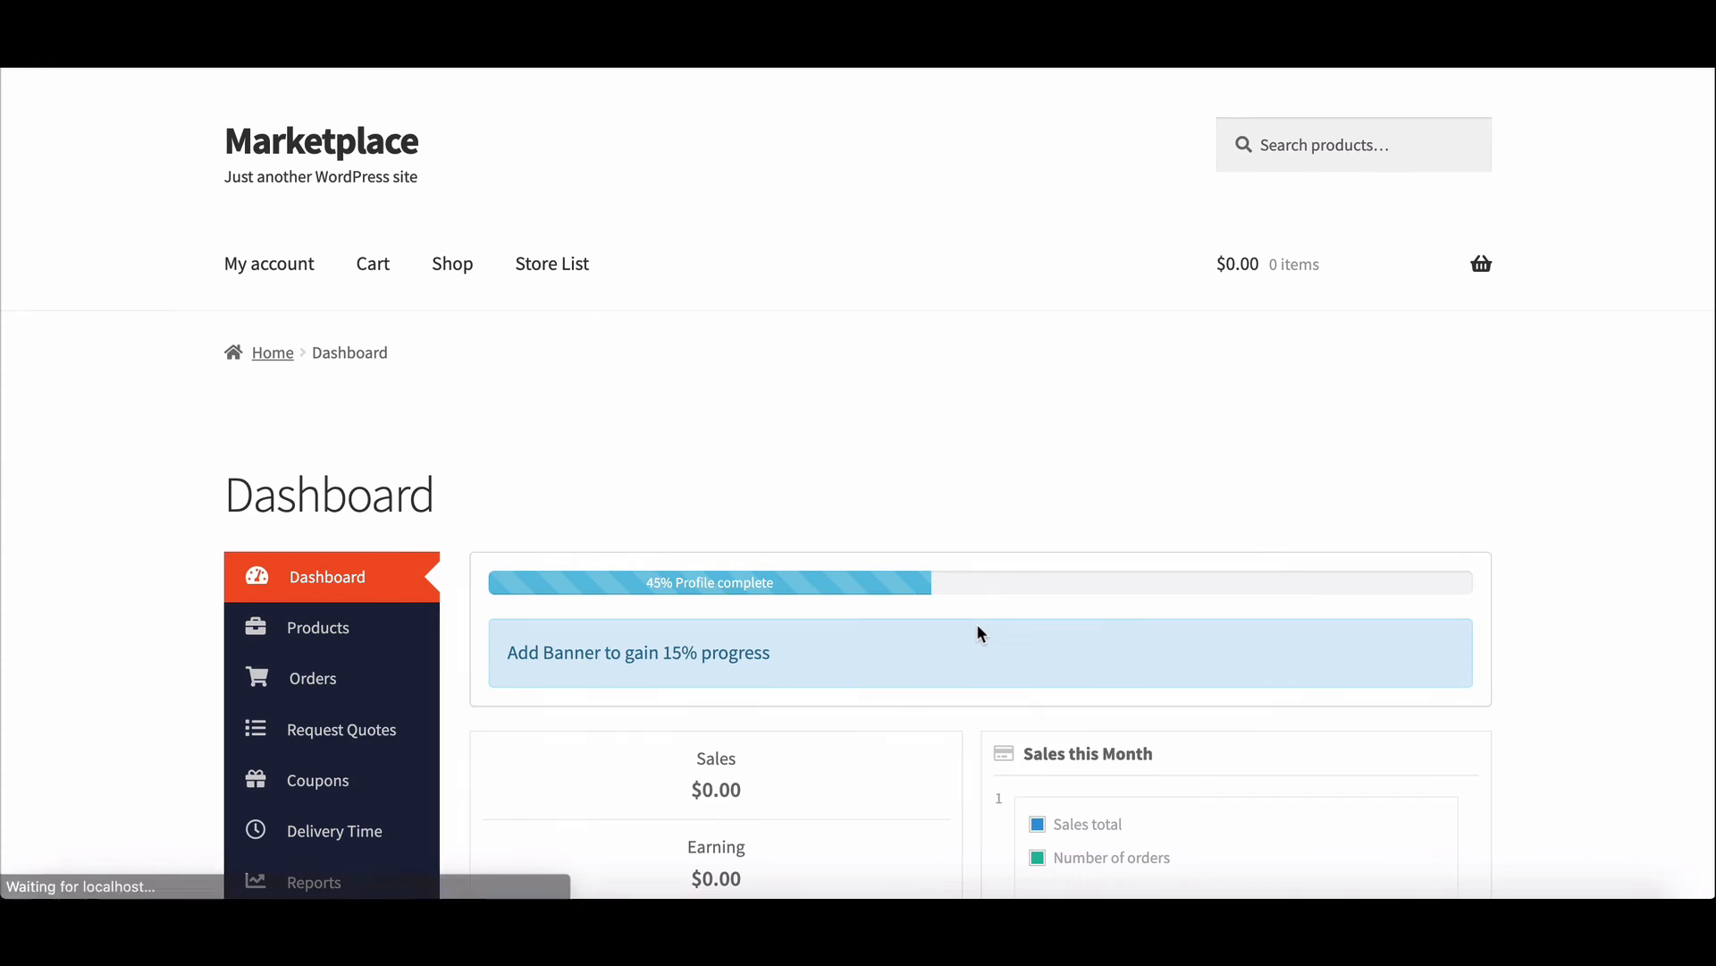
Step: Review the active Super subscription details in the vendor dashboard
scroll(down, 3)
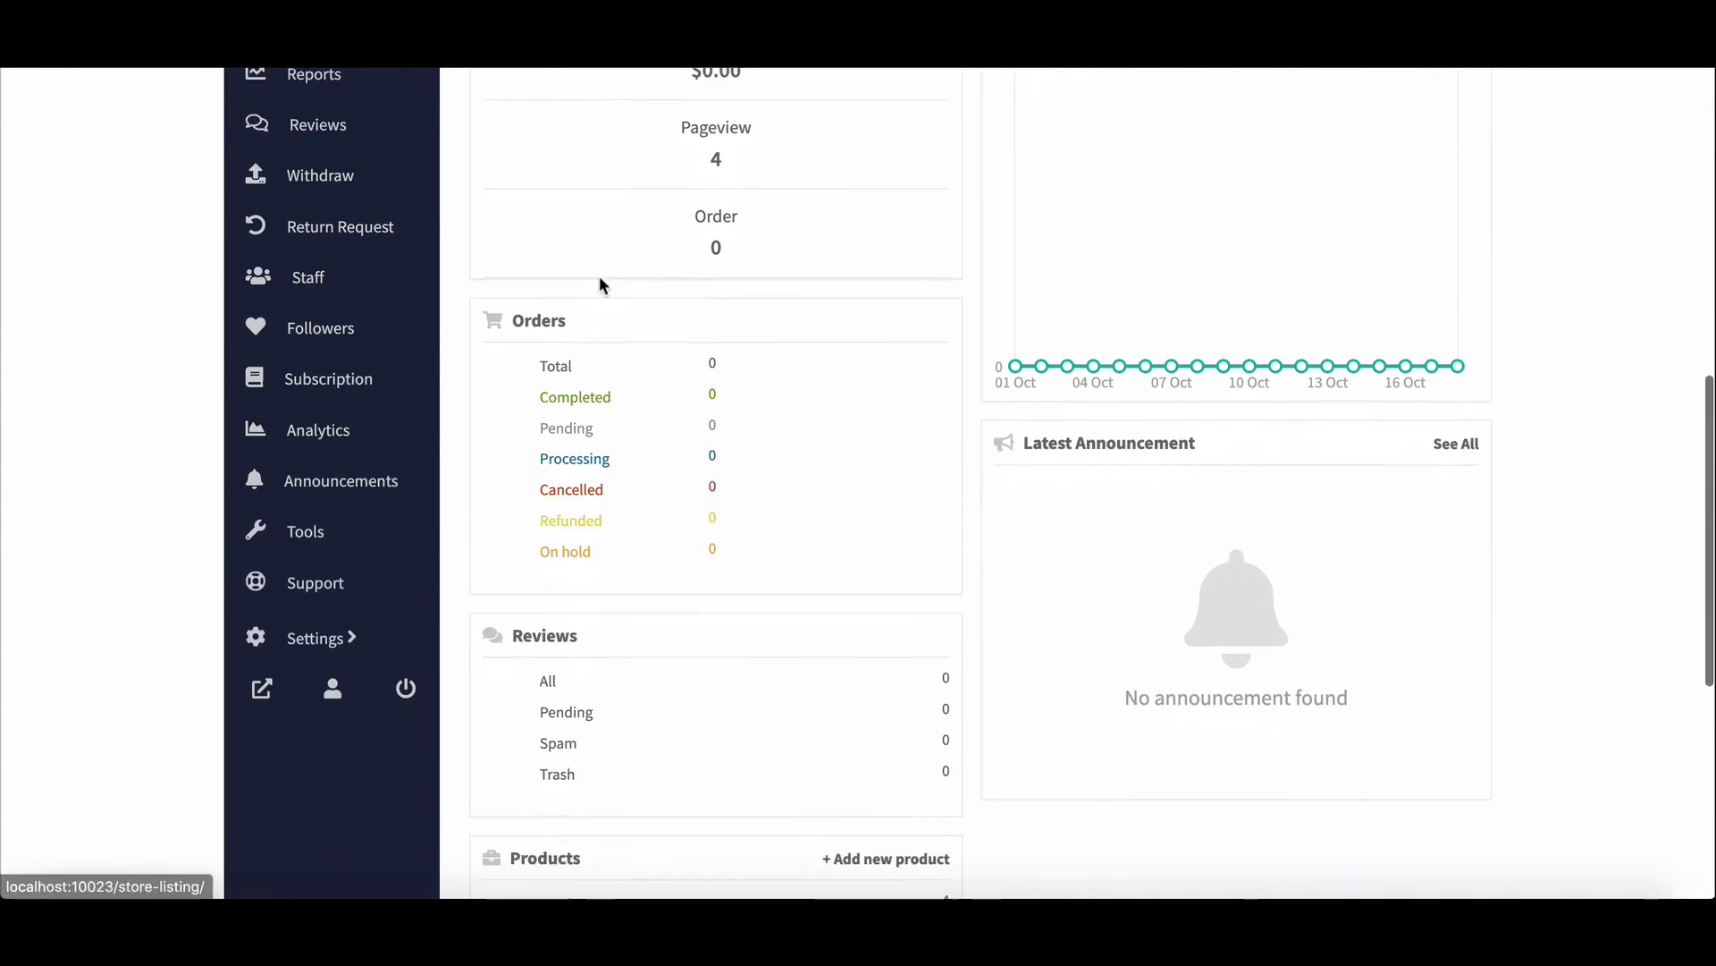
click(339, 377)
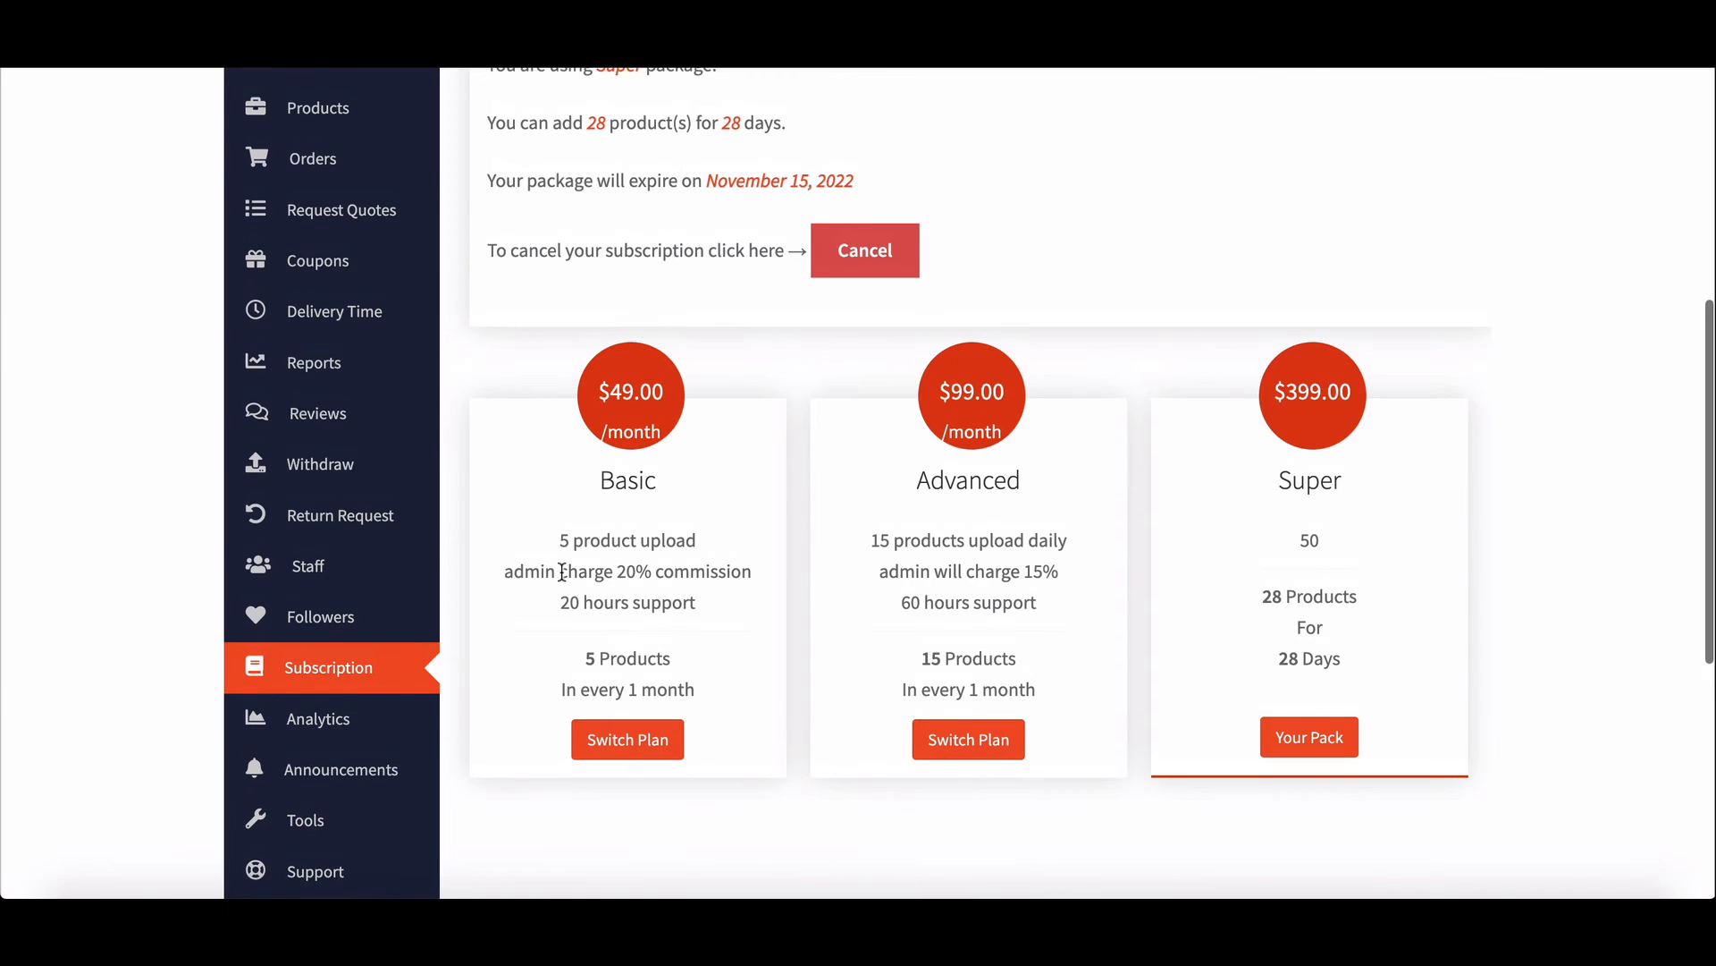
scroll(down, 3)
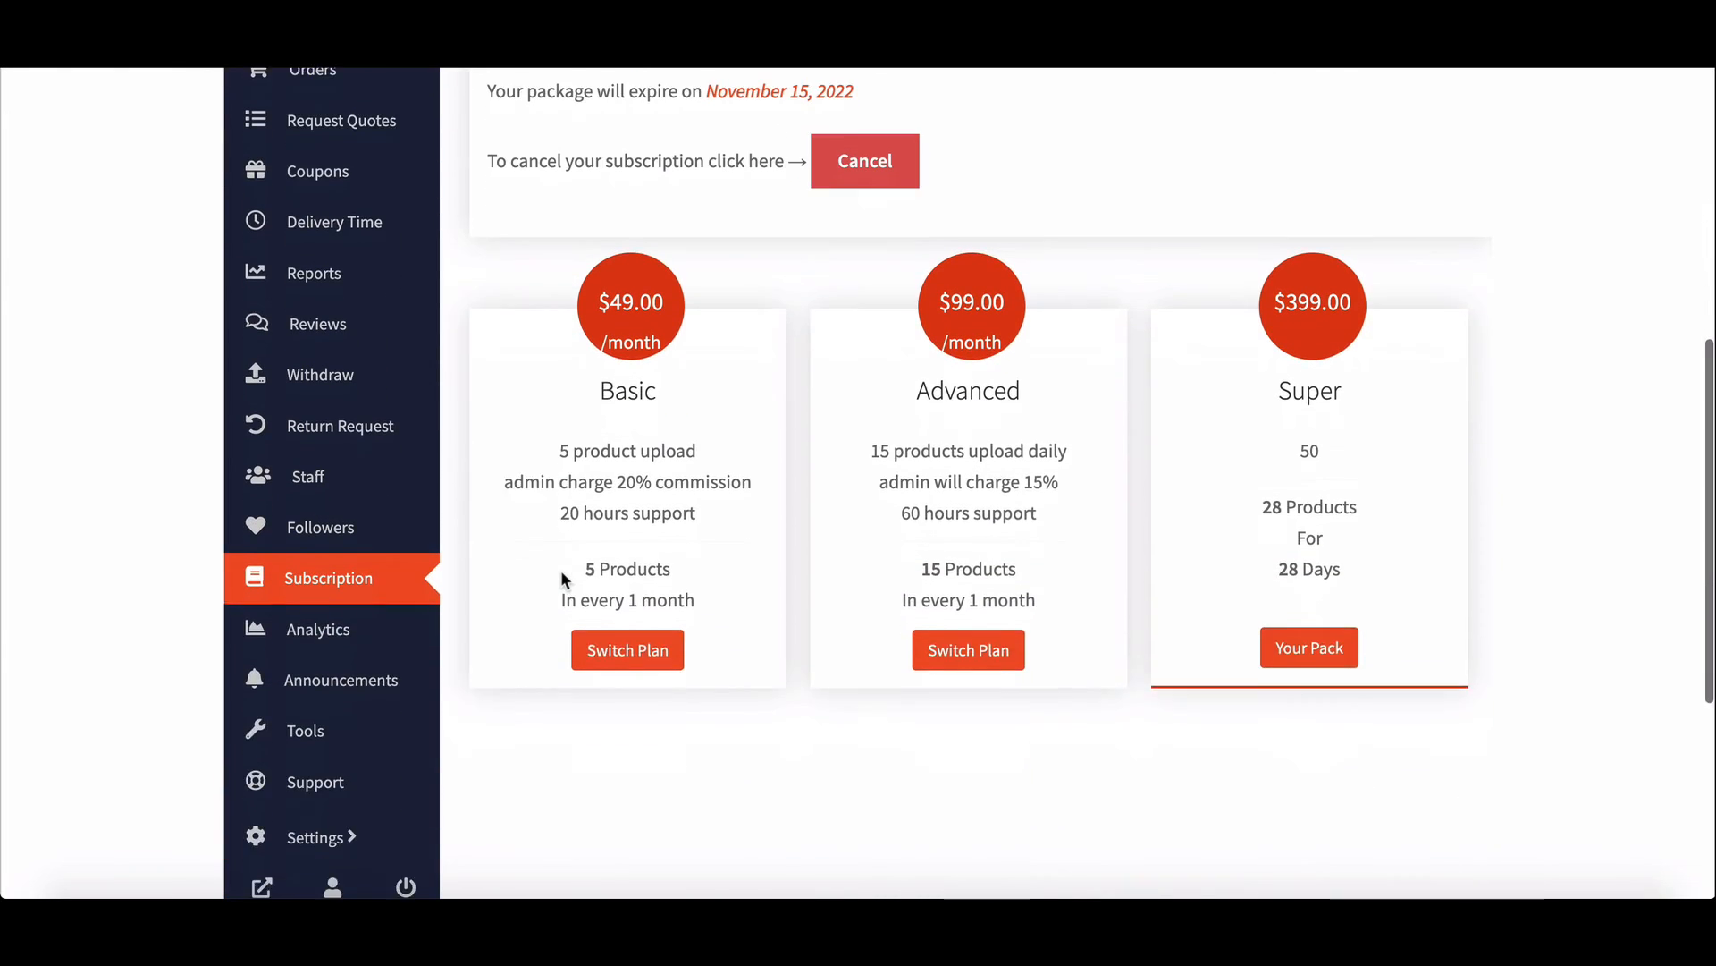
Step: Scroll to the Products page notice allowing 24 more products
scroll(up, 3)
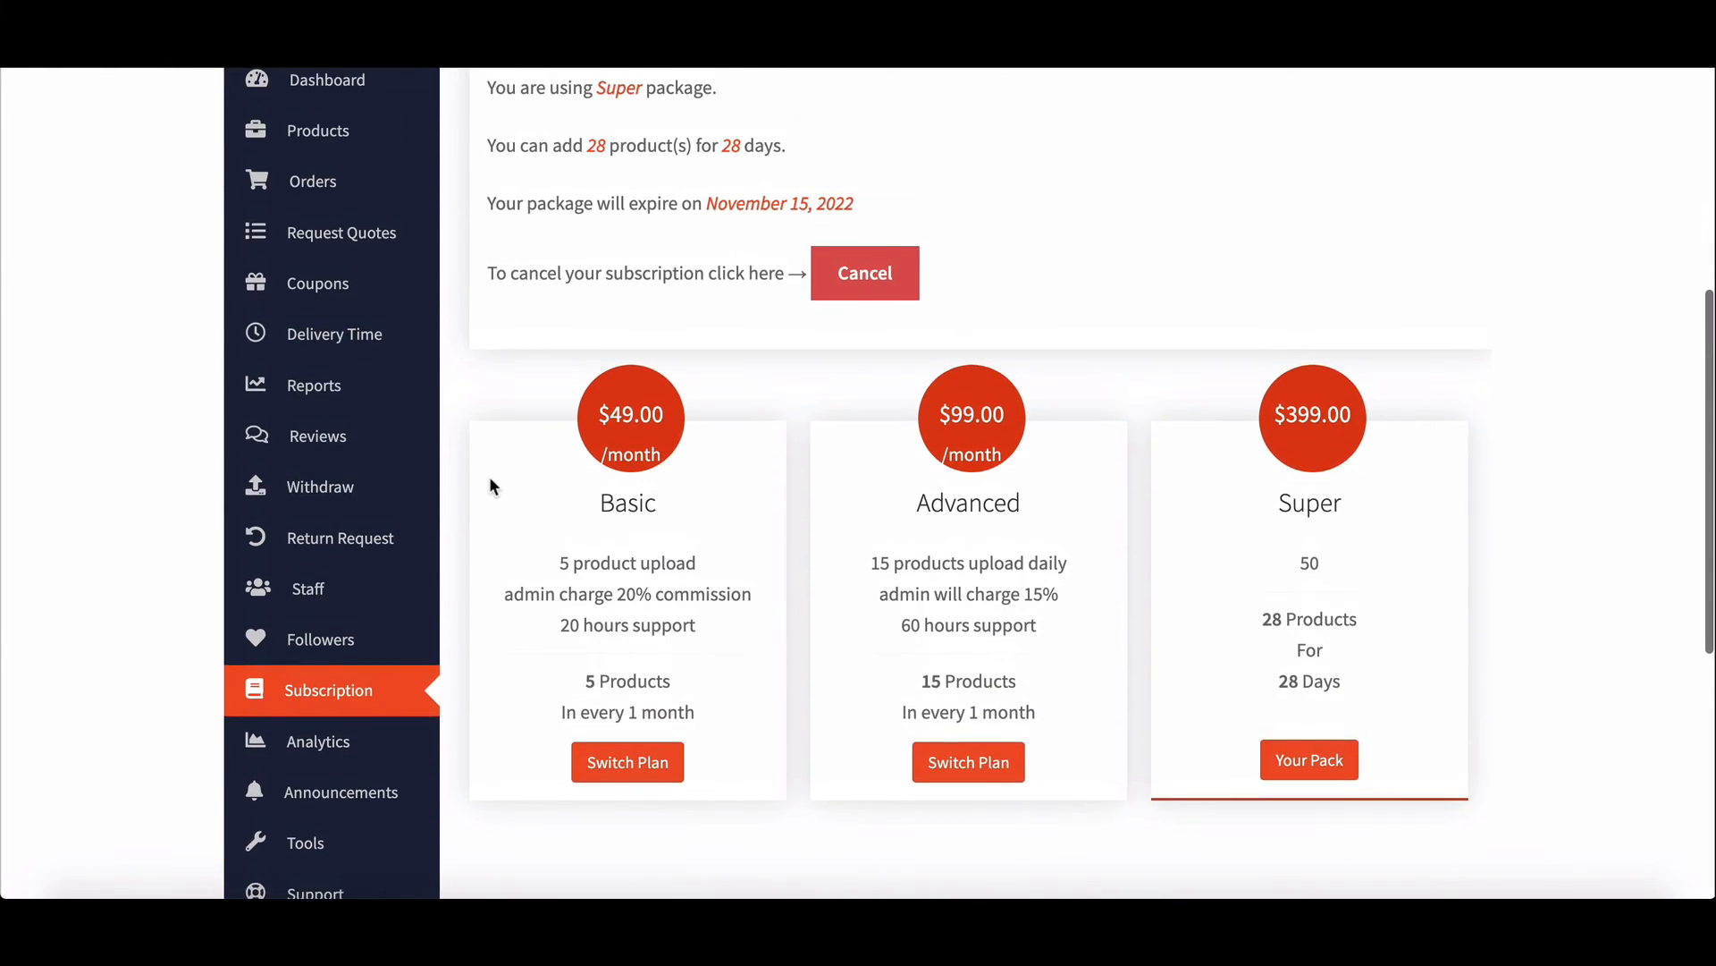
scroll(up, 3)
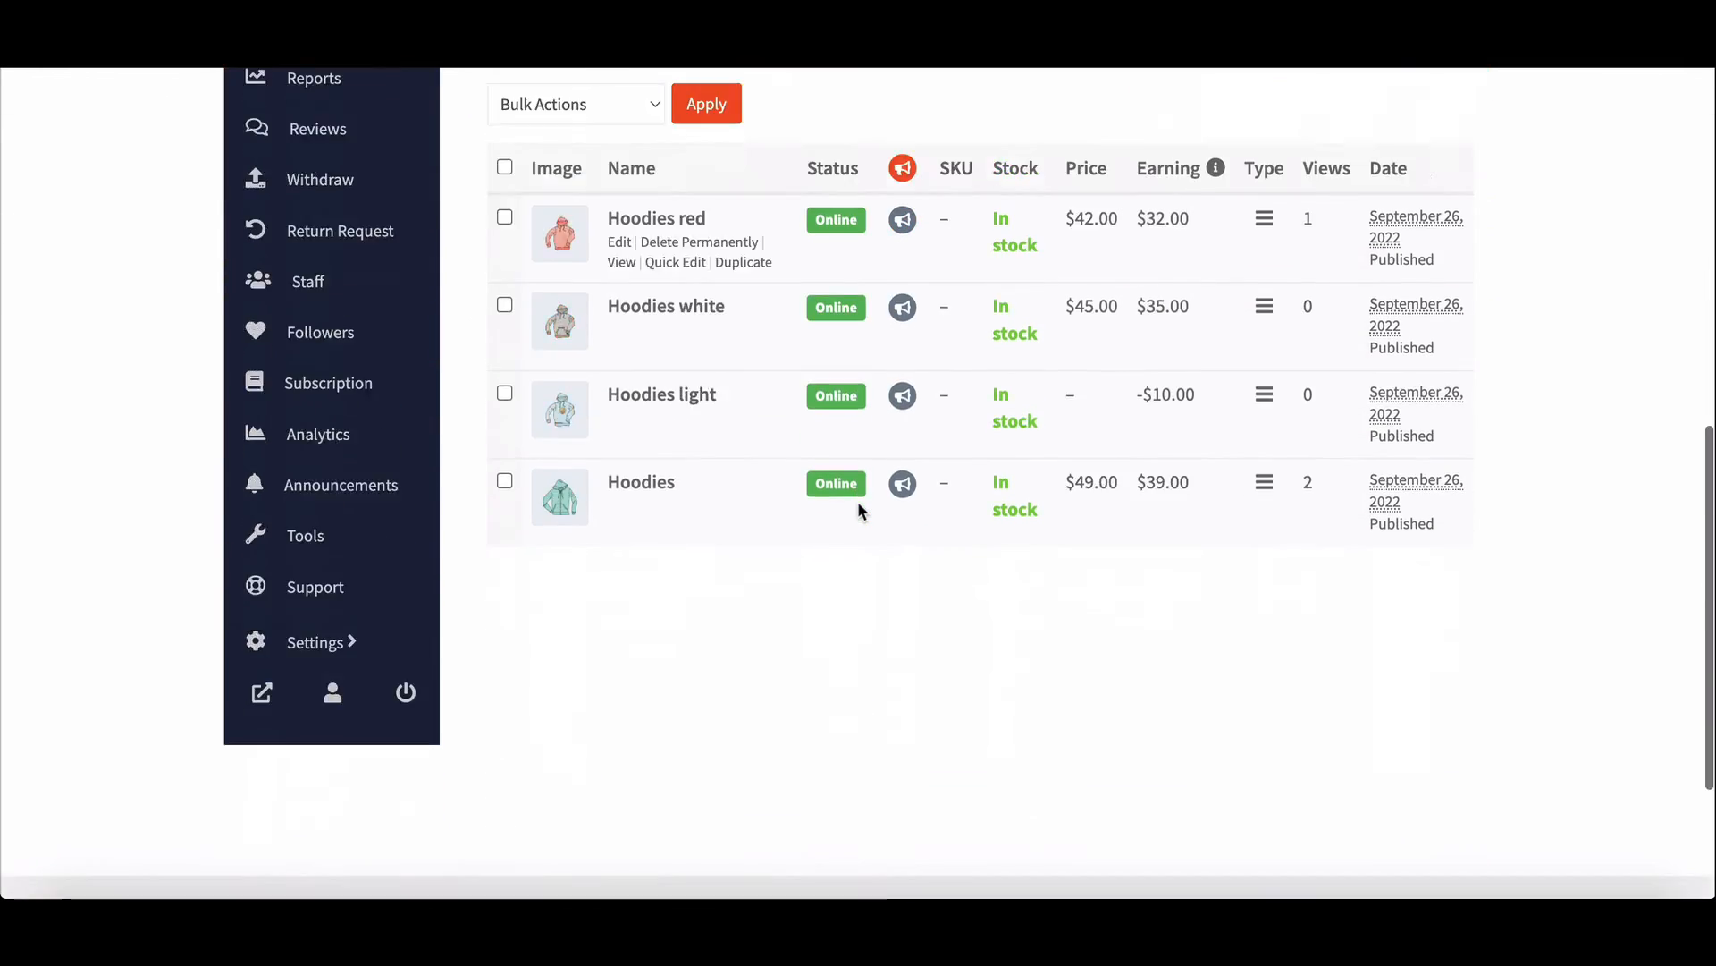
scroll(up, 3)
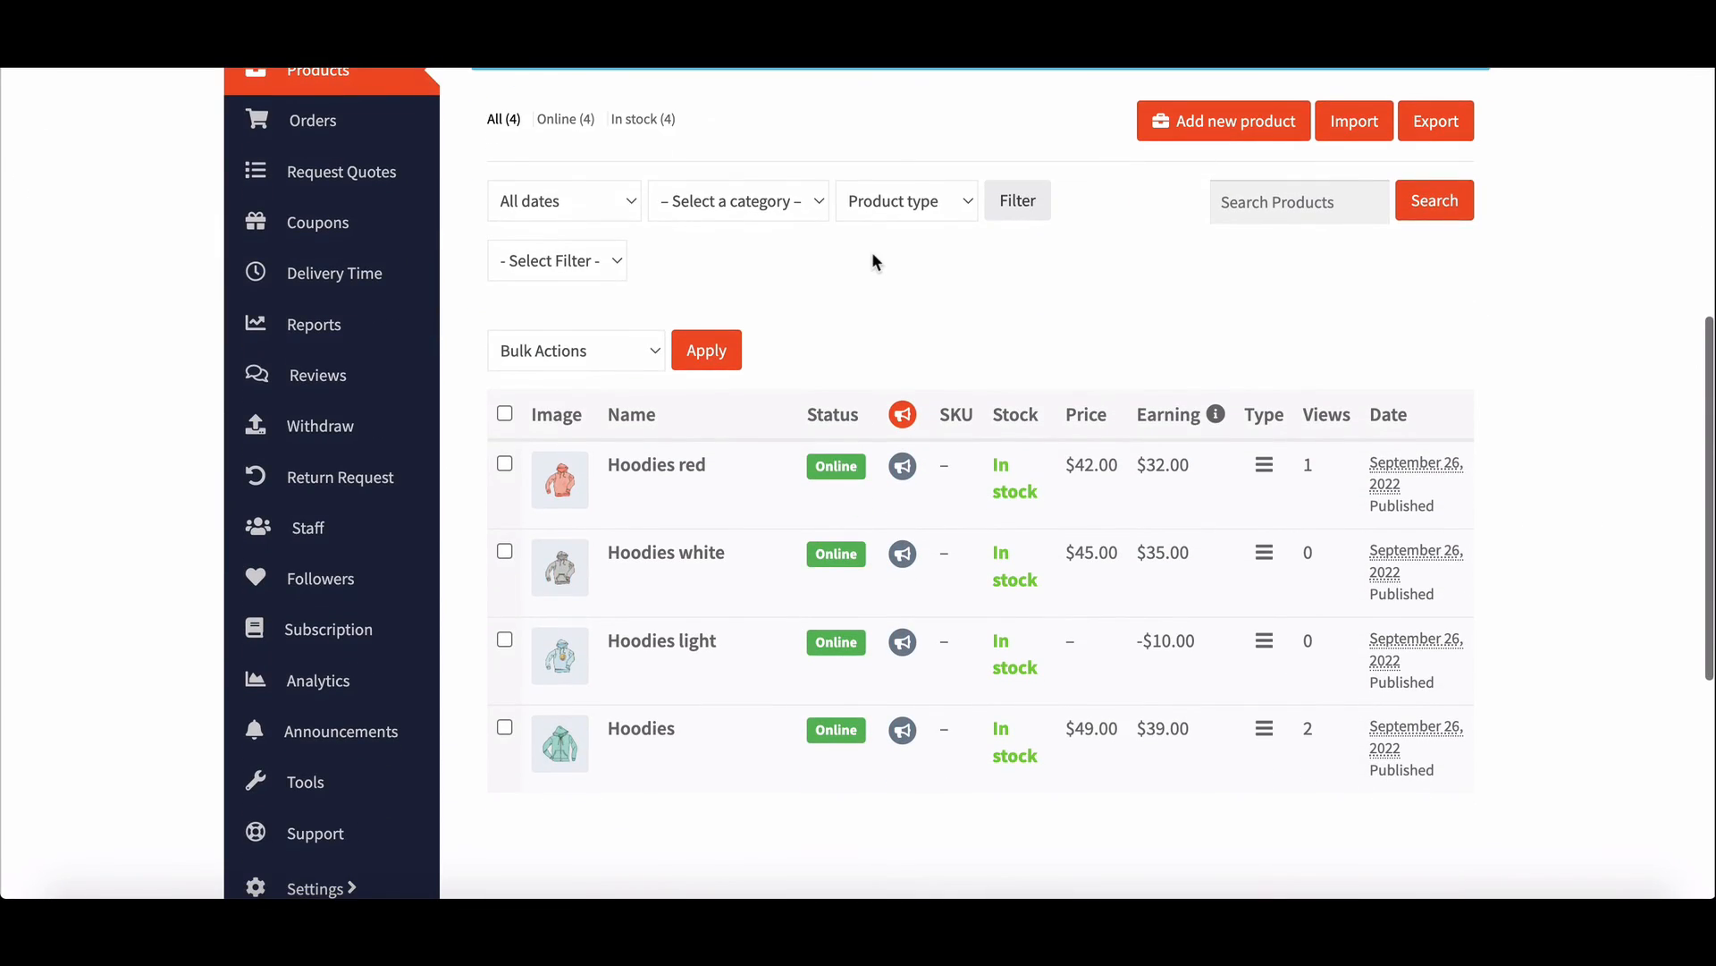
scroll(up, 3)
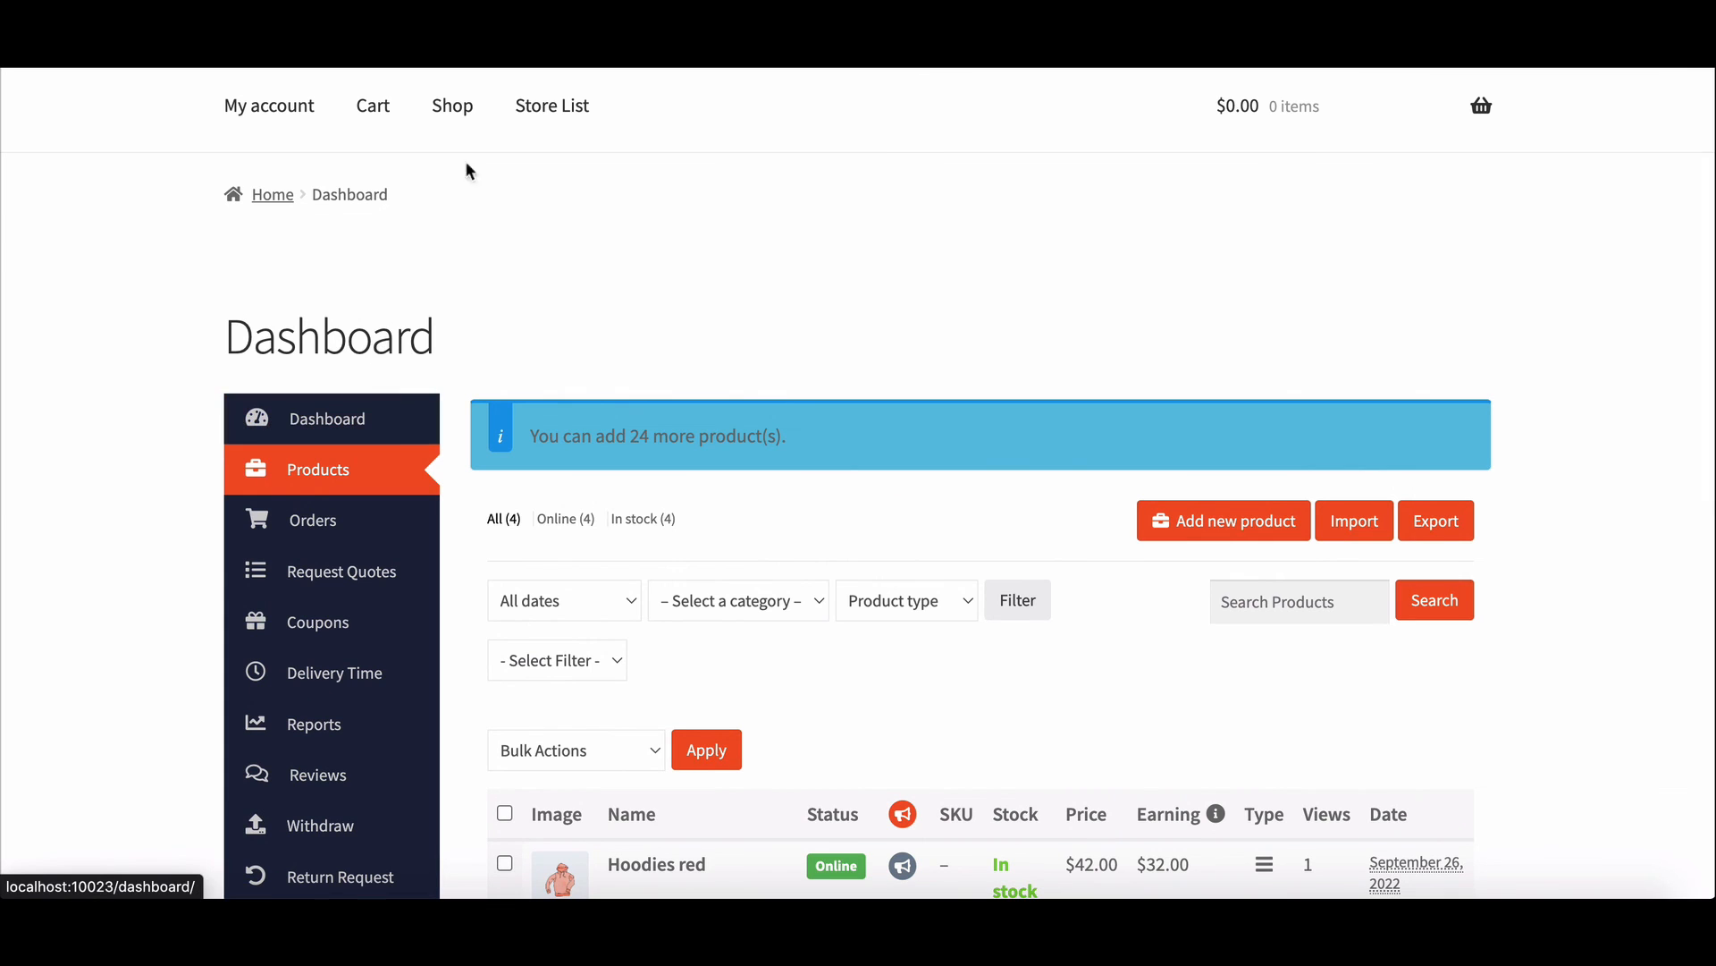
Step: Browse the Shop page's 12 vendor products, including the store's four hoodies
click(451, 105)
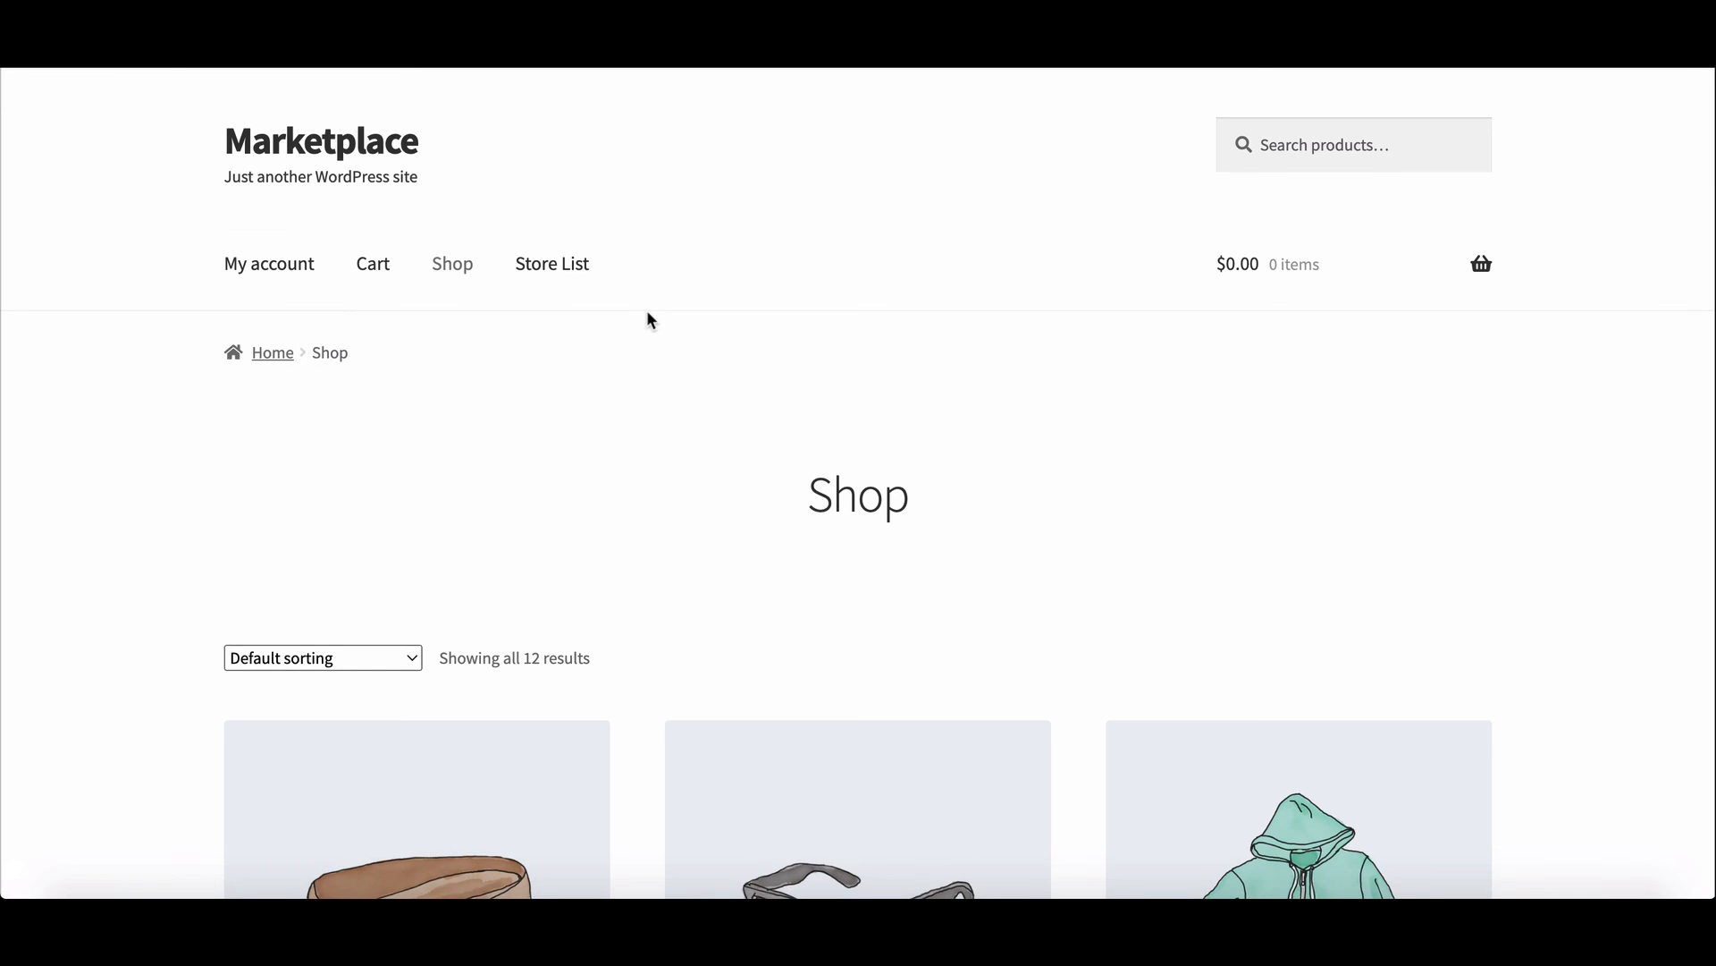
scroll(down, 3)
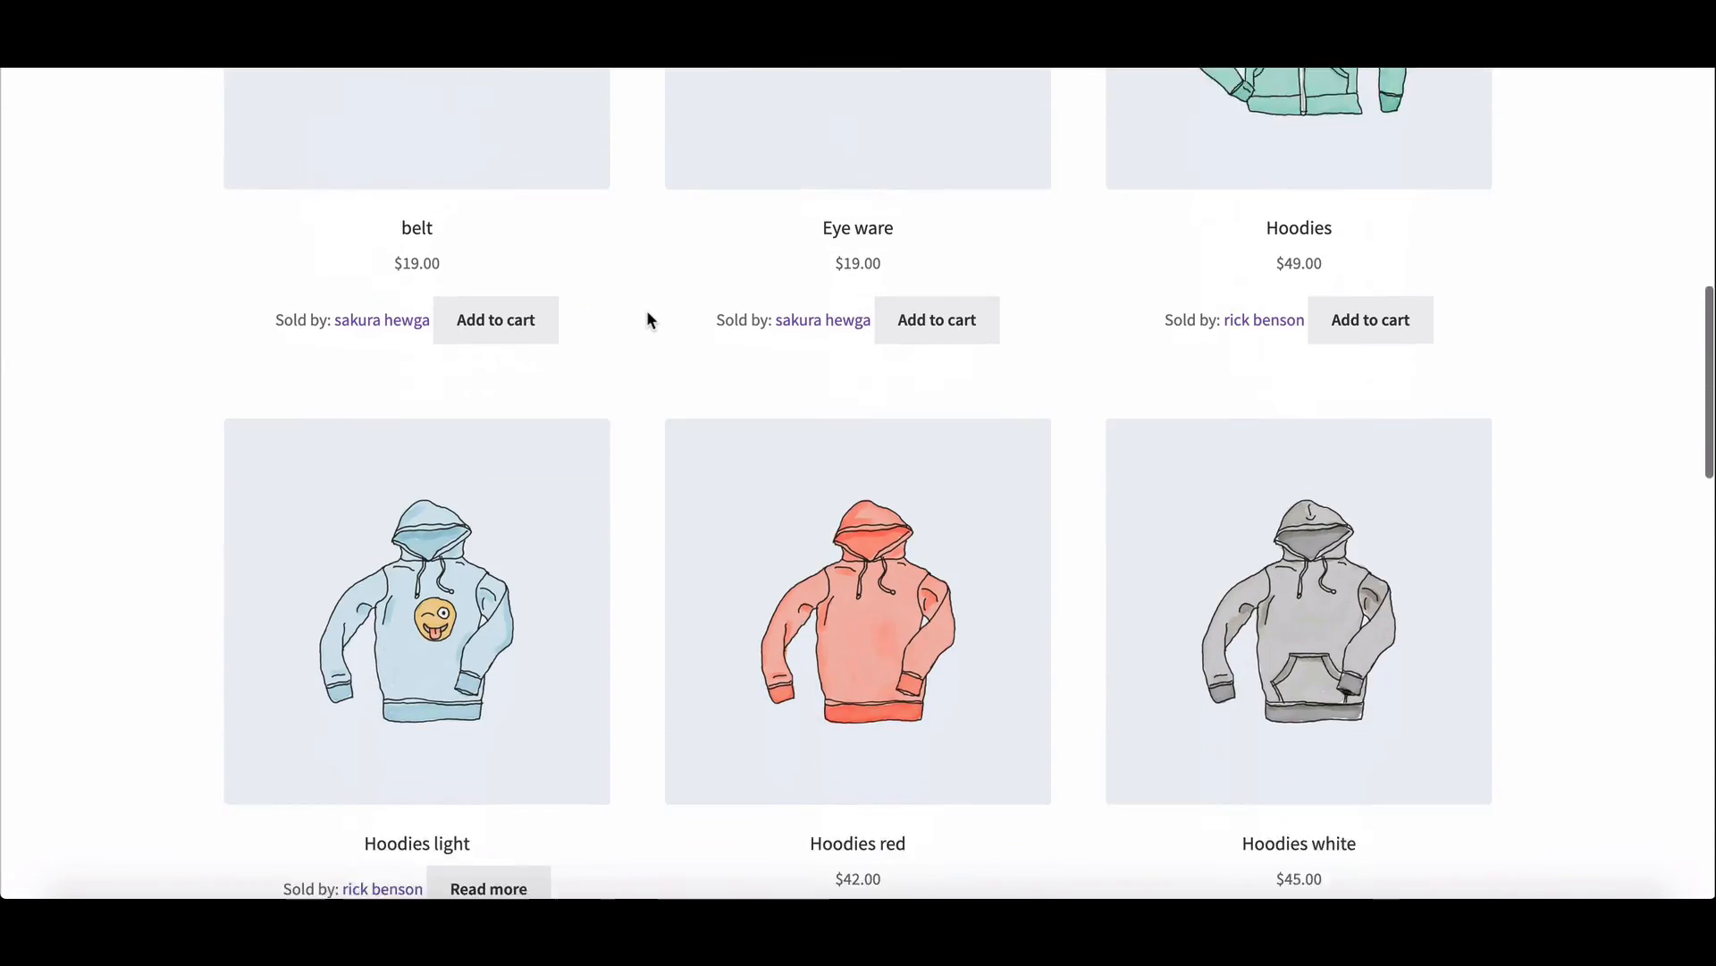
scroll(down, 3)
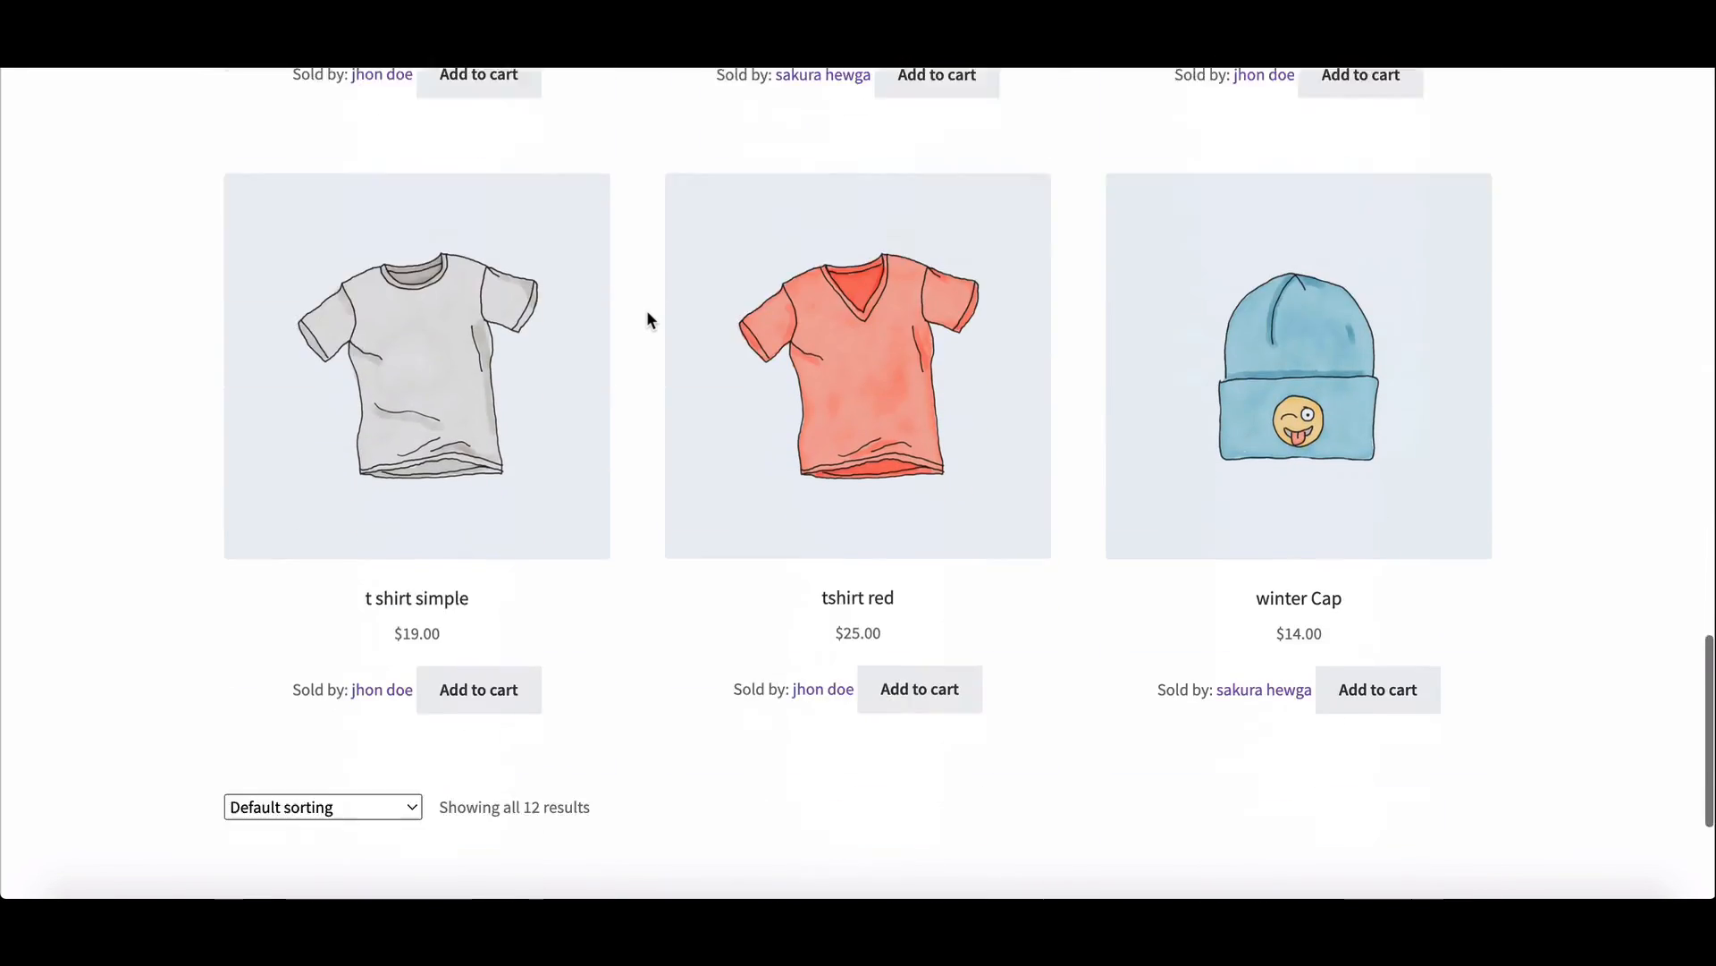
scroll(up, 3)
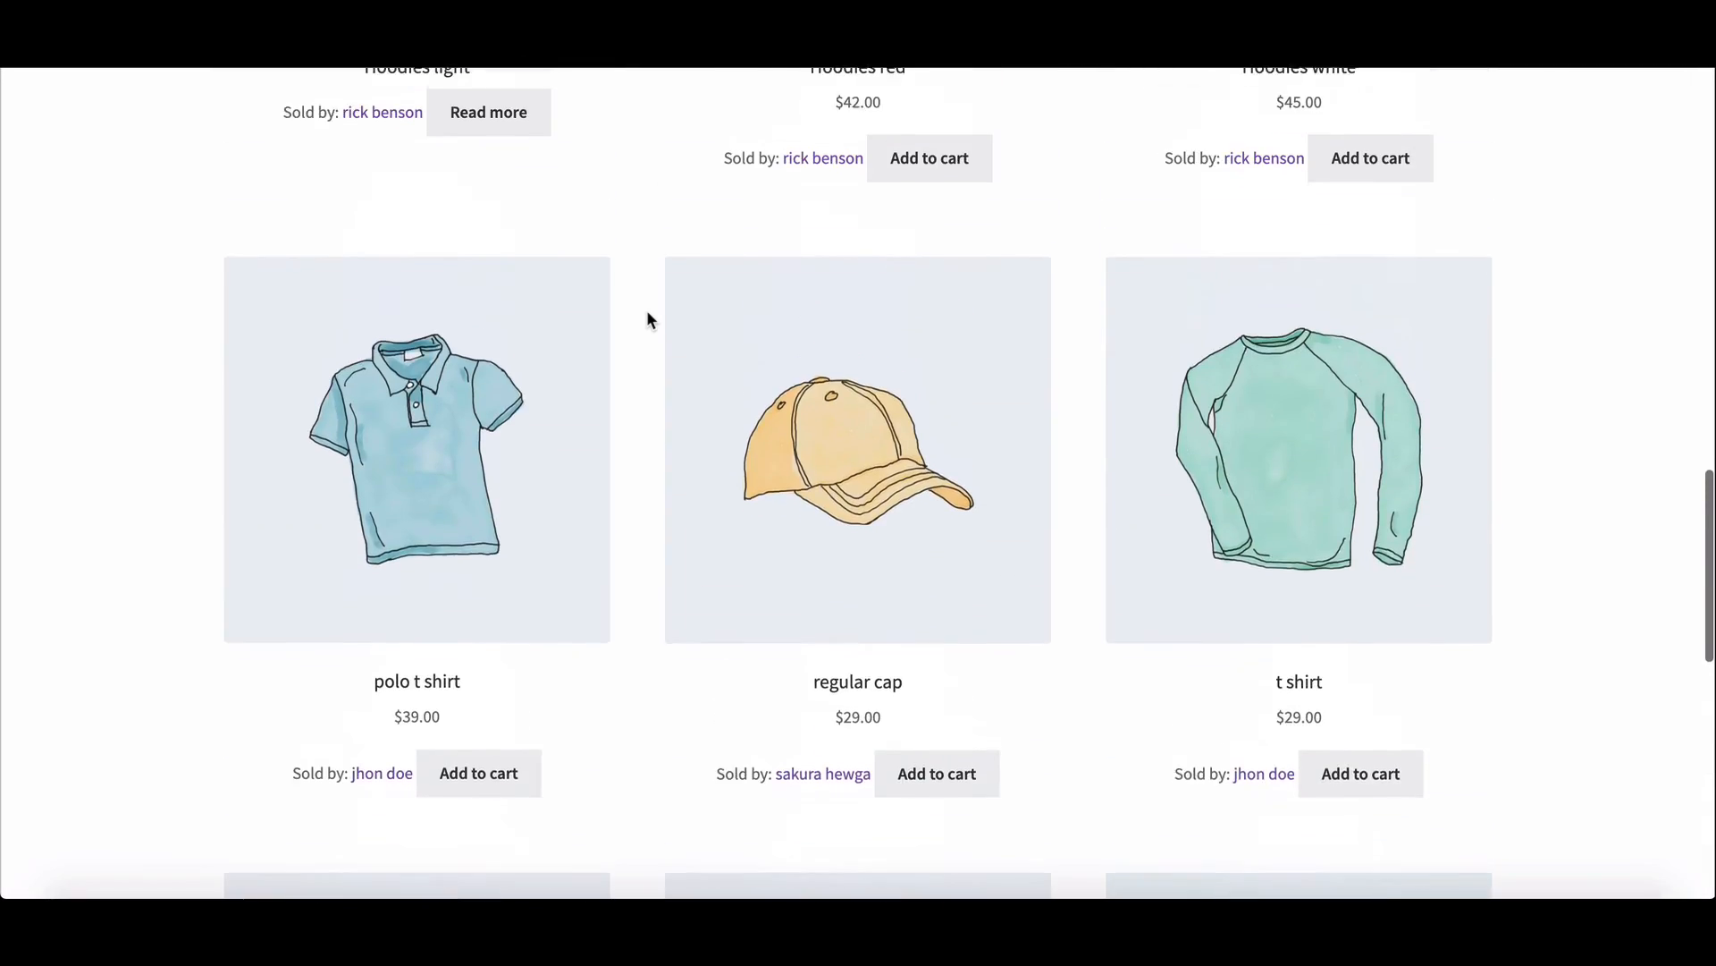
scroll(up, 3)
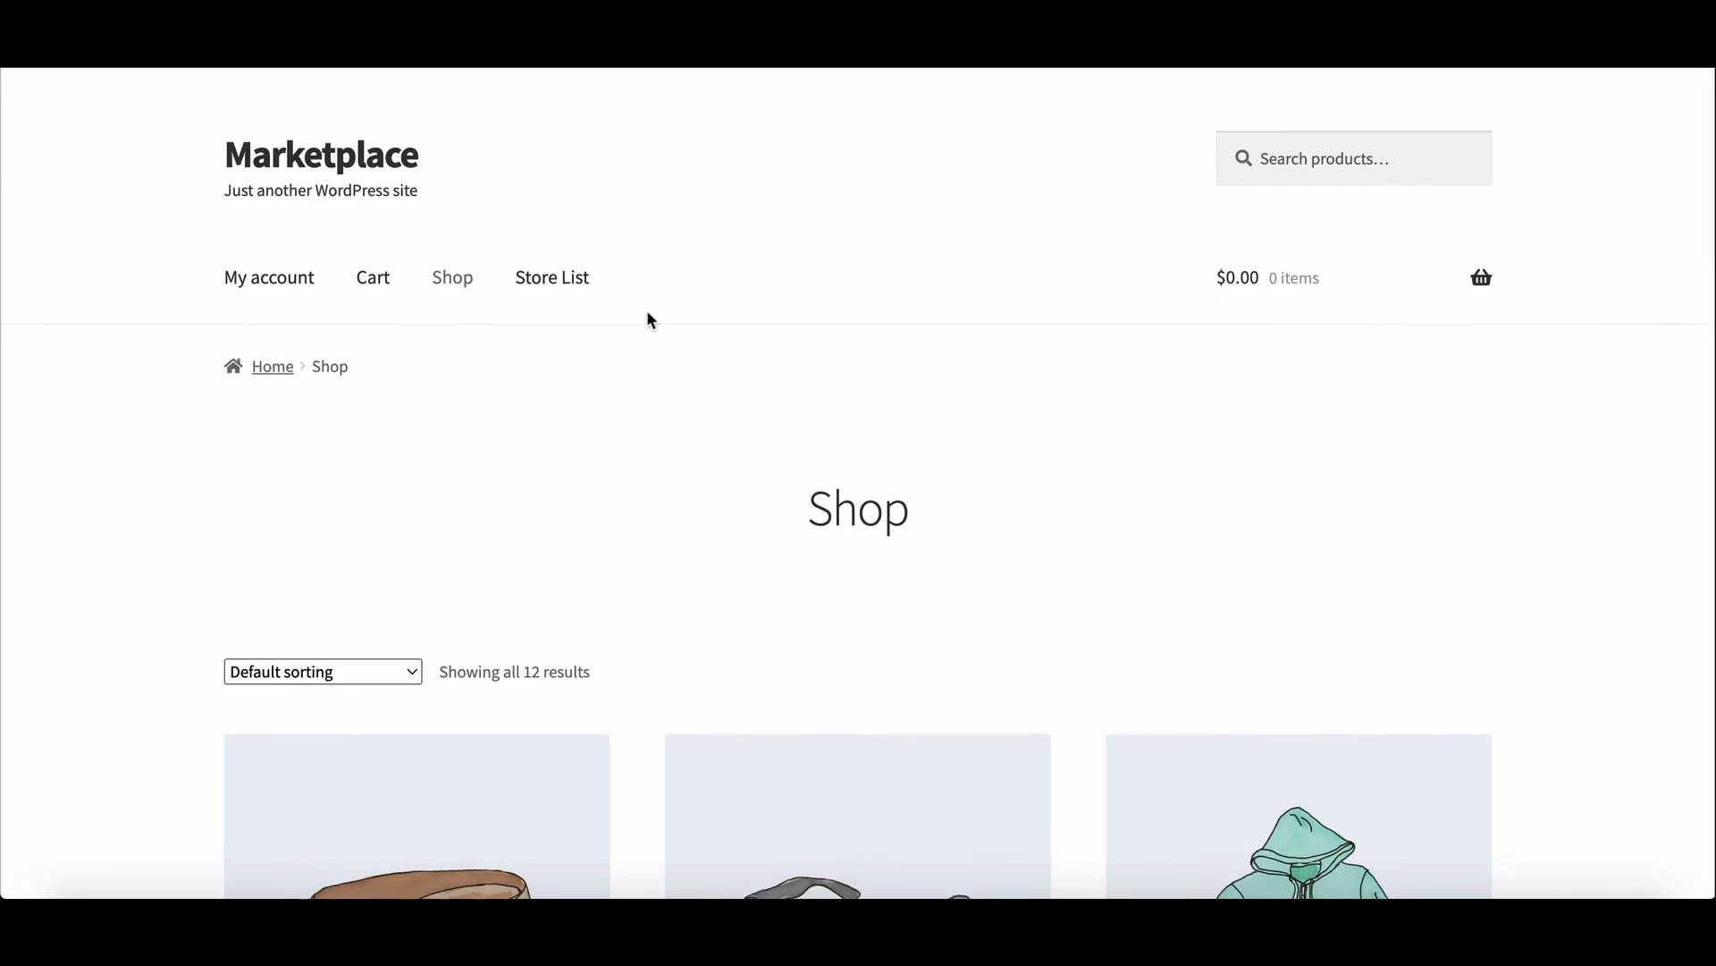